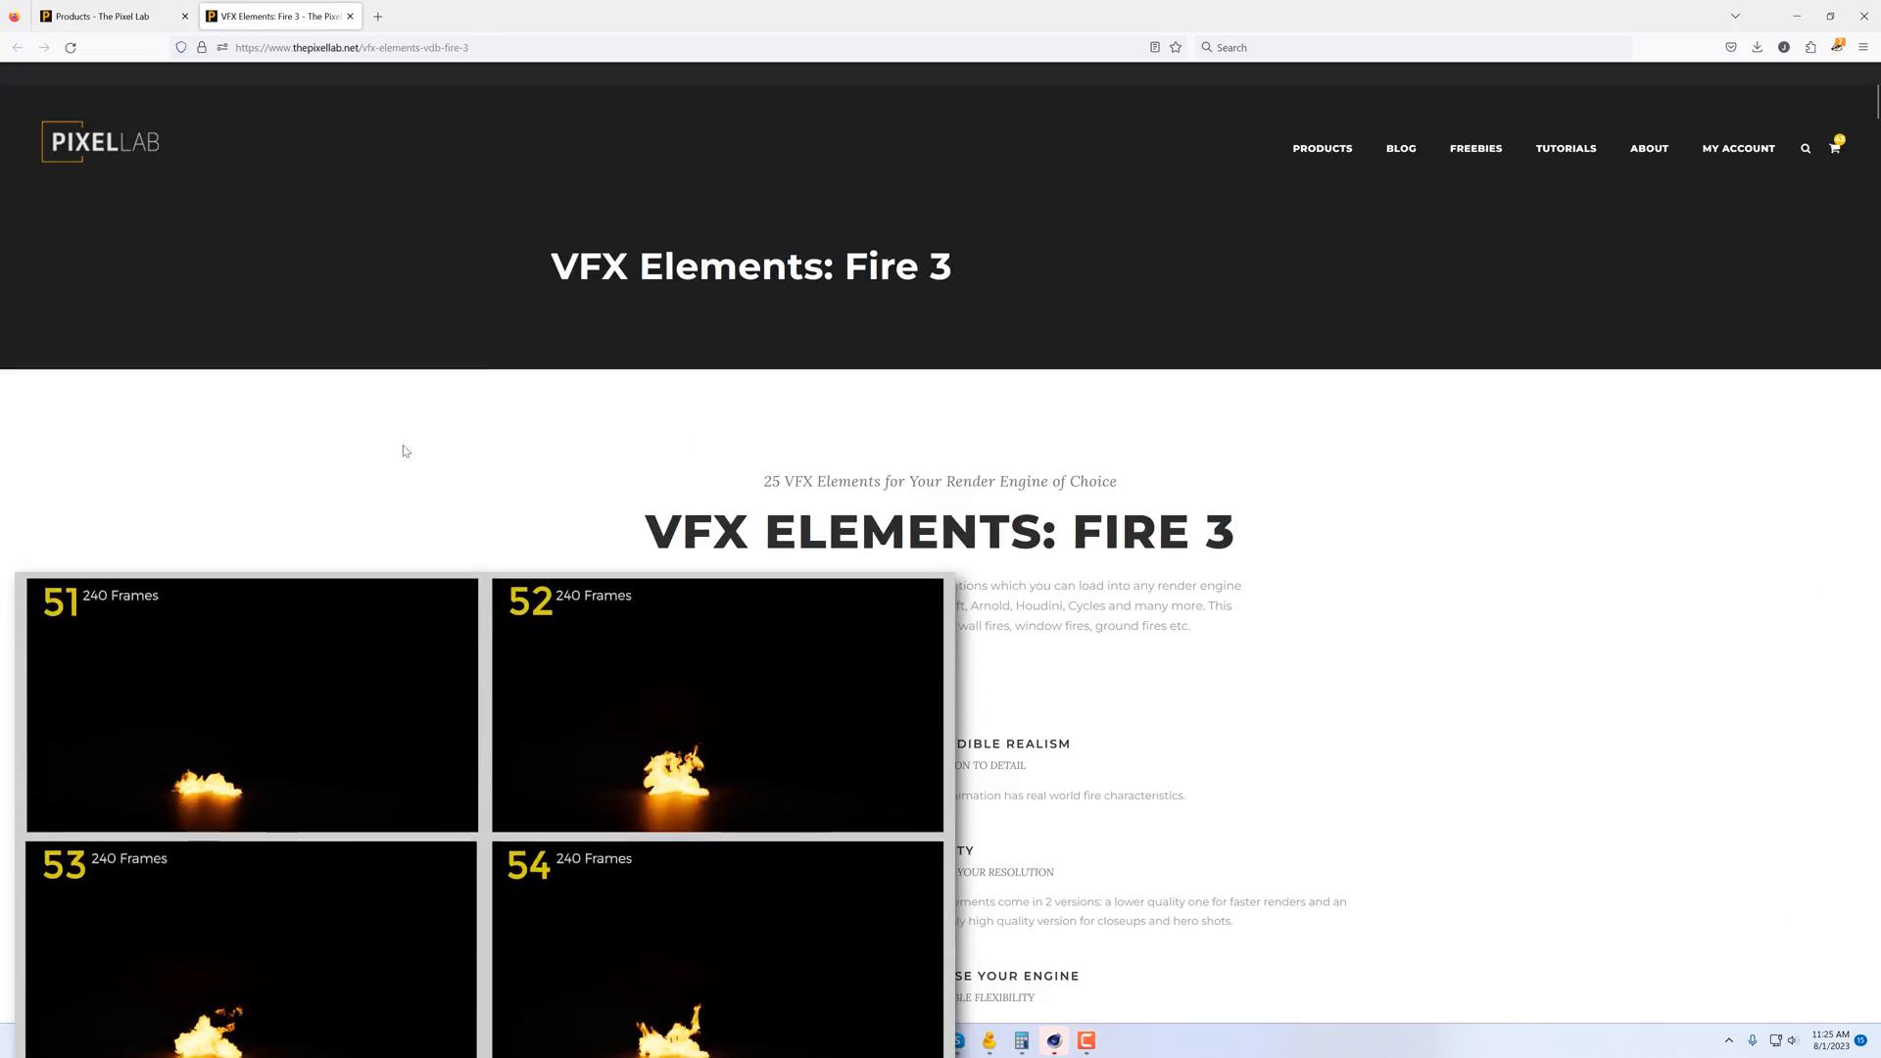
# Step: Scroll down through the Fire 3 pack page and the store's product catalogue
pyautogui.scroll(-3)
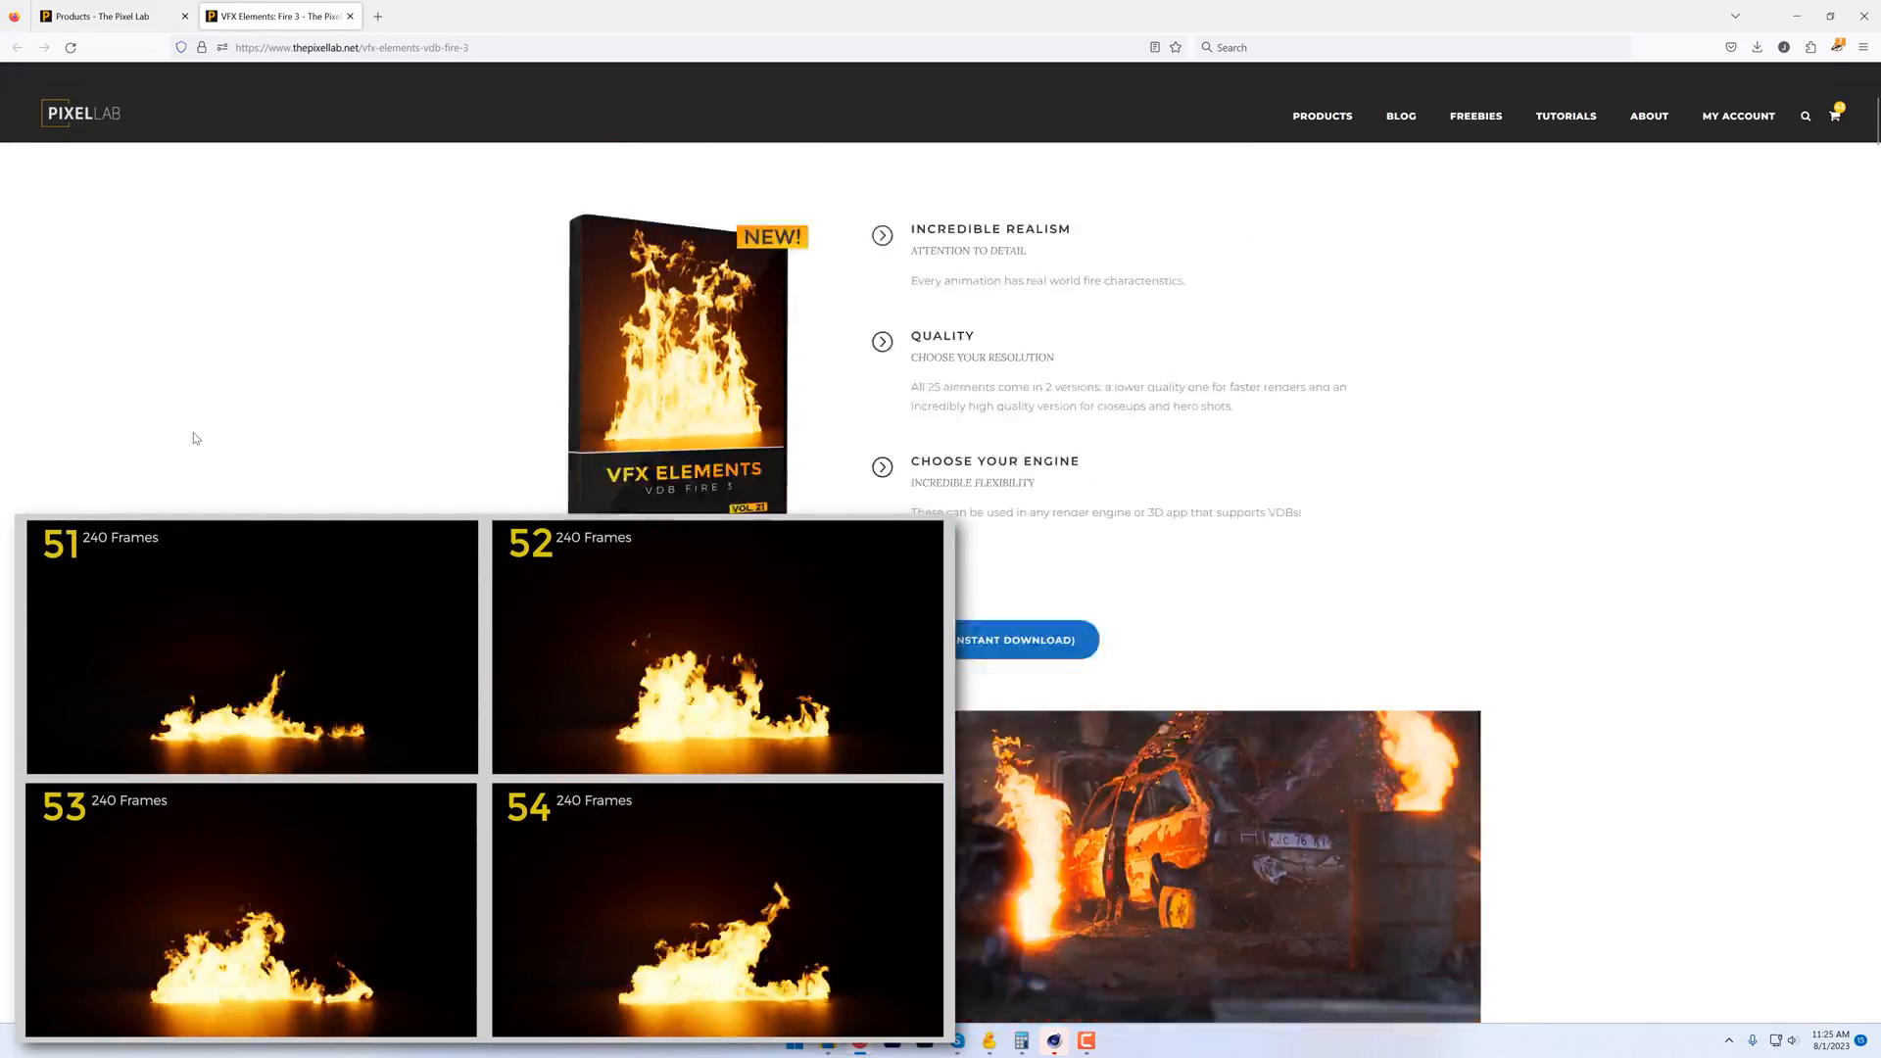
pyautogui.scroll(-3)
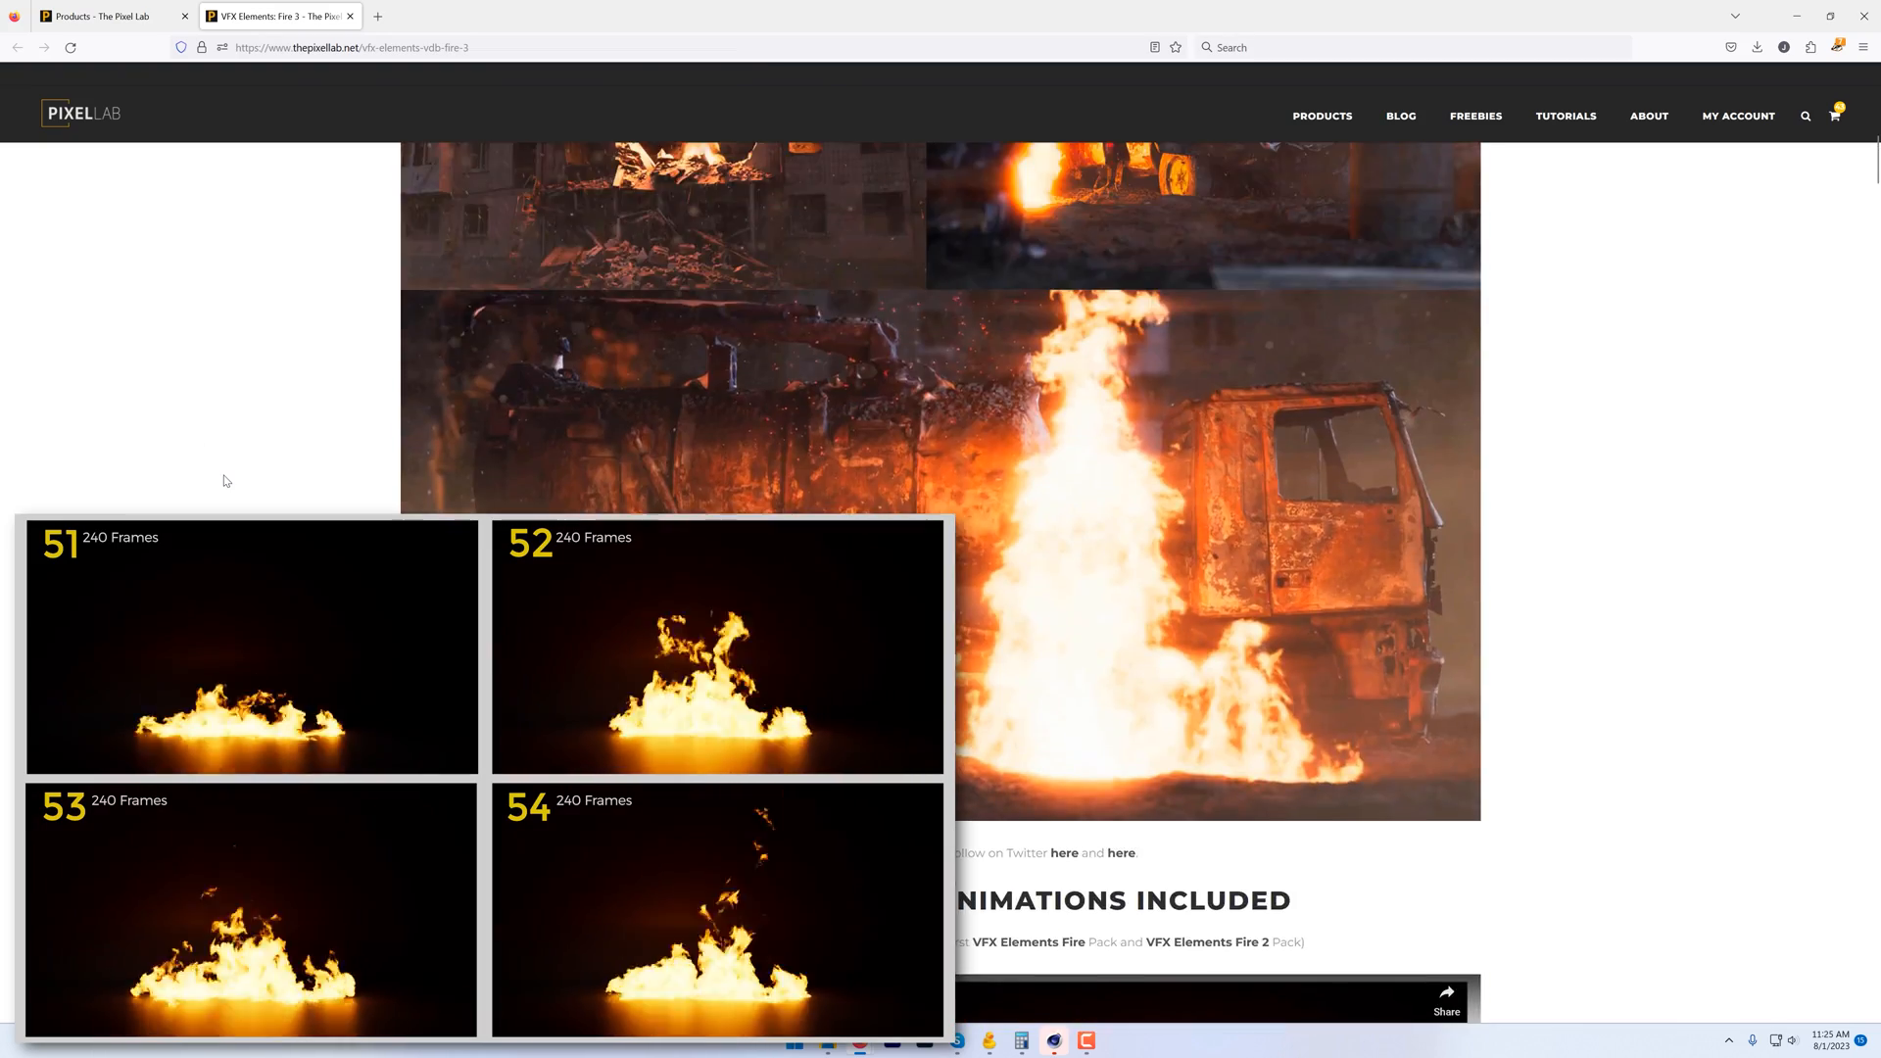
pyautogui.scroll(-3)
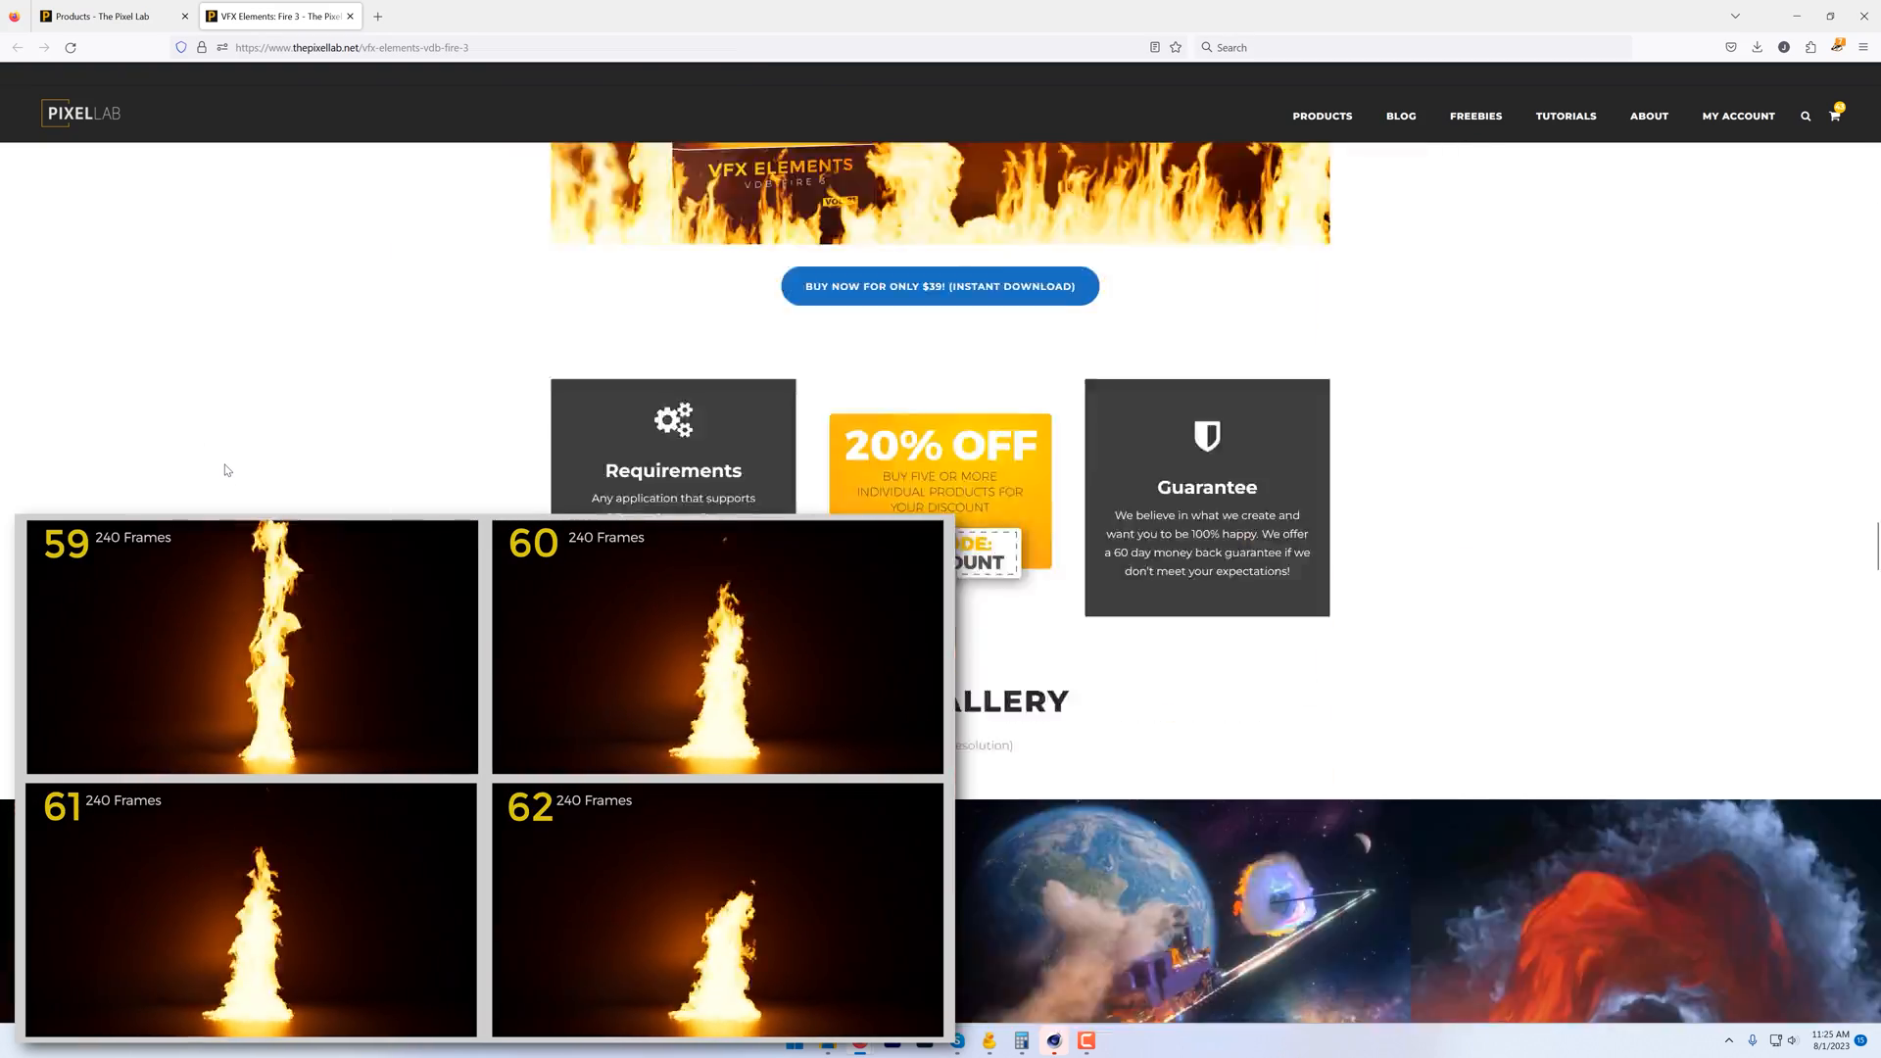
pyautogui.scroll(-3)
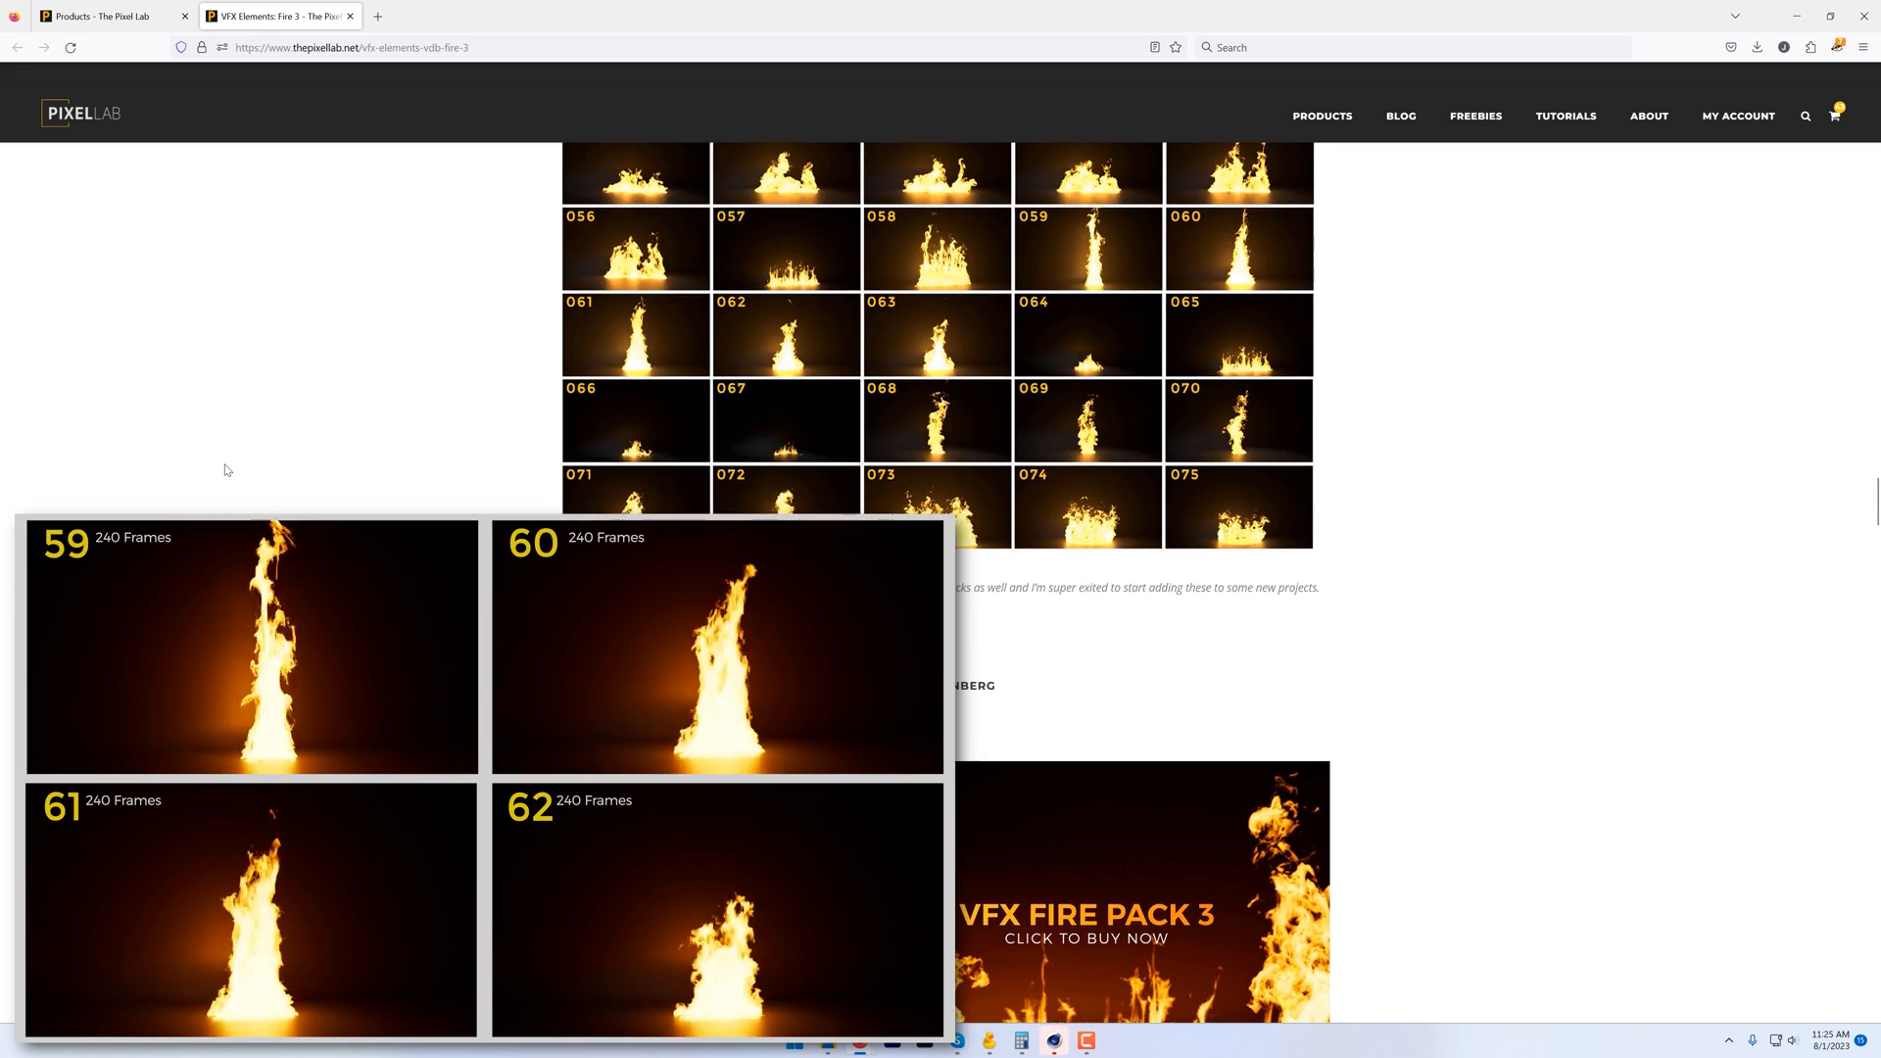
pyautogui.scroll(-3)
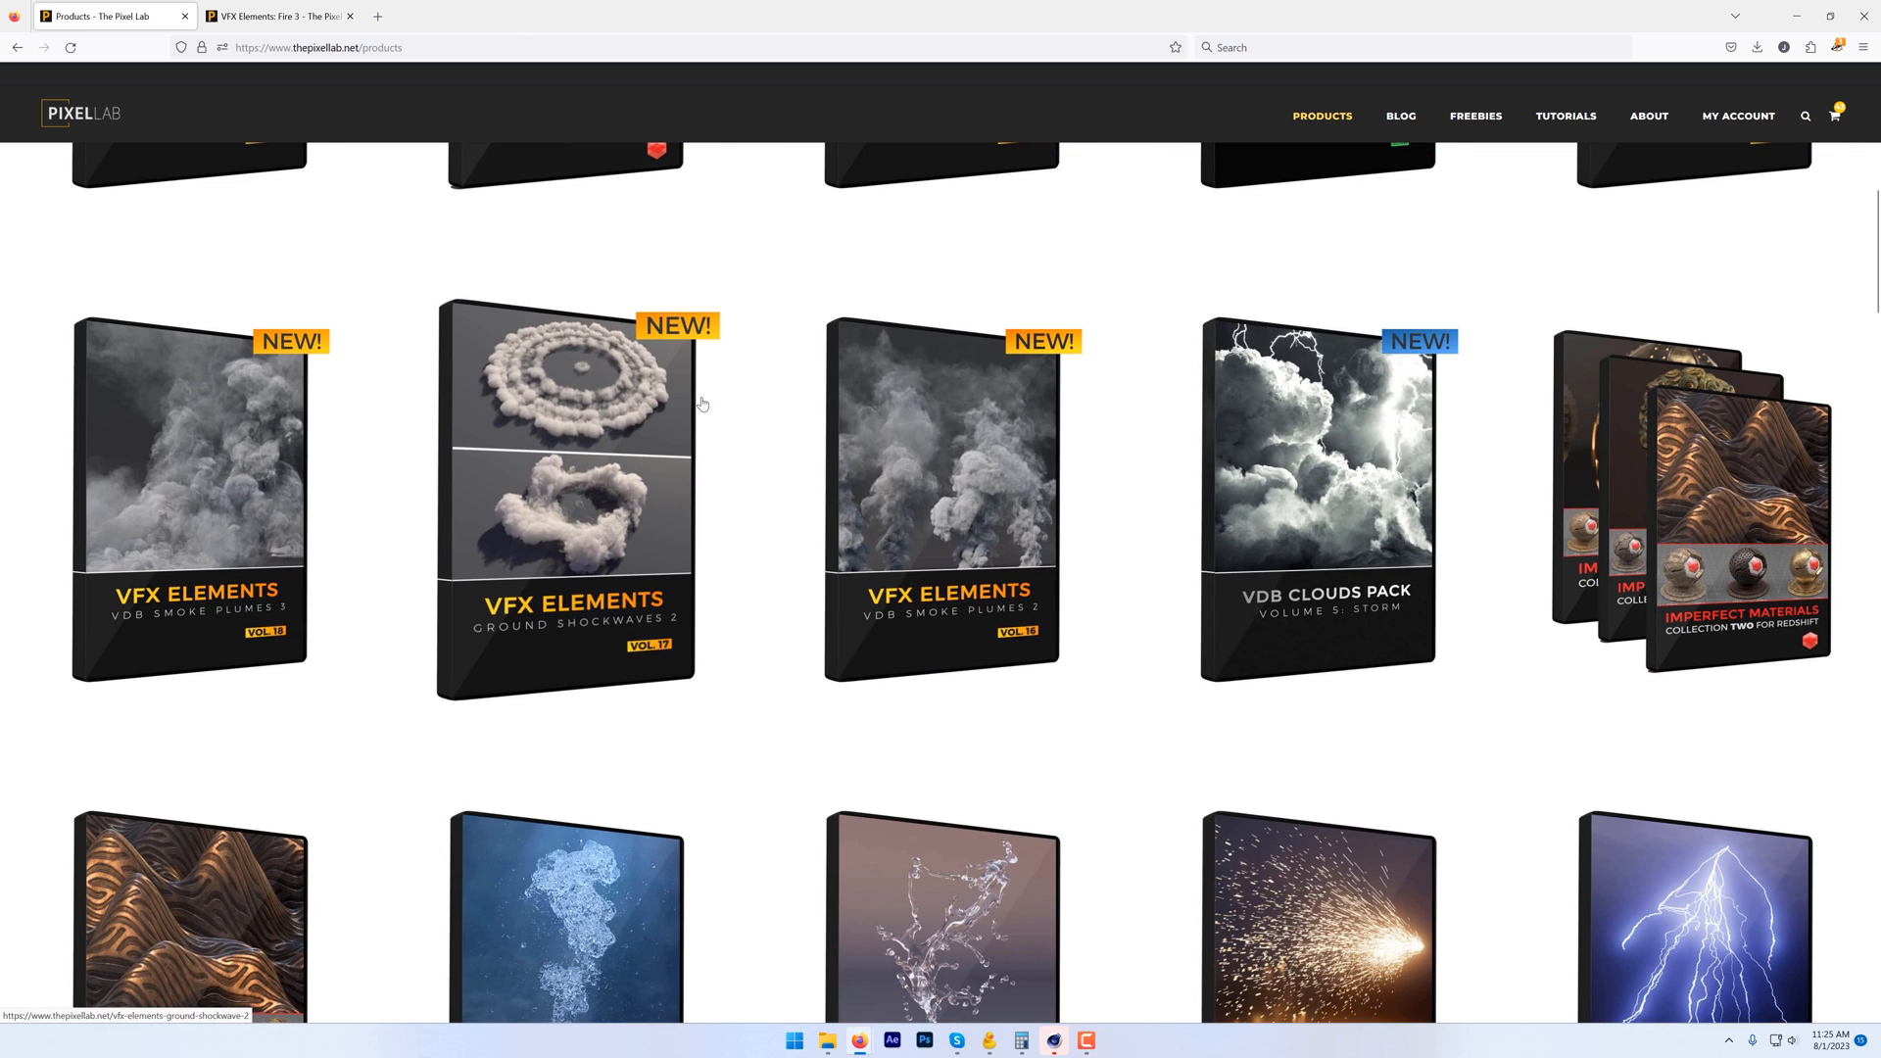
pyautogui.scroll(-3)
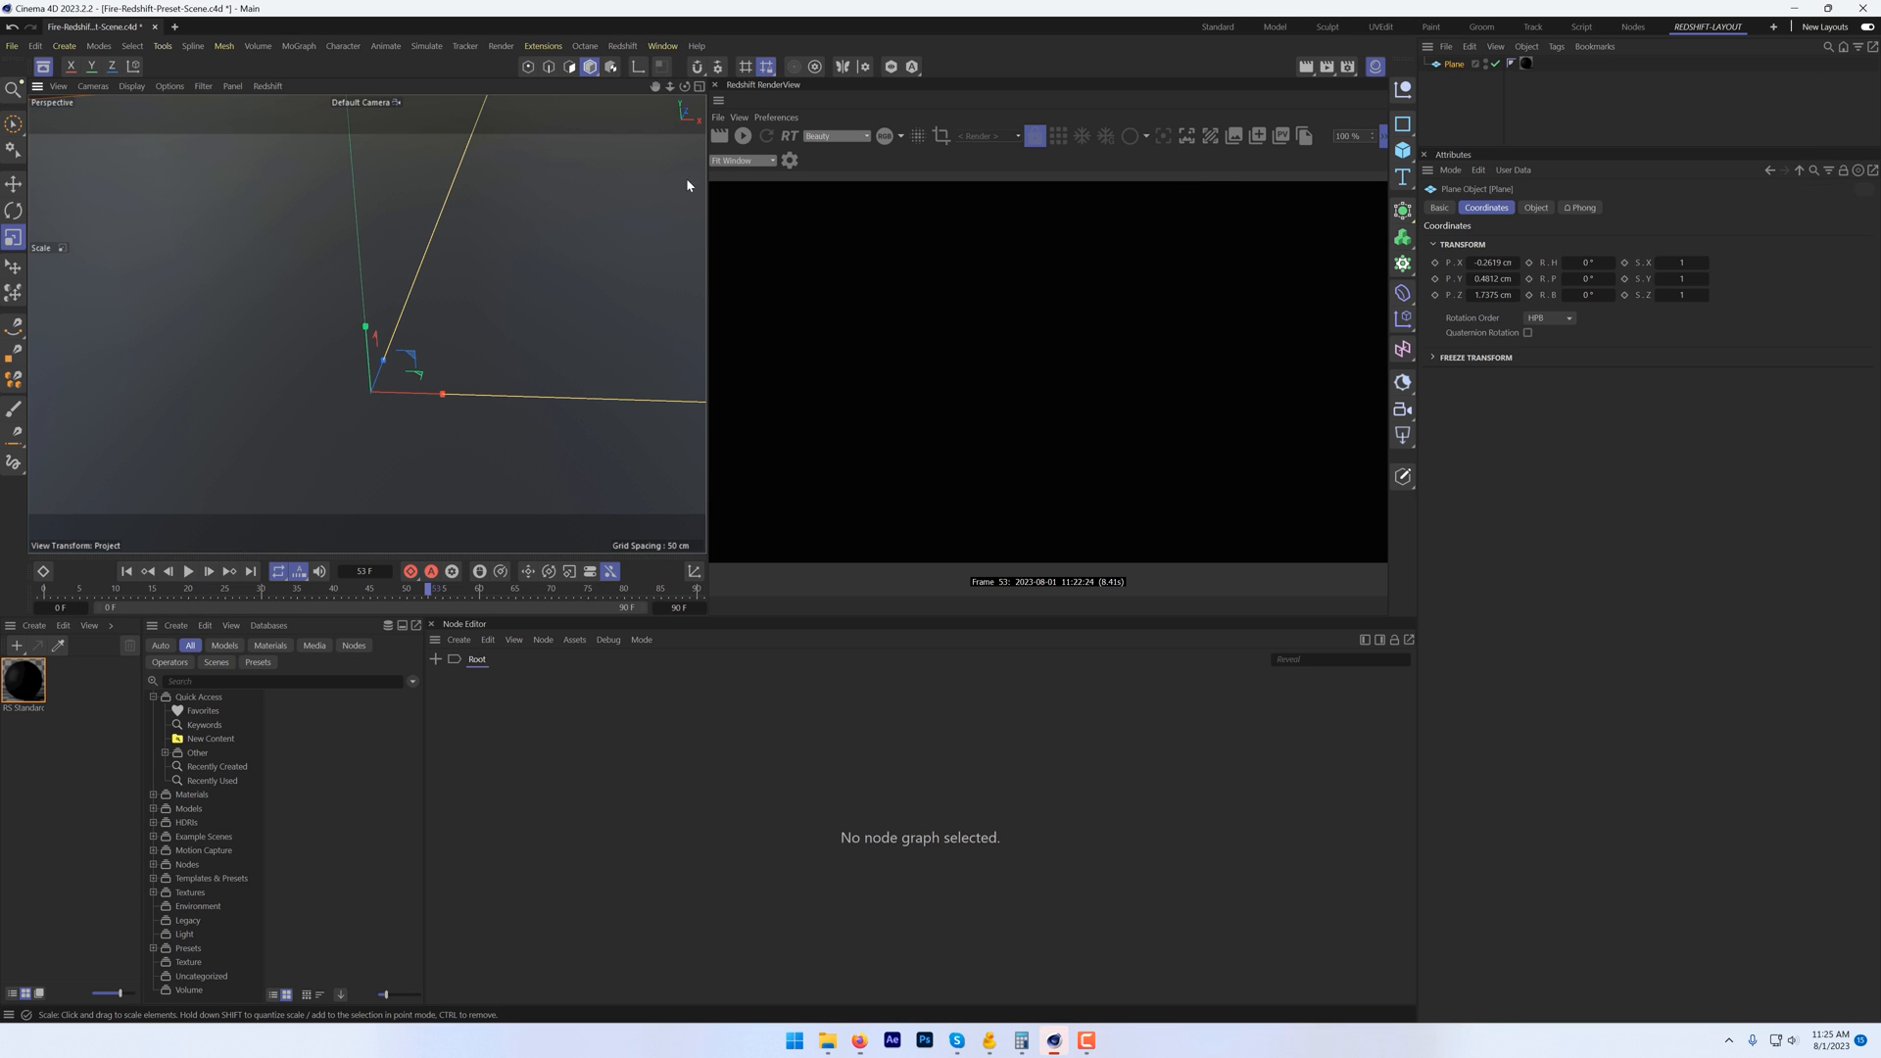
# Step: Add an RS Volume from Redshift > Objects and start browsing for its VDB file
pyautogui.click(621, 45)
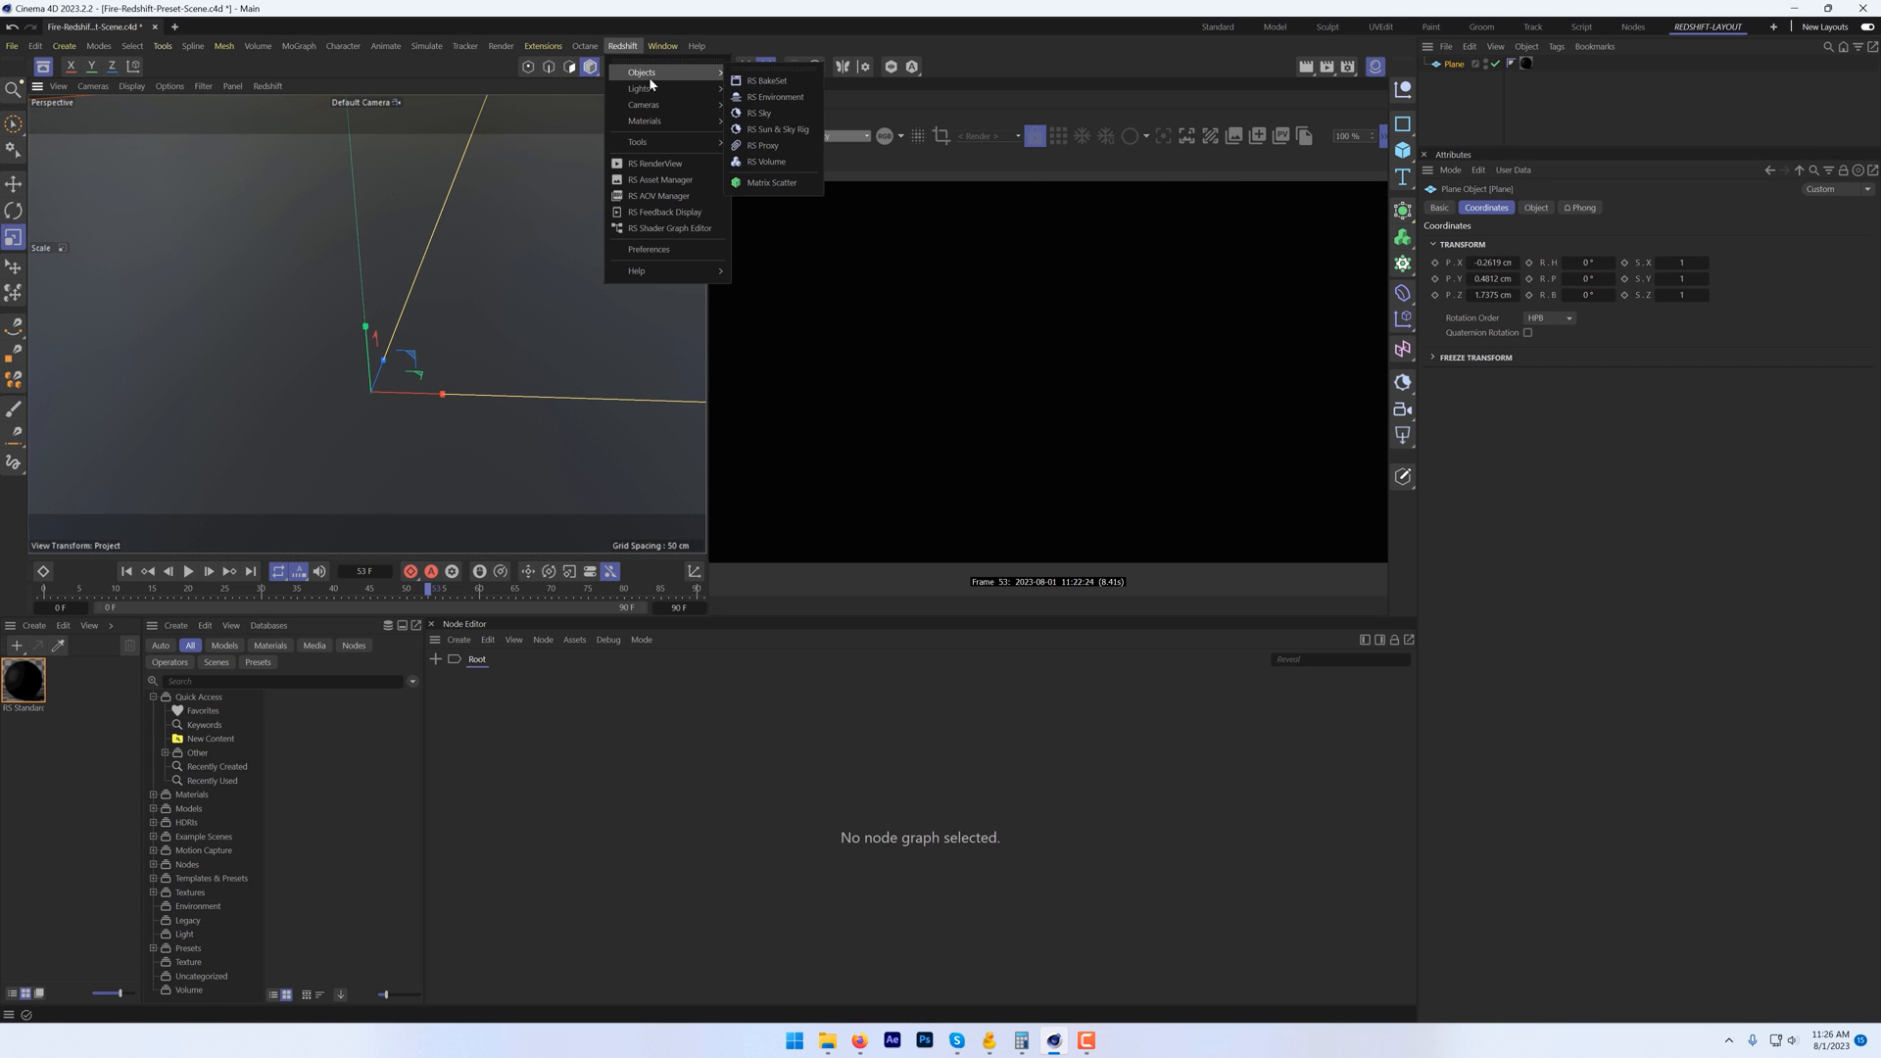
pyautogui.click(766, 162)
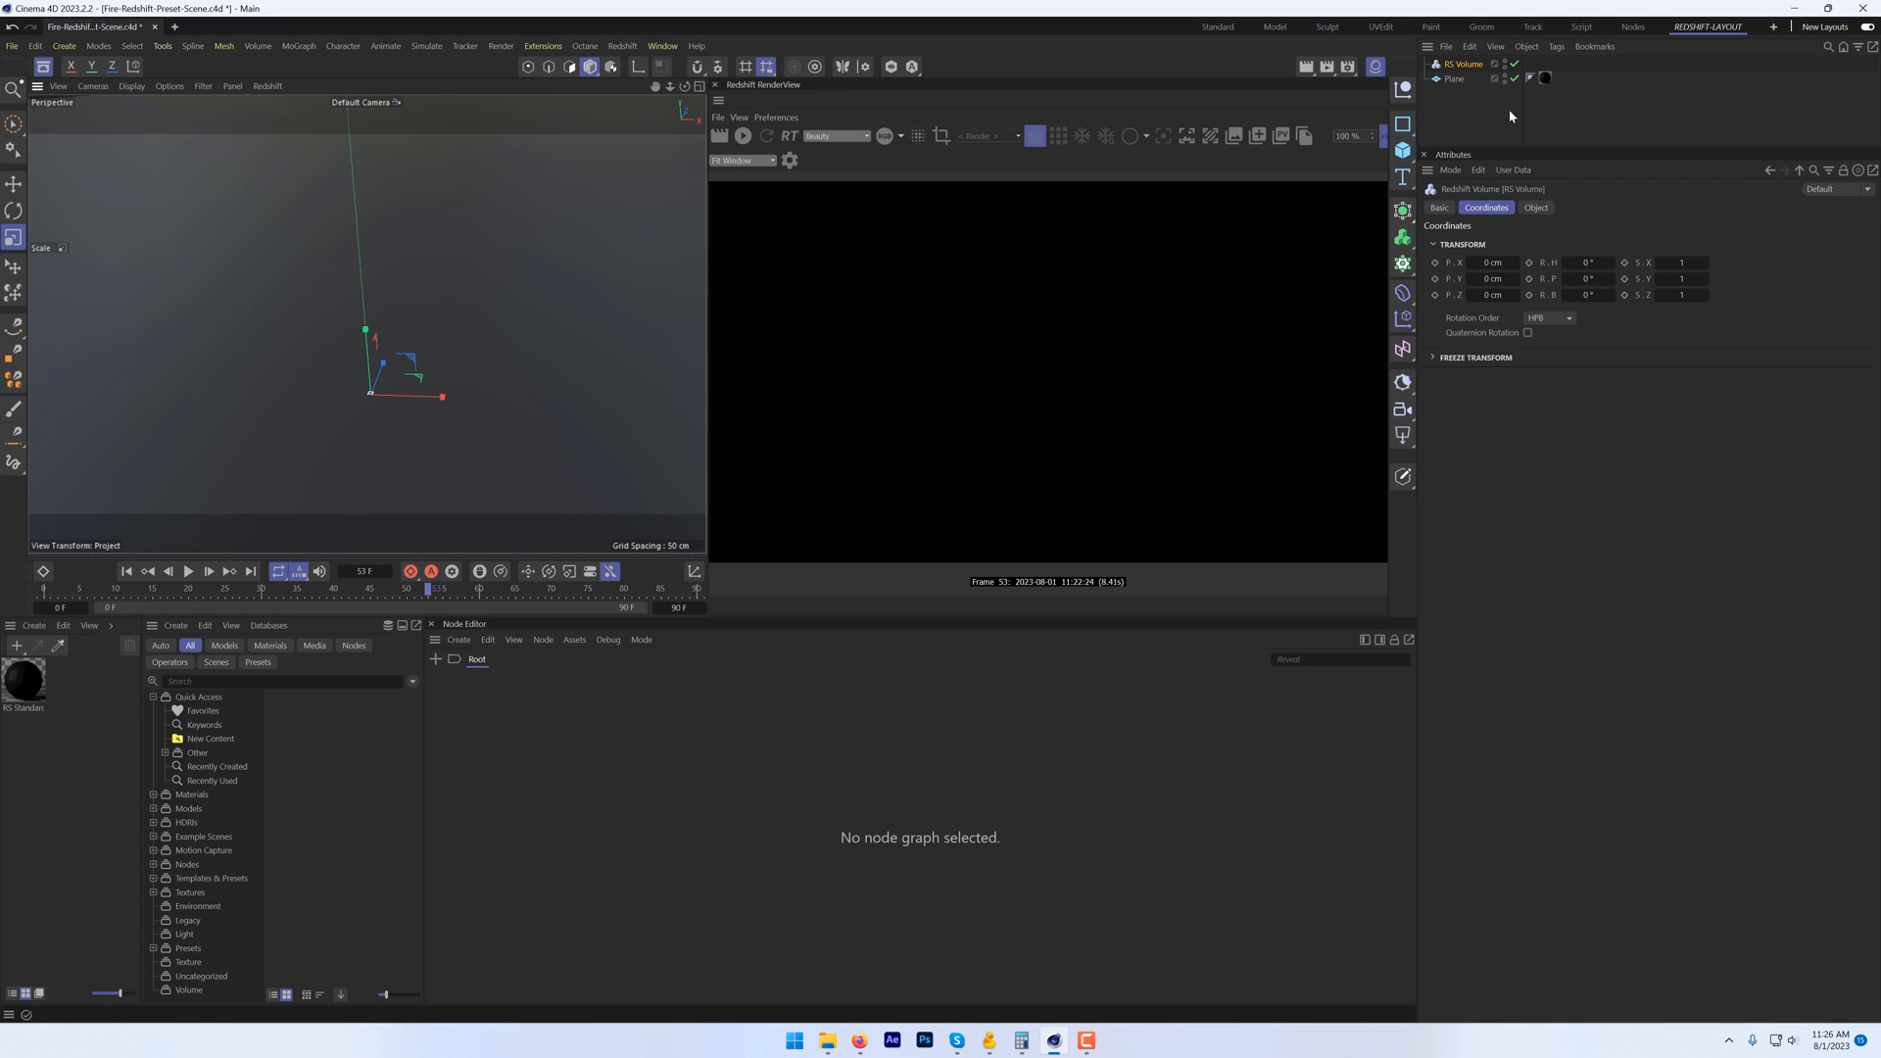
pyautogui.click(1462, 62)
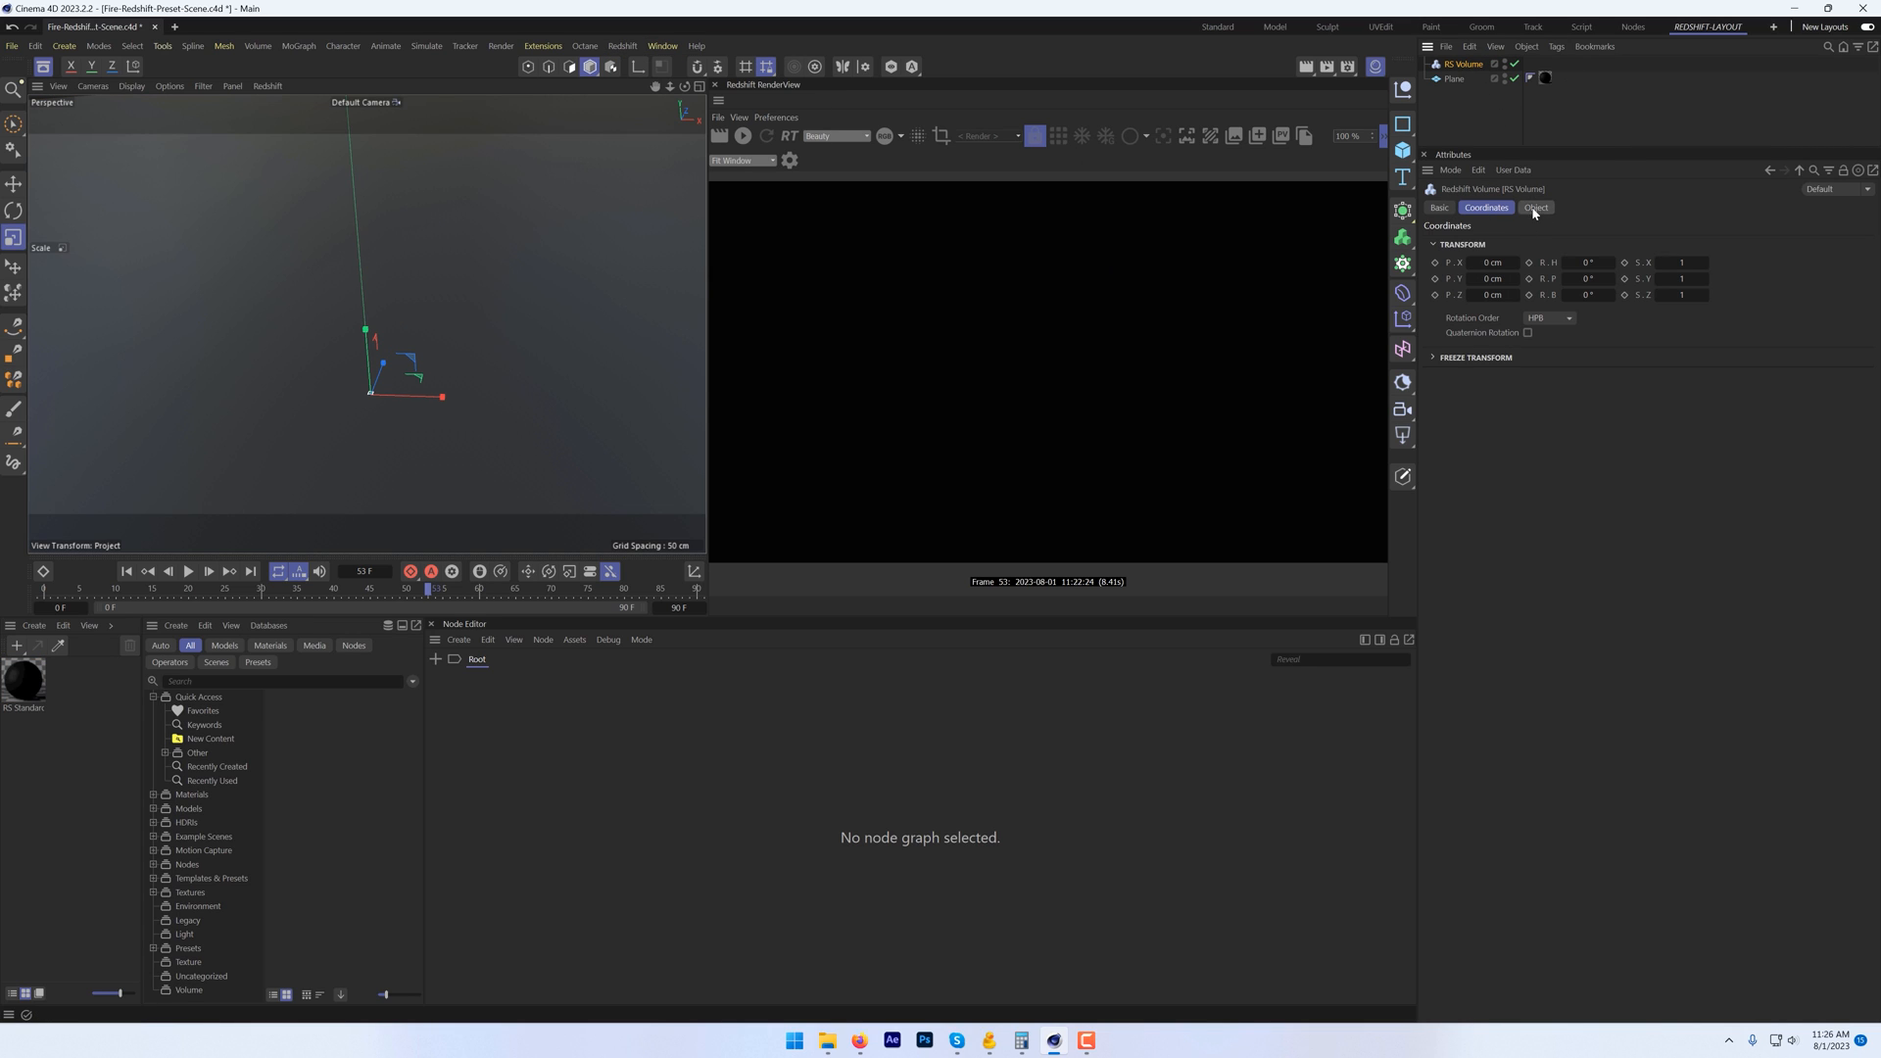
pyautogui.click(1536, 206)
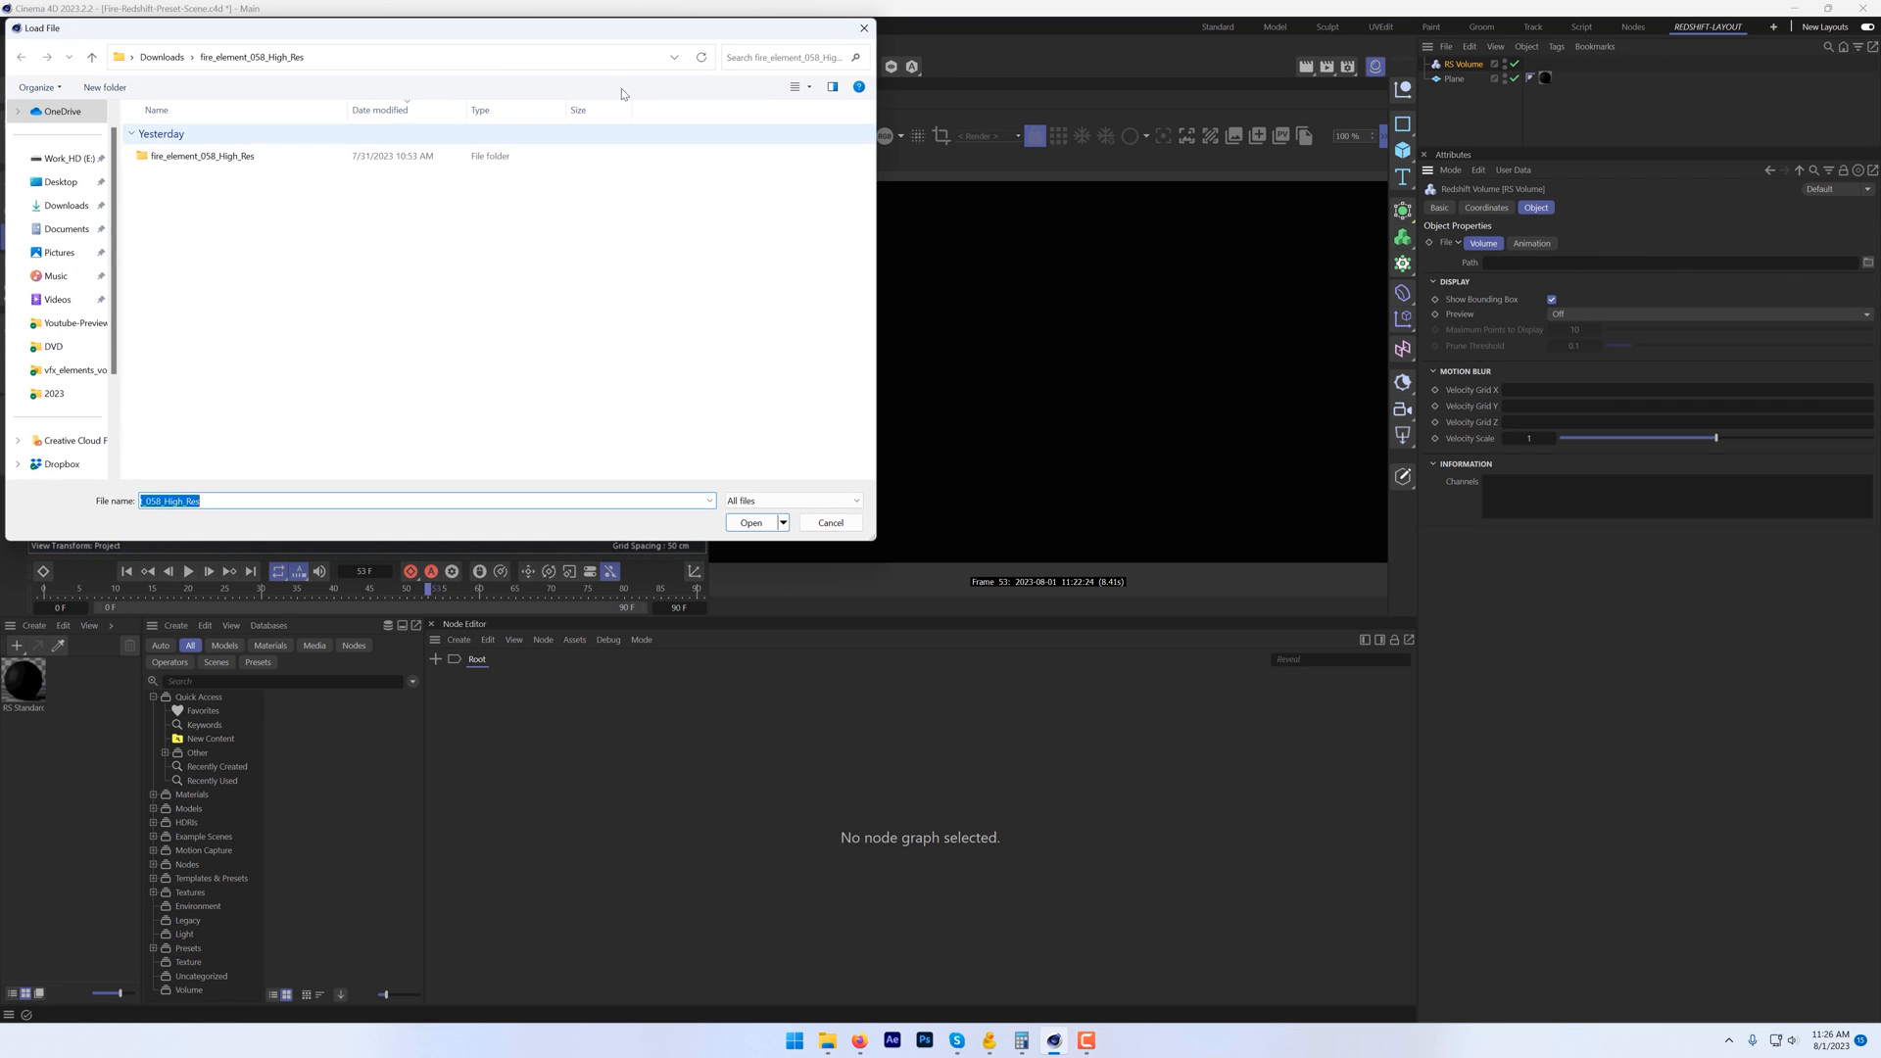
# Step: Load a fire_element_058 VDB file from the High_files folder into the volume
pyautogui.doubleClick(200, 157)
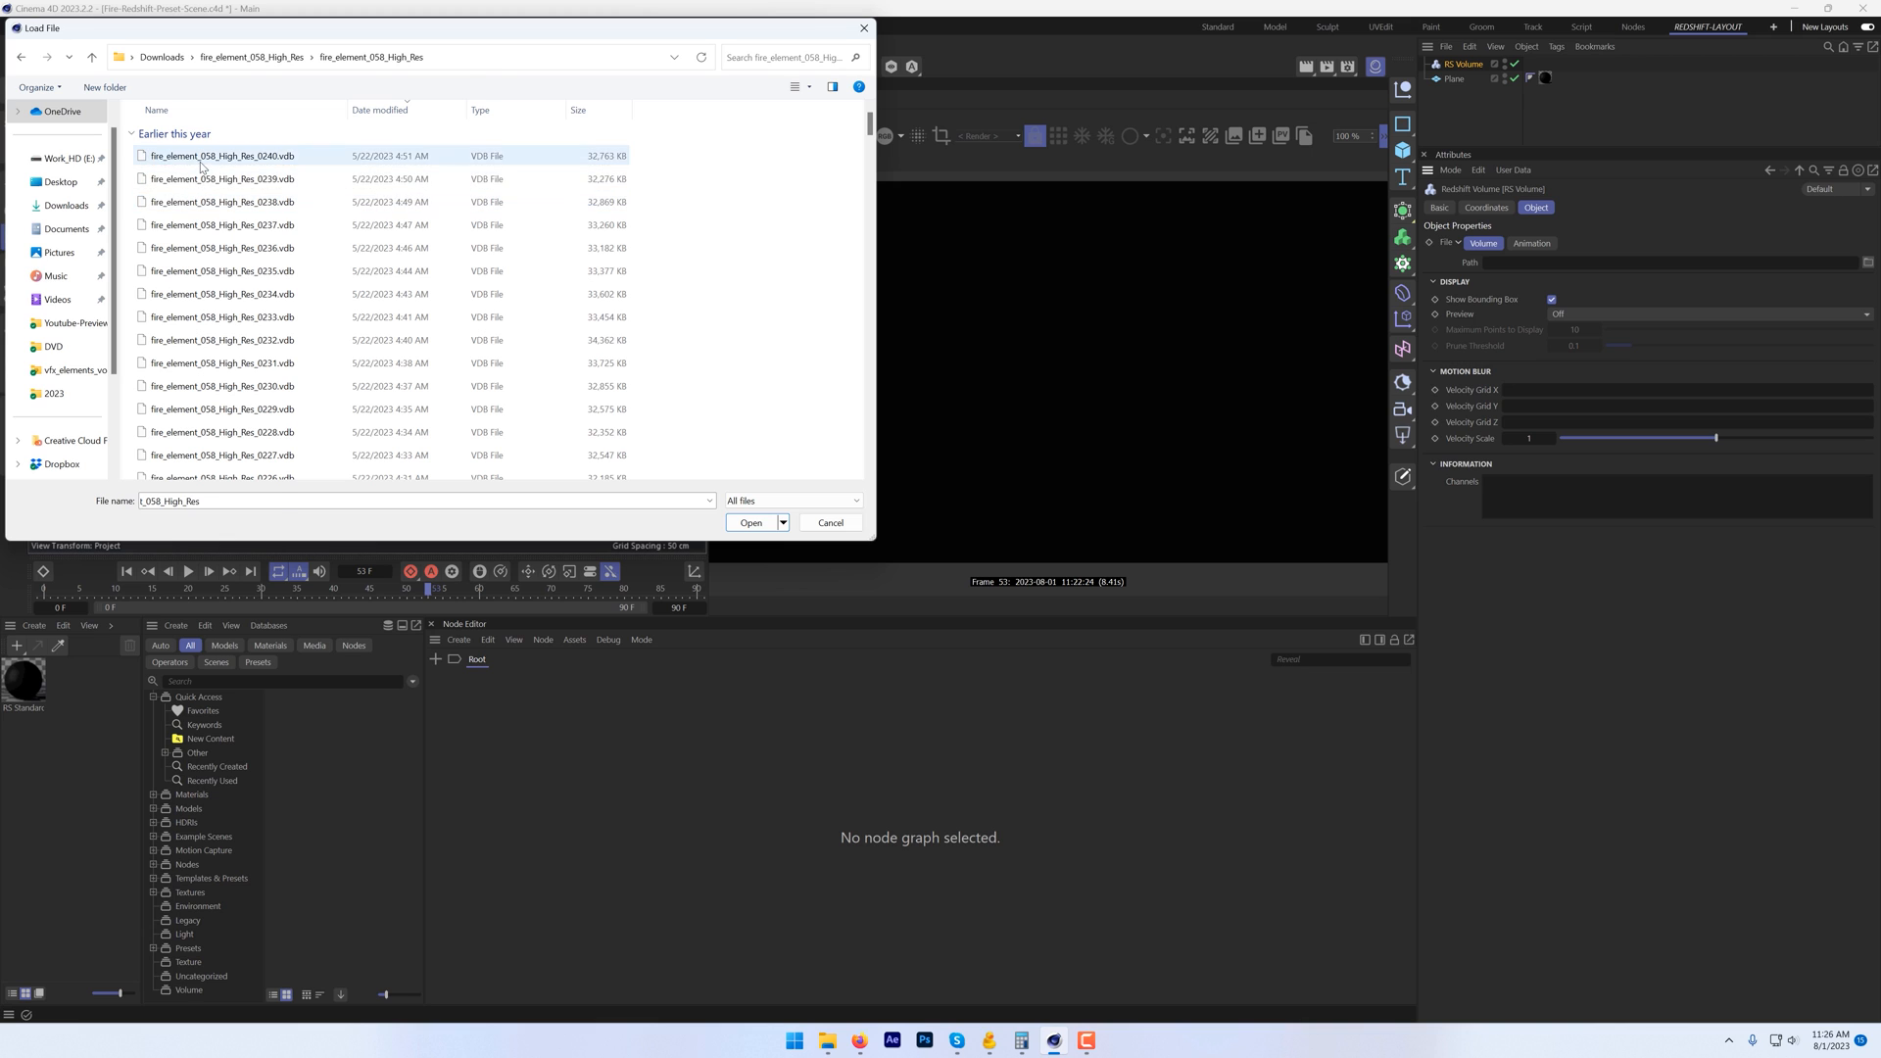
pyautogui.click(750, 521)
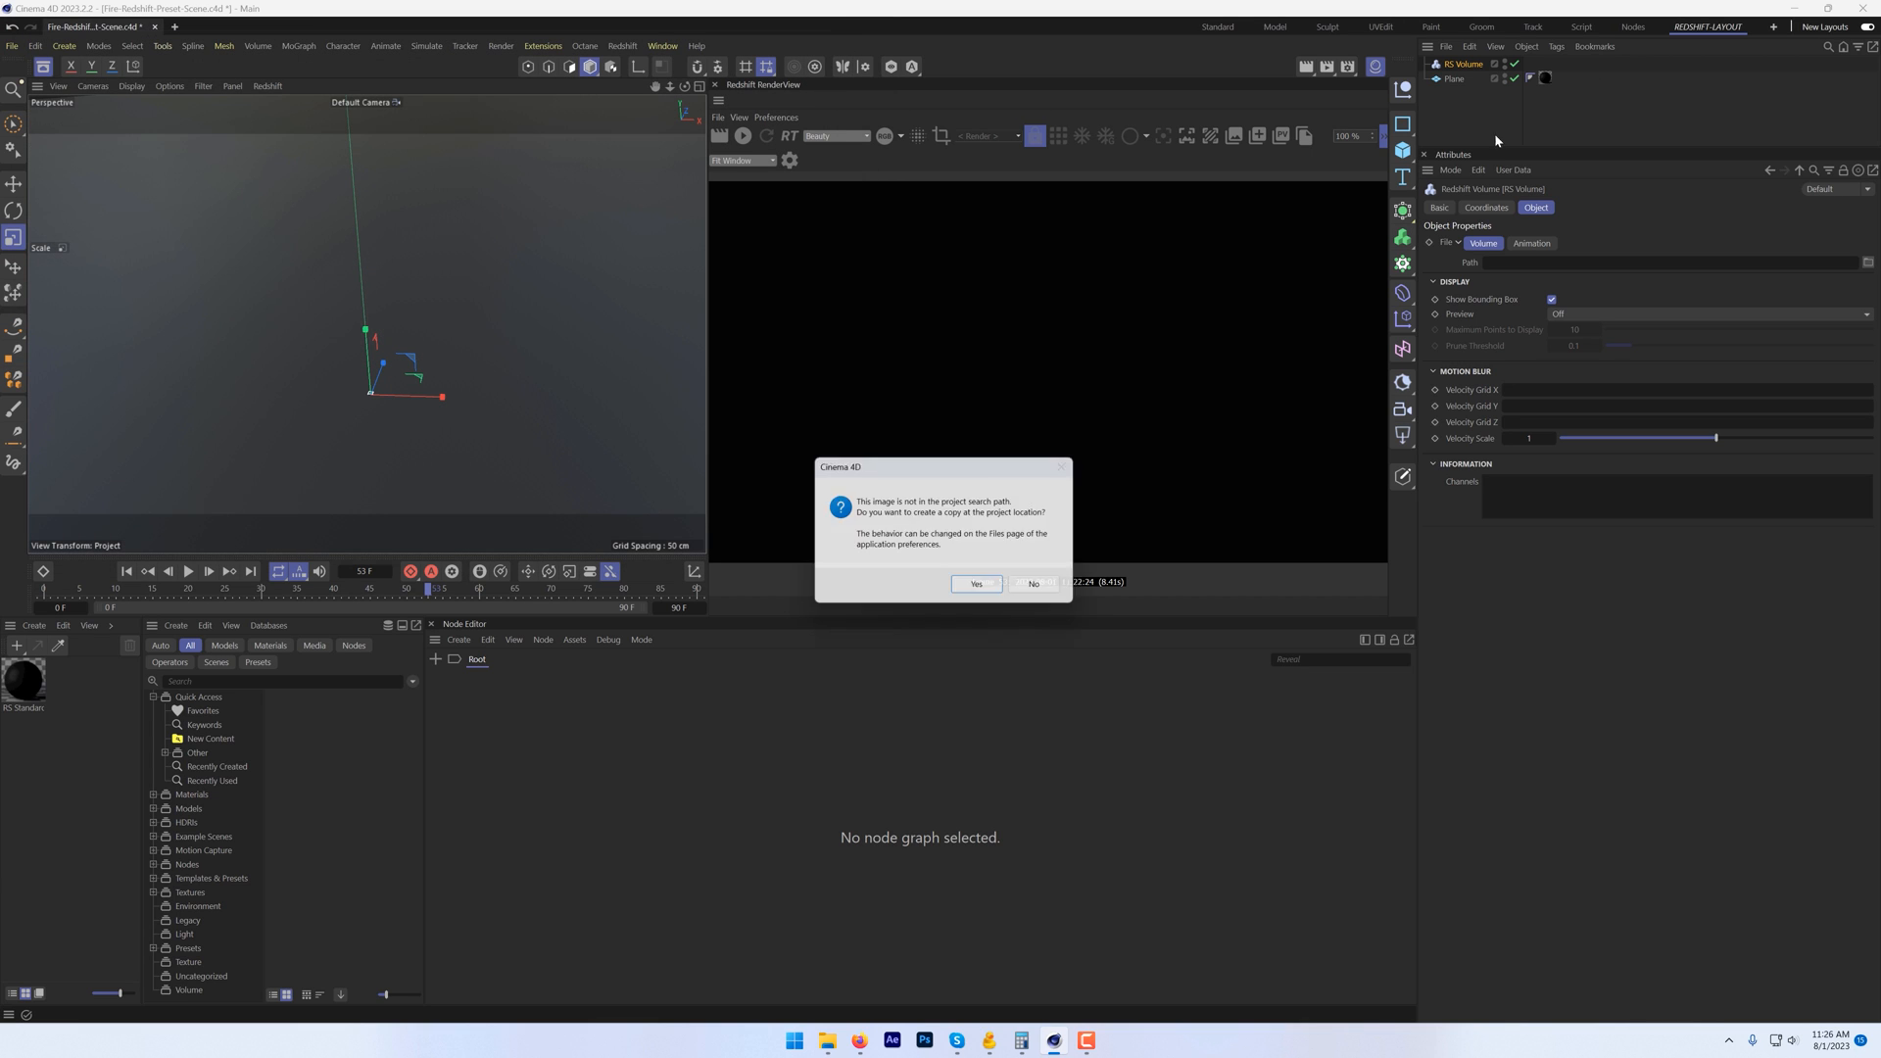
pyautogui.click(975, 584)
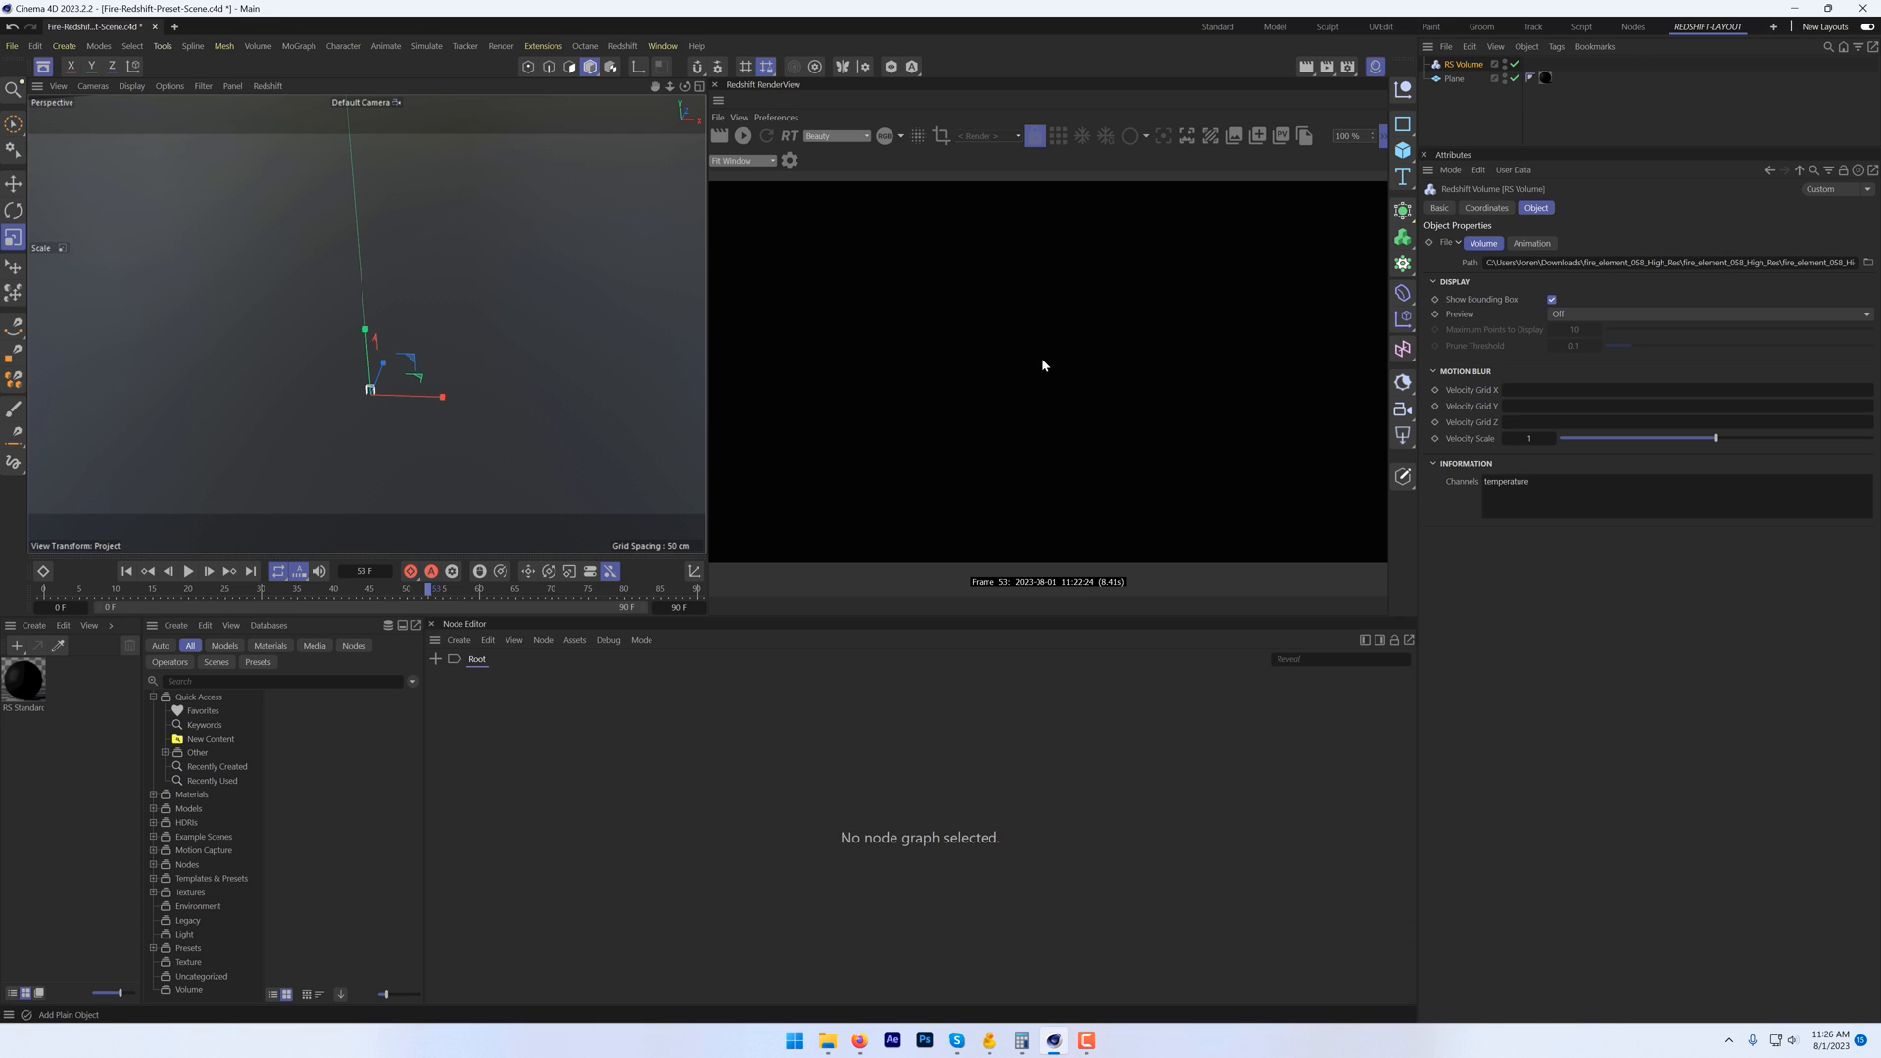
pyautogui.moveTo(437, 388)
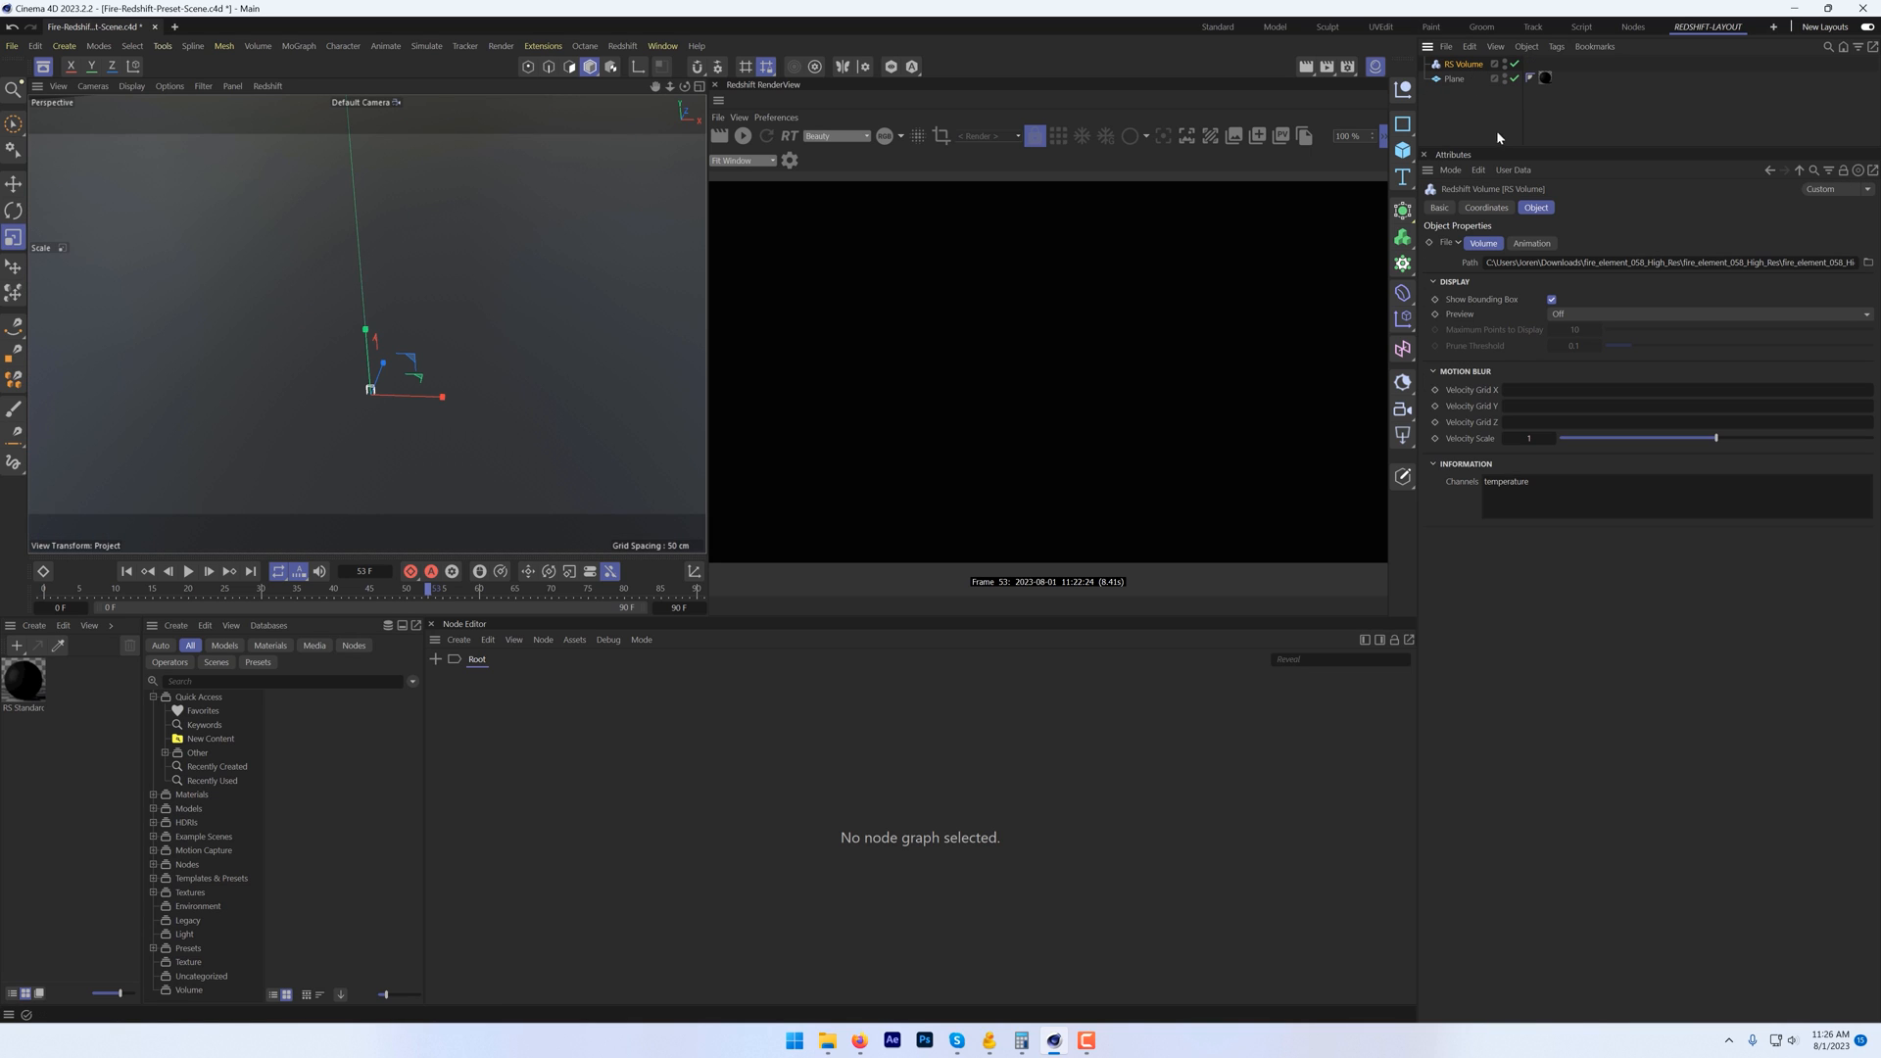
# Step: Scale the Redshift Volume to 20 on X, Y and Z
pyautogui.click(1485, 208)
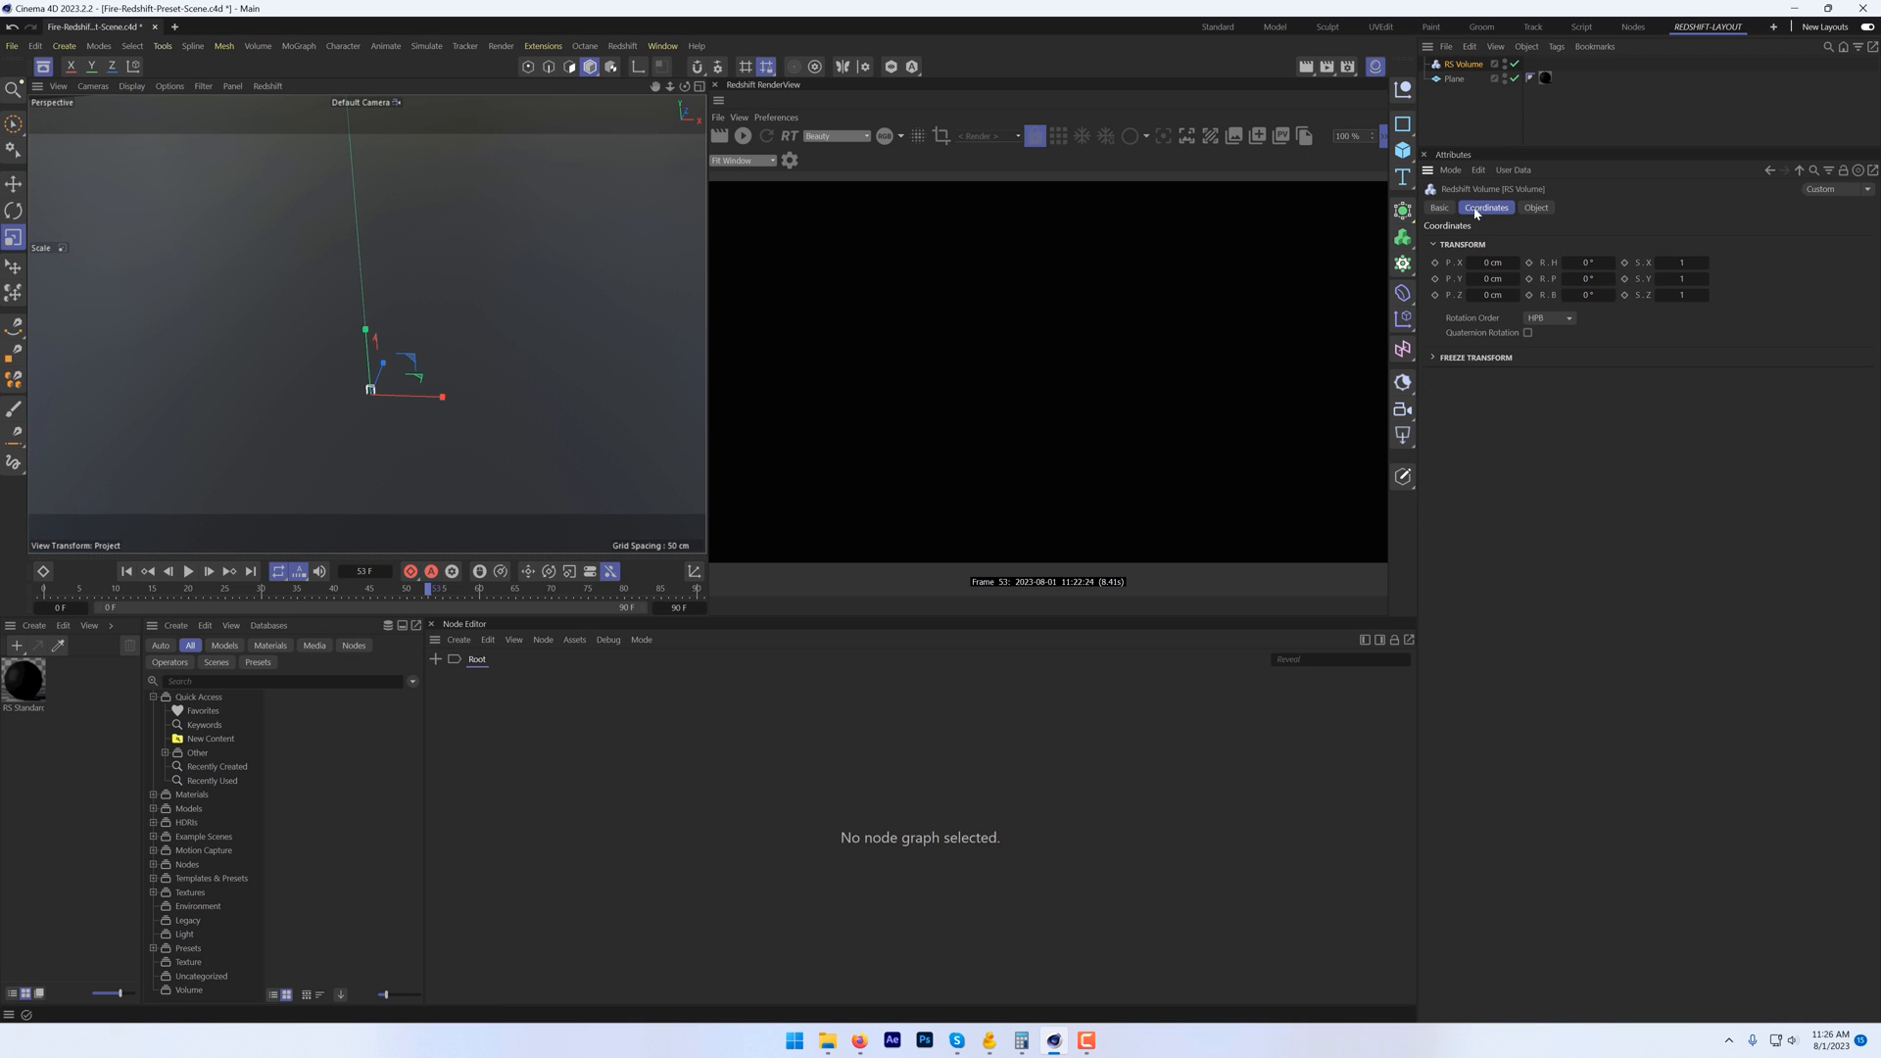
pyautogui.click(1681, 260)
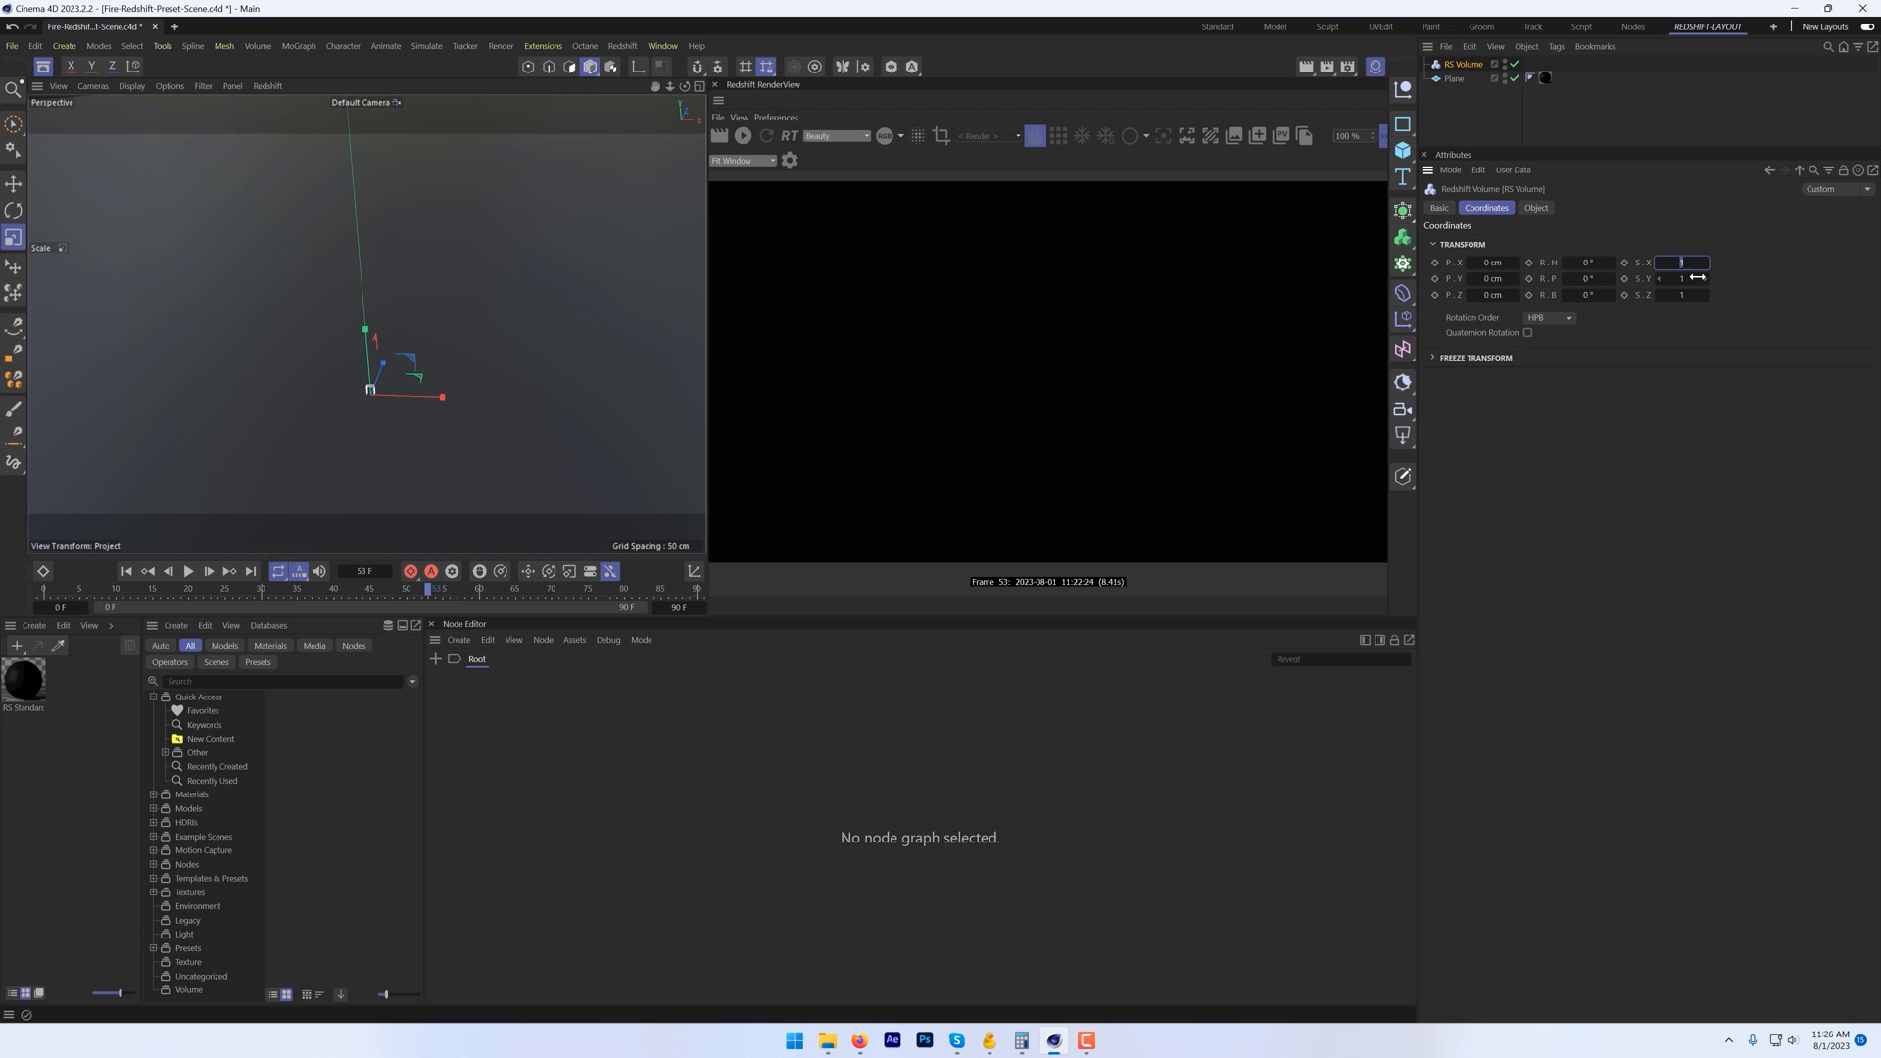
pyautogui.write('20')
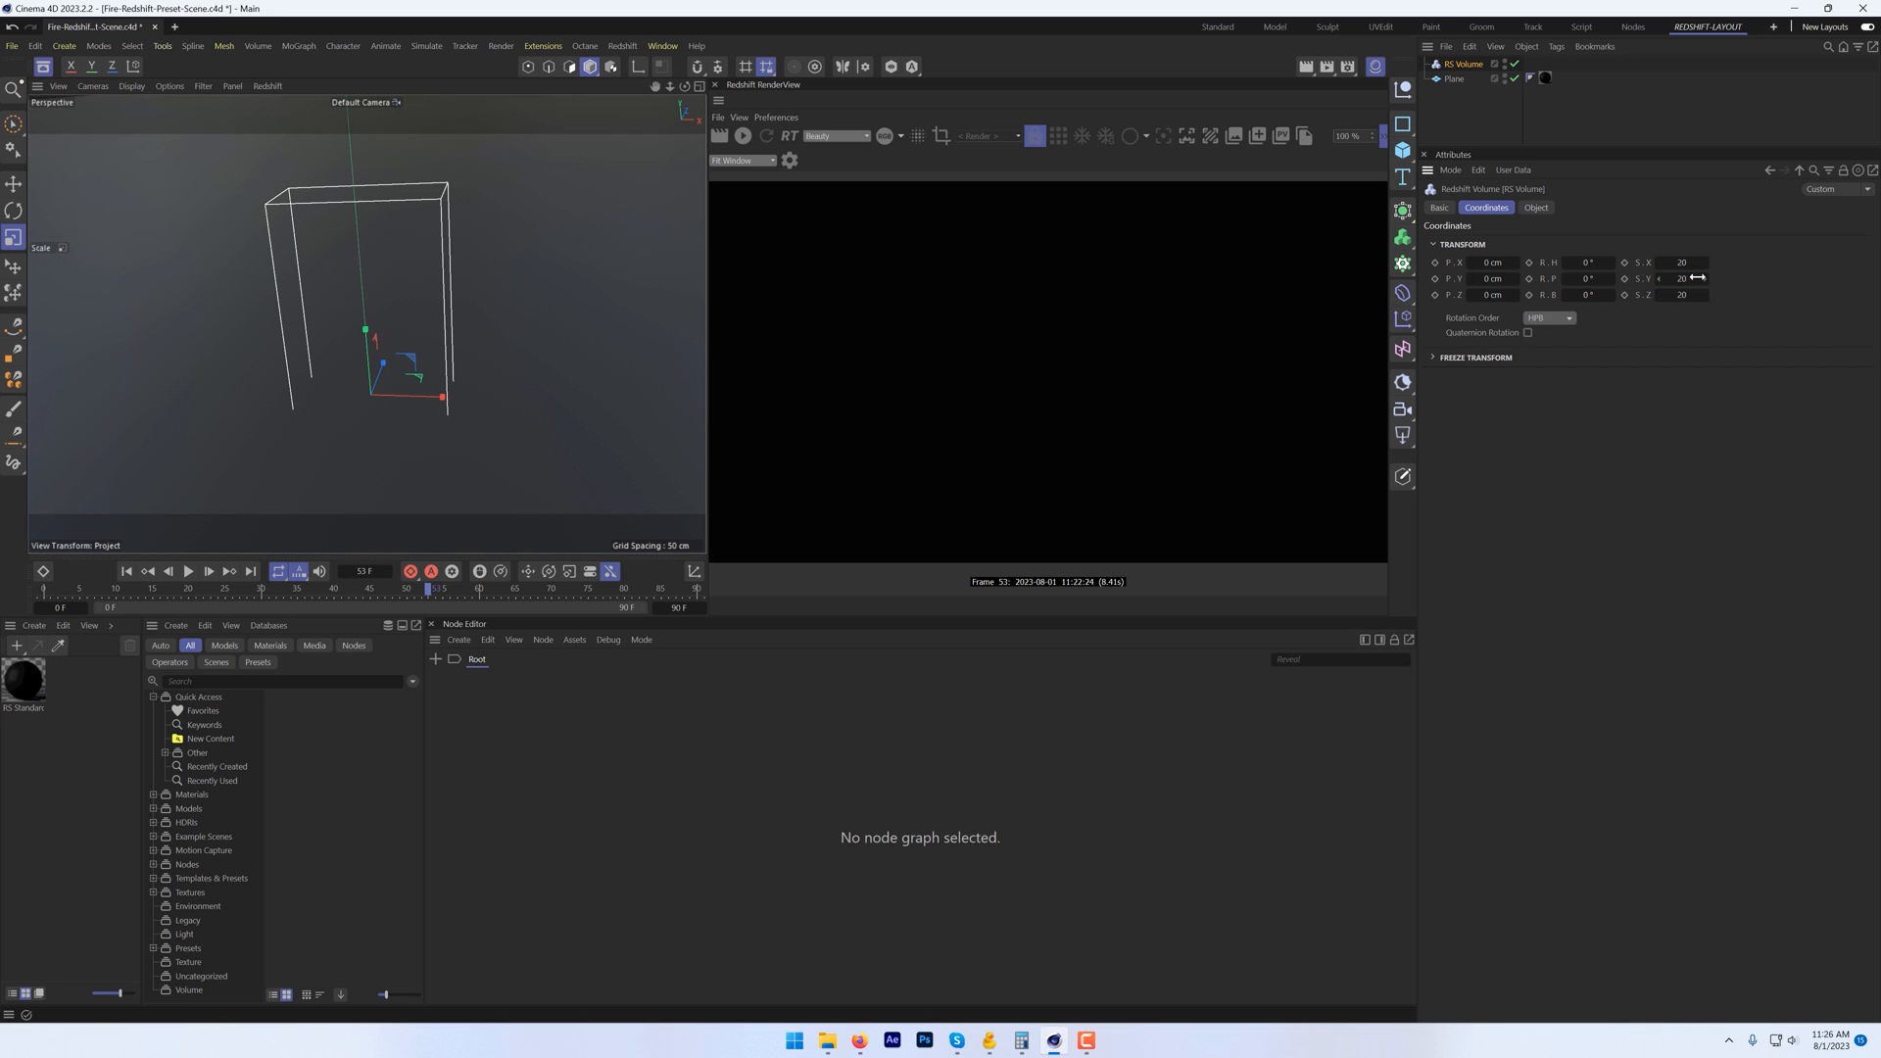
pyautogui.click(1536, 205)
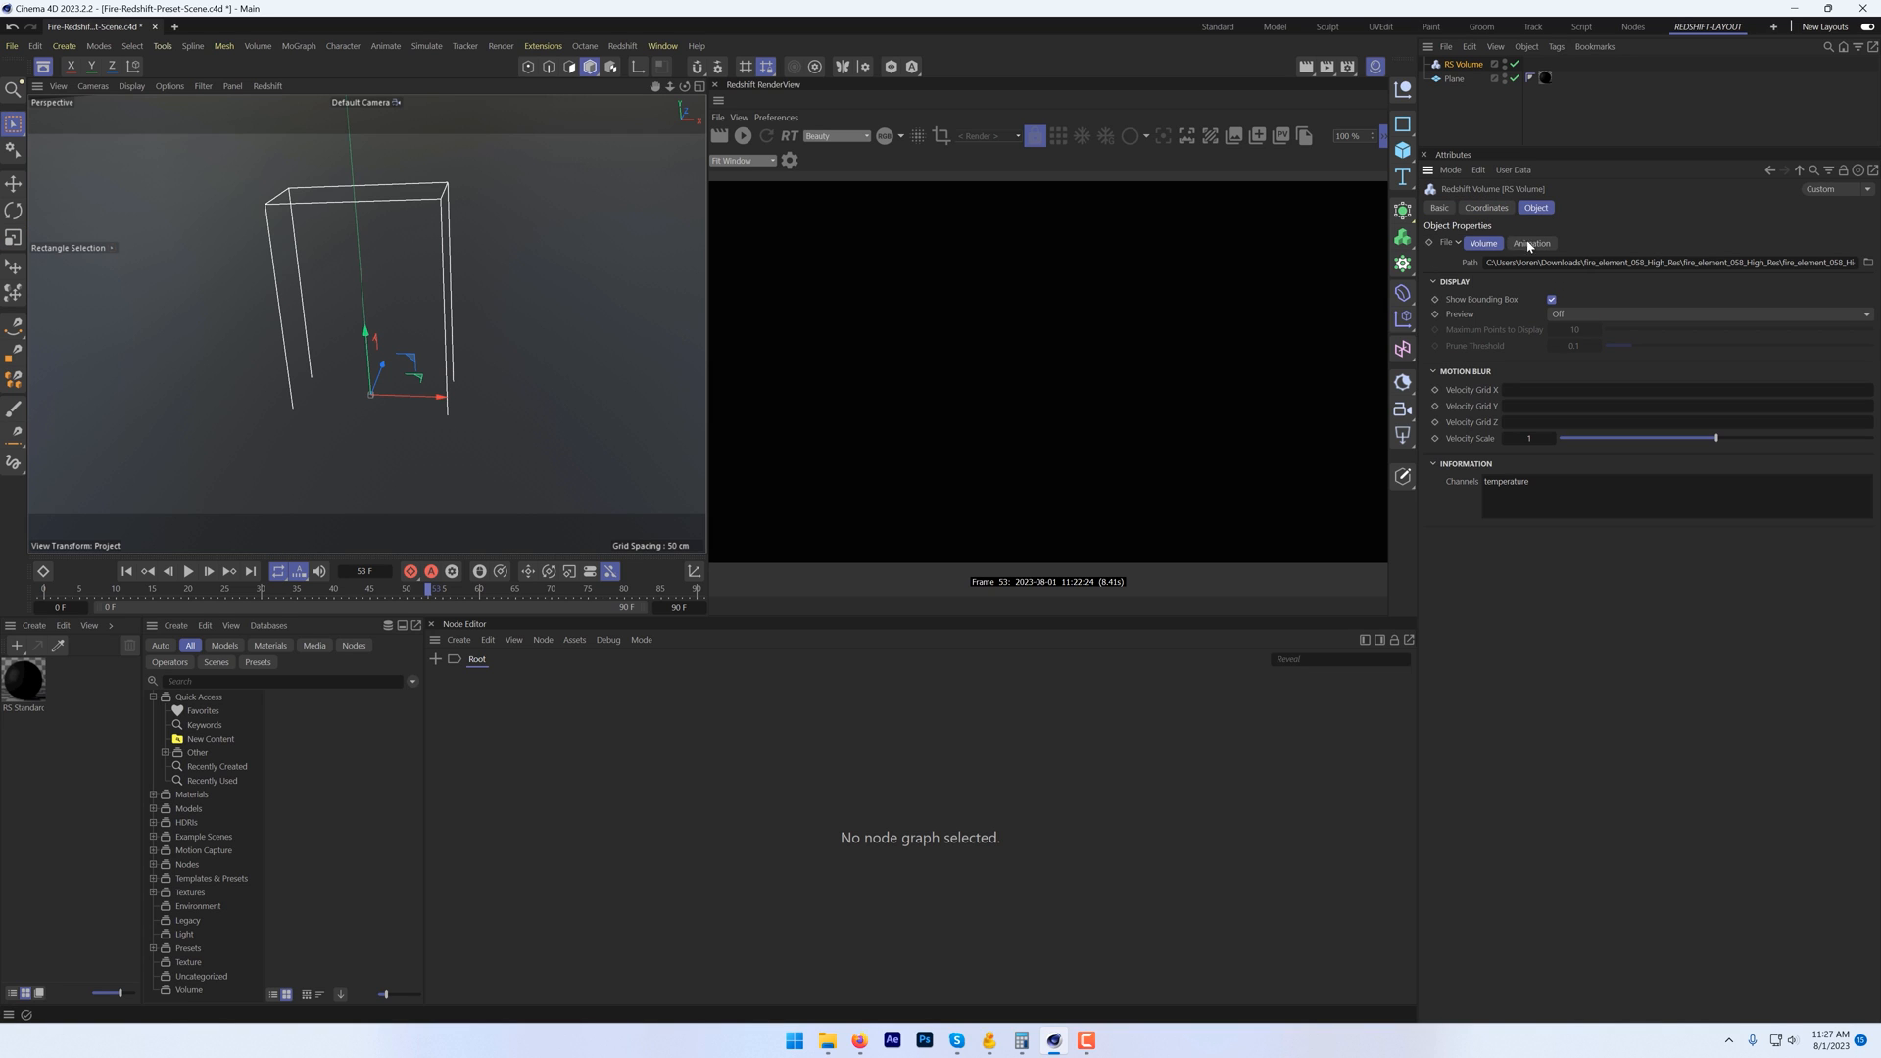
# Step: Set the volume's animation mode to Simple and detect the frame range 1–240
pyautogui.click(1530, 243)
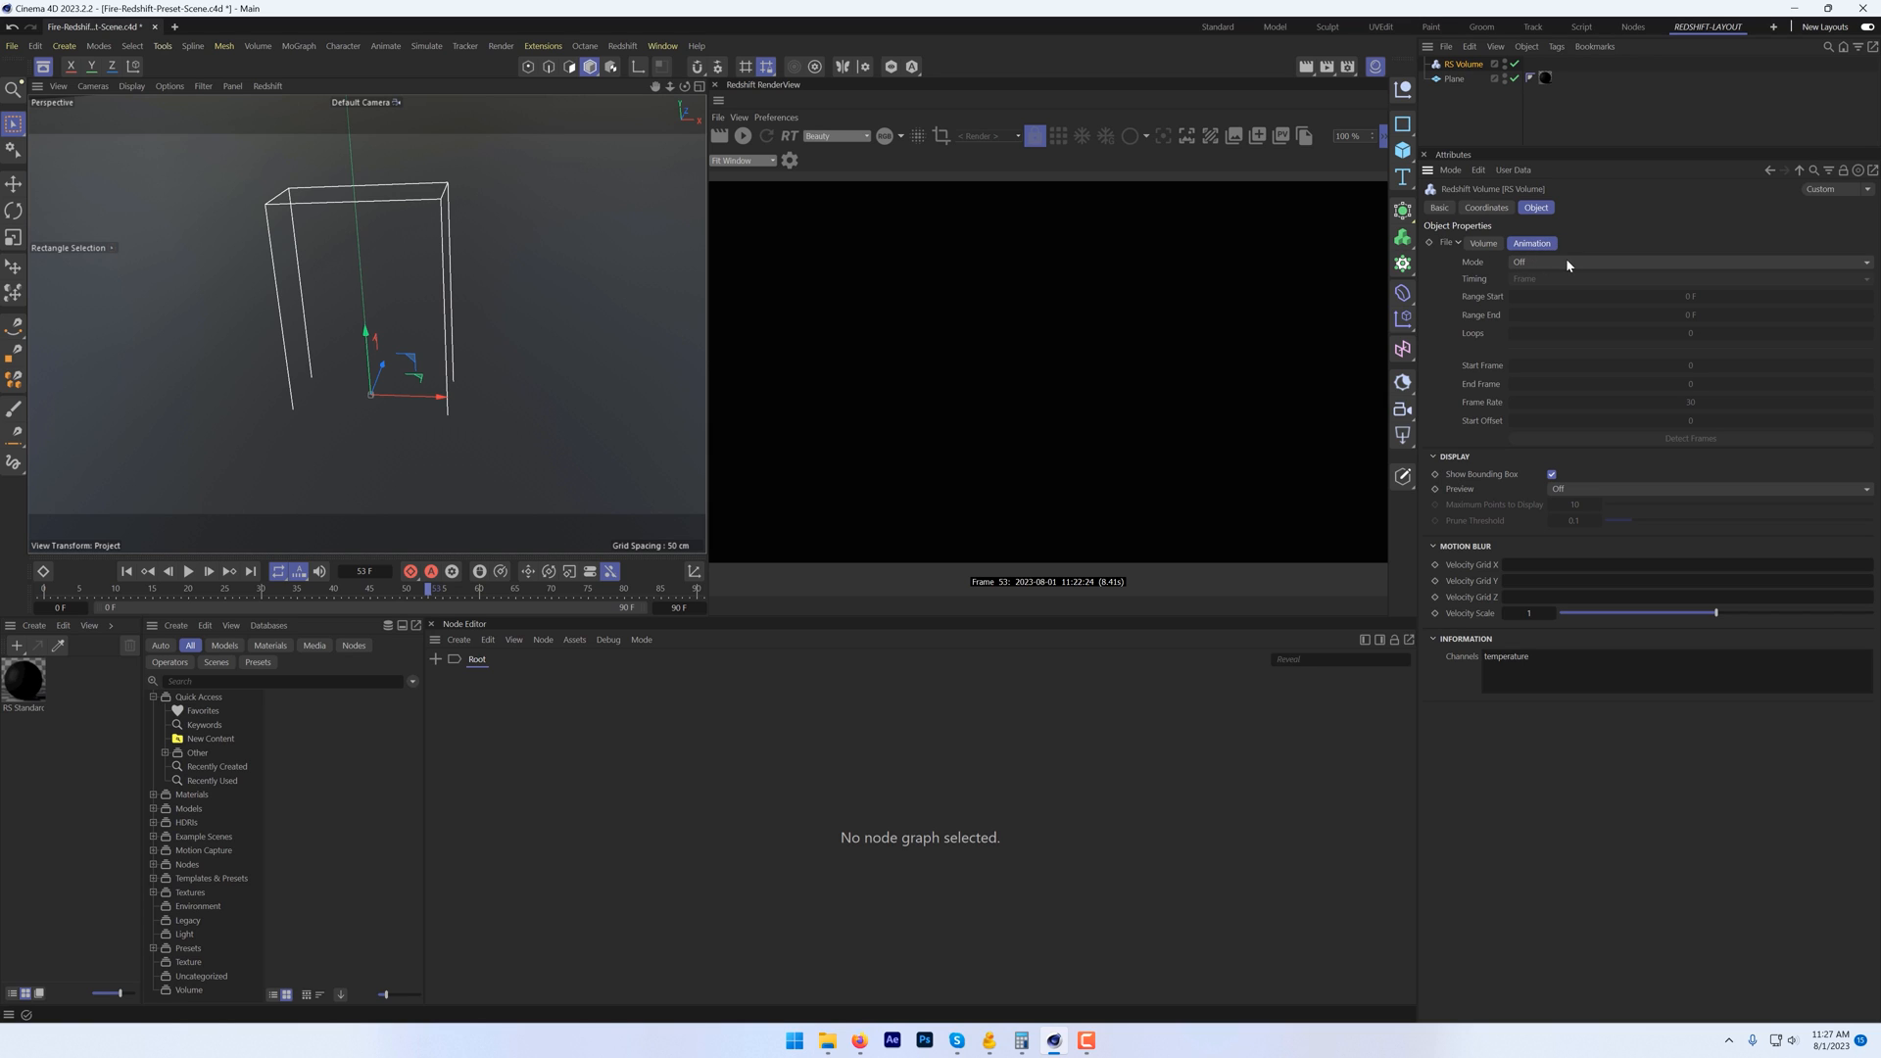
pyautogui.click(1679, 261)
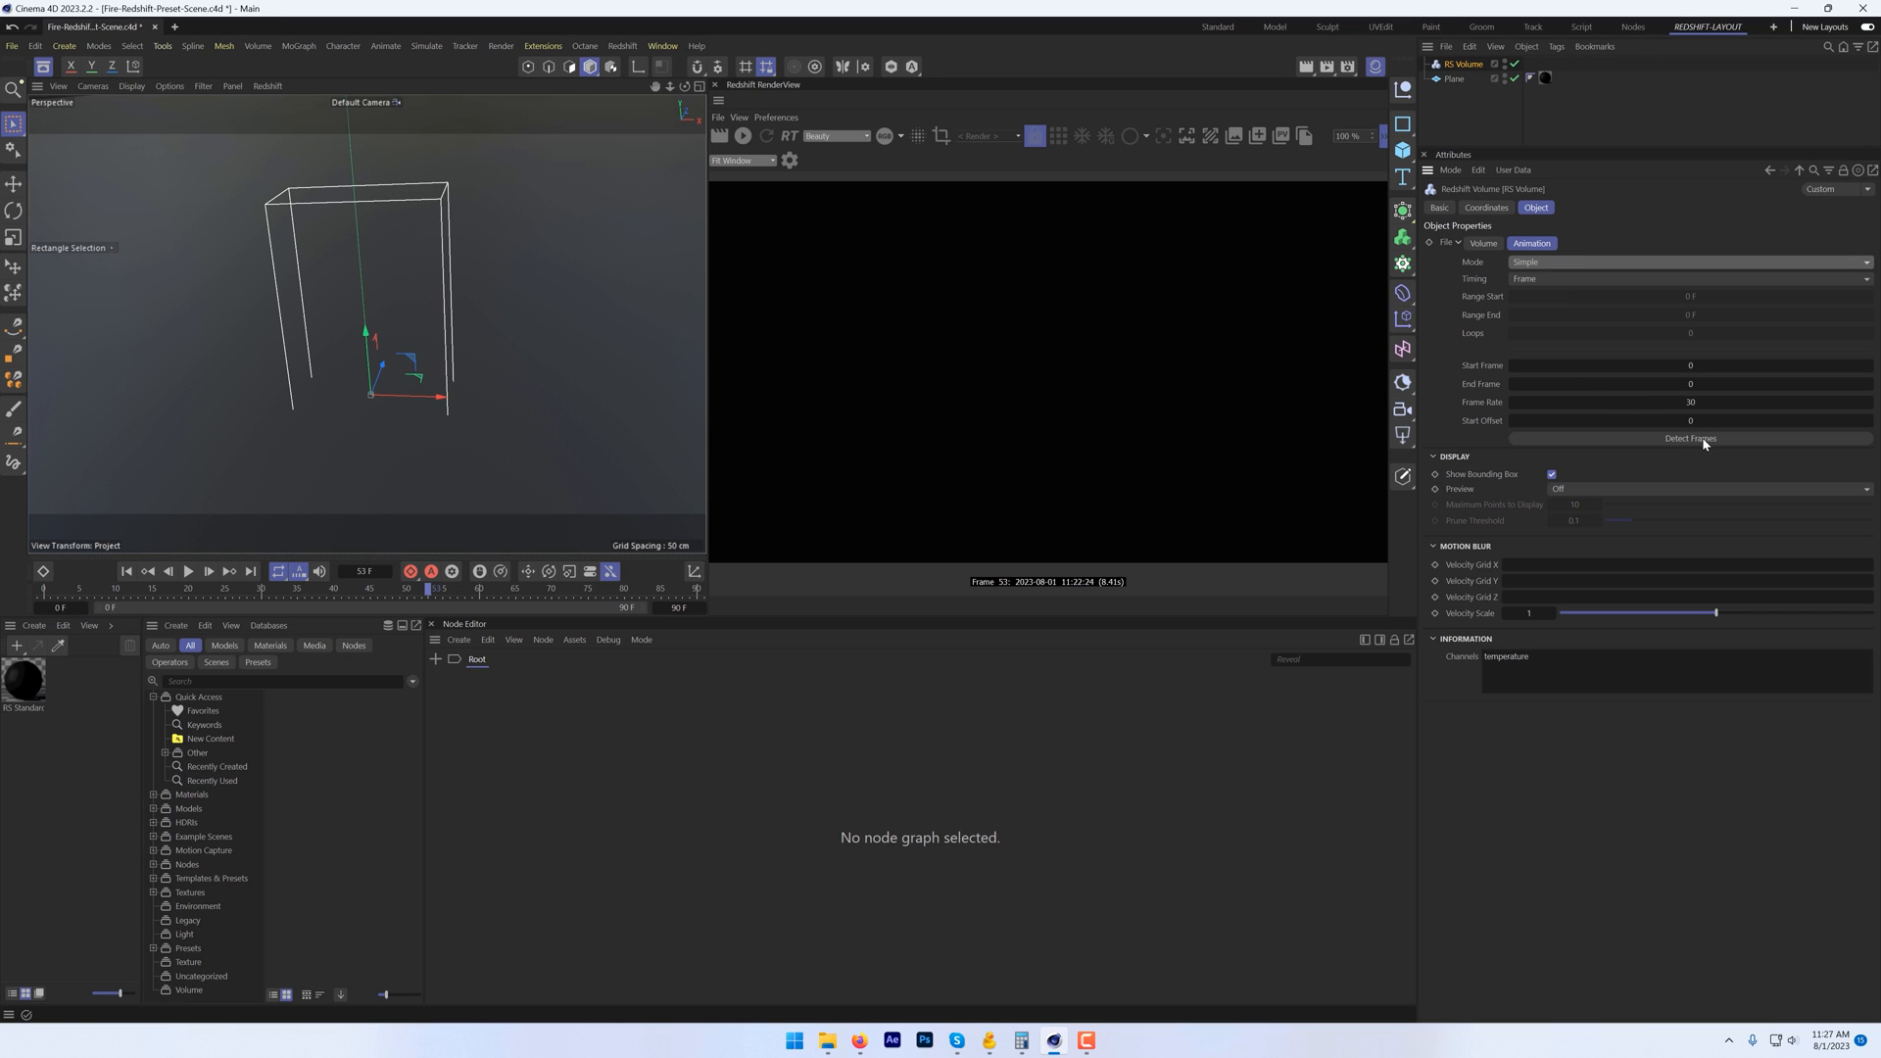
pyautogui.moveTo(1686, 445)
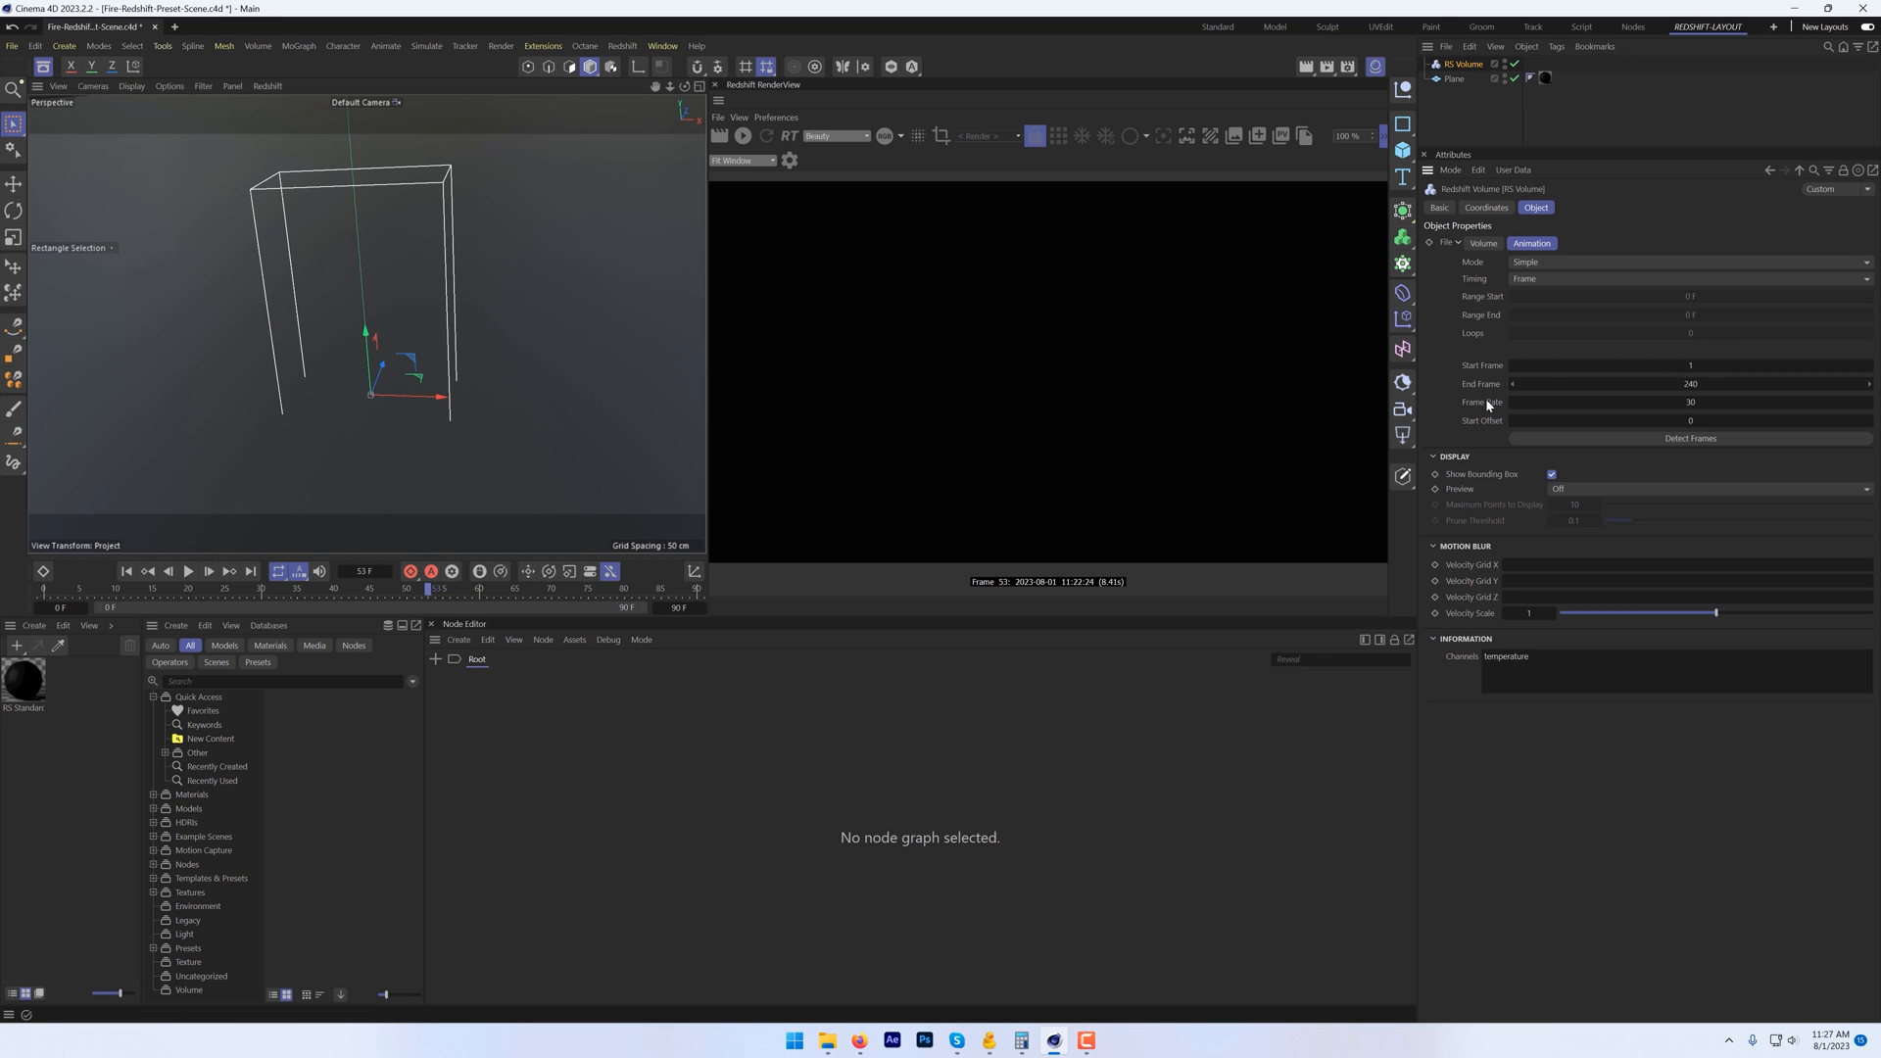
pyautogui.click(1689, 437)
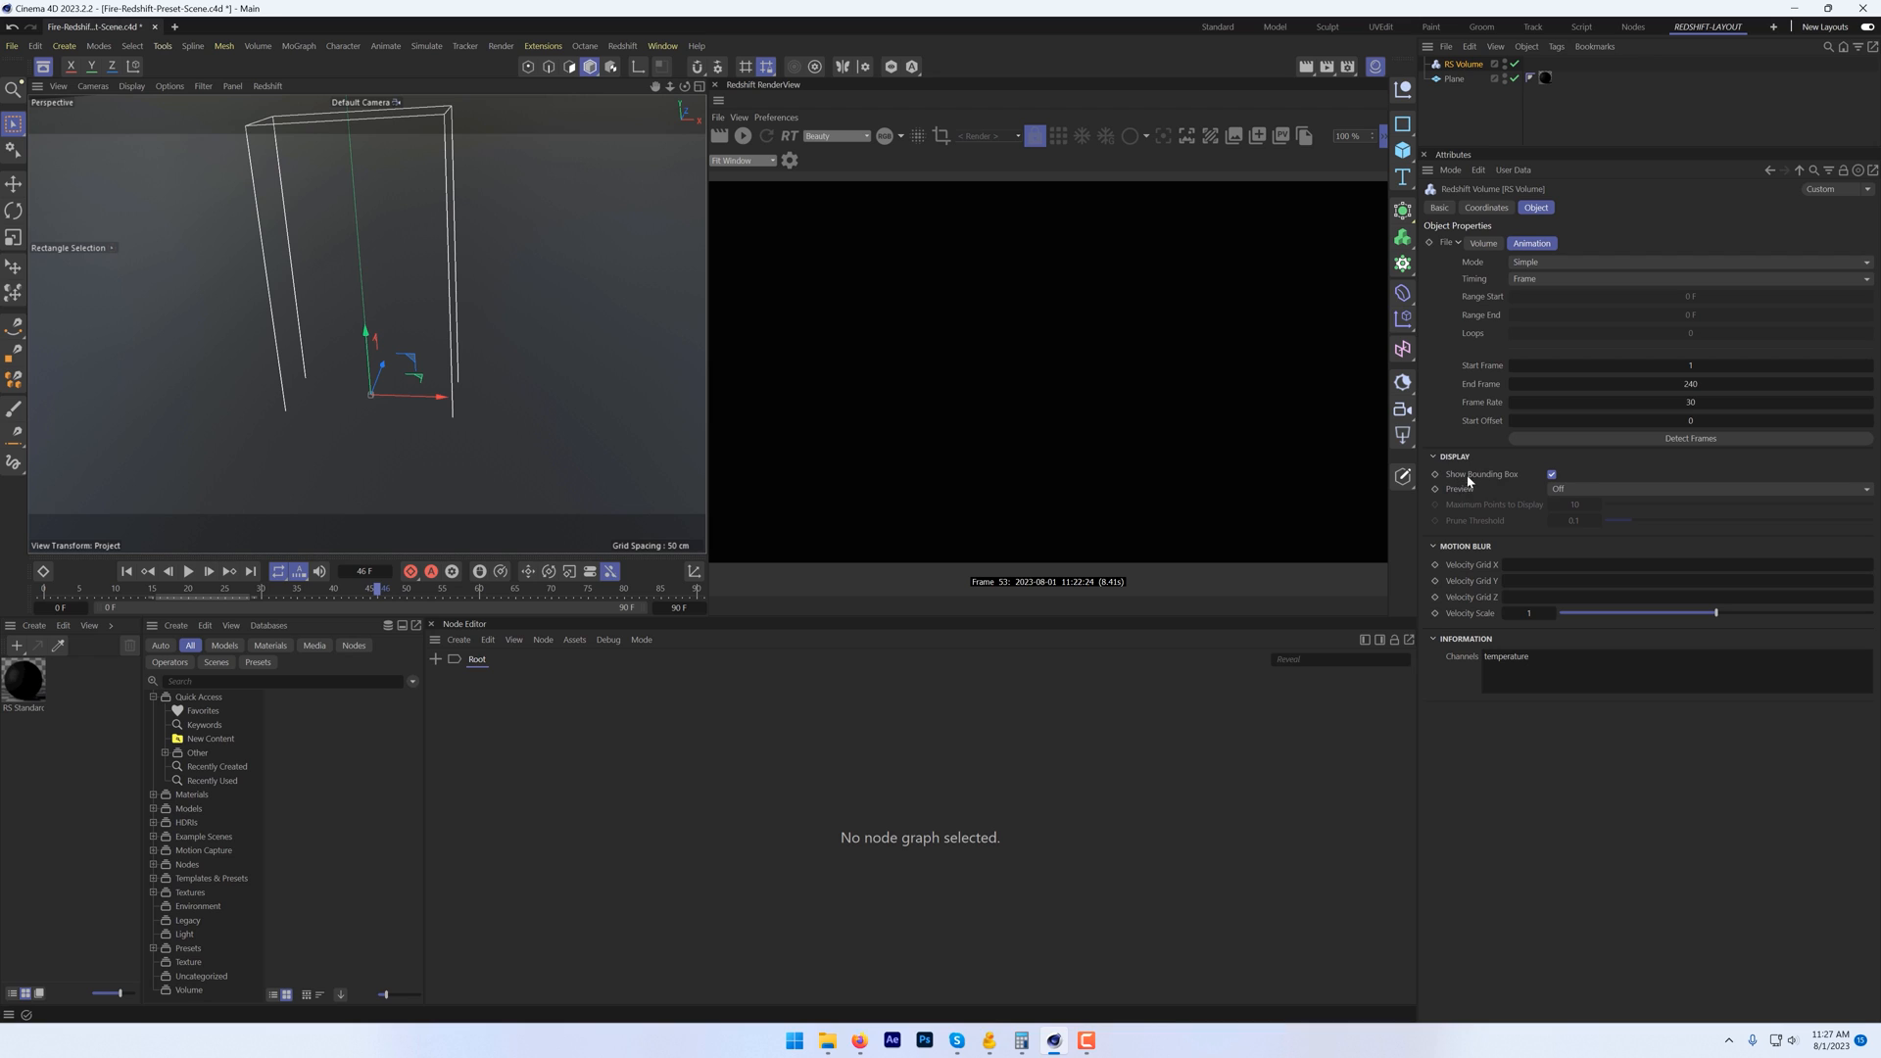
# Step: Preview the volume as points with a maximum of 50 displayed
pyautogui.click(1703, 488)
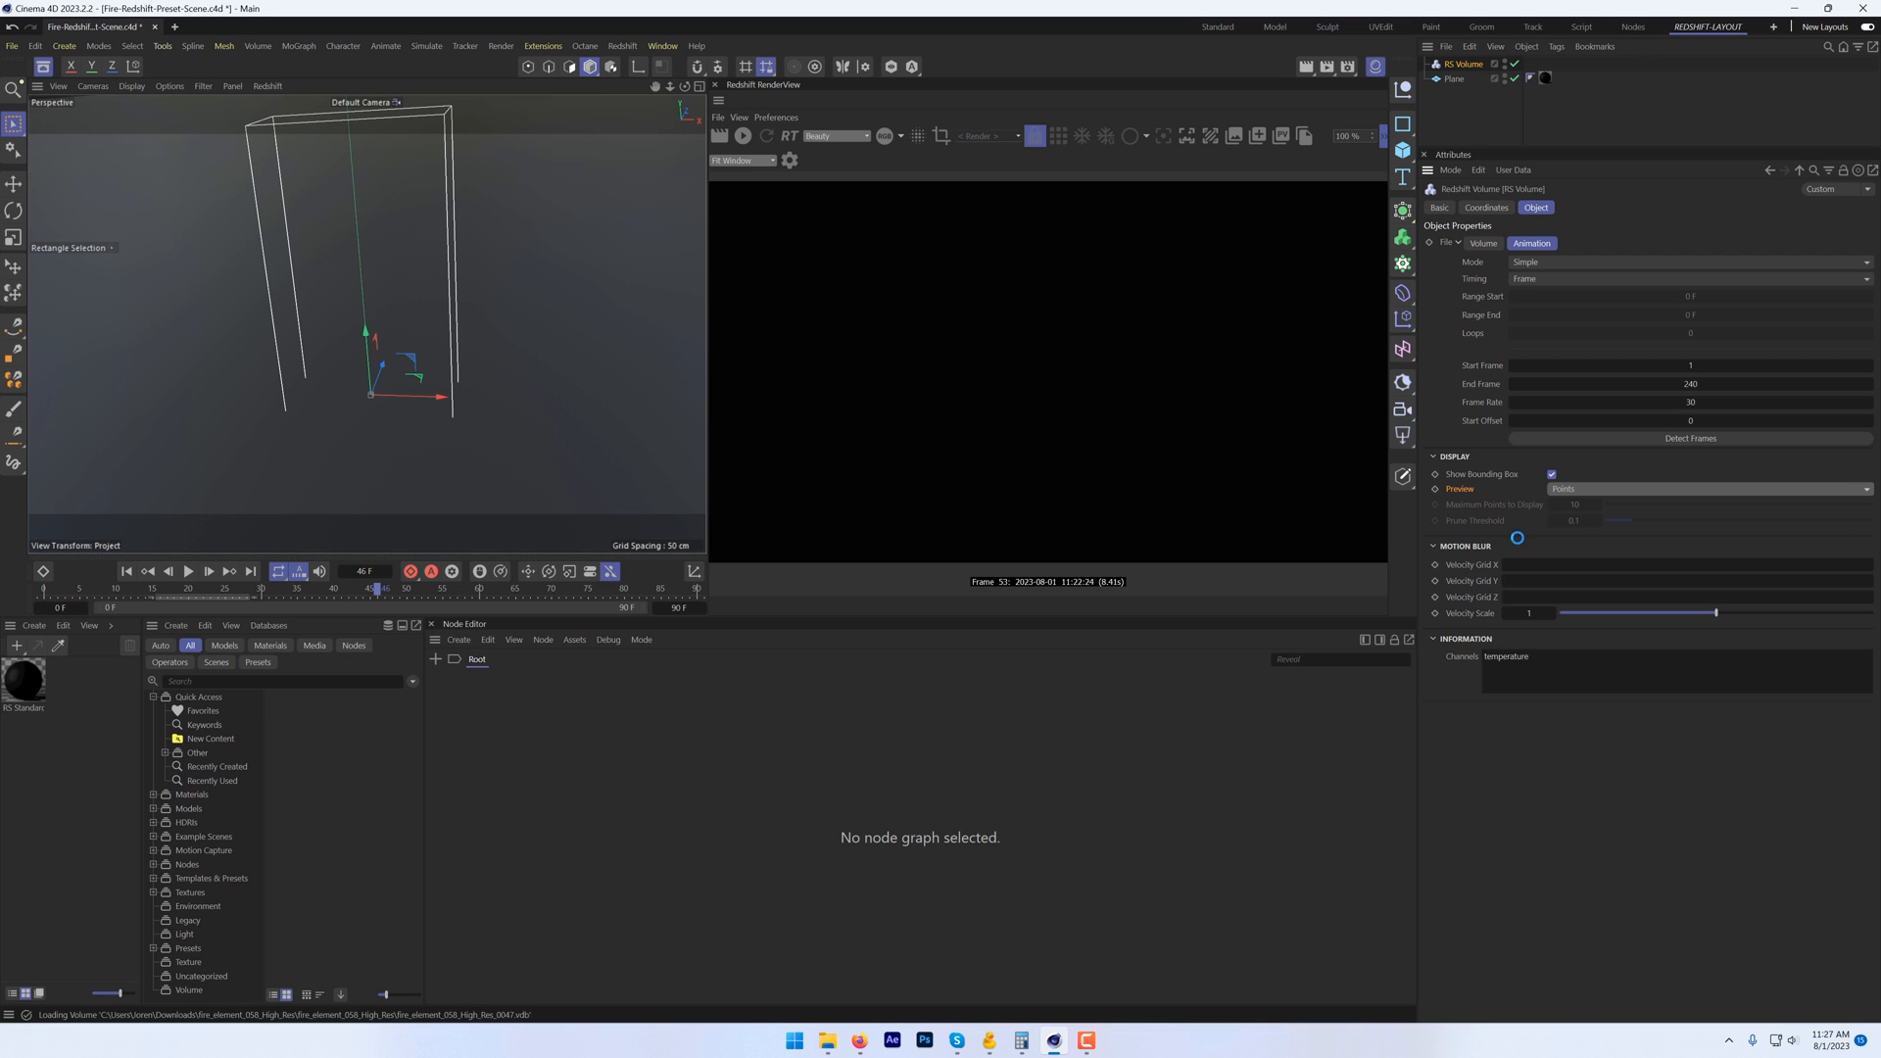
pyautogui.click(1583, 504)
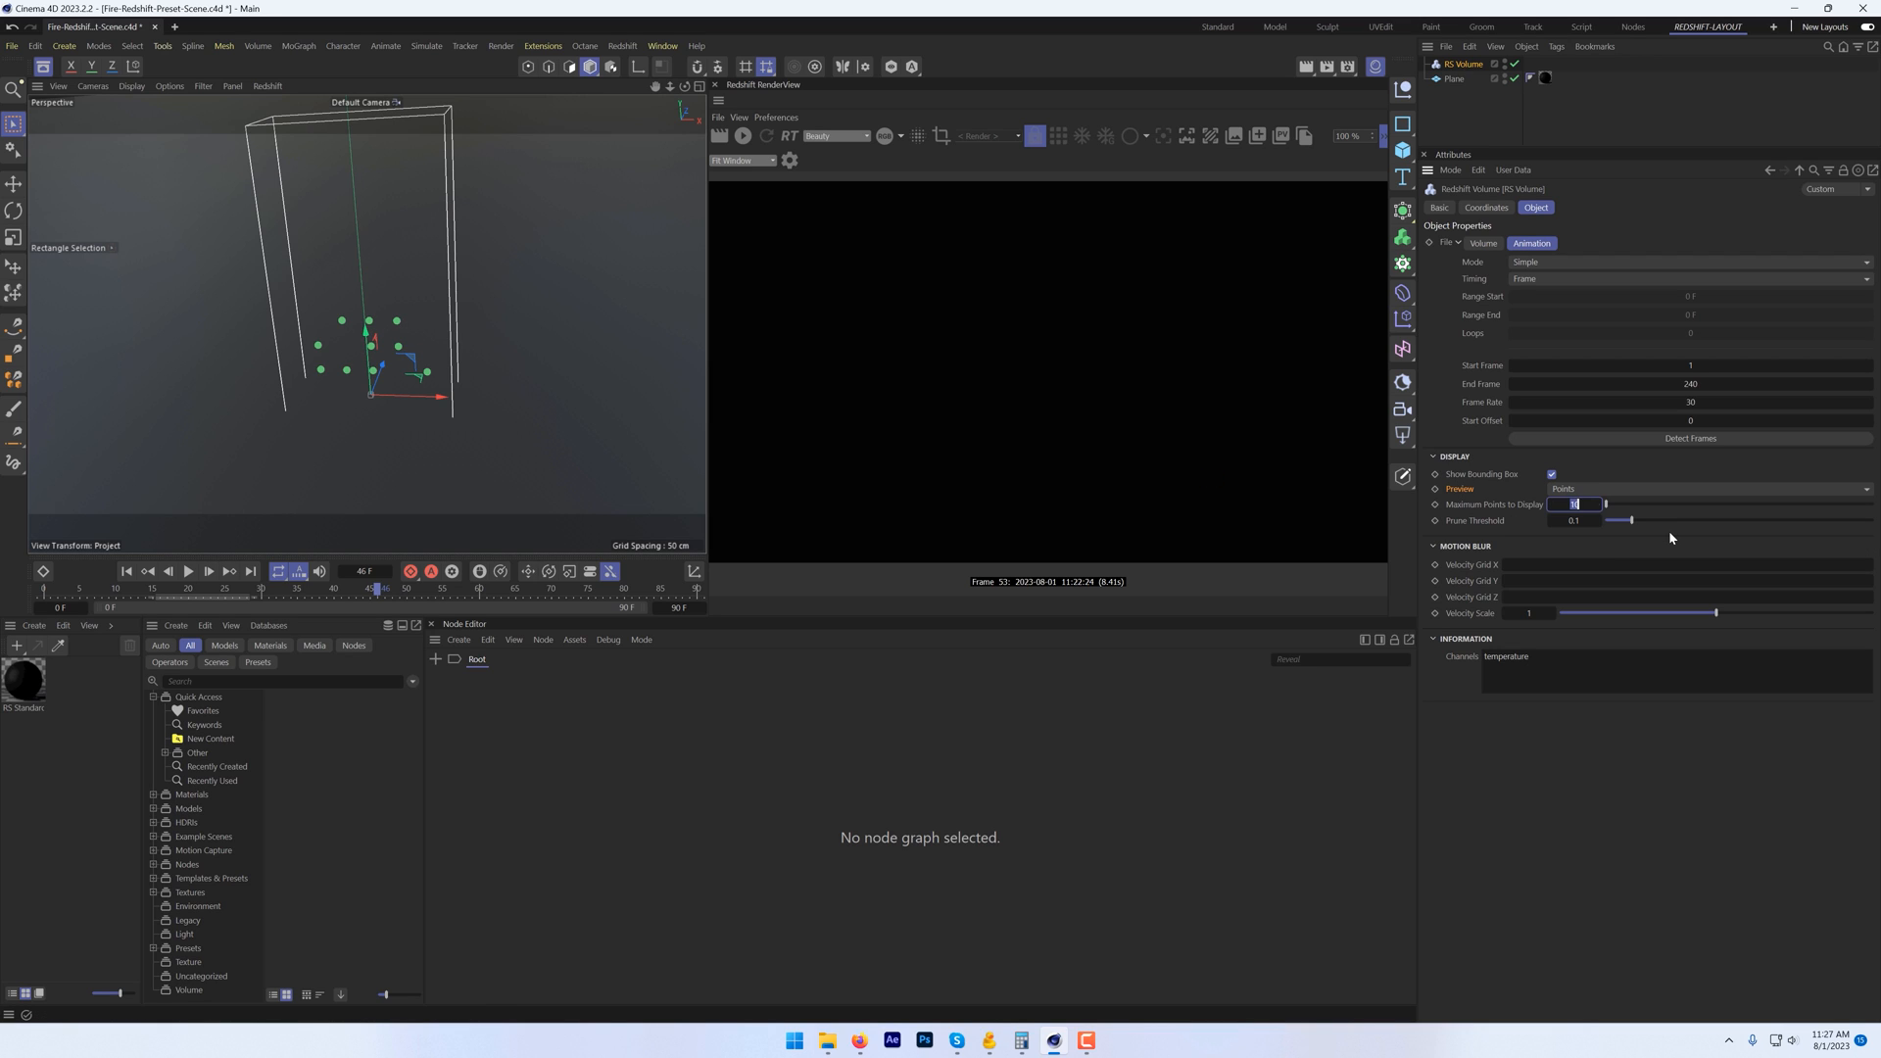
pyautogui.write('50')
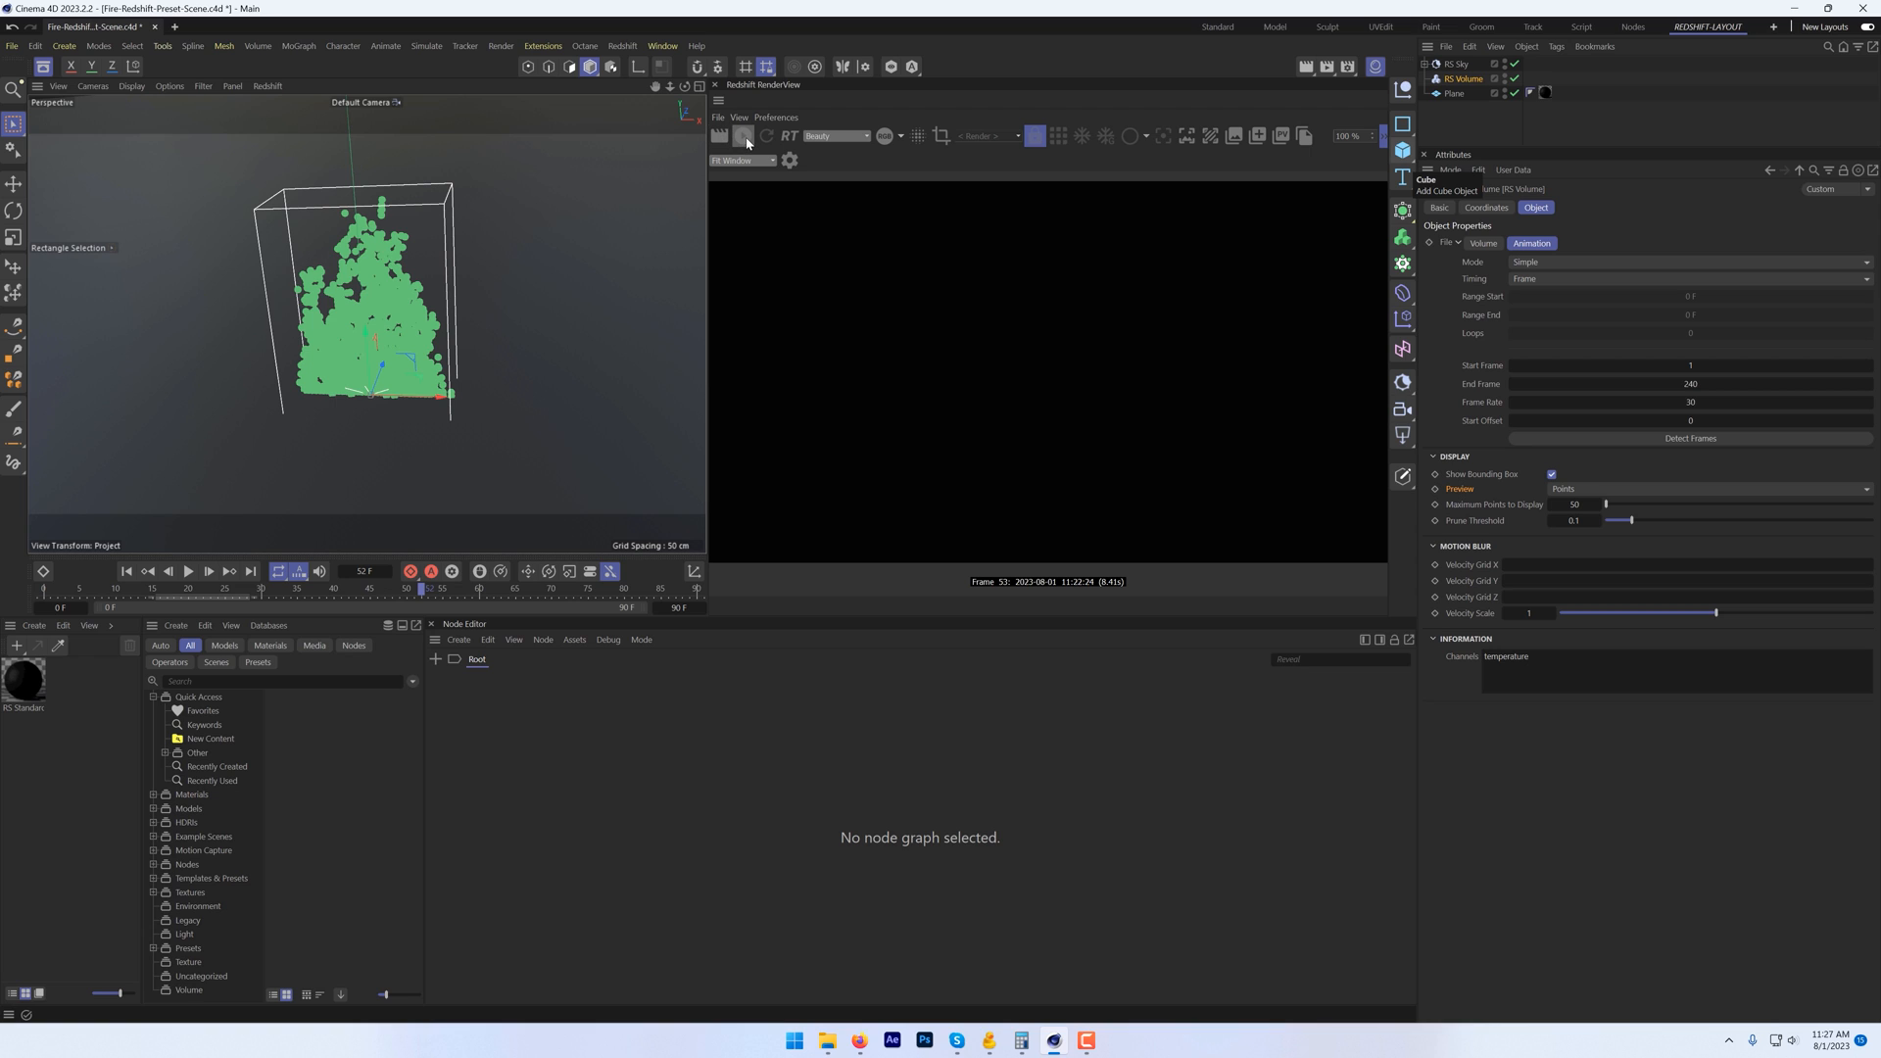
# Step: Start the interactive render in the Redshift RenderView
pyautogui.click(744, 135)
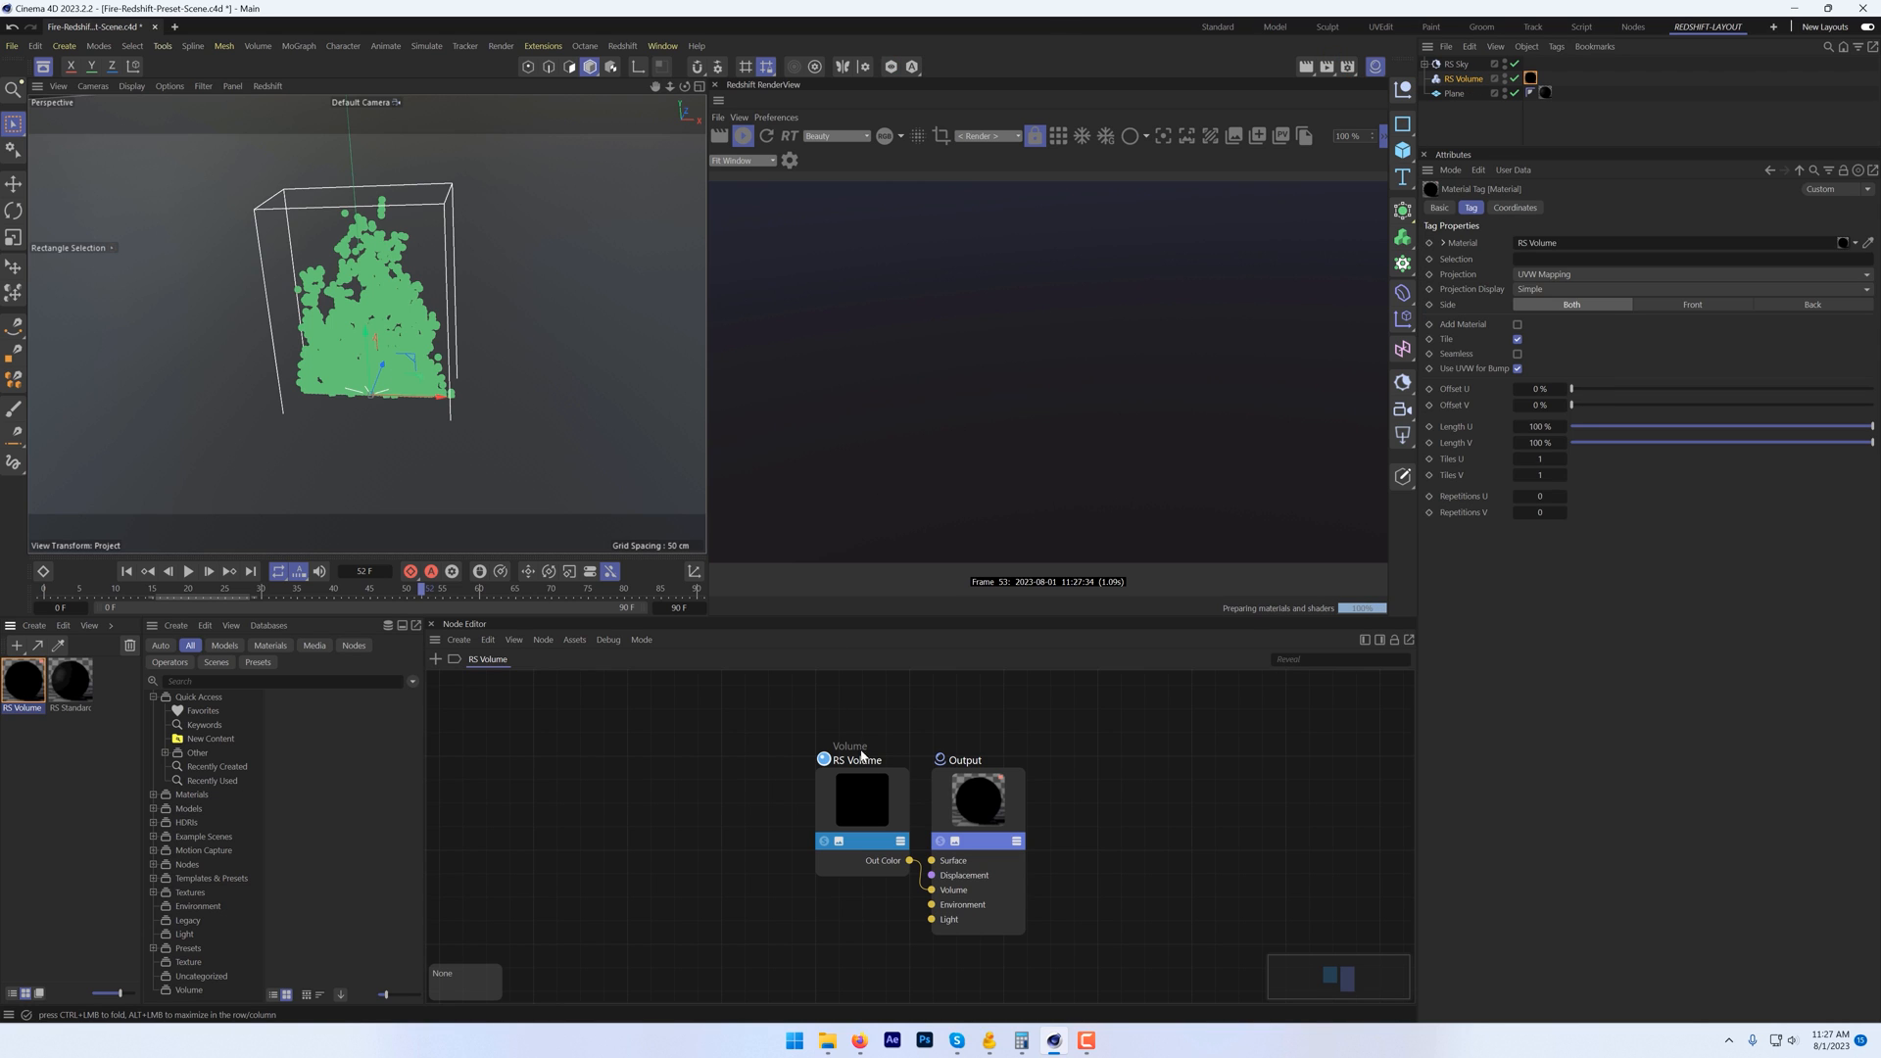
# Step: Drive the RS Volume shader's emission from the temperature channel
pyautogui.click(860, 798)
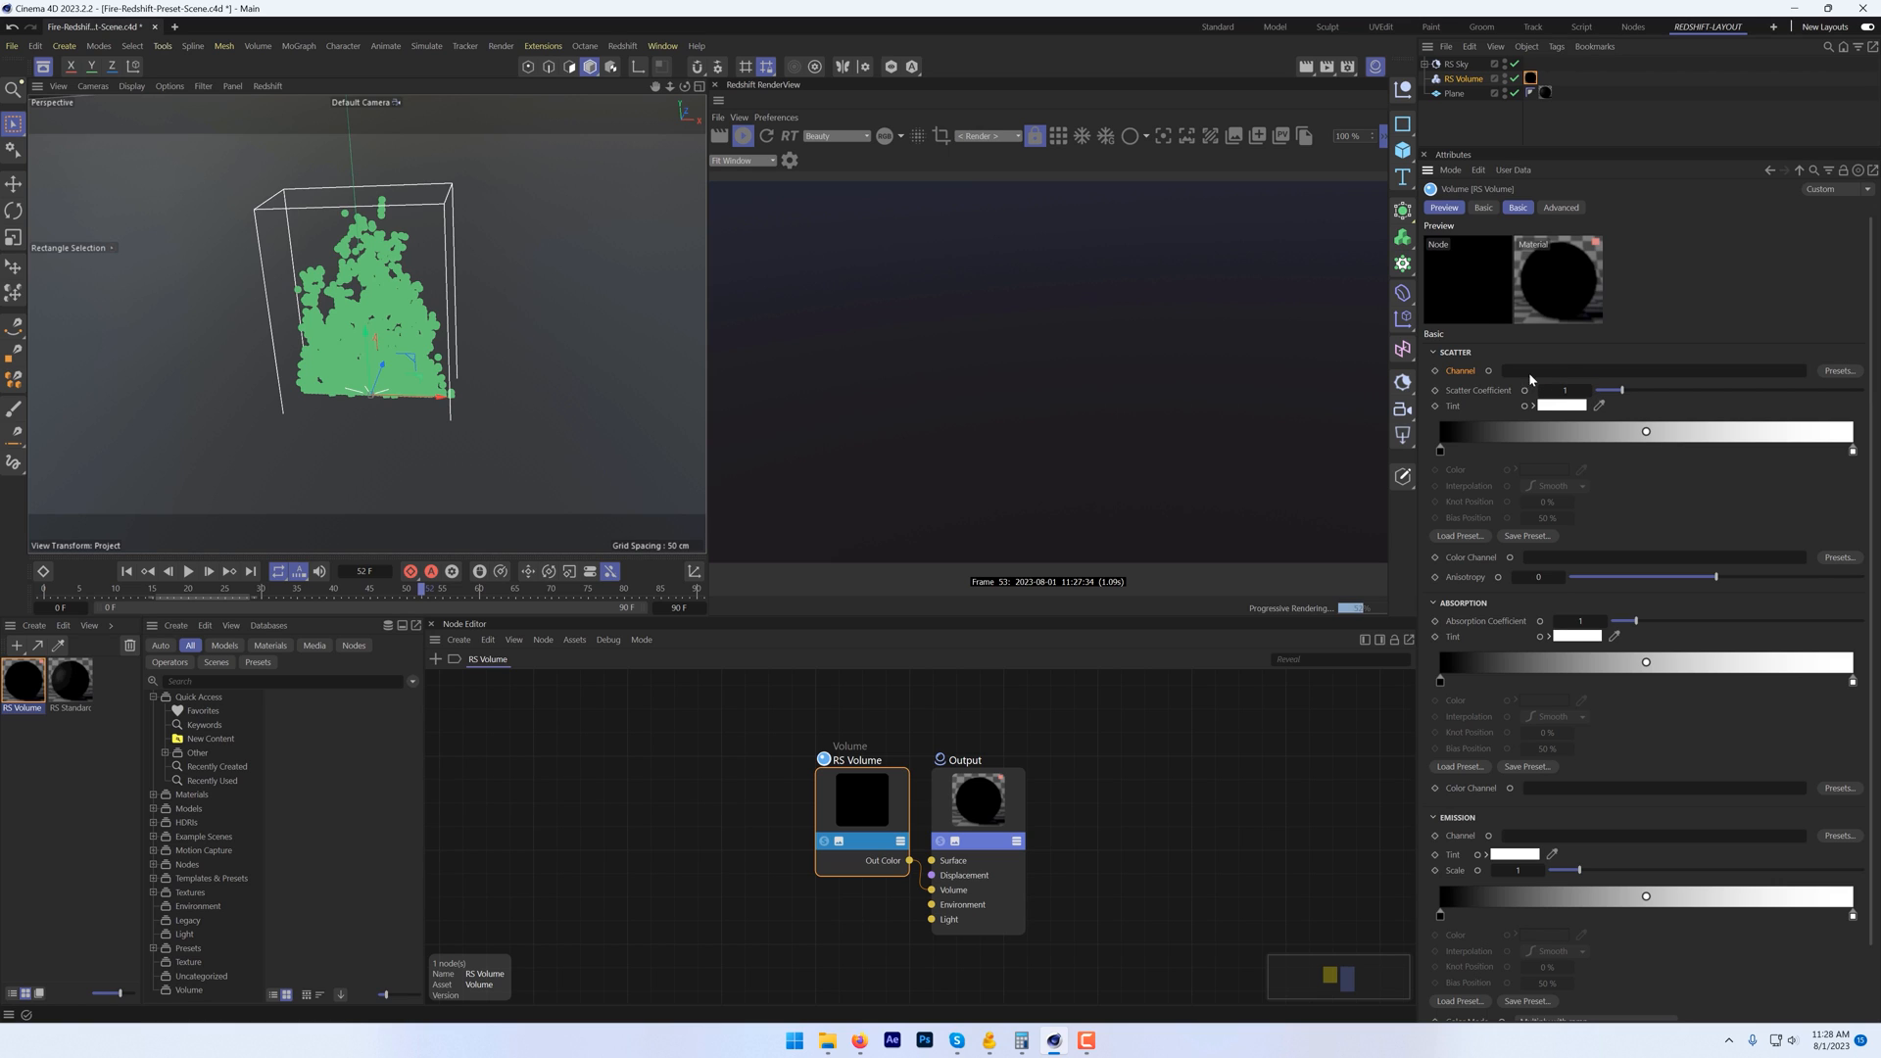
pyautogui.click(1455, 94)
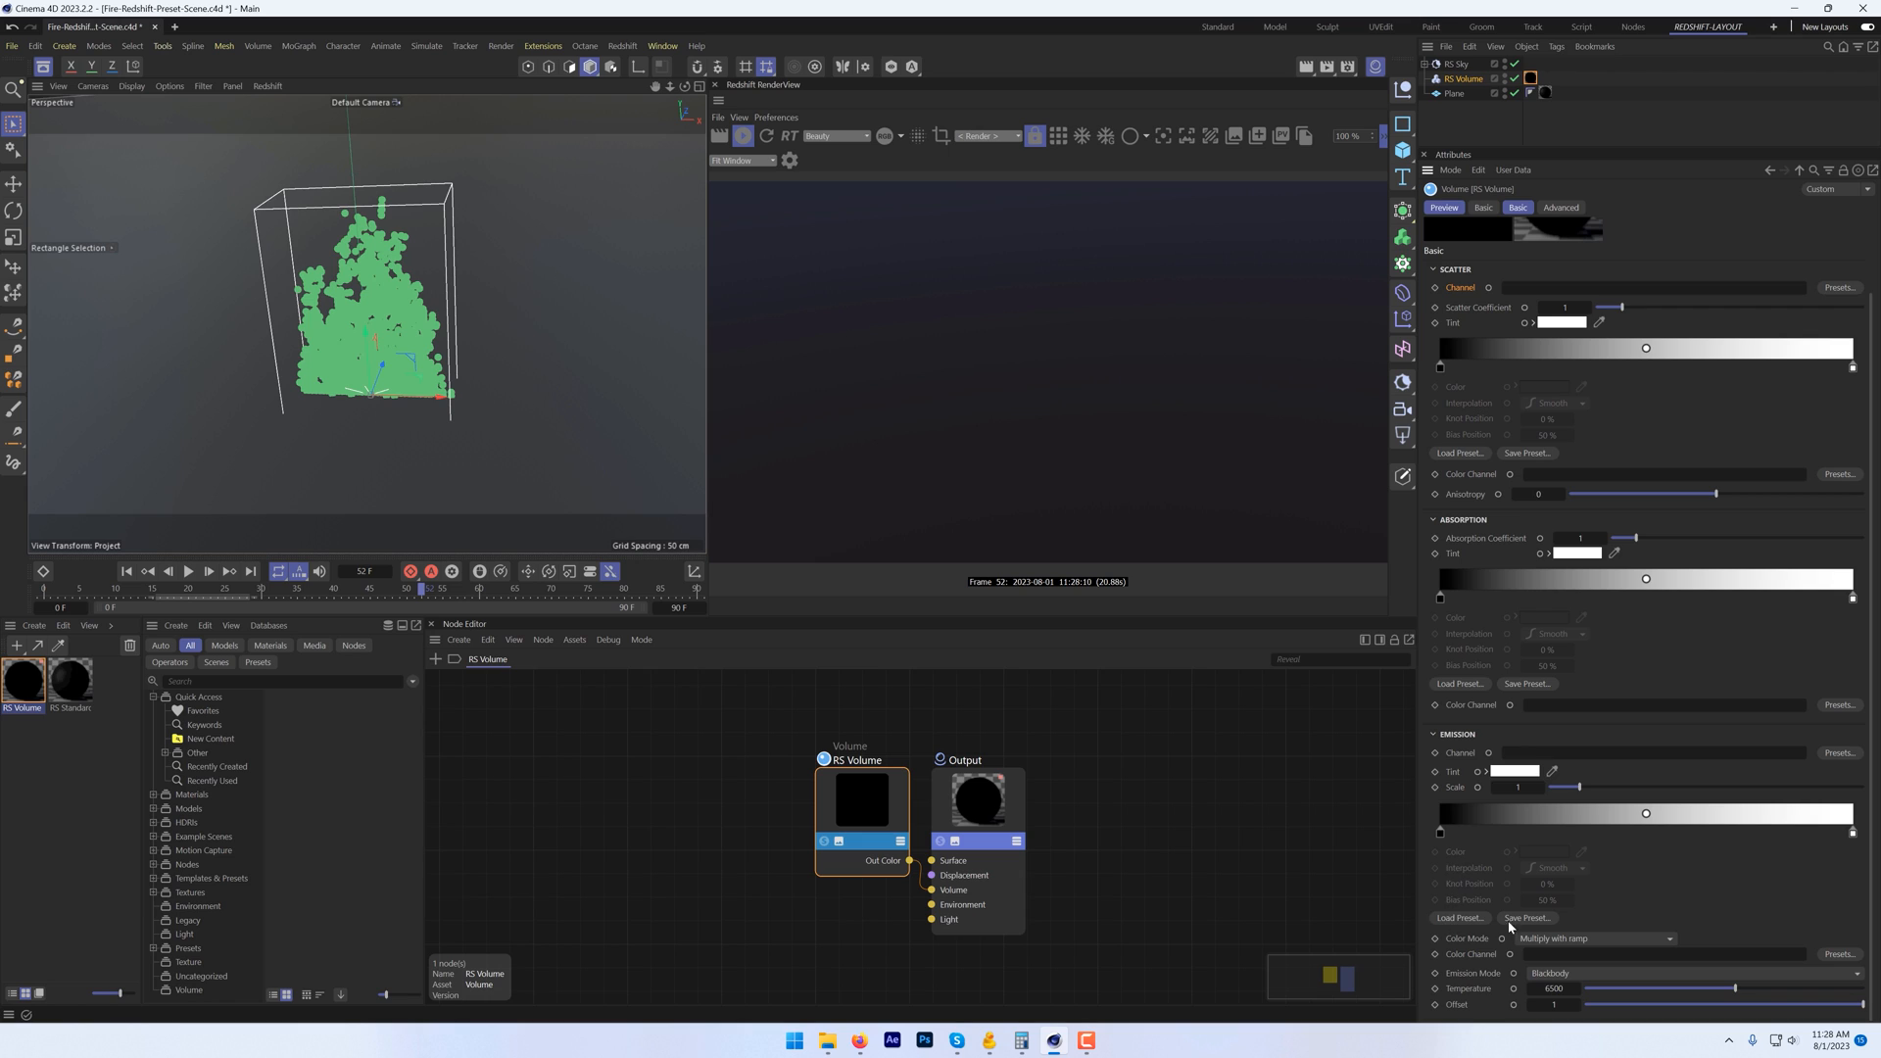
pyautogui.moveTo(1463, 754)
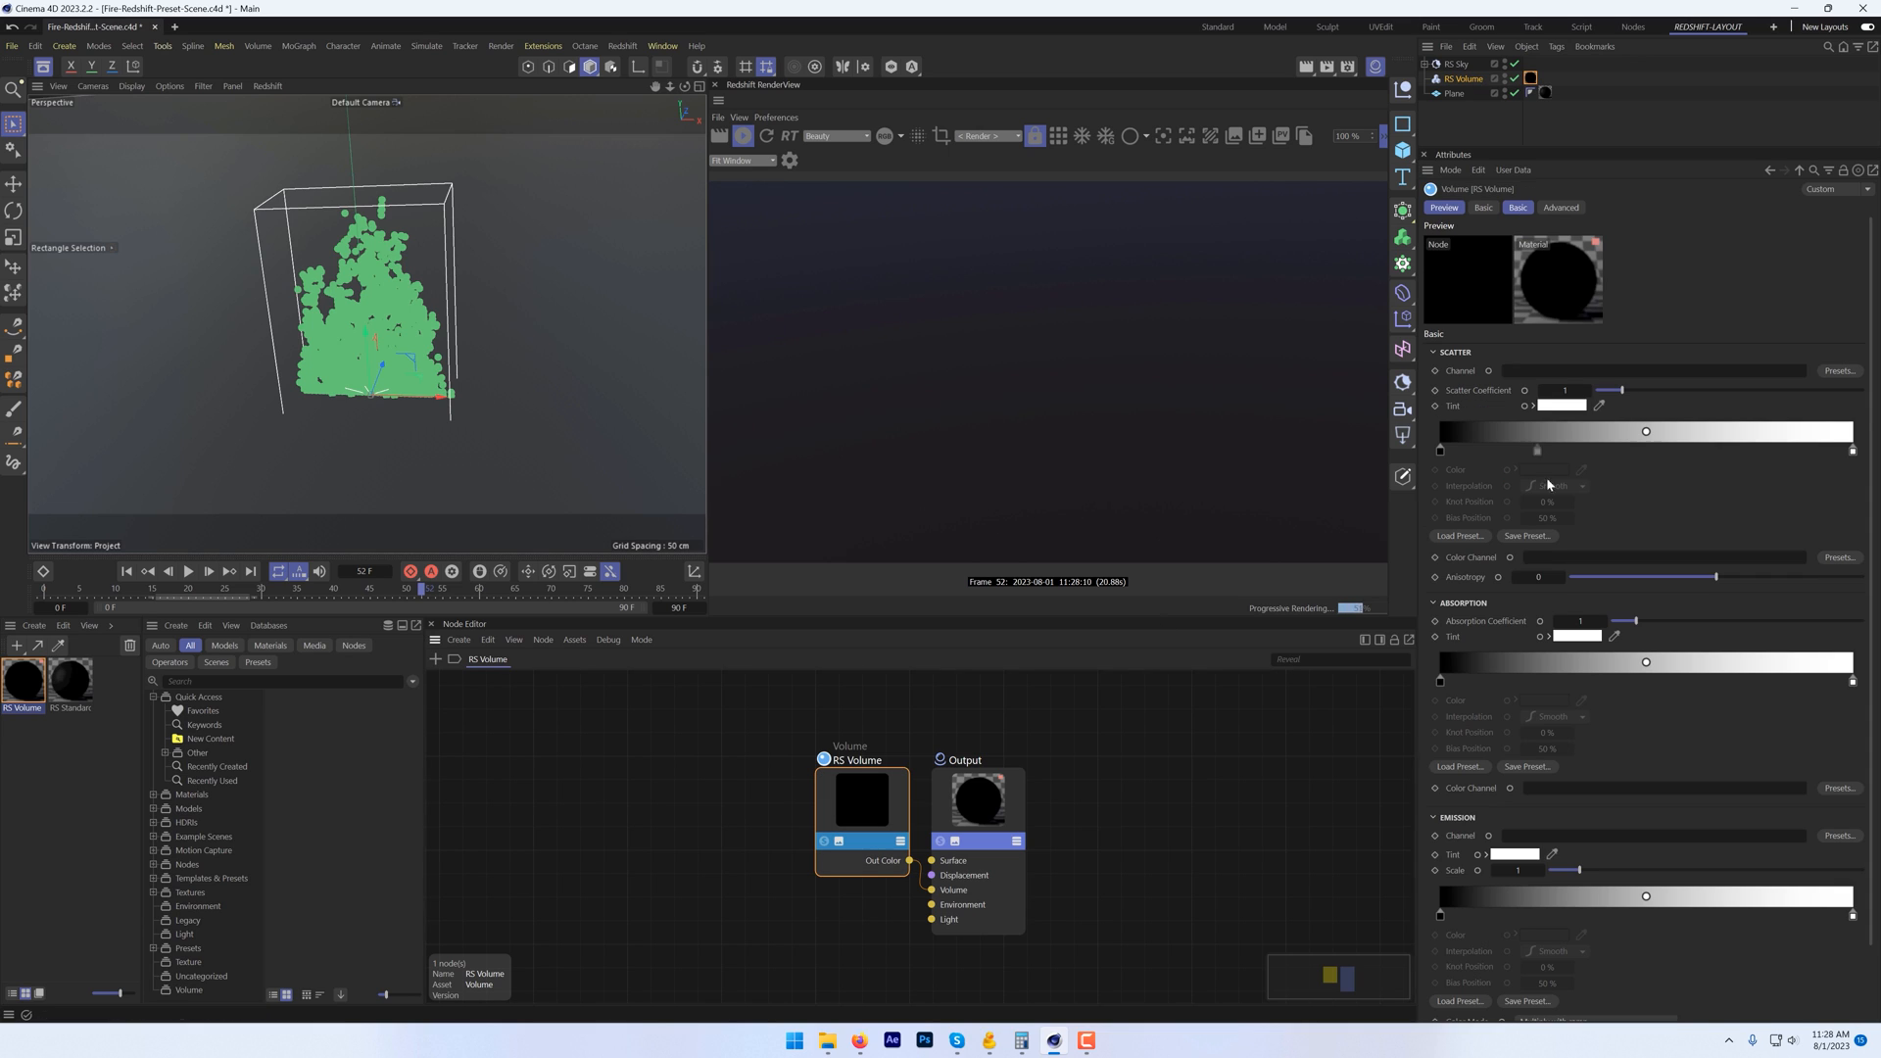
pyautogui.click(1487, 837)
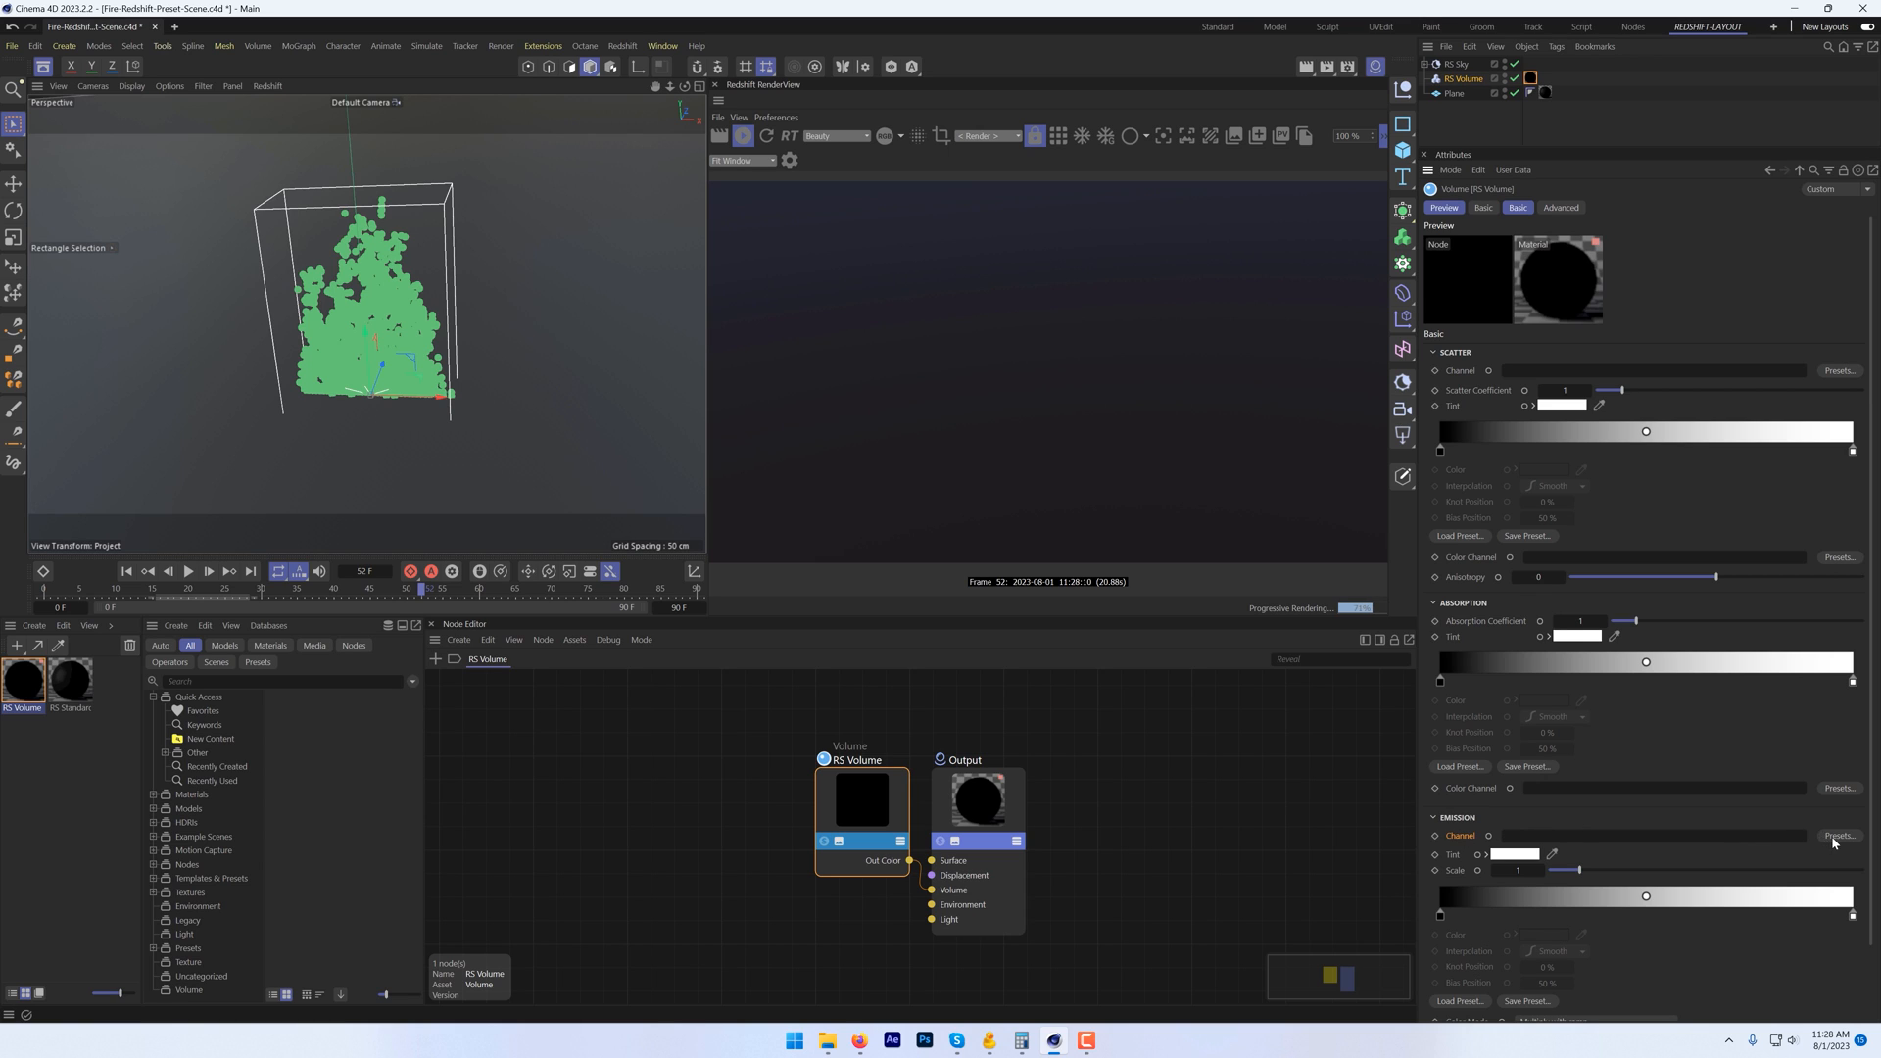
pyautogui.click(1842, 835)
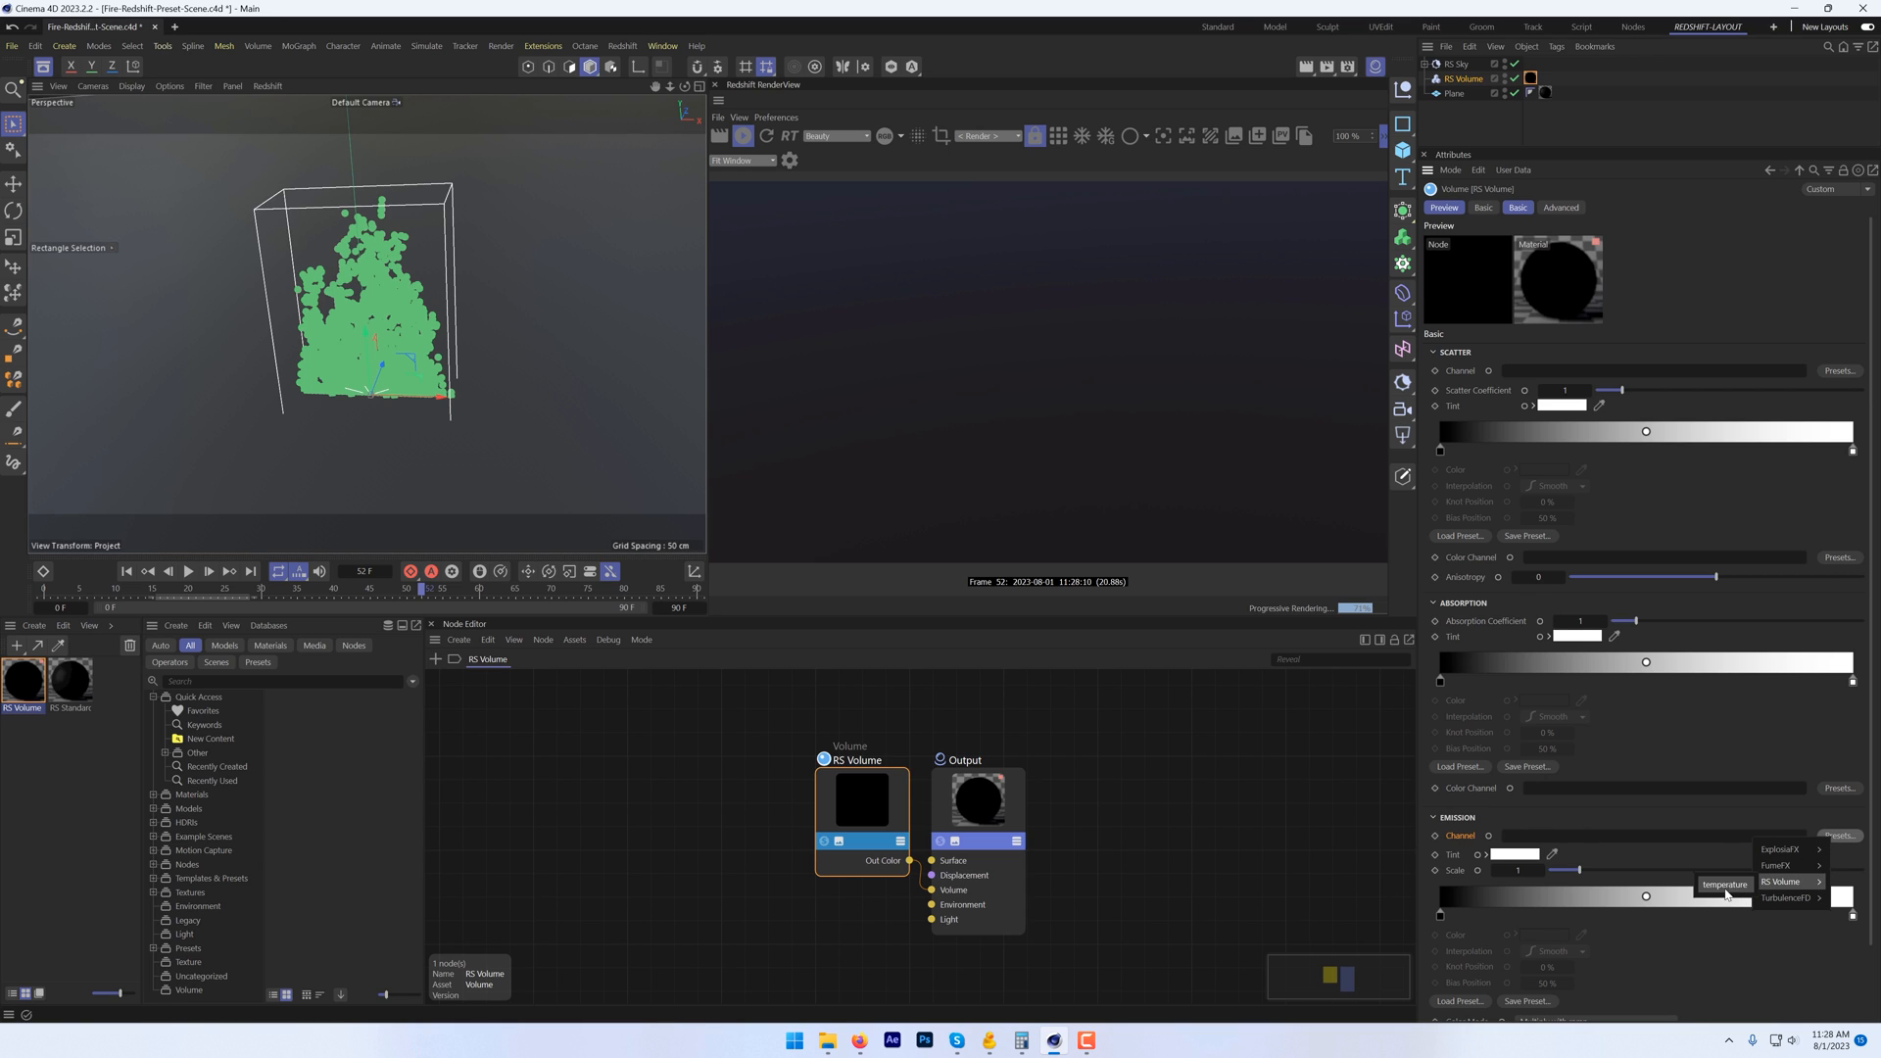
pyautogui.click(1724, 897)
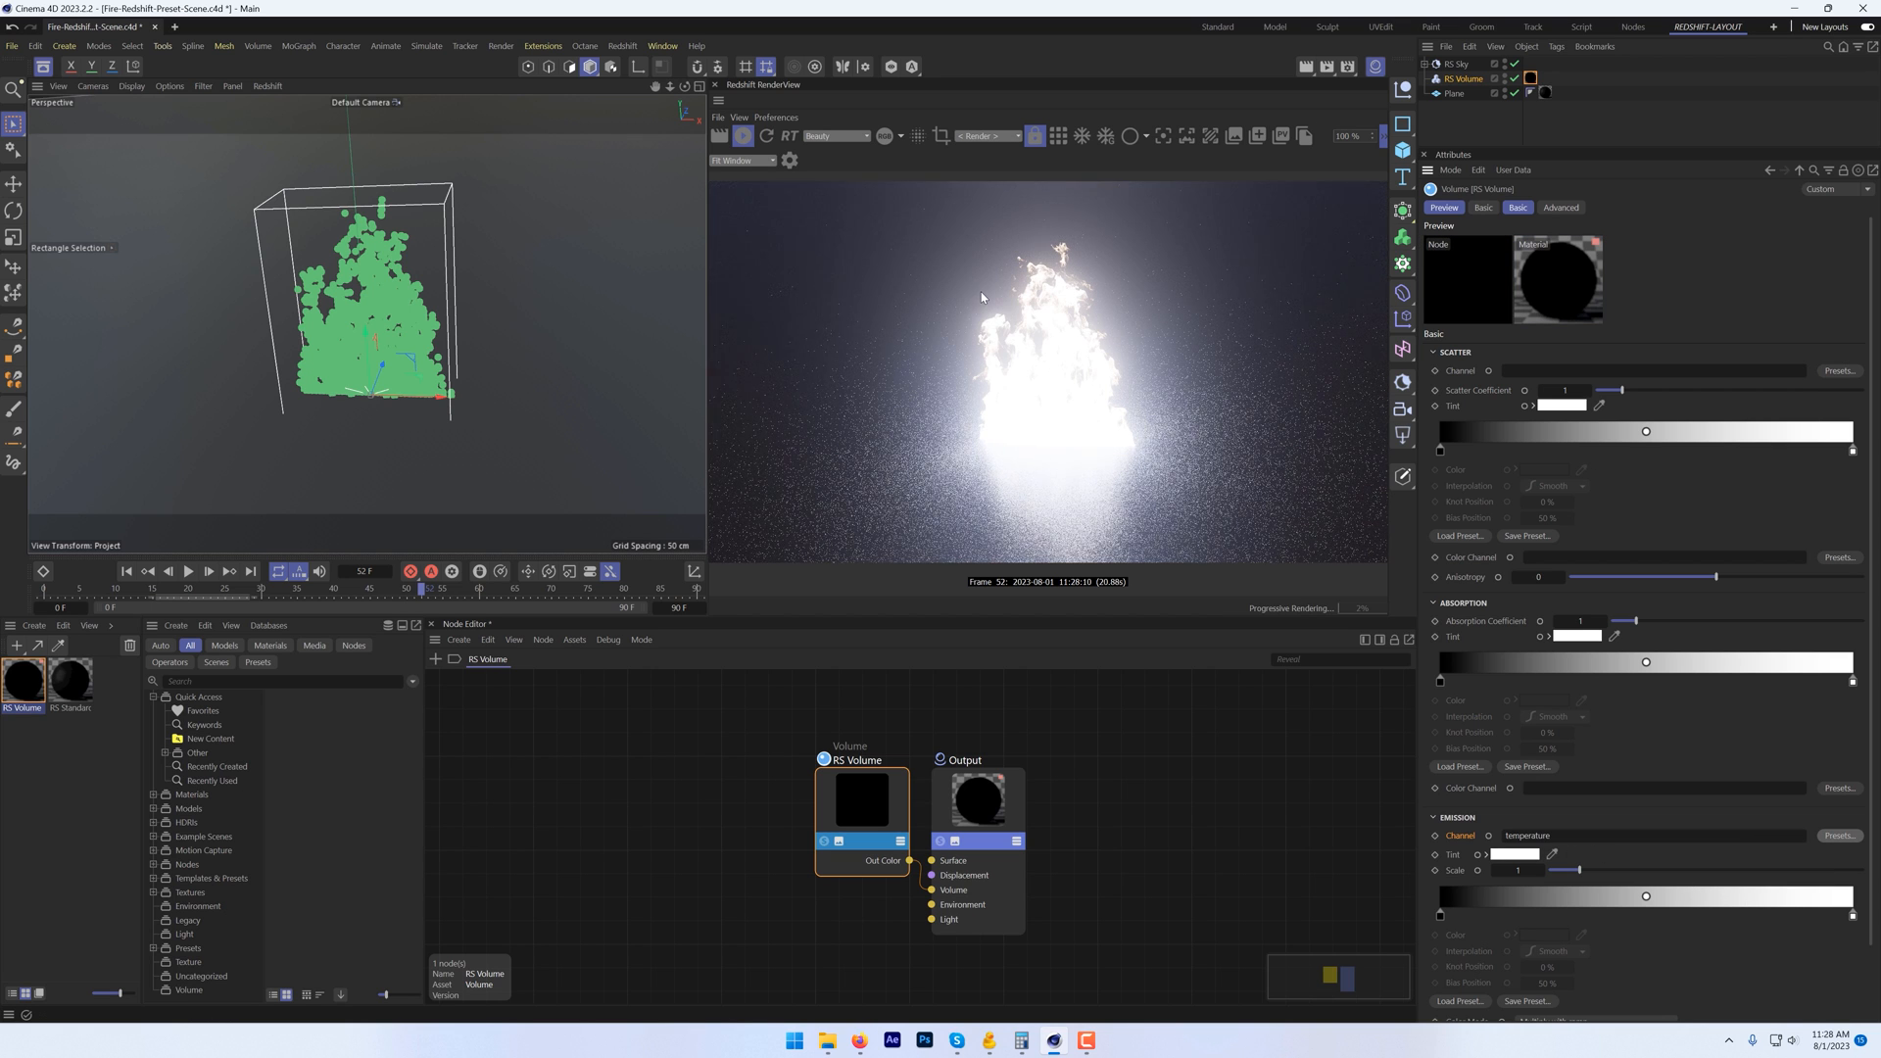
# Step: Switch the emission mode to Color Ramp and bring up the ramp preset library
pyautogui.click(790, 159)
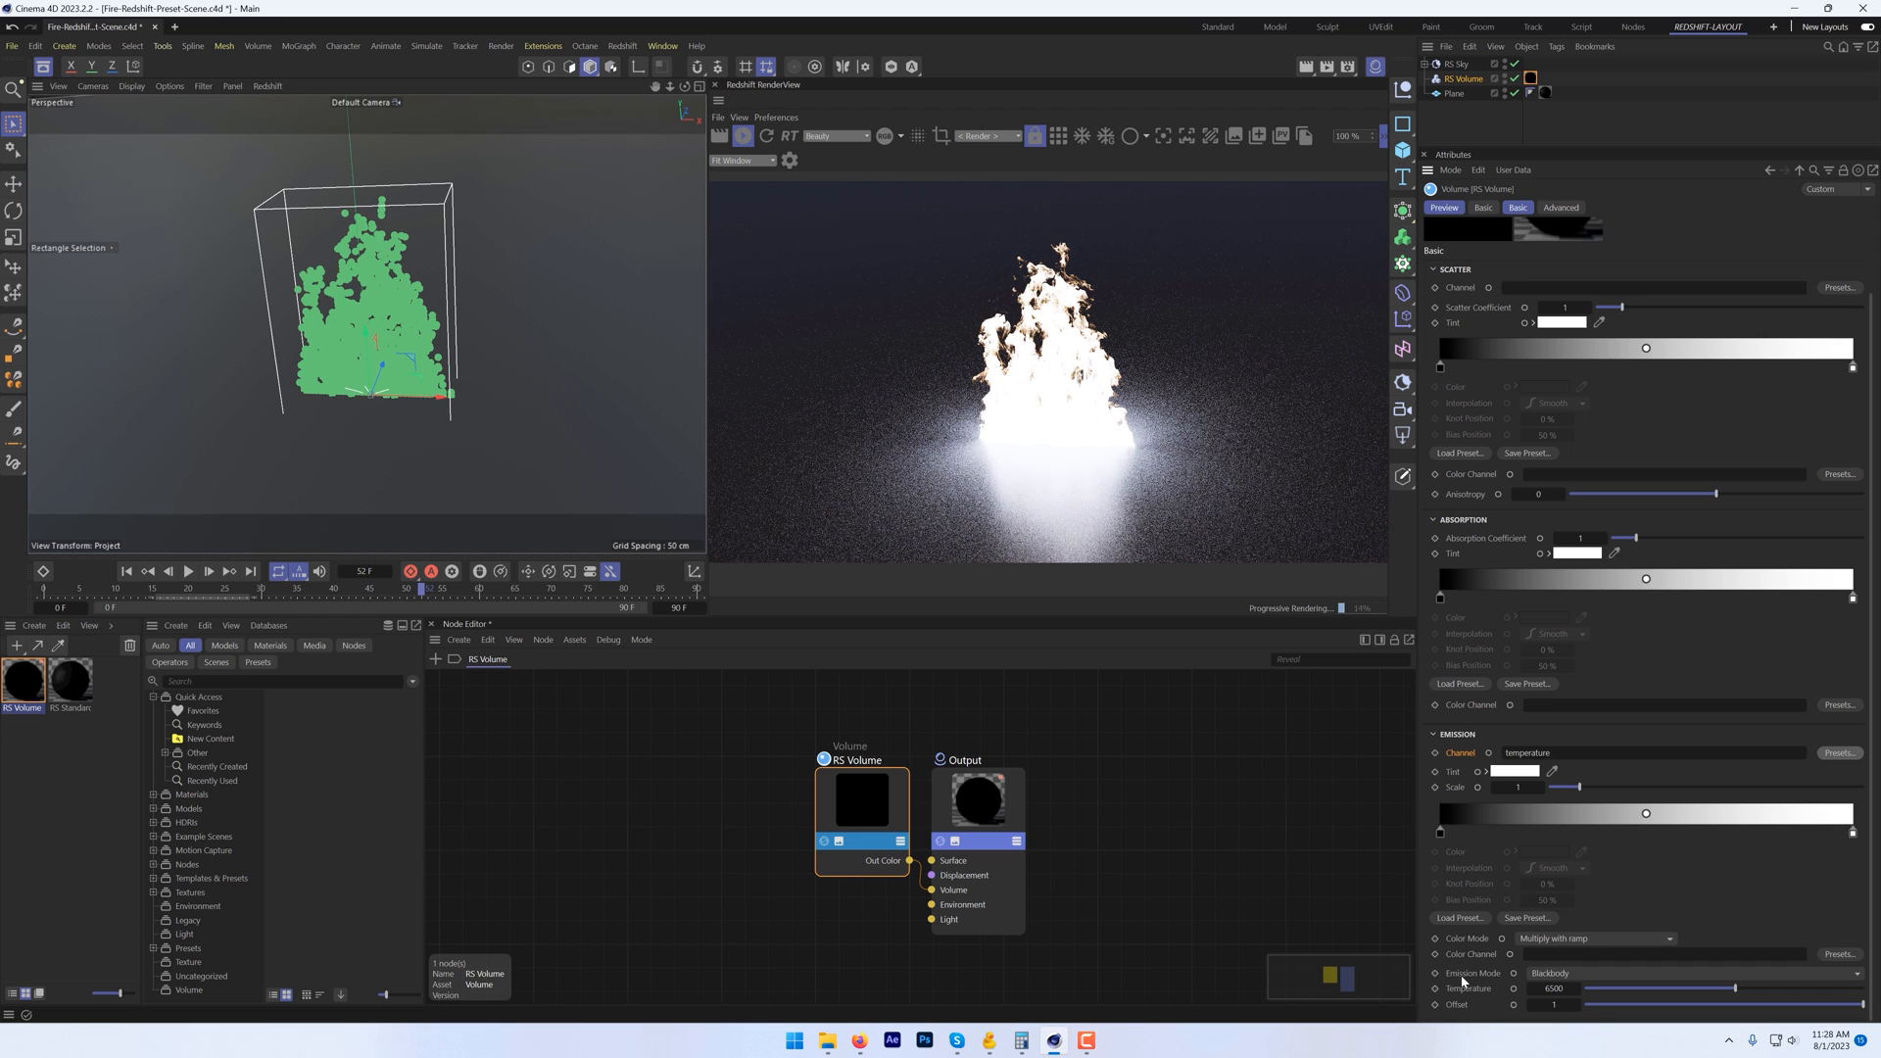
pyautogui.click(1594, 974)
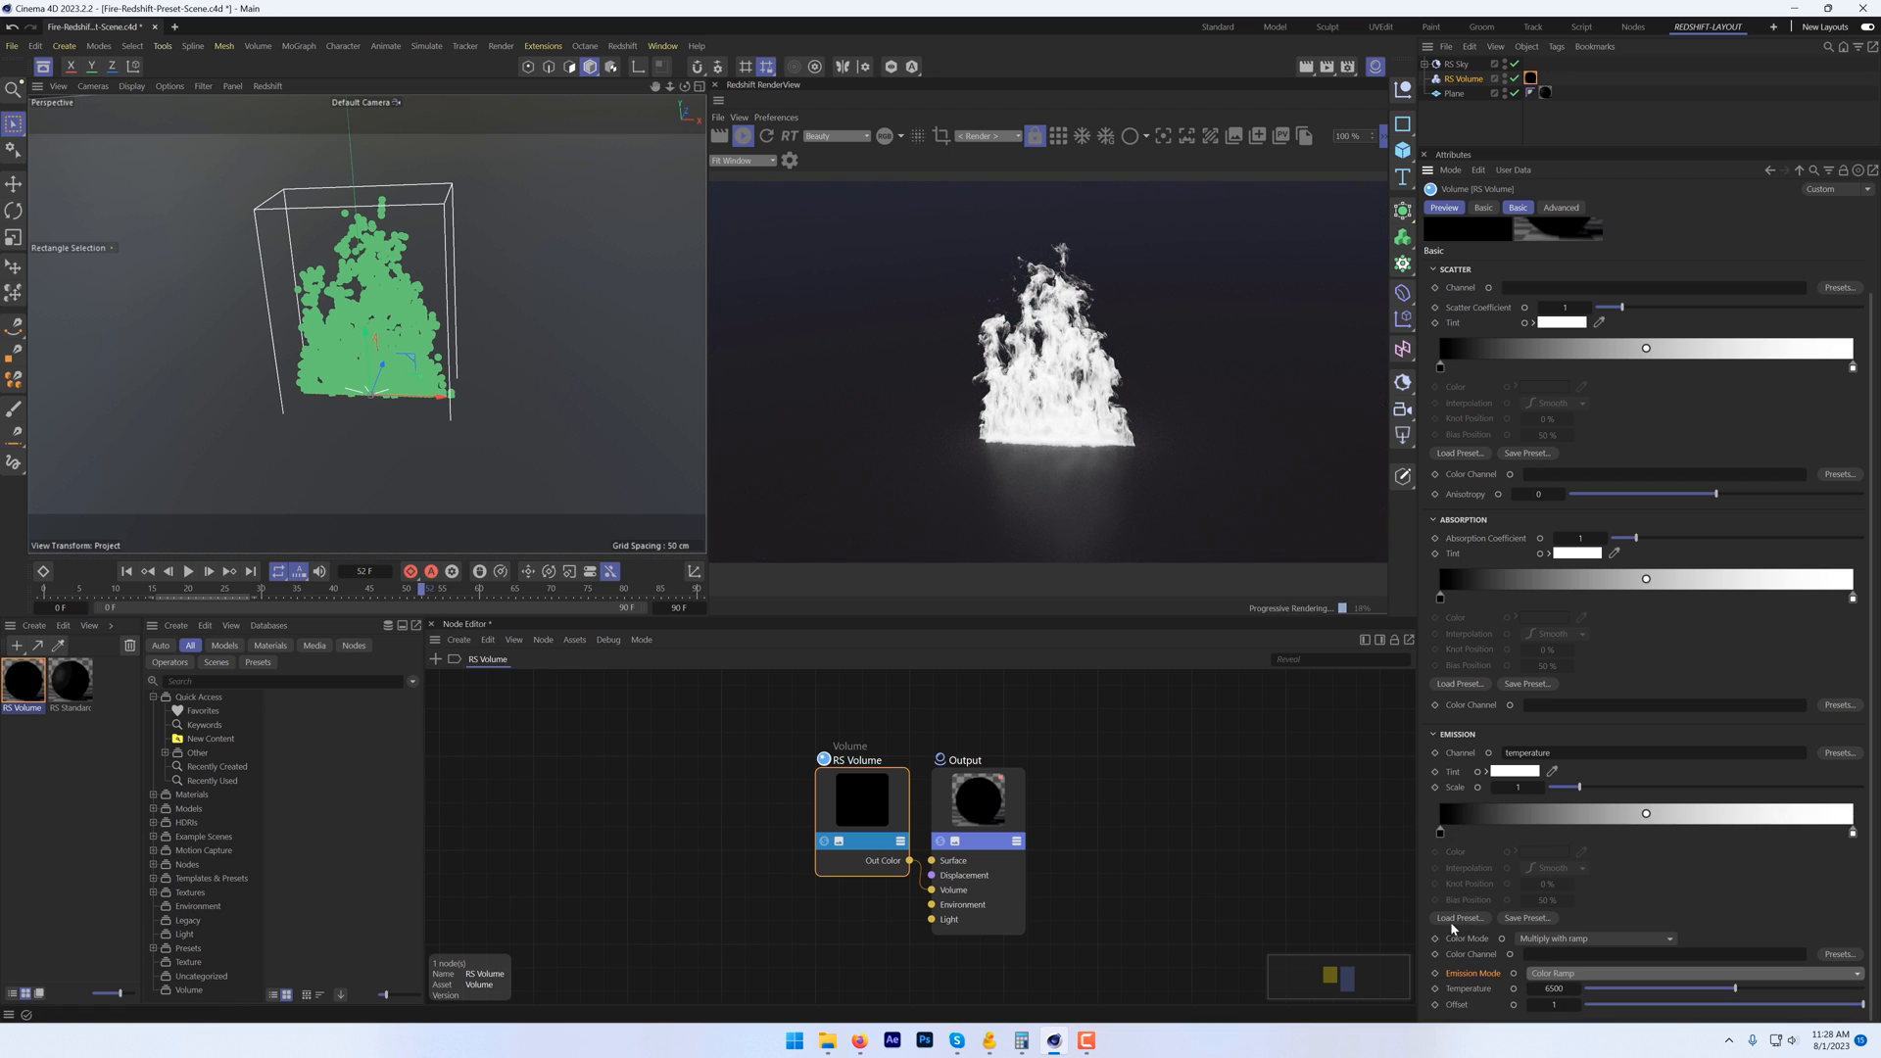
pyautogui.click(1460, 917)
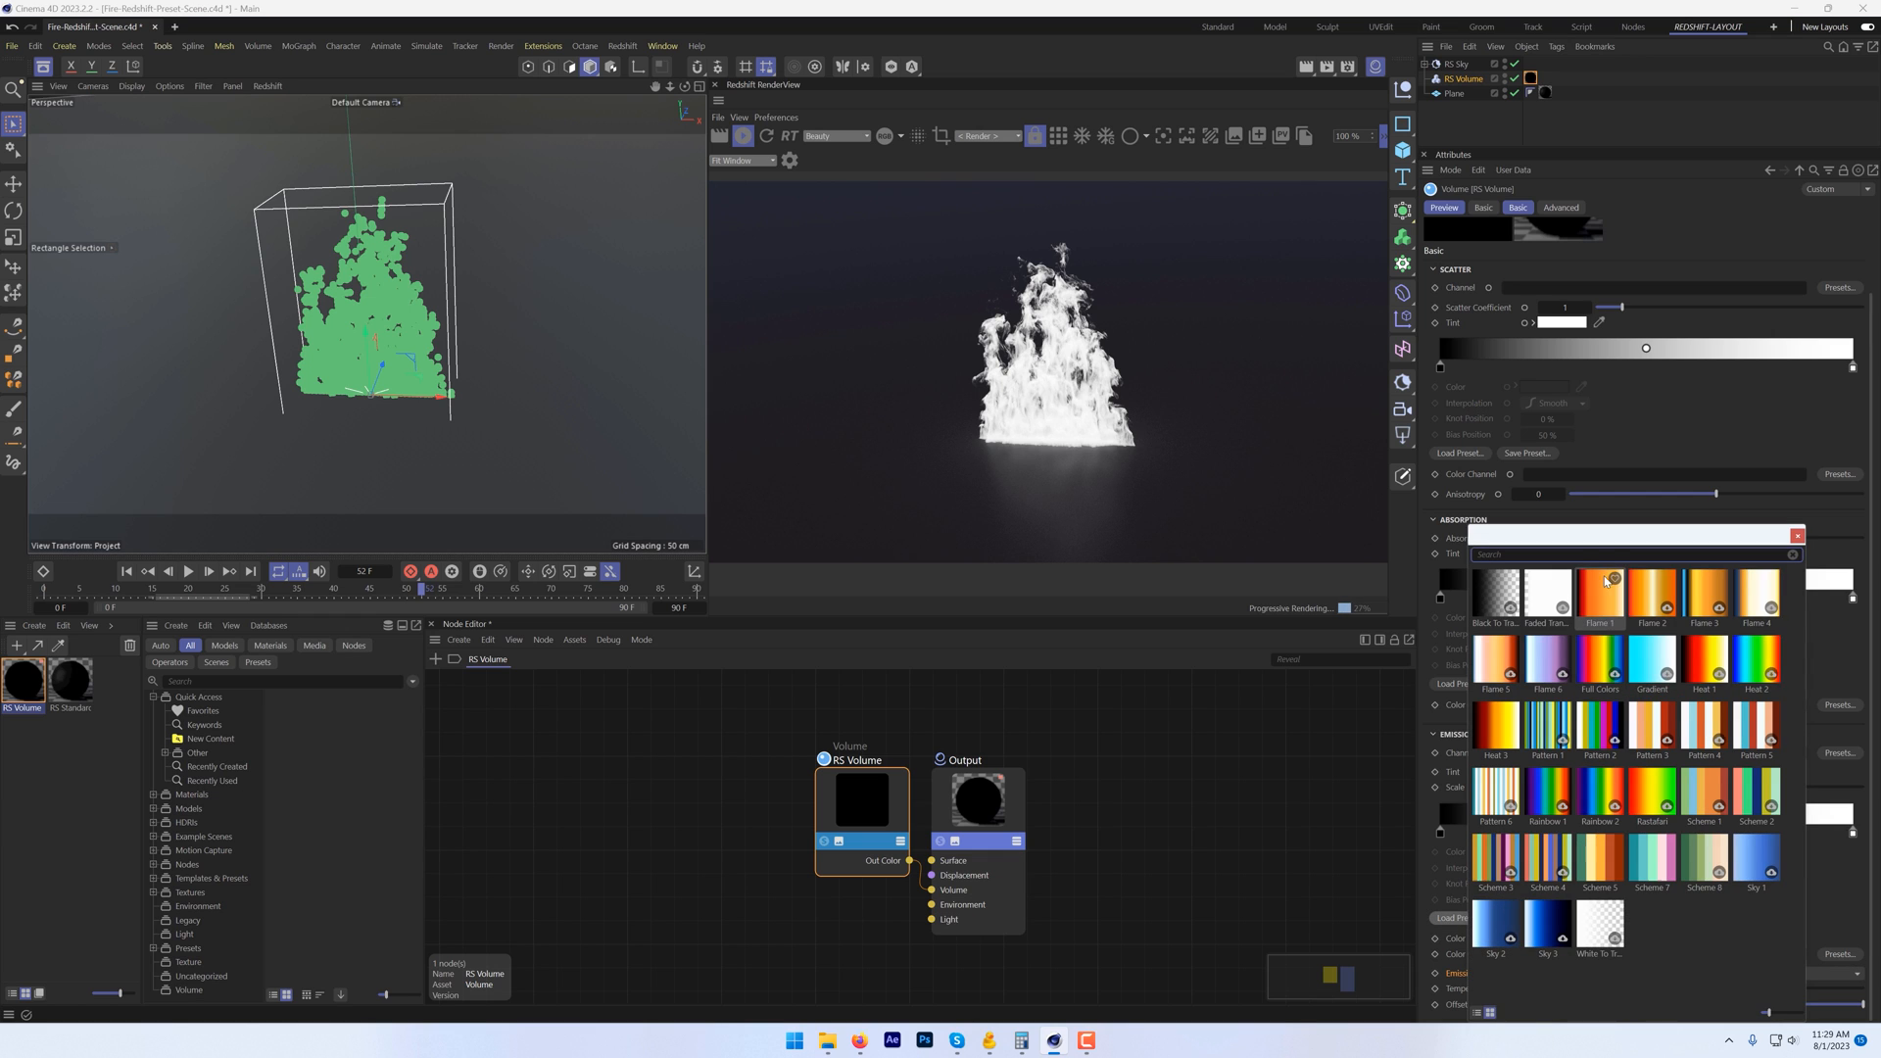
# Step: Apply the Flame 1 ramp preset and shift the emission tint to yellow
pyautogui.click(1598, 597)
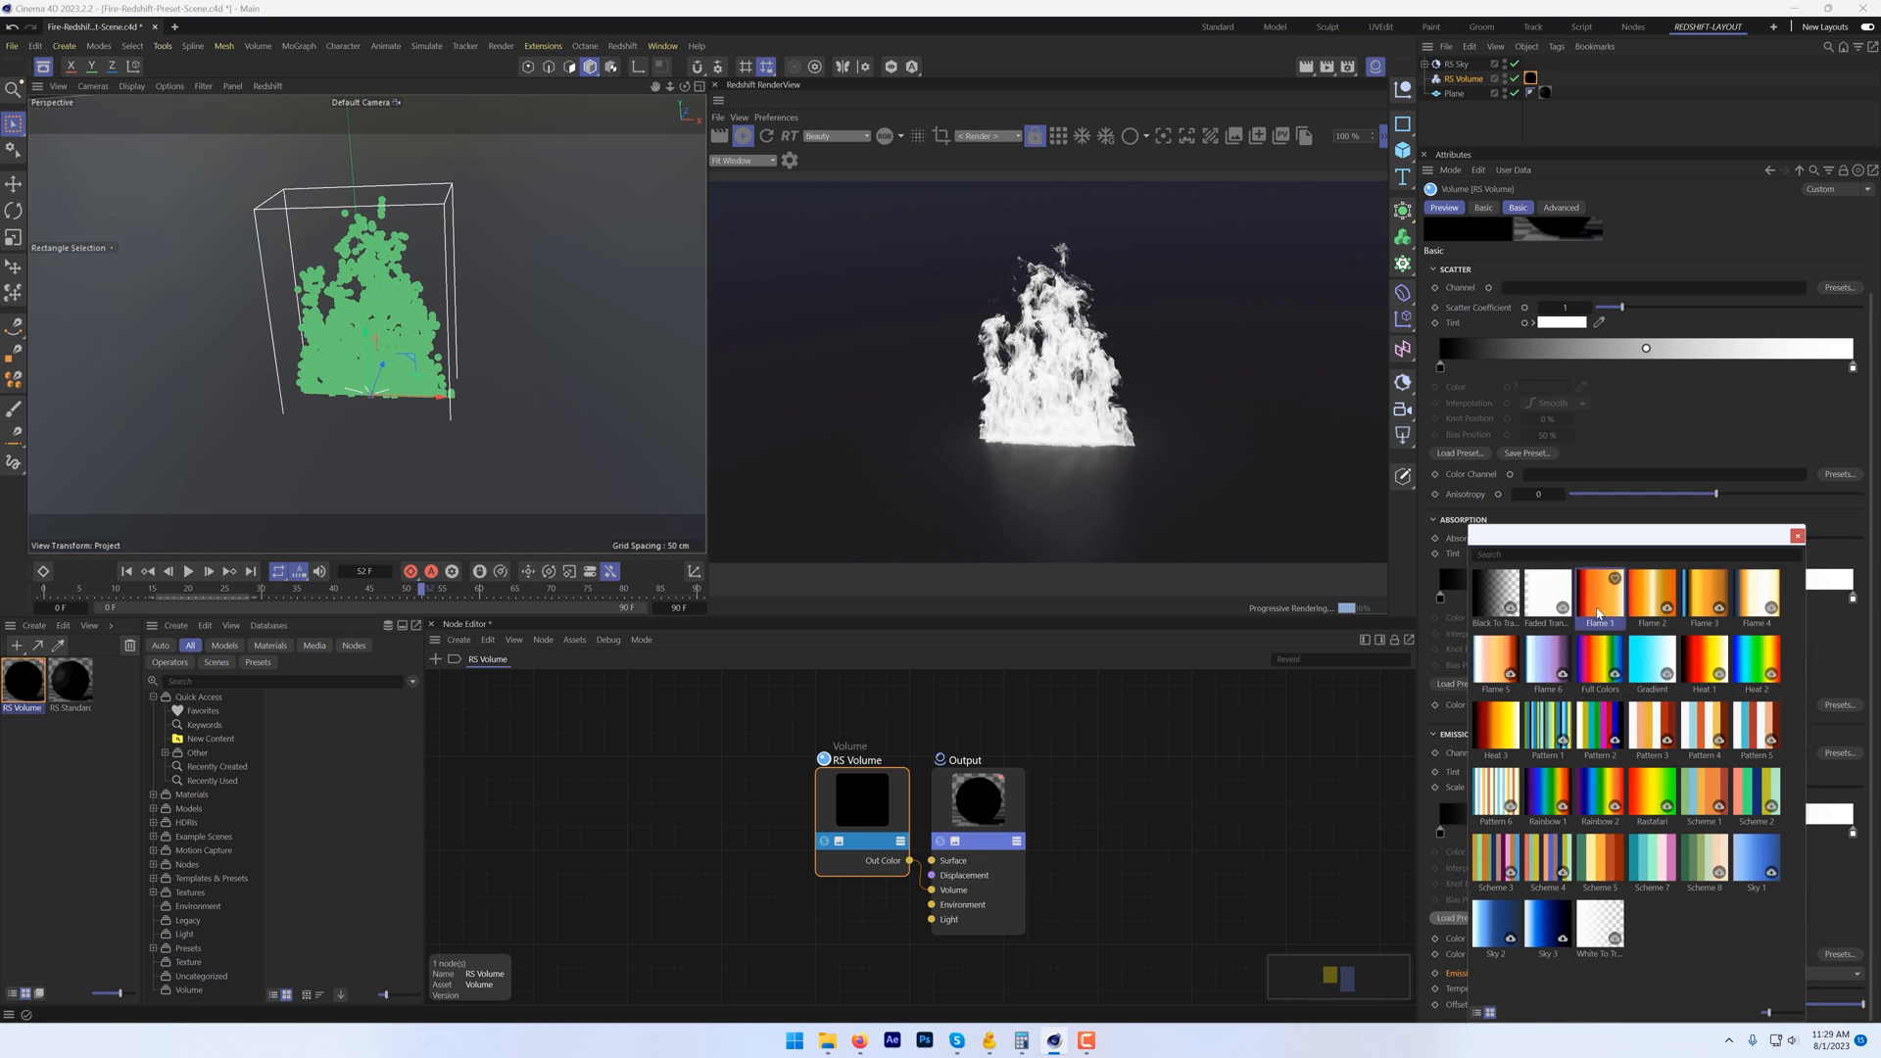
pyautogui.click(1598, 596)
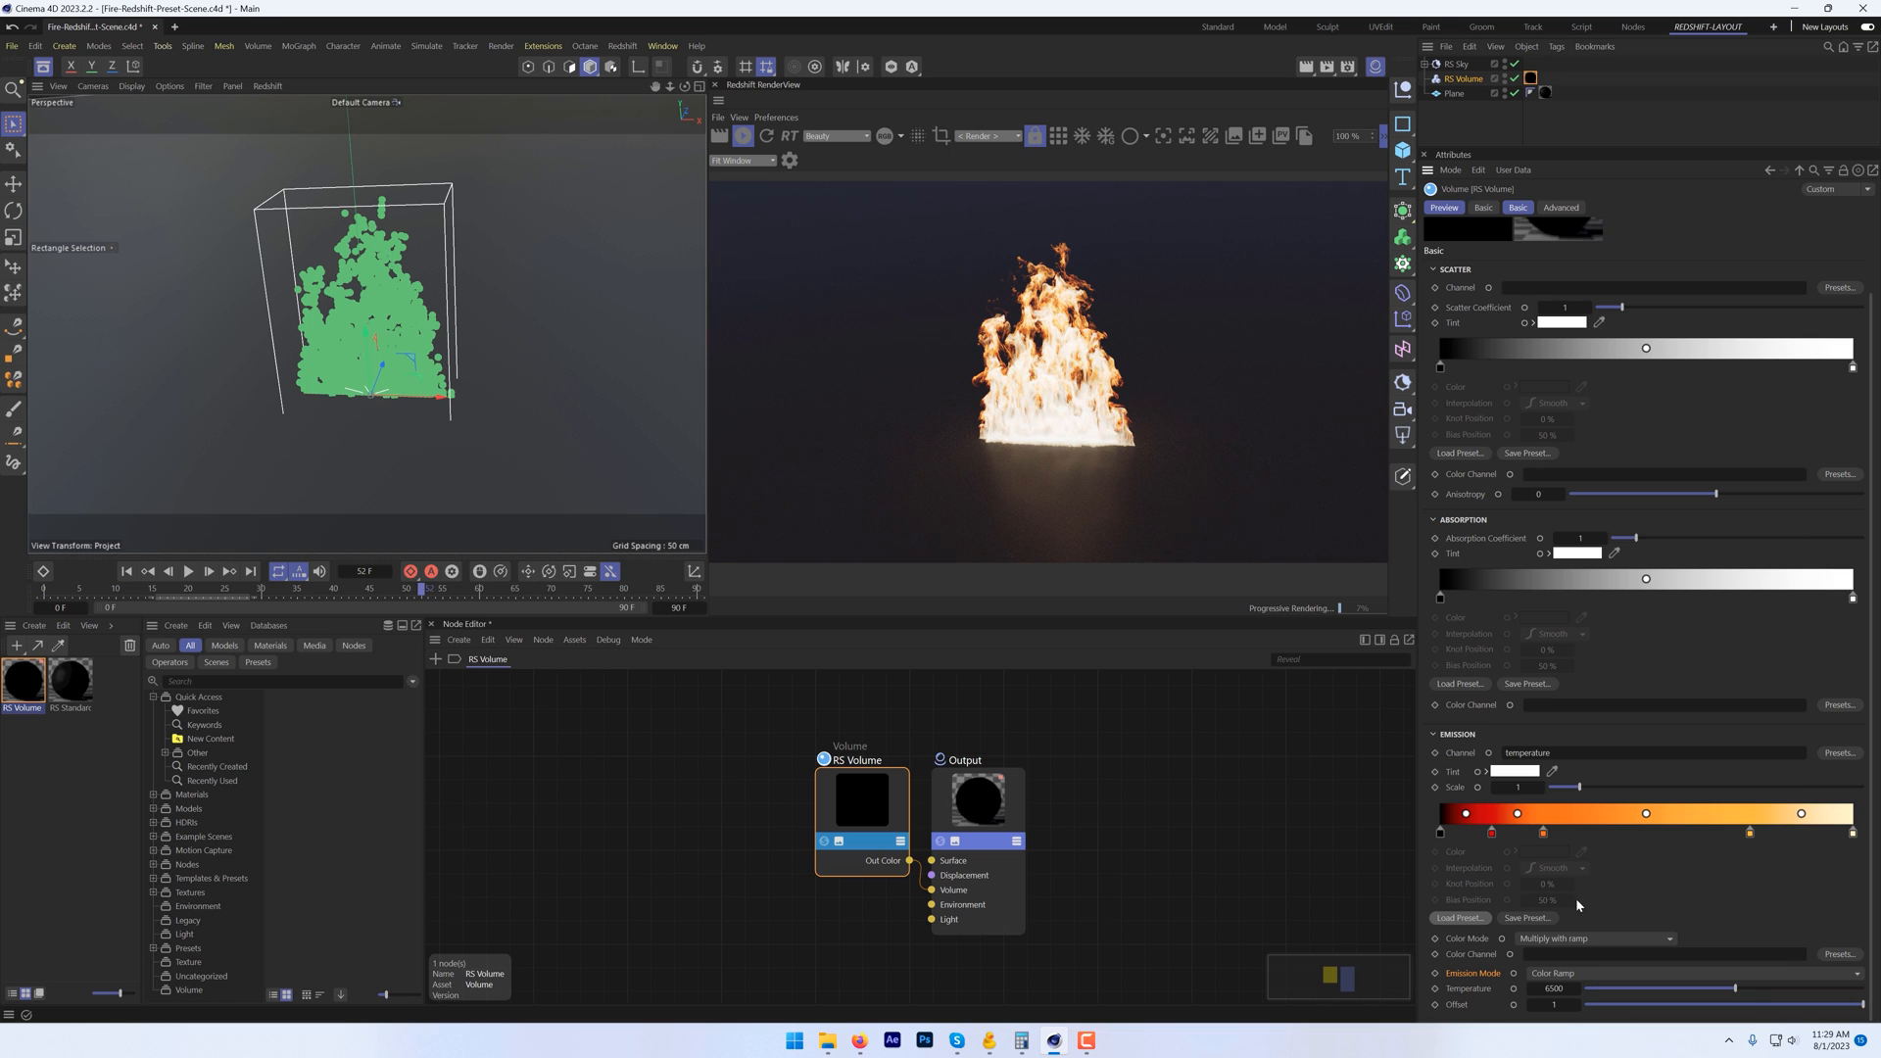
pyautogui.click(1516, 772)
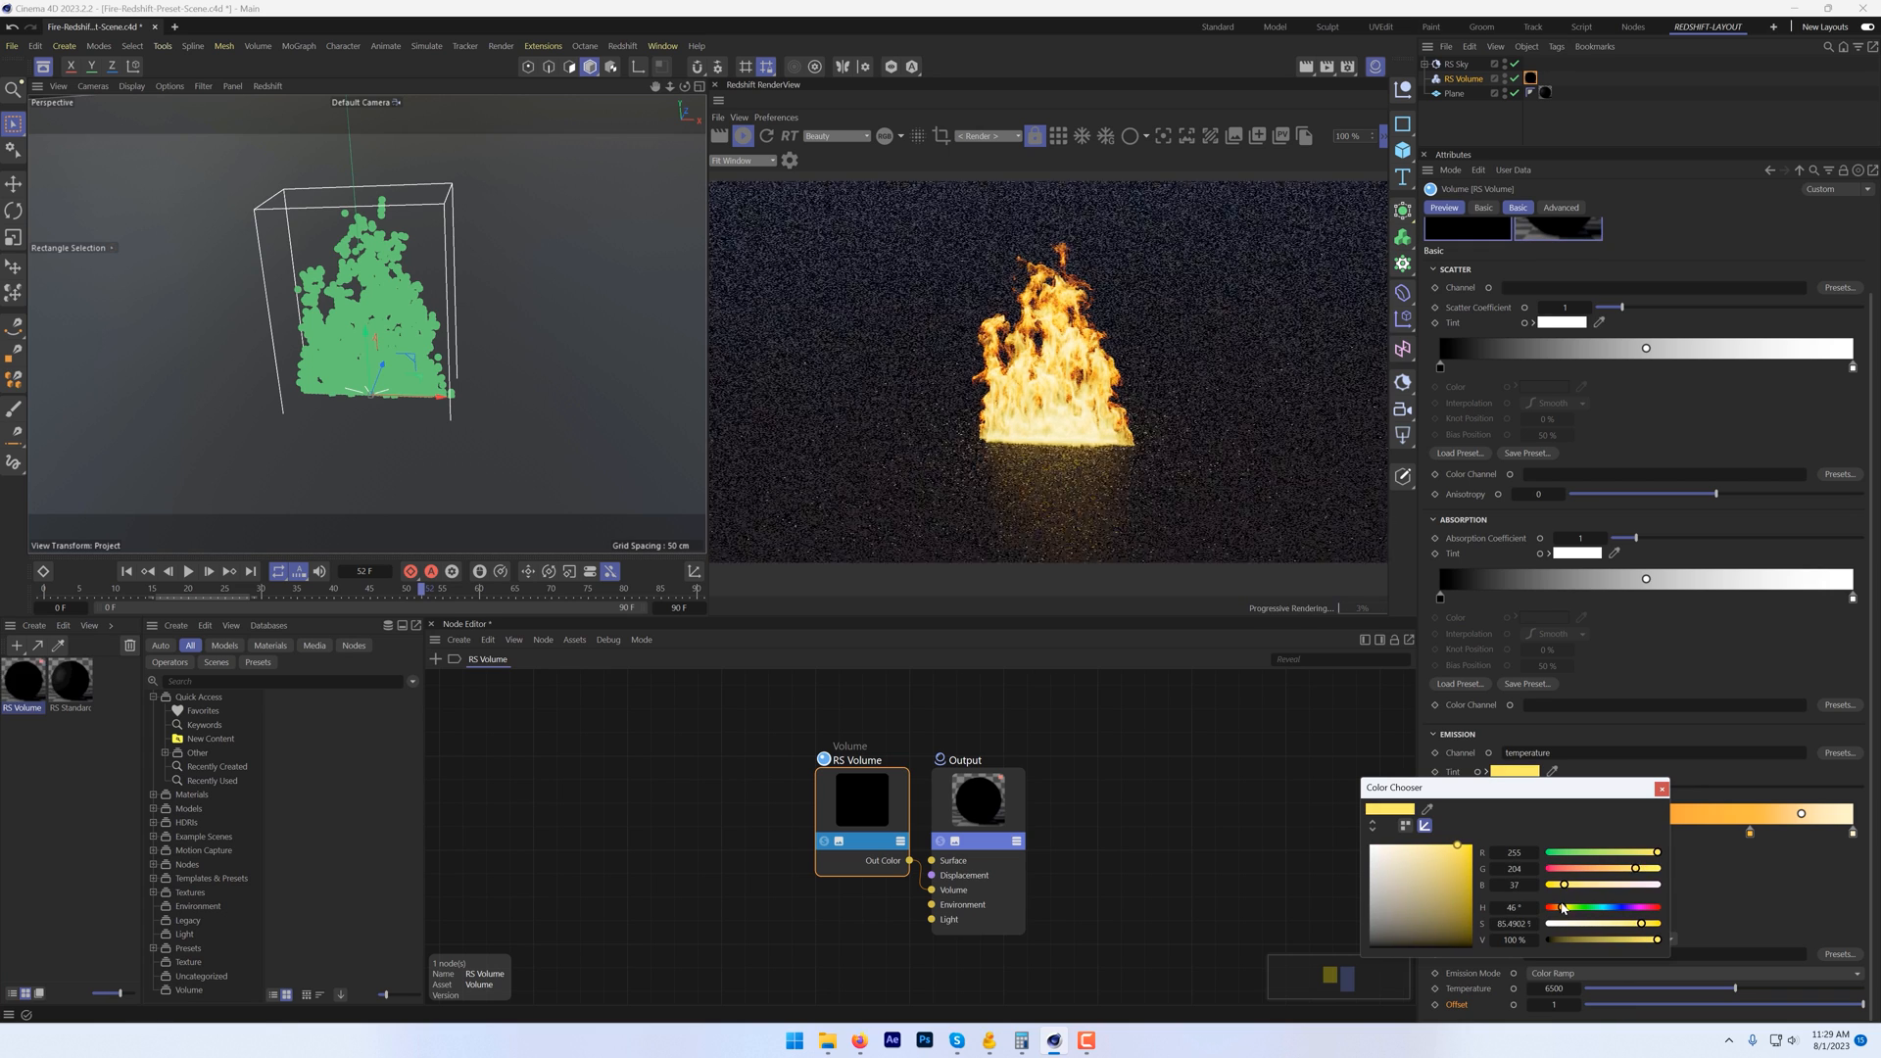
pyautogui.moveTo(1613, 886); pyautogui.dragTo(1553, 886)
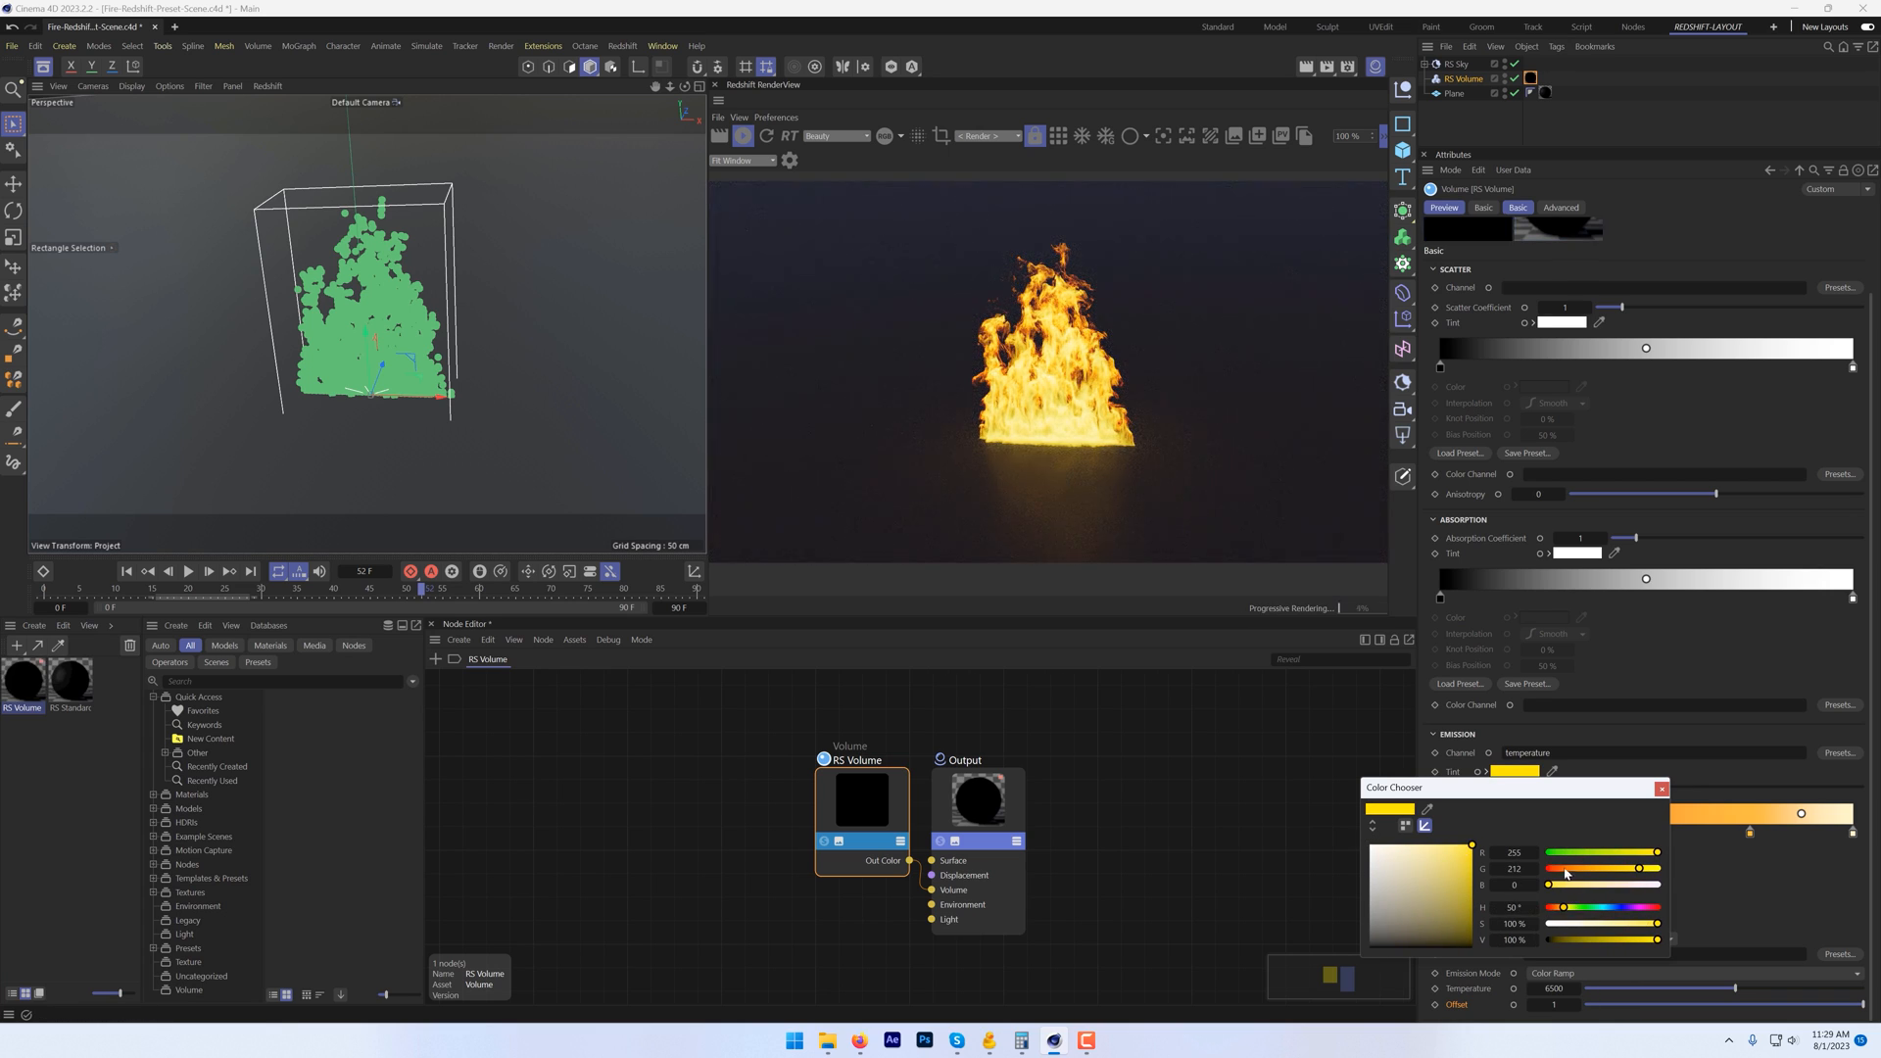
pyautogui.moveTo(1632, 868); pyautogui.dragTo(1626, 868)
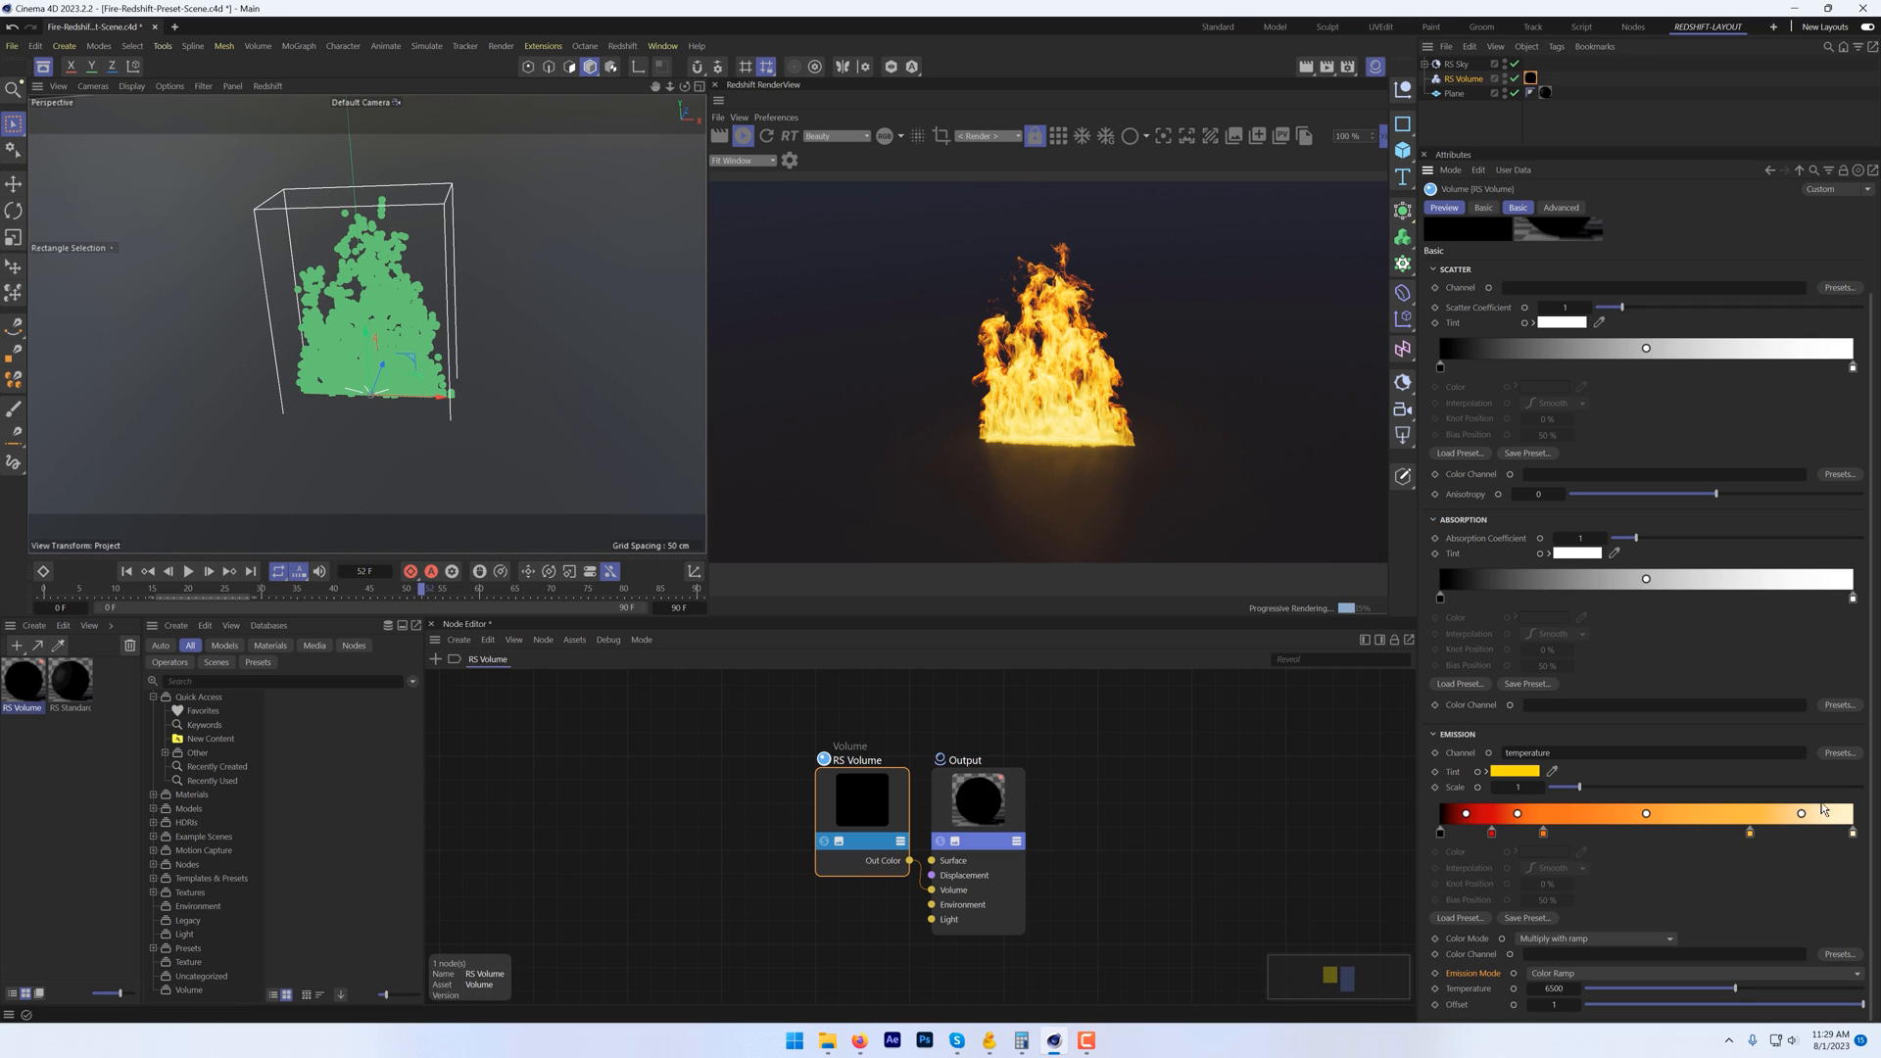
# Step: Return to blackbody at about 2064 K and settle the emission scale near 0.83
pyautogui.click(1560, 972)
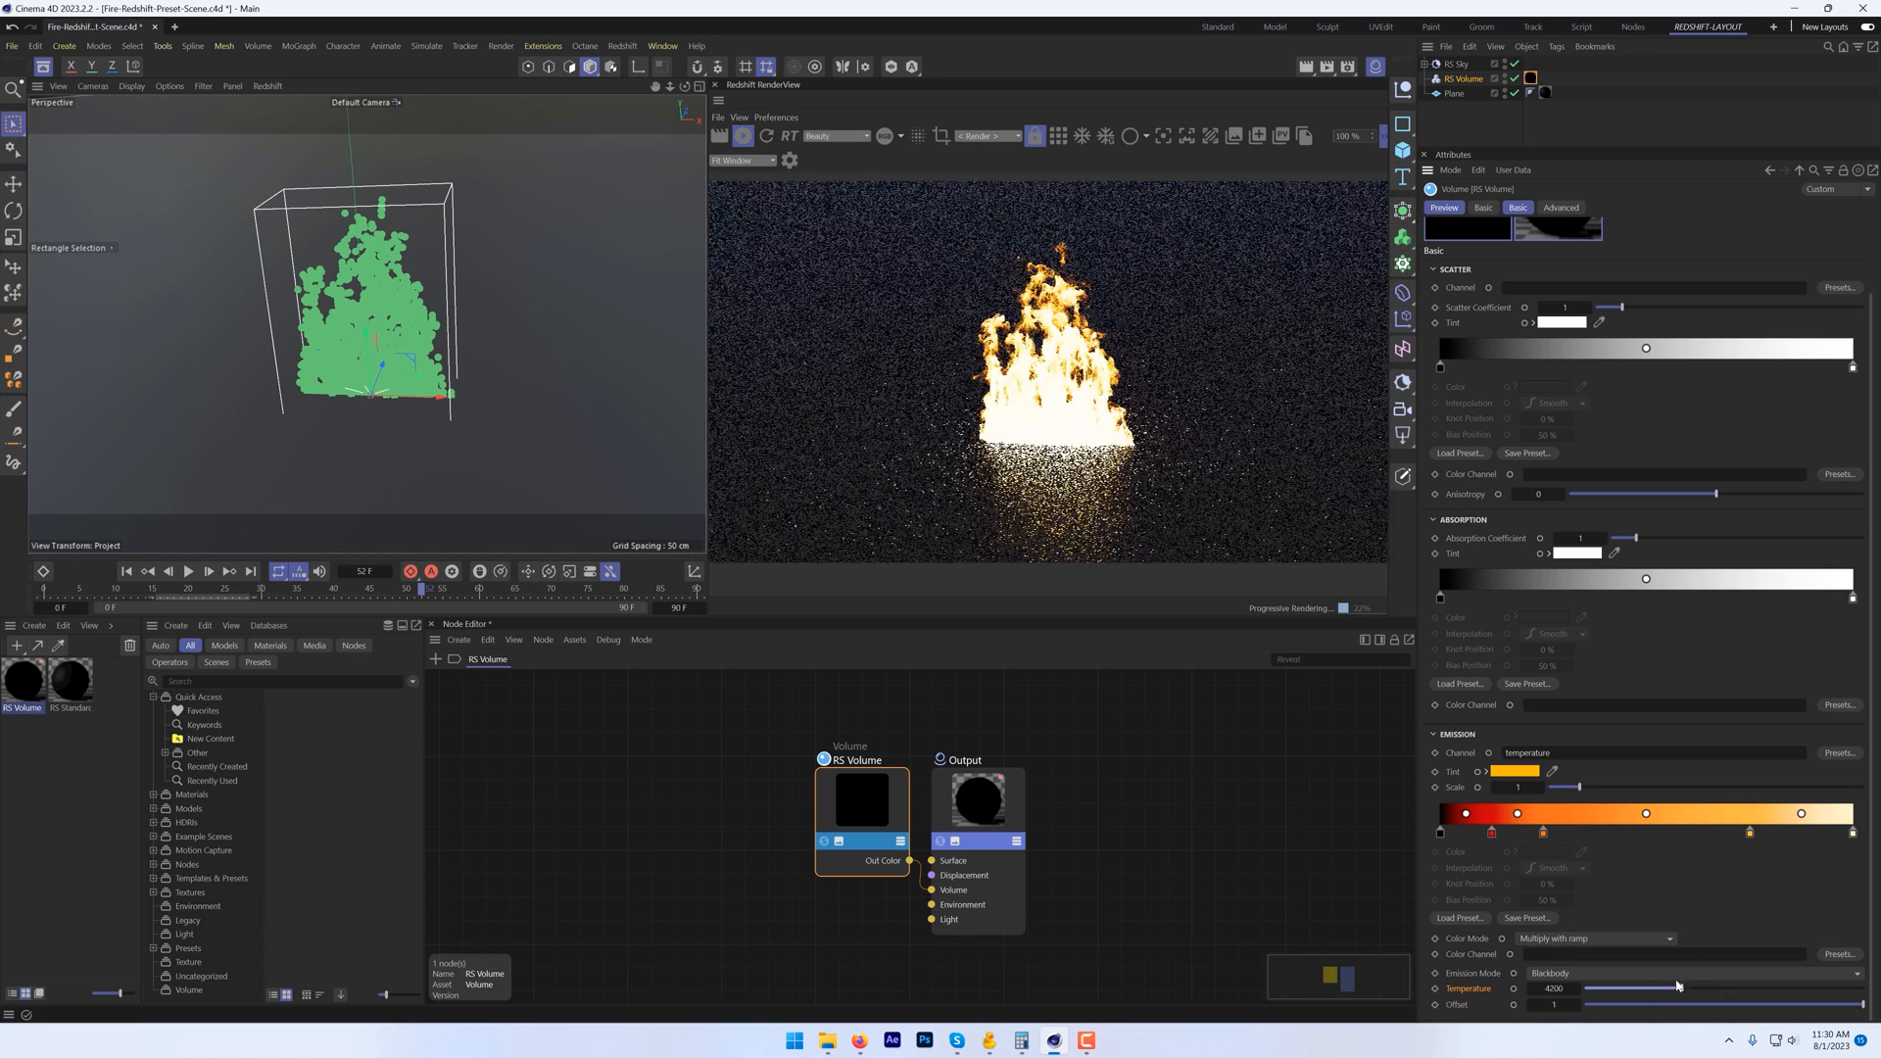
pyautogui.moveTo(1679, 988); pyautogui.dragTo(1626, 988)
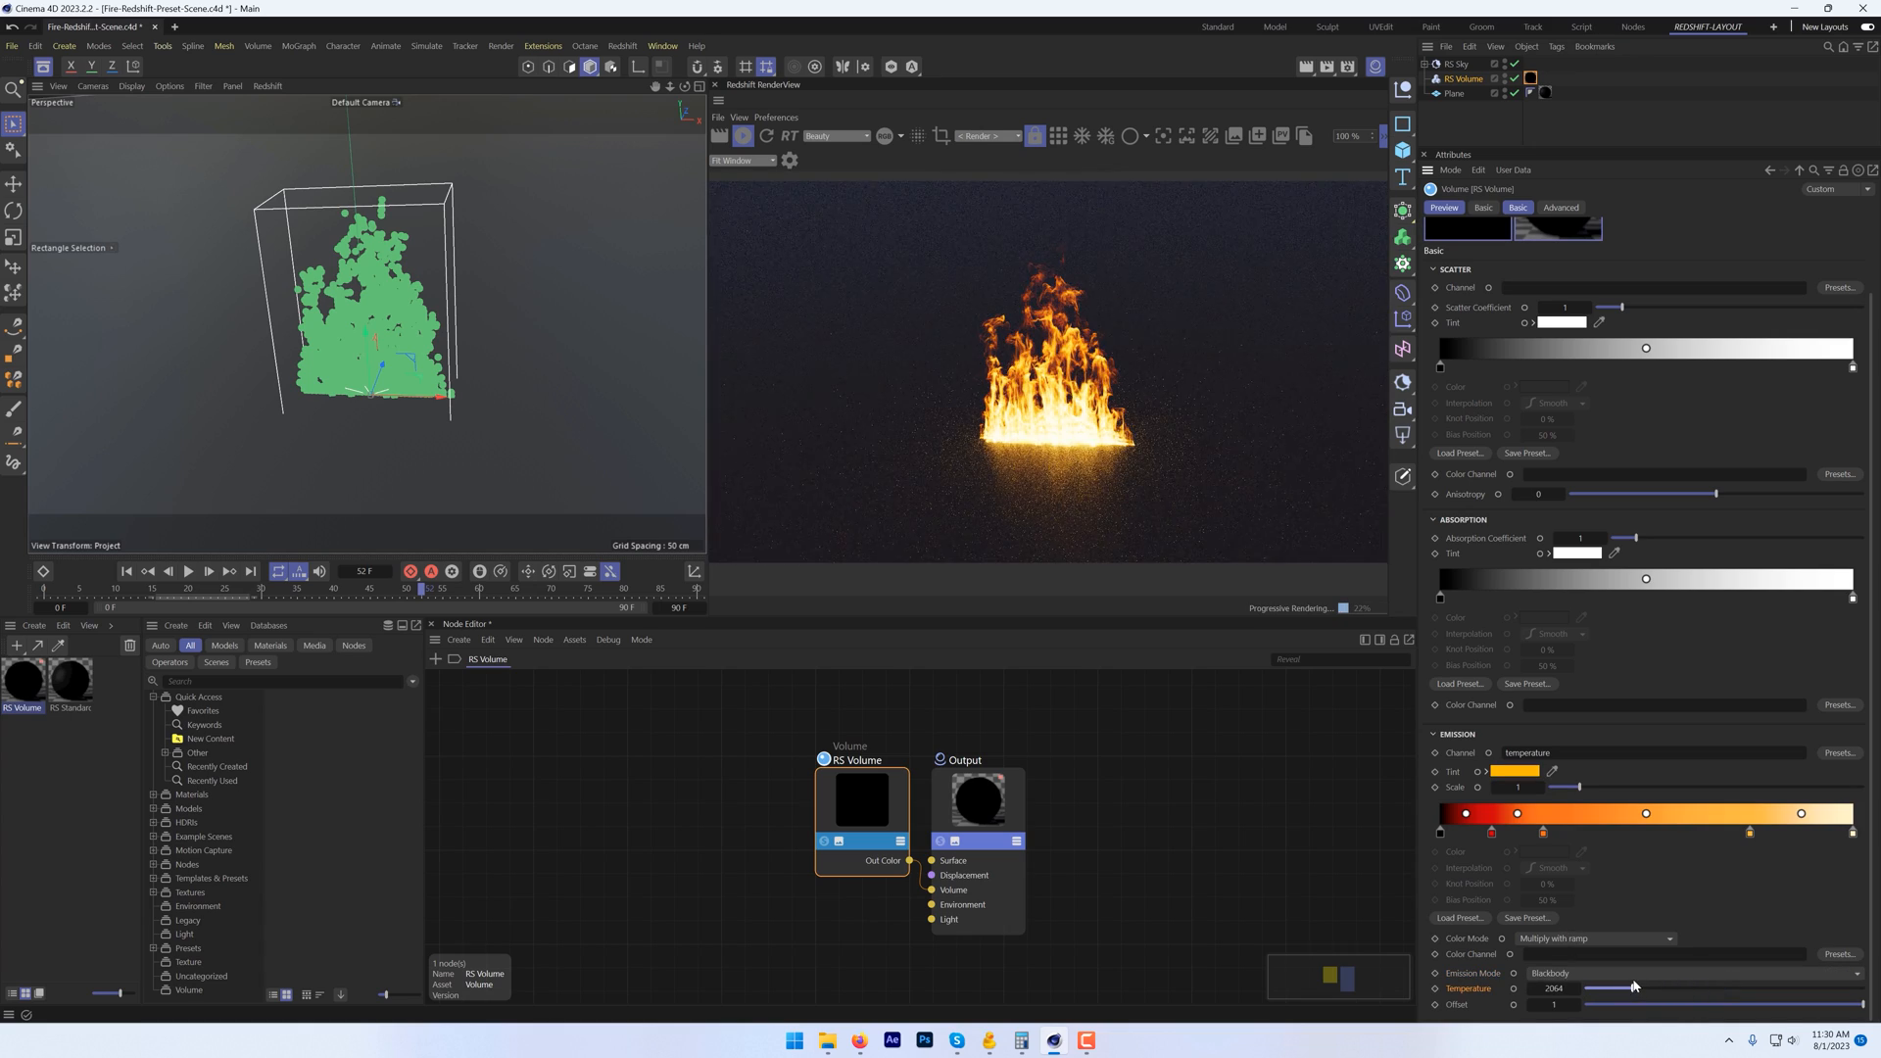
pyautogui.moveTo(1566, 787); pyautogui.dragTo(1601, 788)
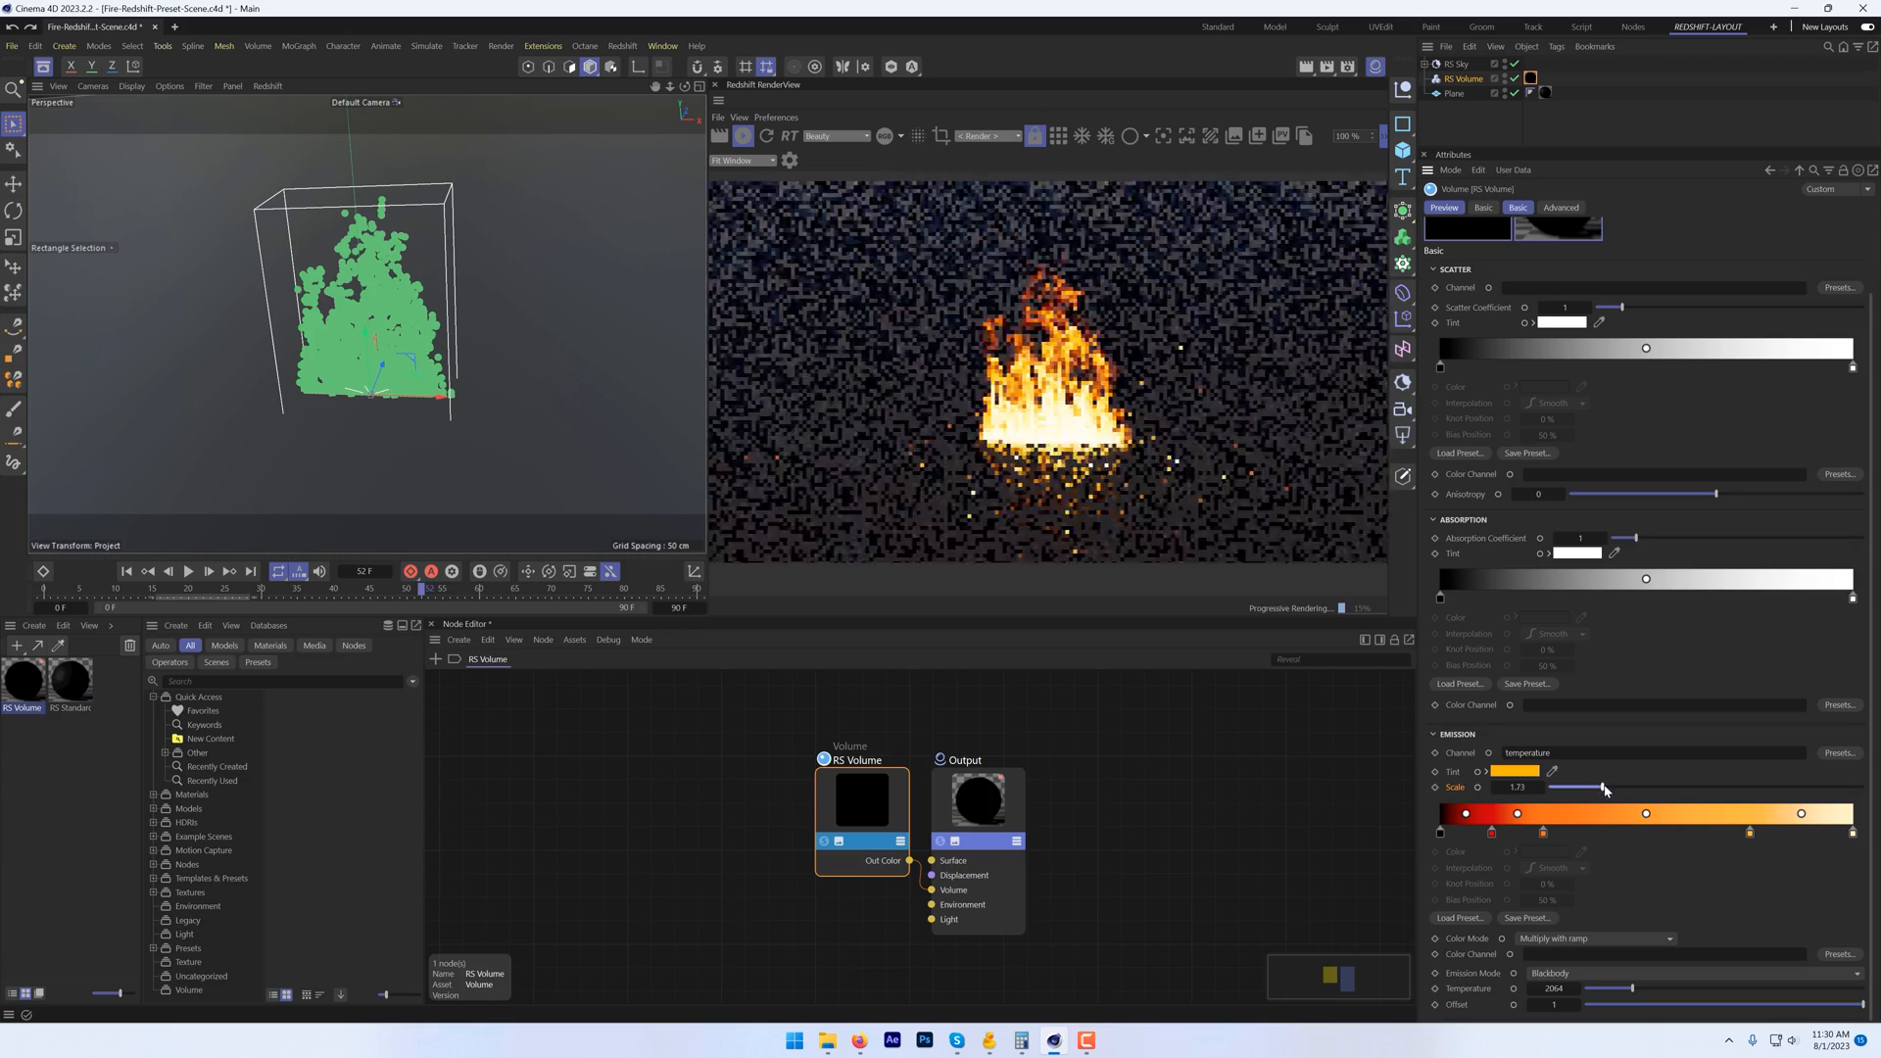
pyautogui.moveTo(1604, 788); pyautogui.dragTo(1610, 788)
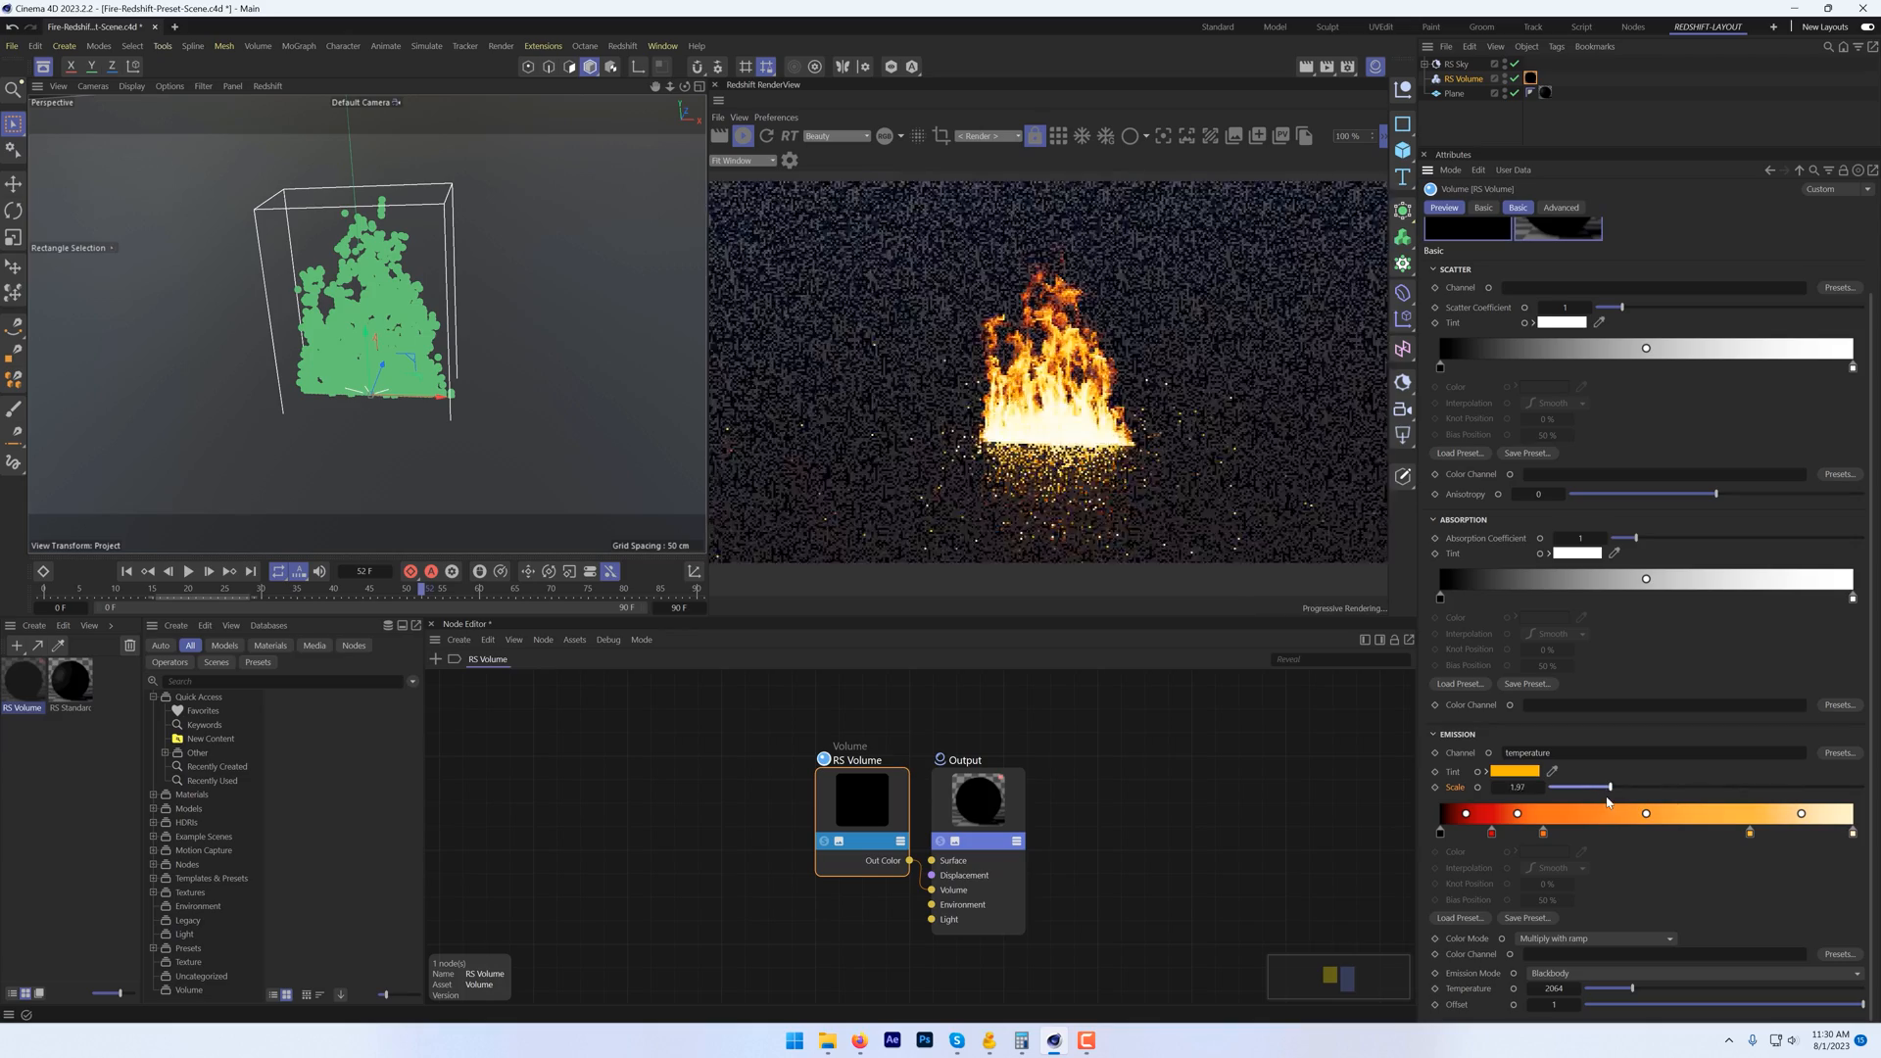
pyautogui.moveTo(1612, 788); pyautogui.dragTo(1556, 787)
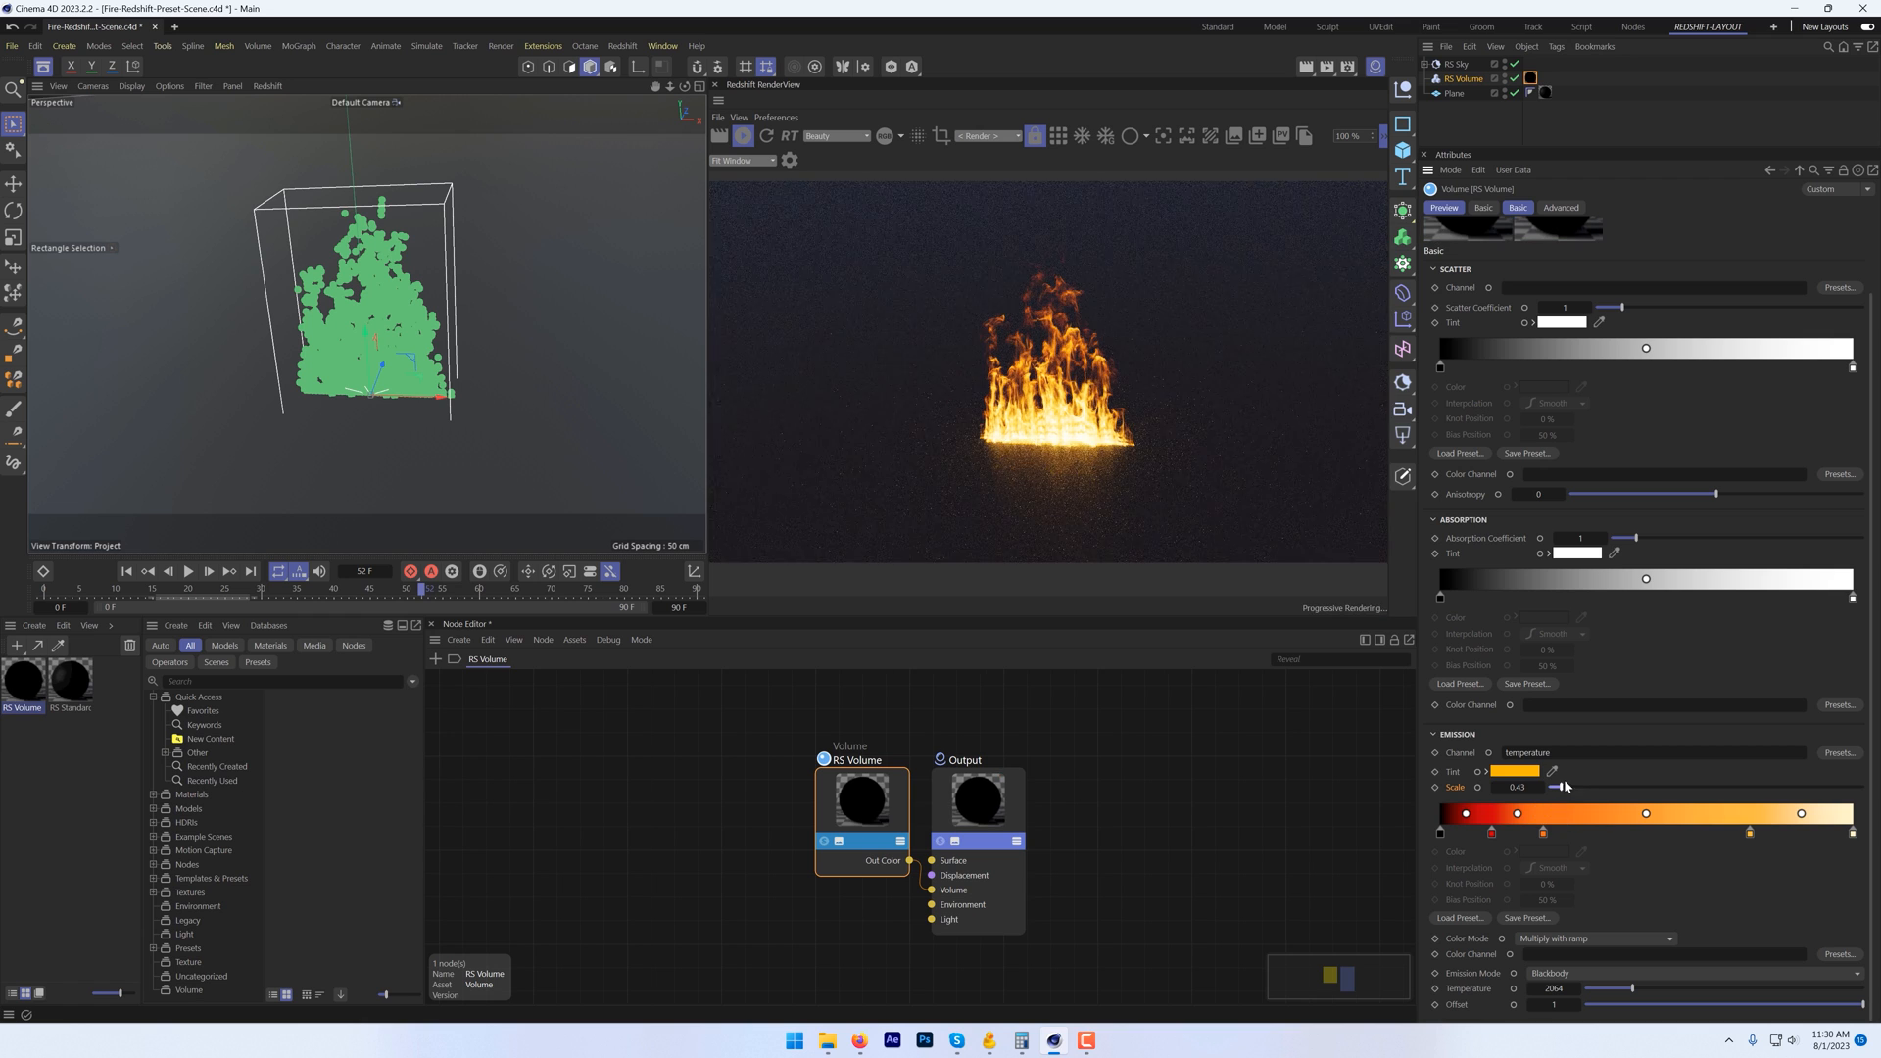
pyautogui.moveTo(1563, 788); pyautogui.dragTo(1562, 788)
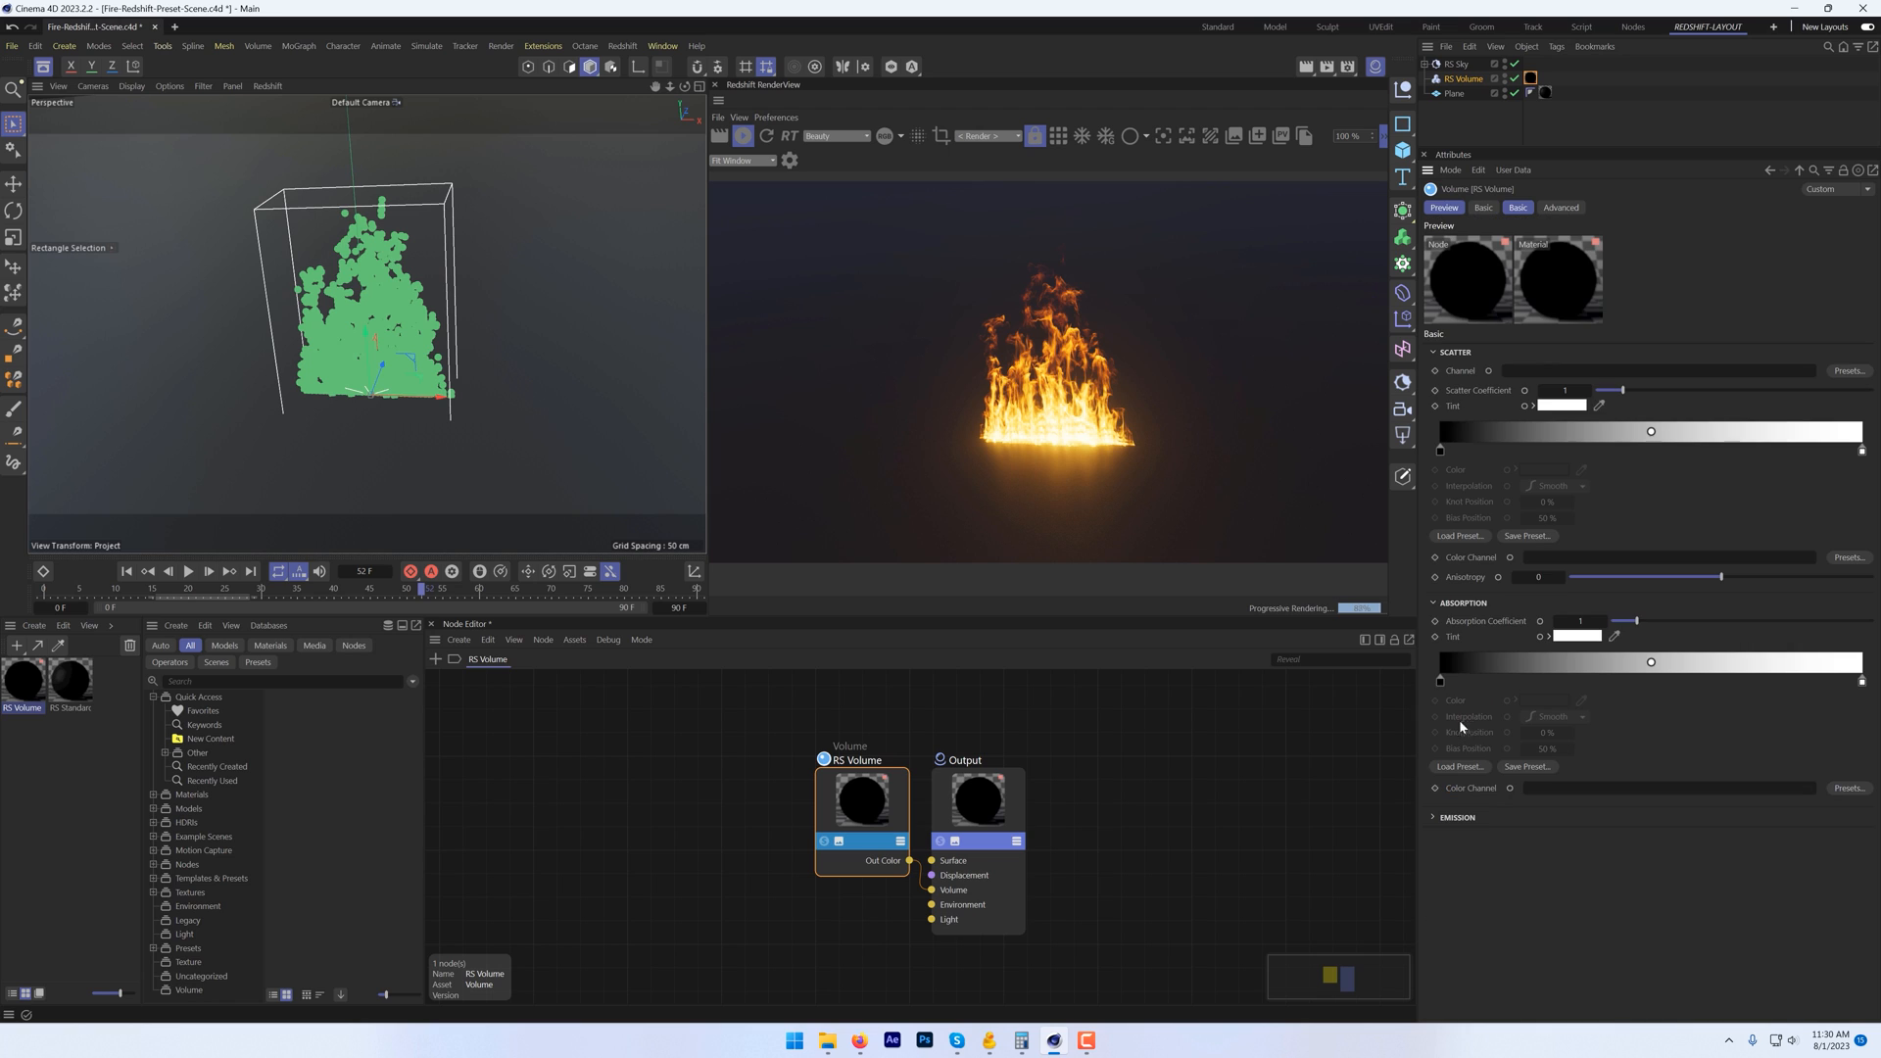
# Step: Expand the RS Volume's Emission section again
pyautogui.click(1435, 817)
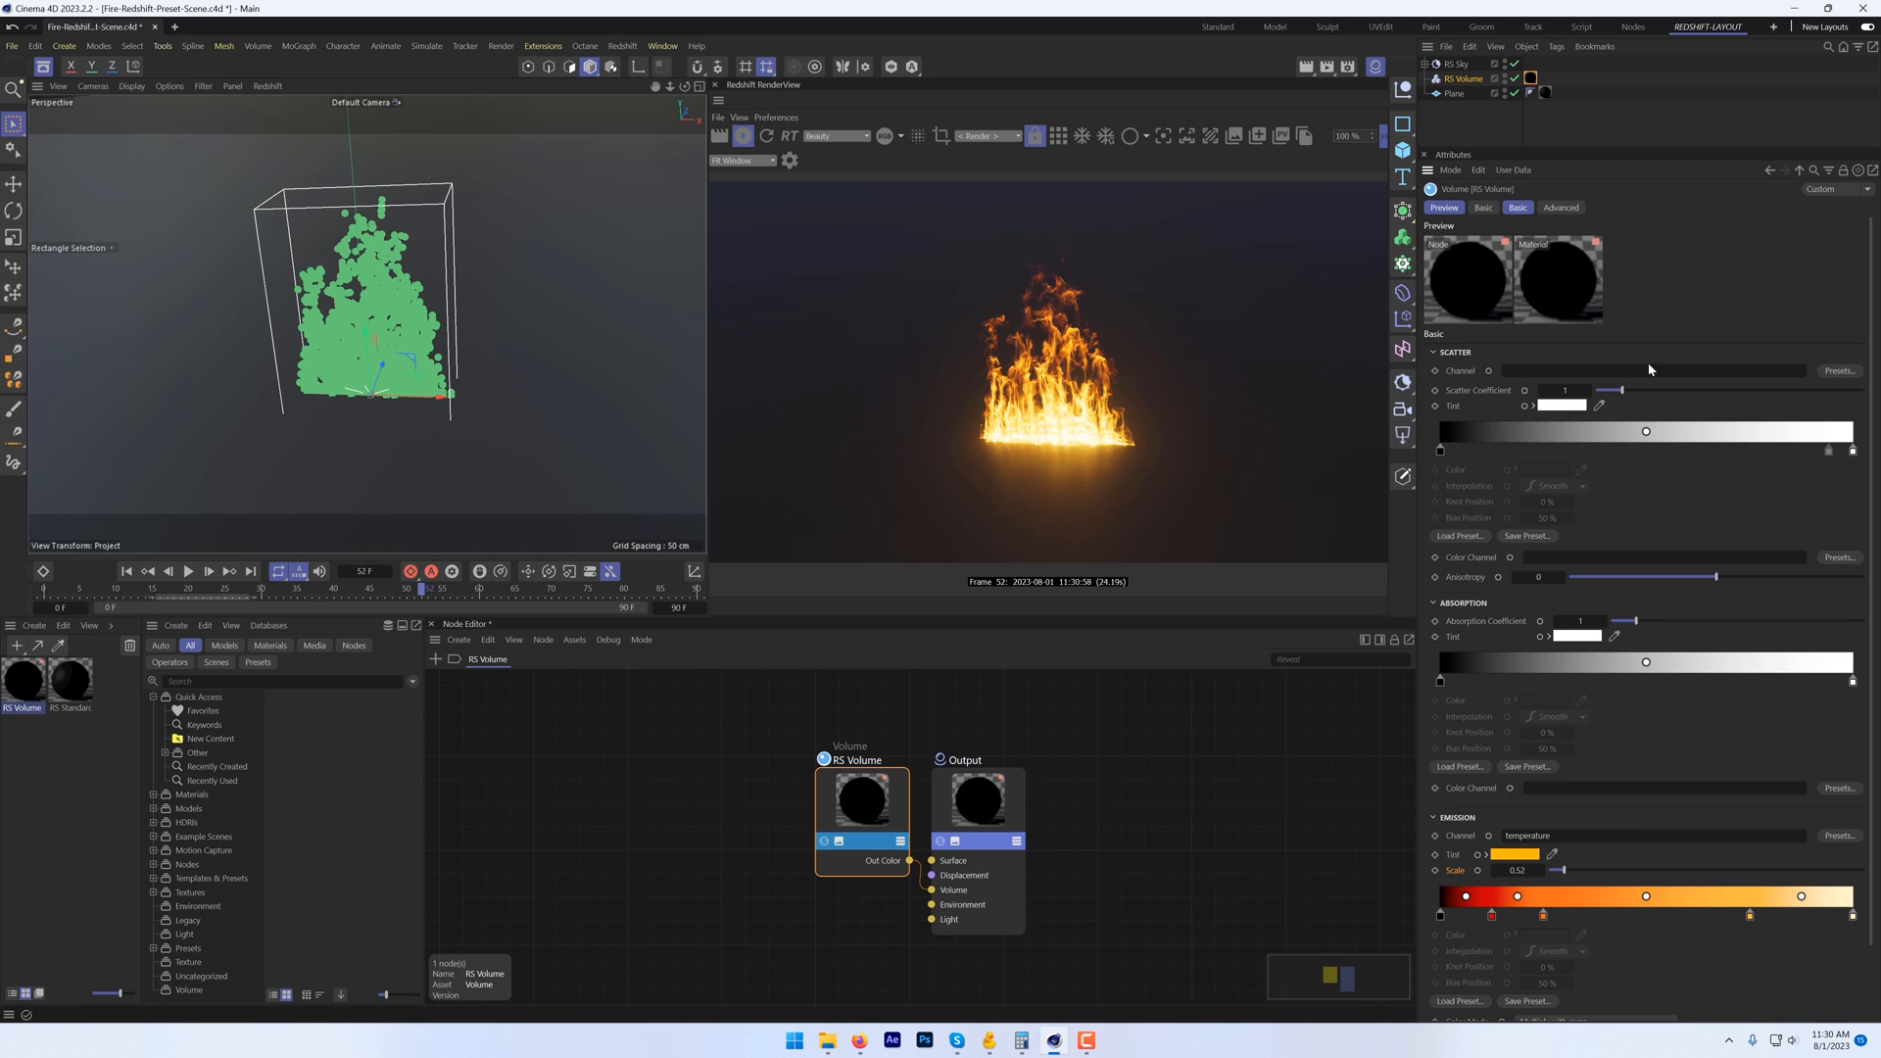
pyautogui.moveTo(892, 200)
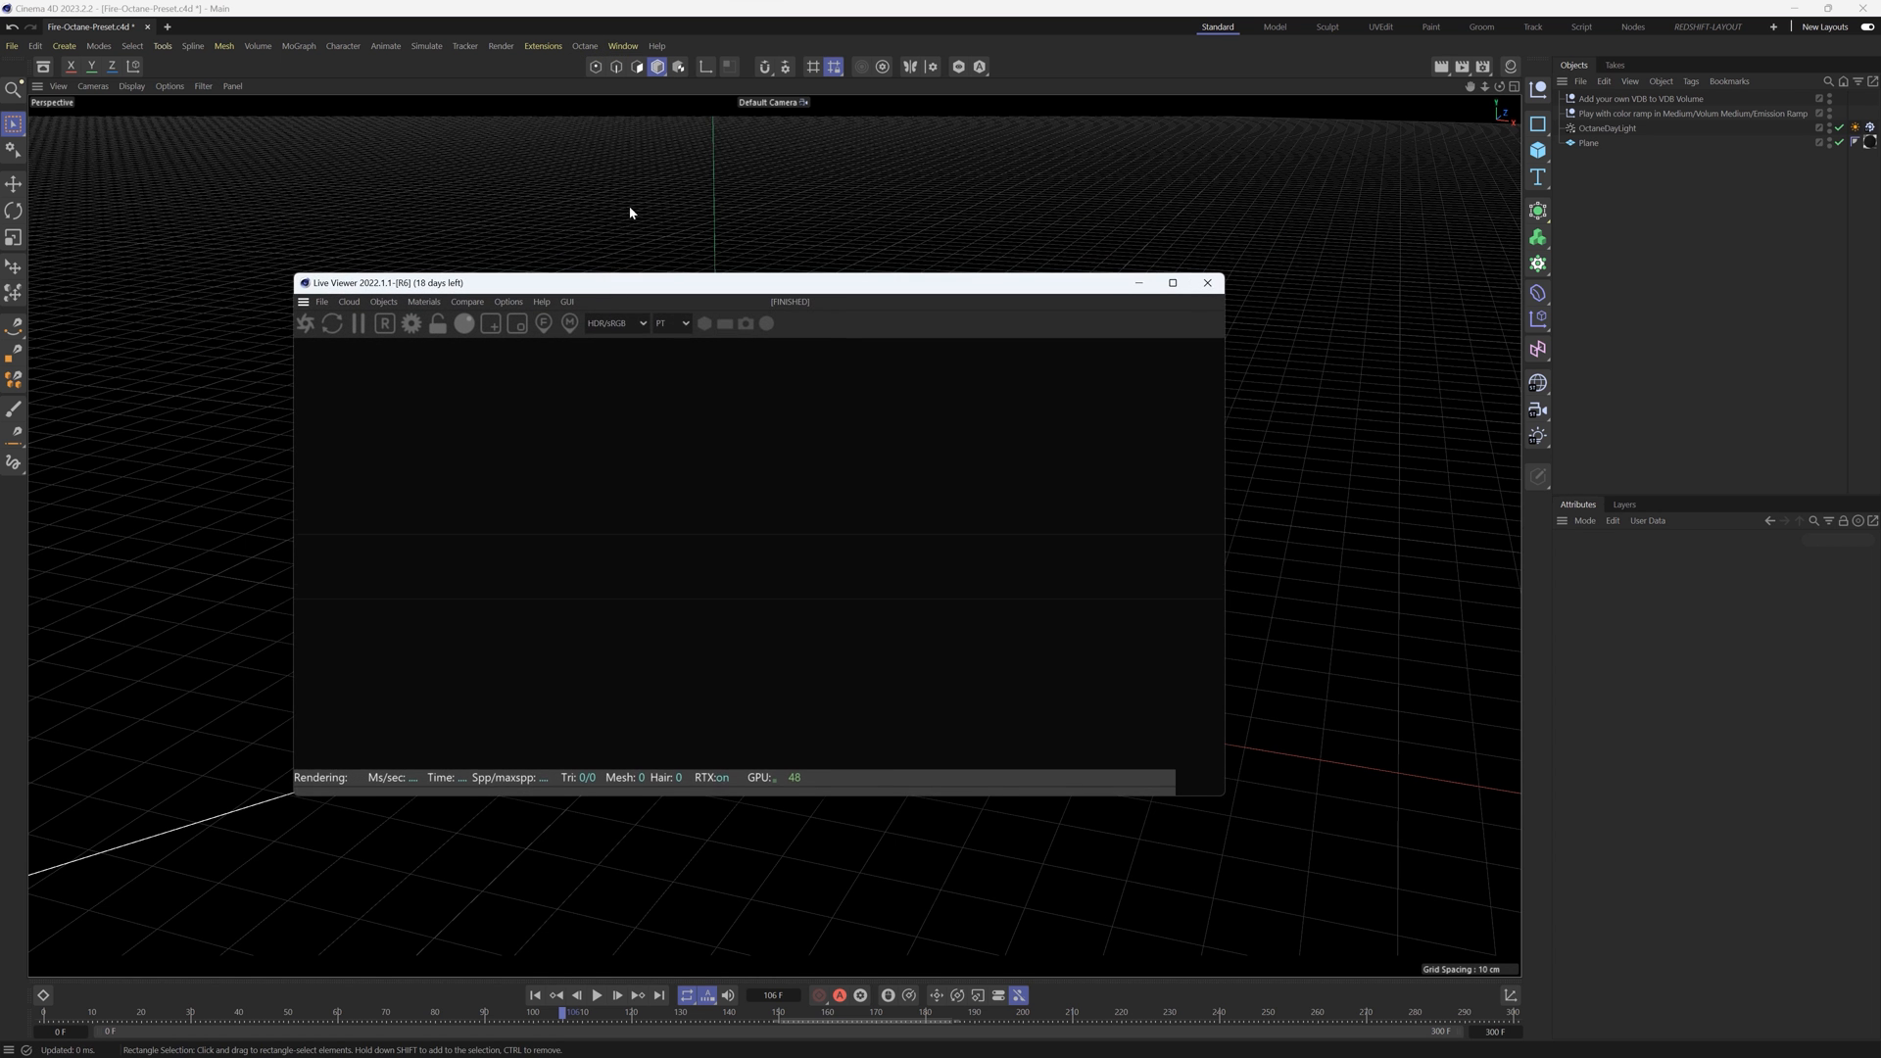
# Step: Create an Octane Vdb Volume object and show its Vdb file settings
pyautogui.click(397, 164)
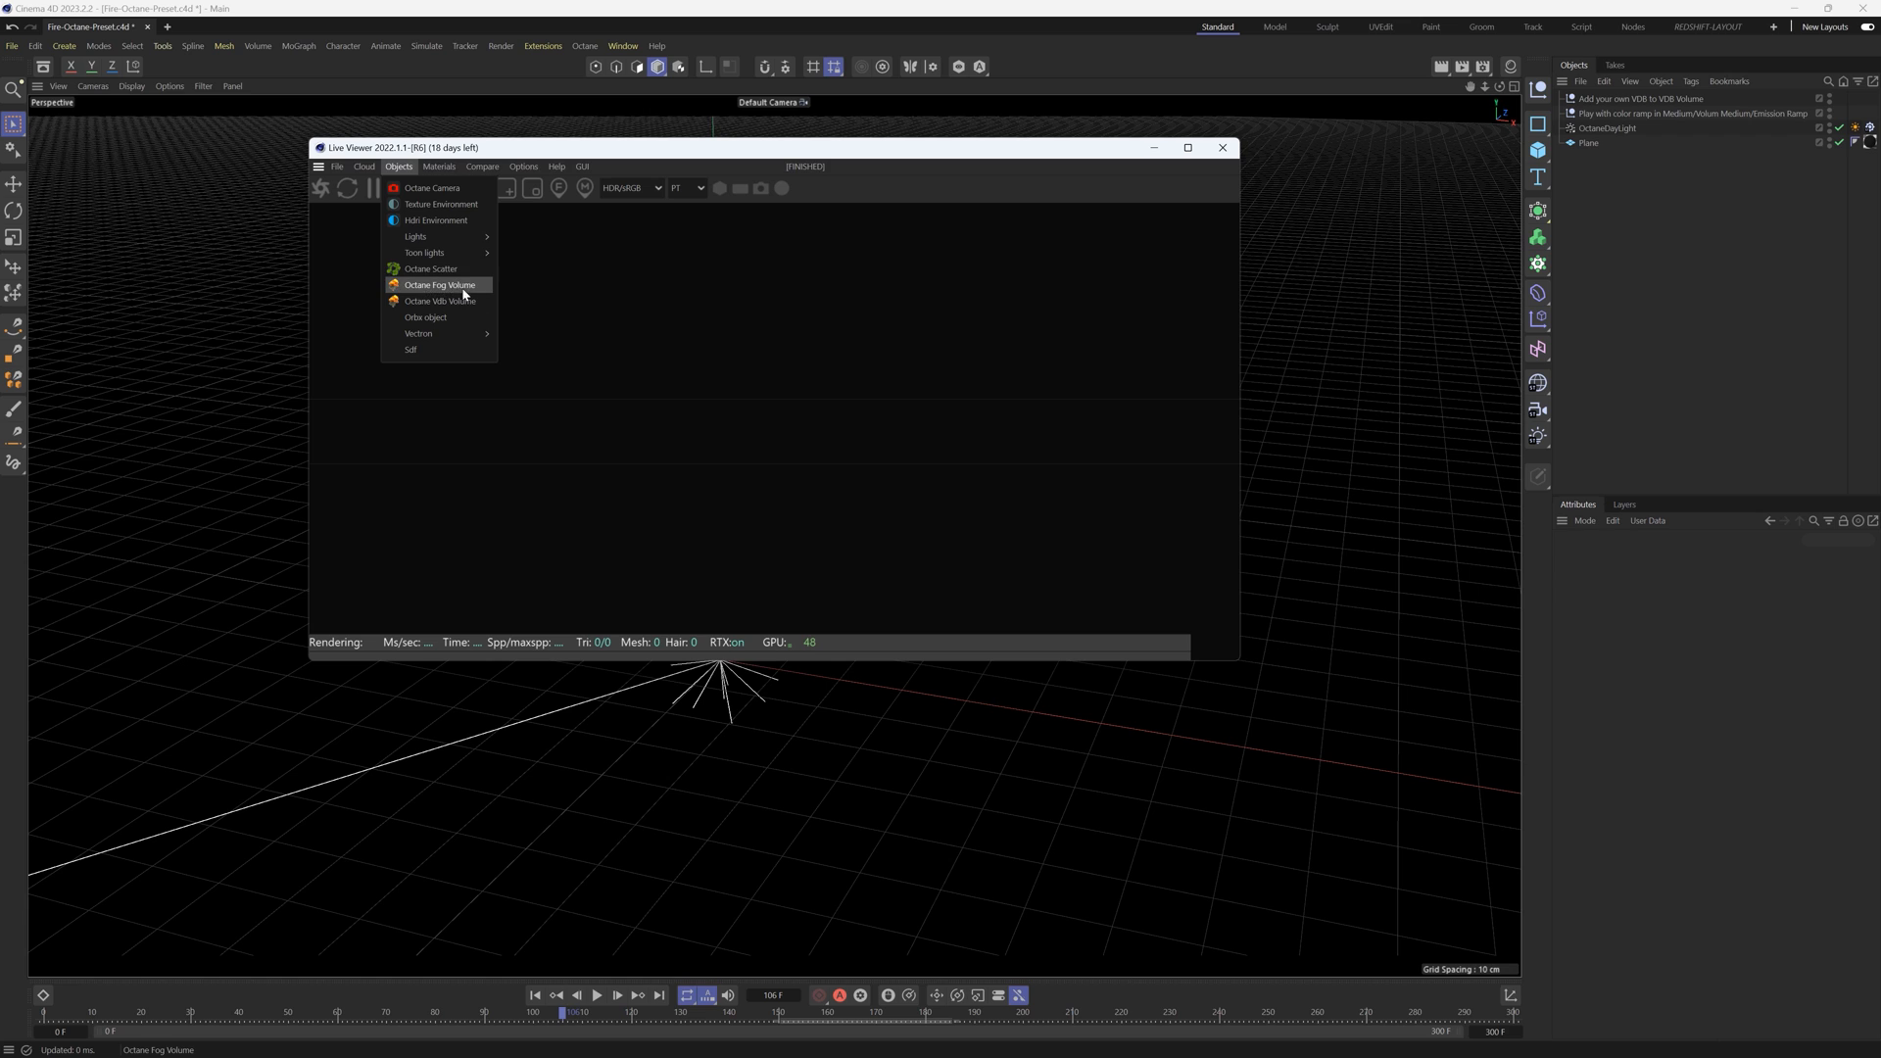
pyautogui.moveTo(419, 302)
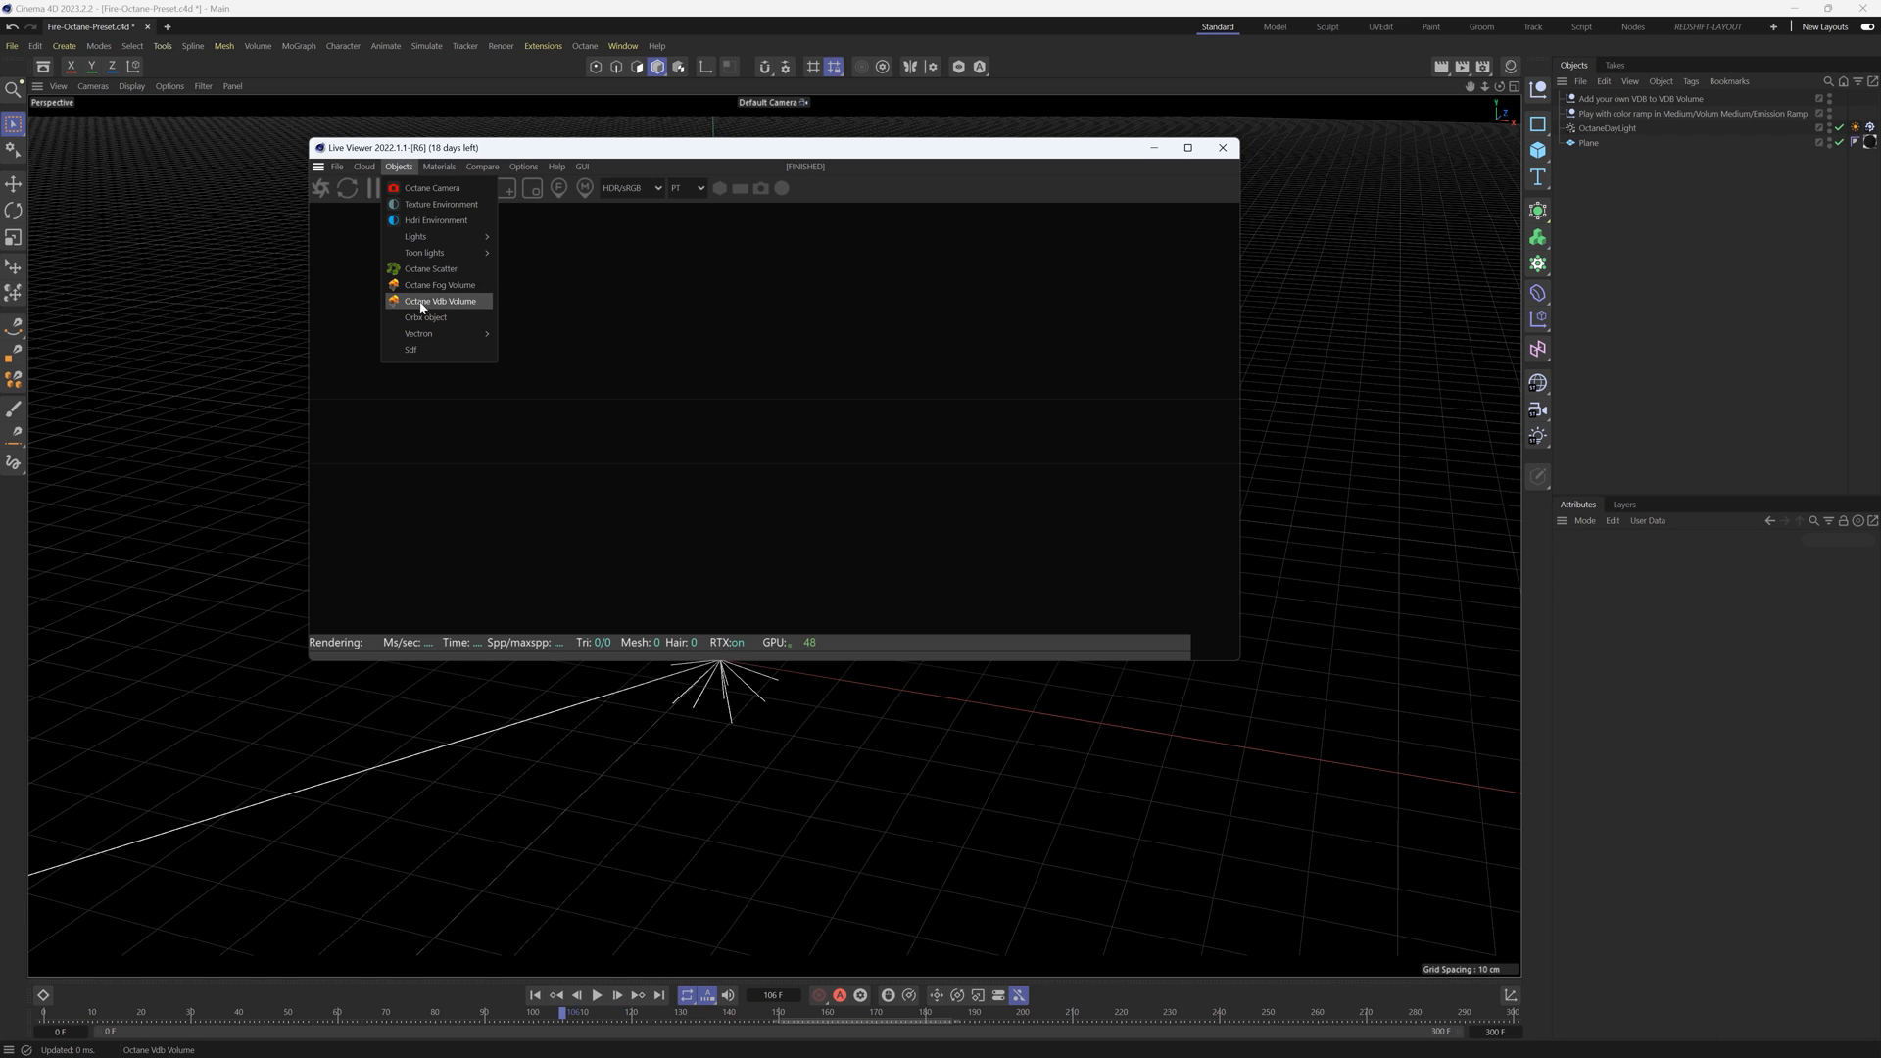
pyautogui.click(441, 302)
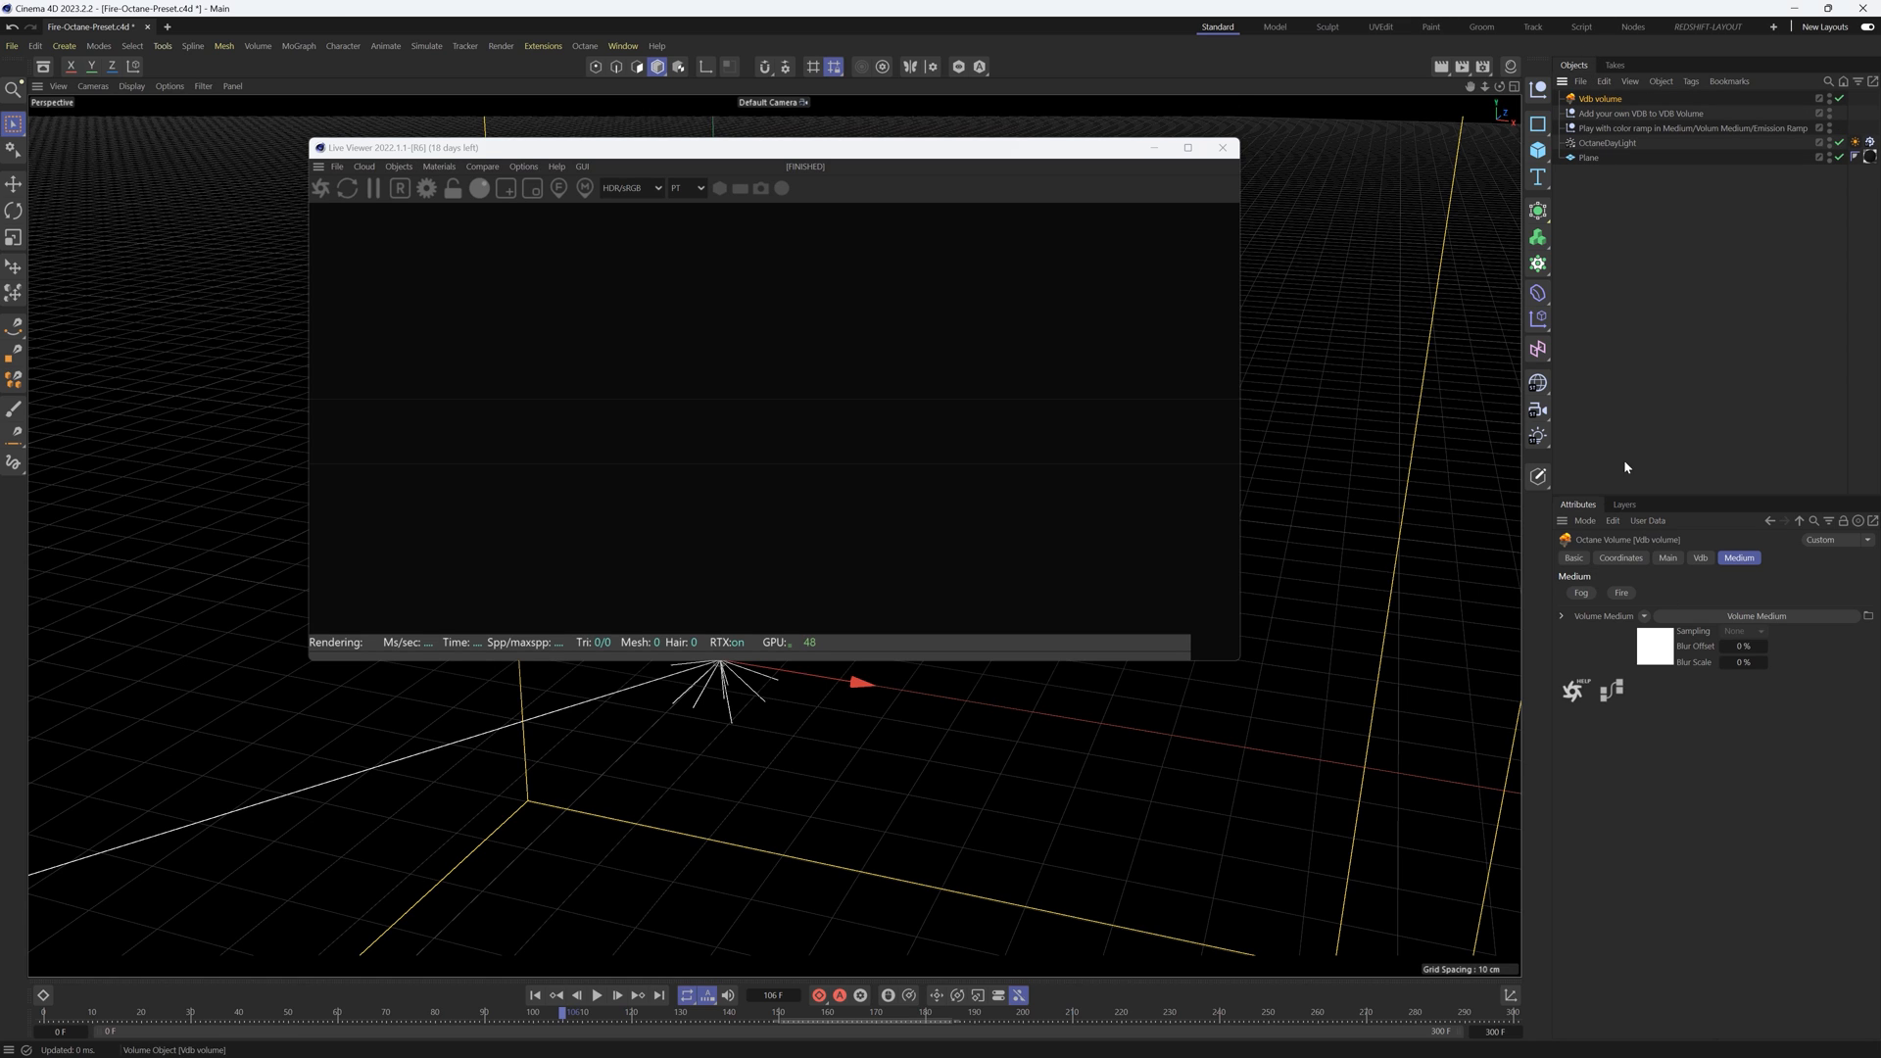
pyautogui.click(1700, 558)
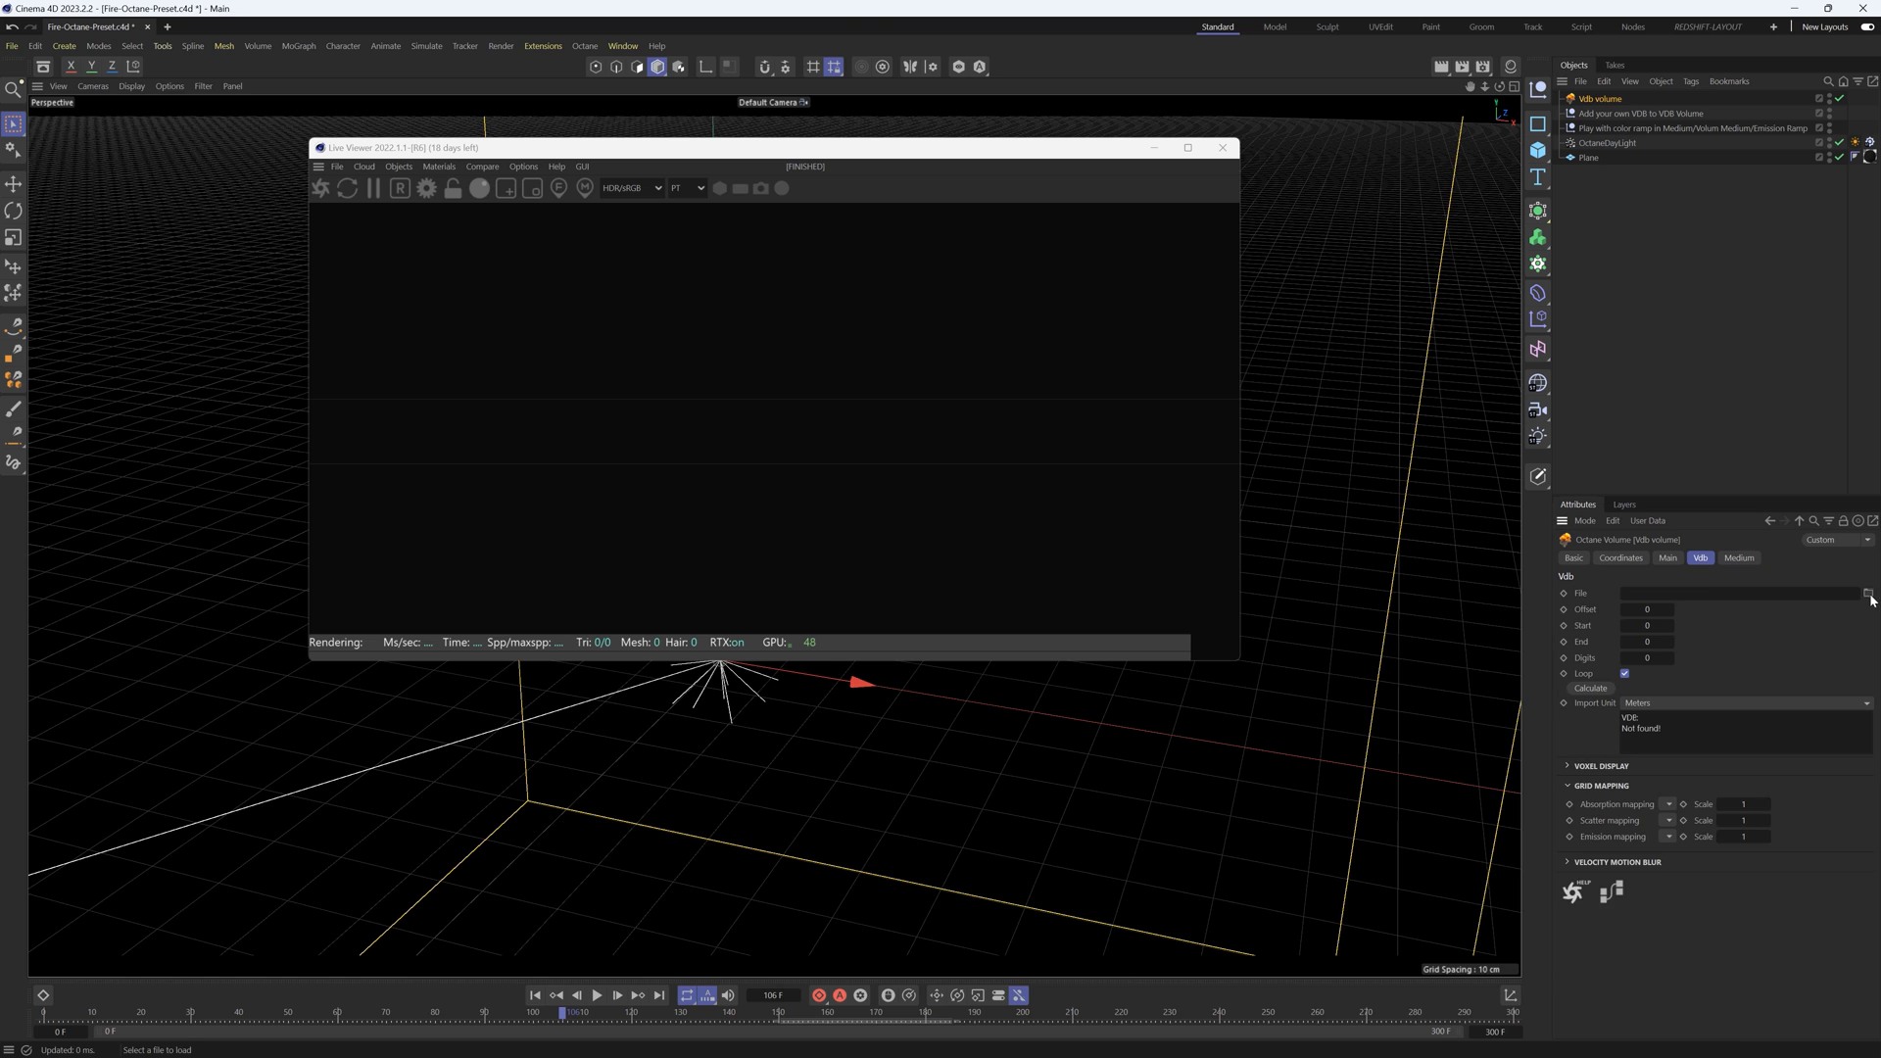
# Step: Load fire_element_058_High_Res_0240.vdb into the Octane VDB volume
pyautogui.click(1867, 592)
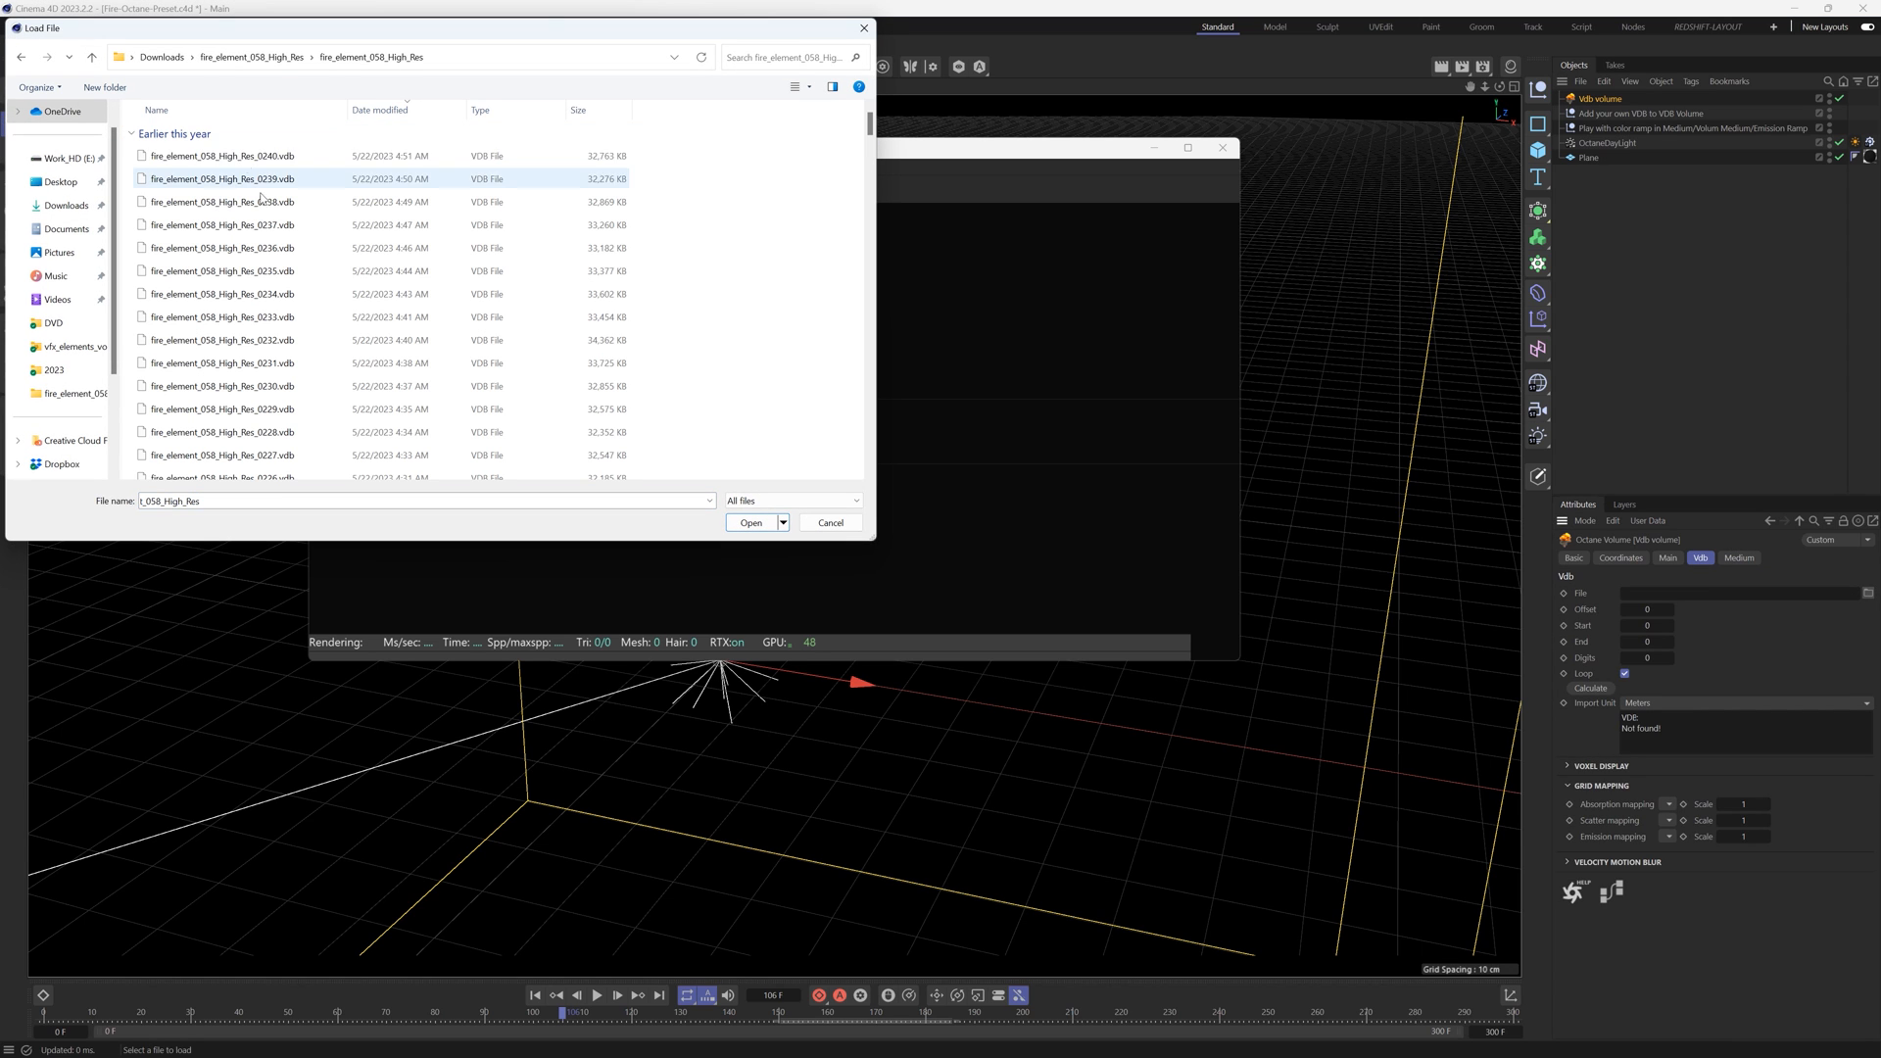
pyautogui.click(222, 155)
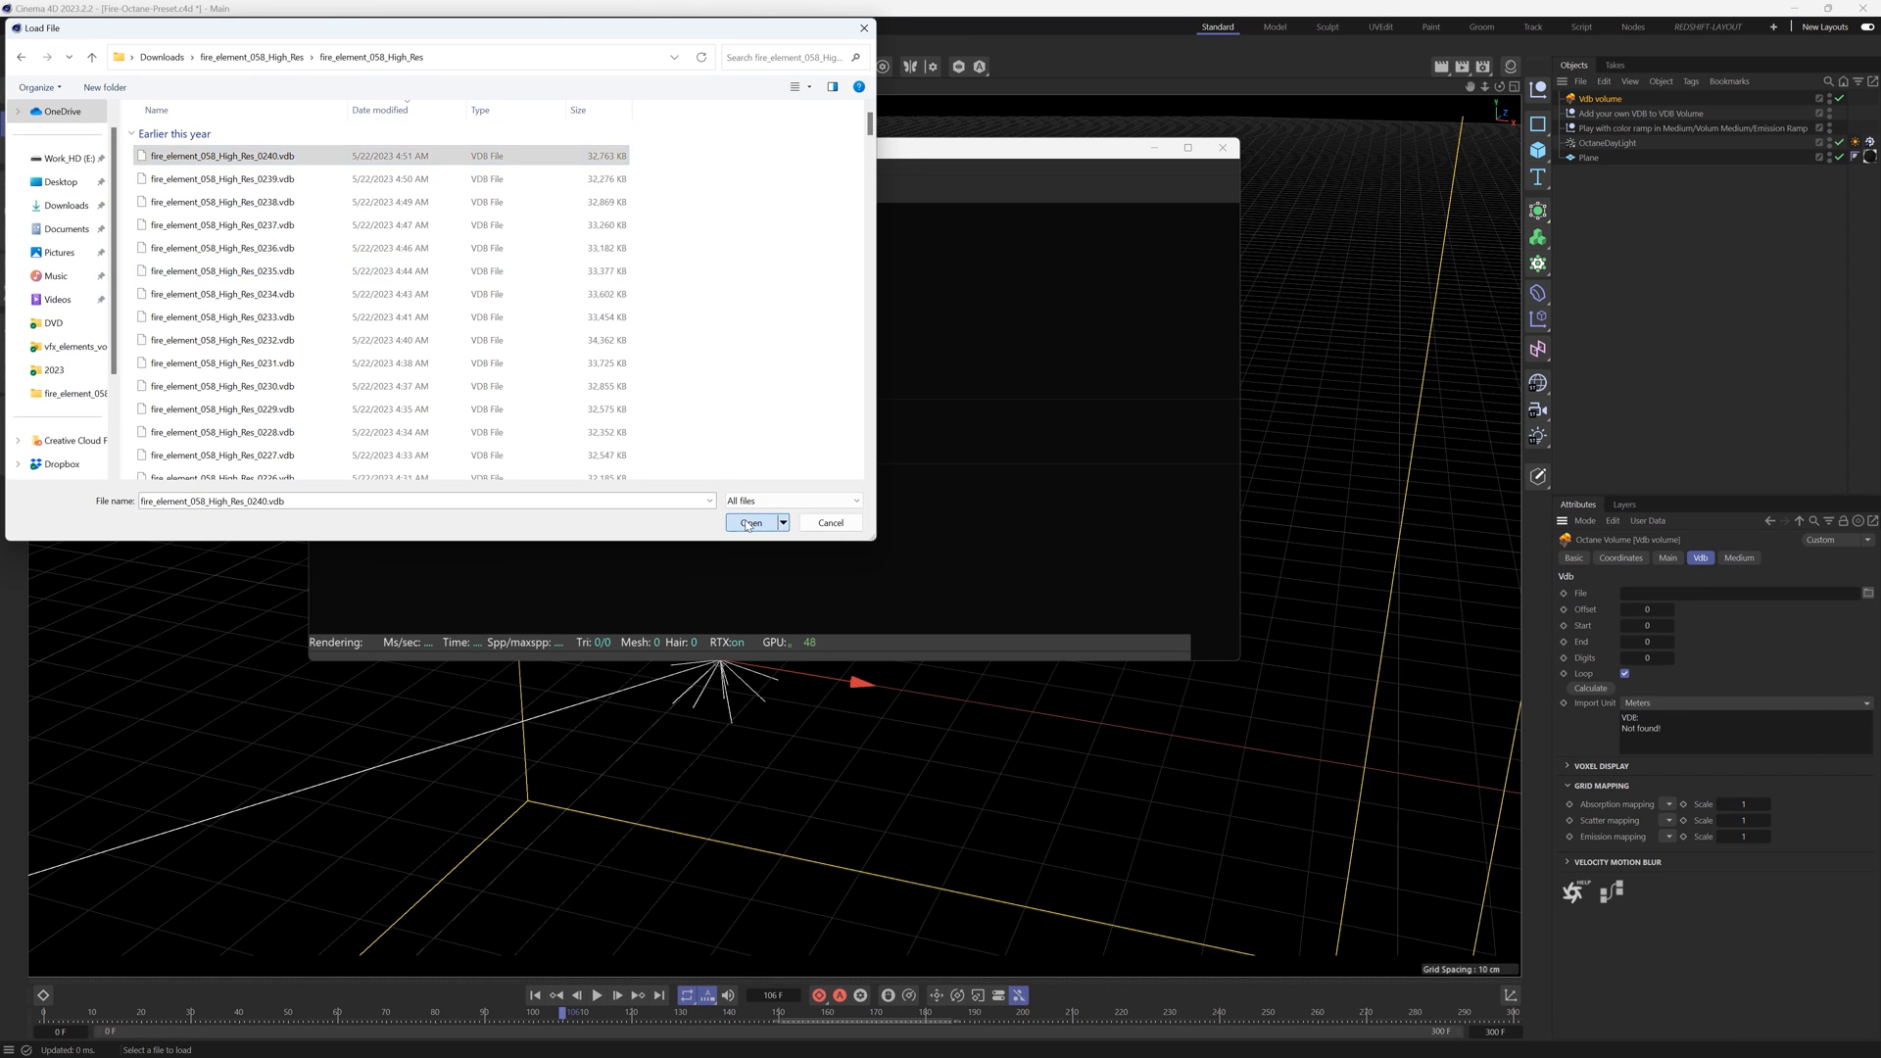
pyautogui.click(749, 521)
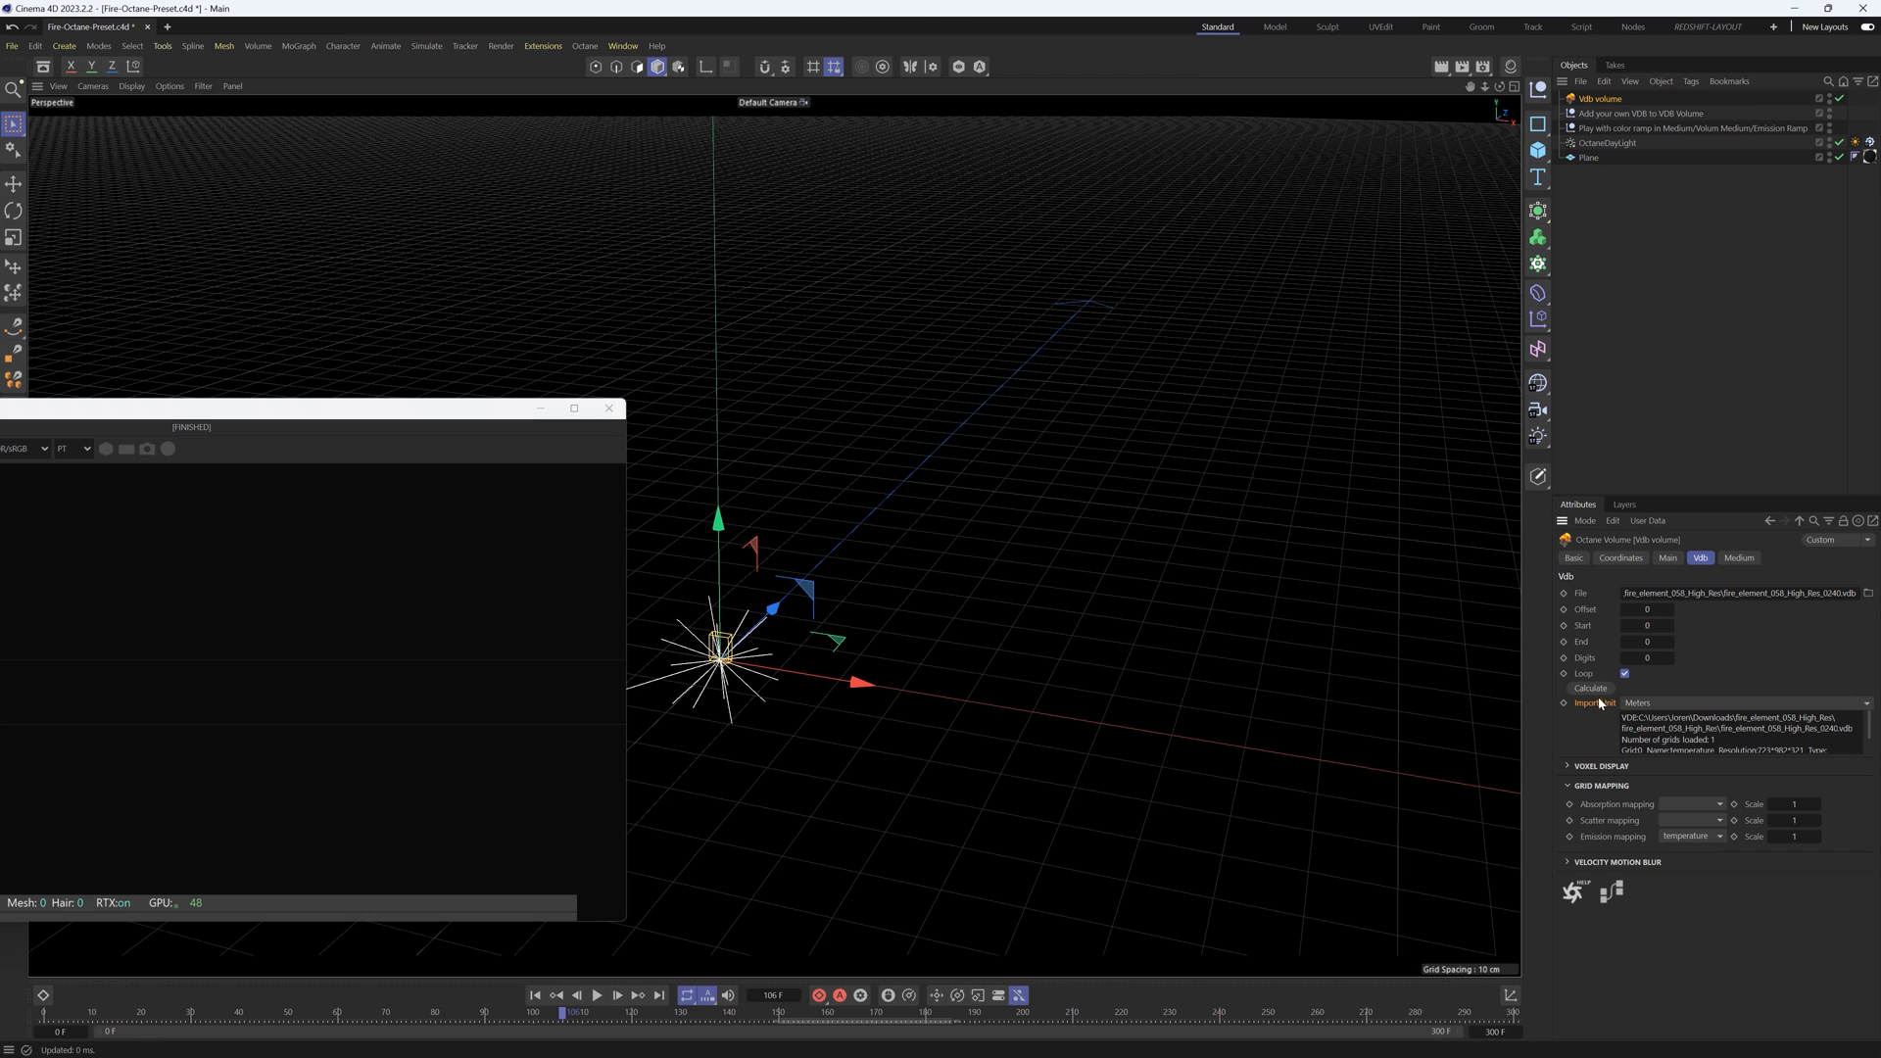
# Step: Set the VDB Import Unit to Decameters
pyautogui.click(1746, 701)
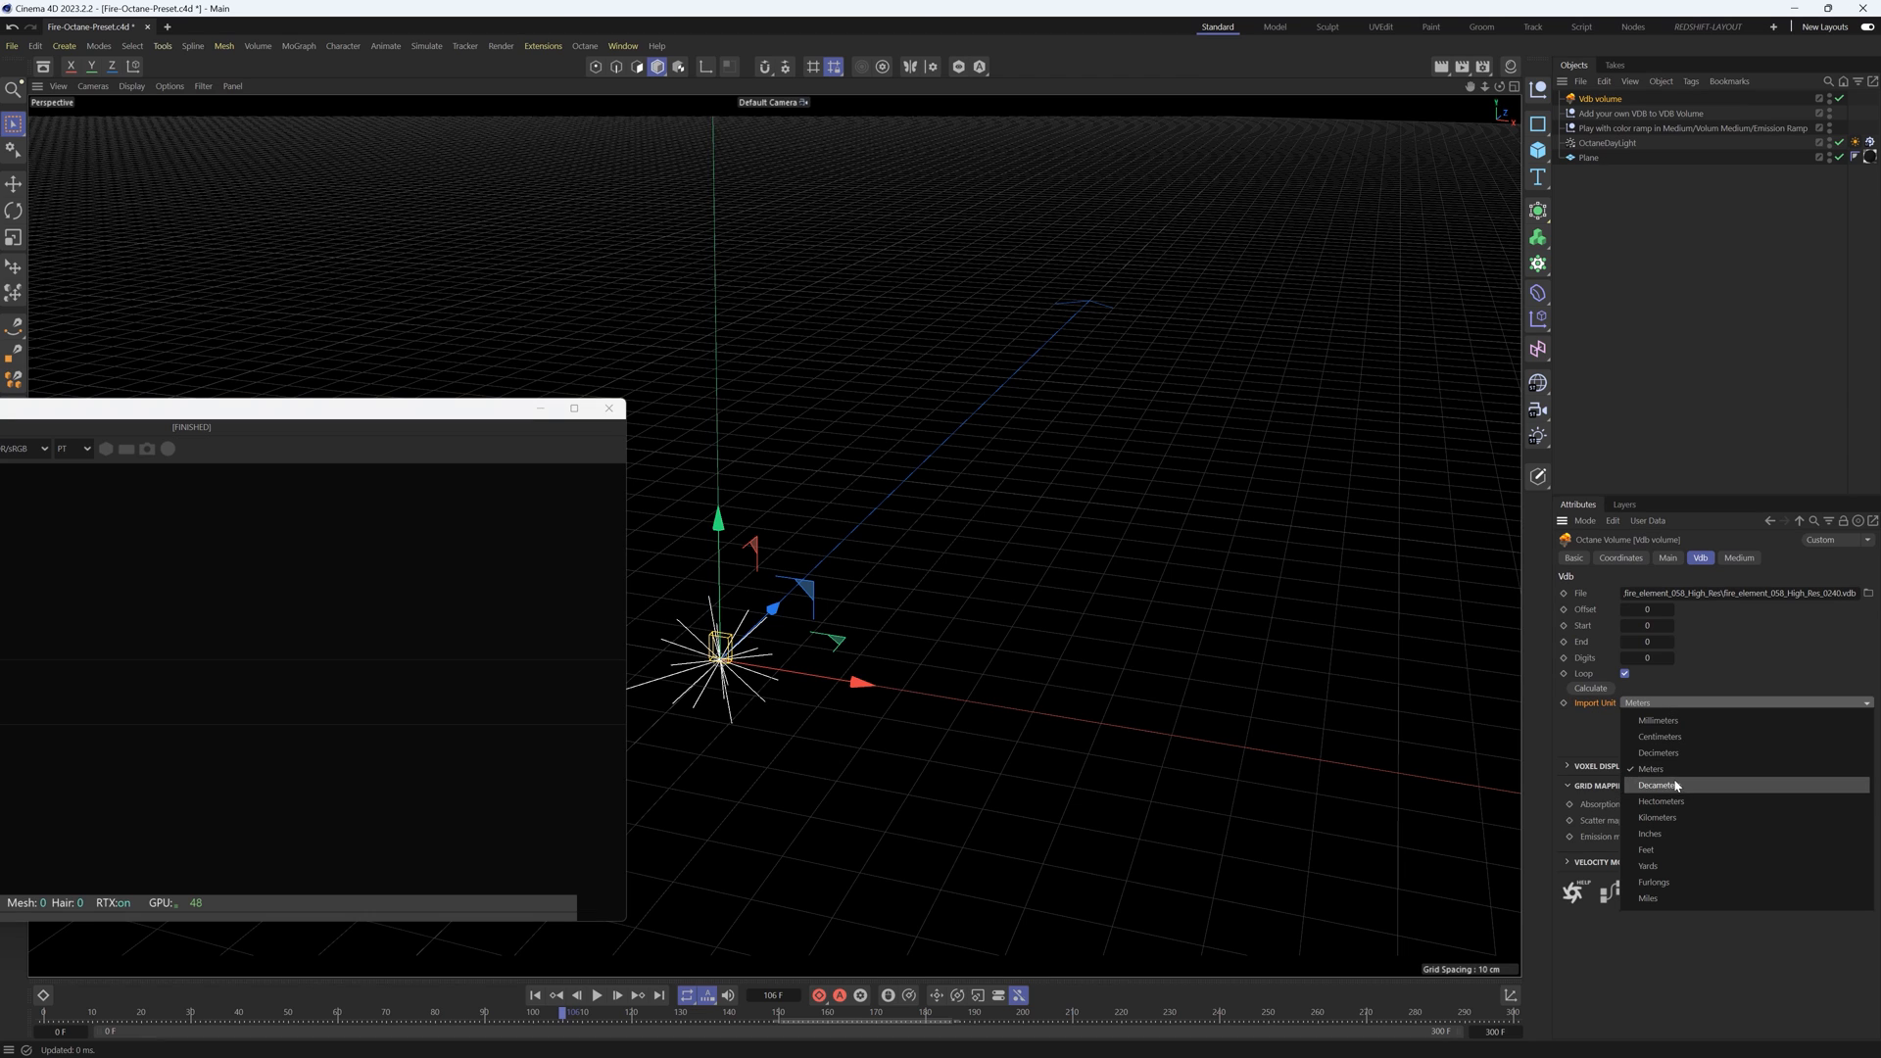
pyautogui.click(1657, 784)
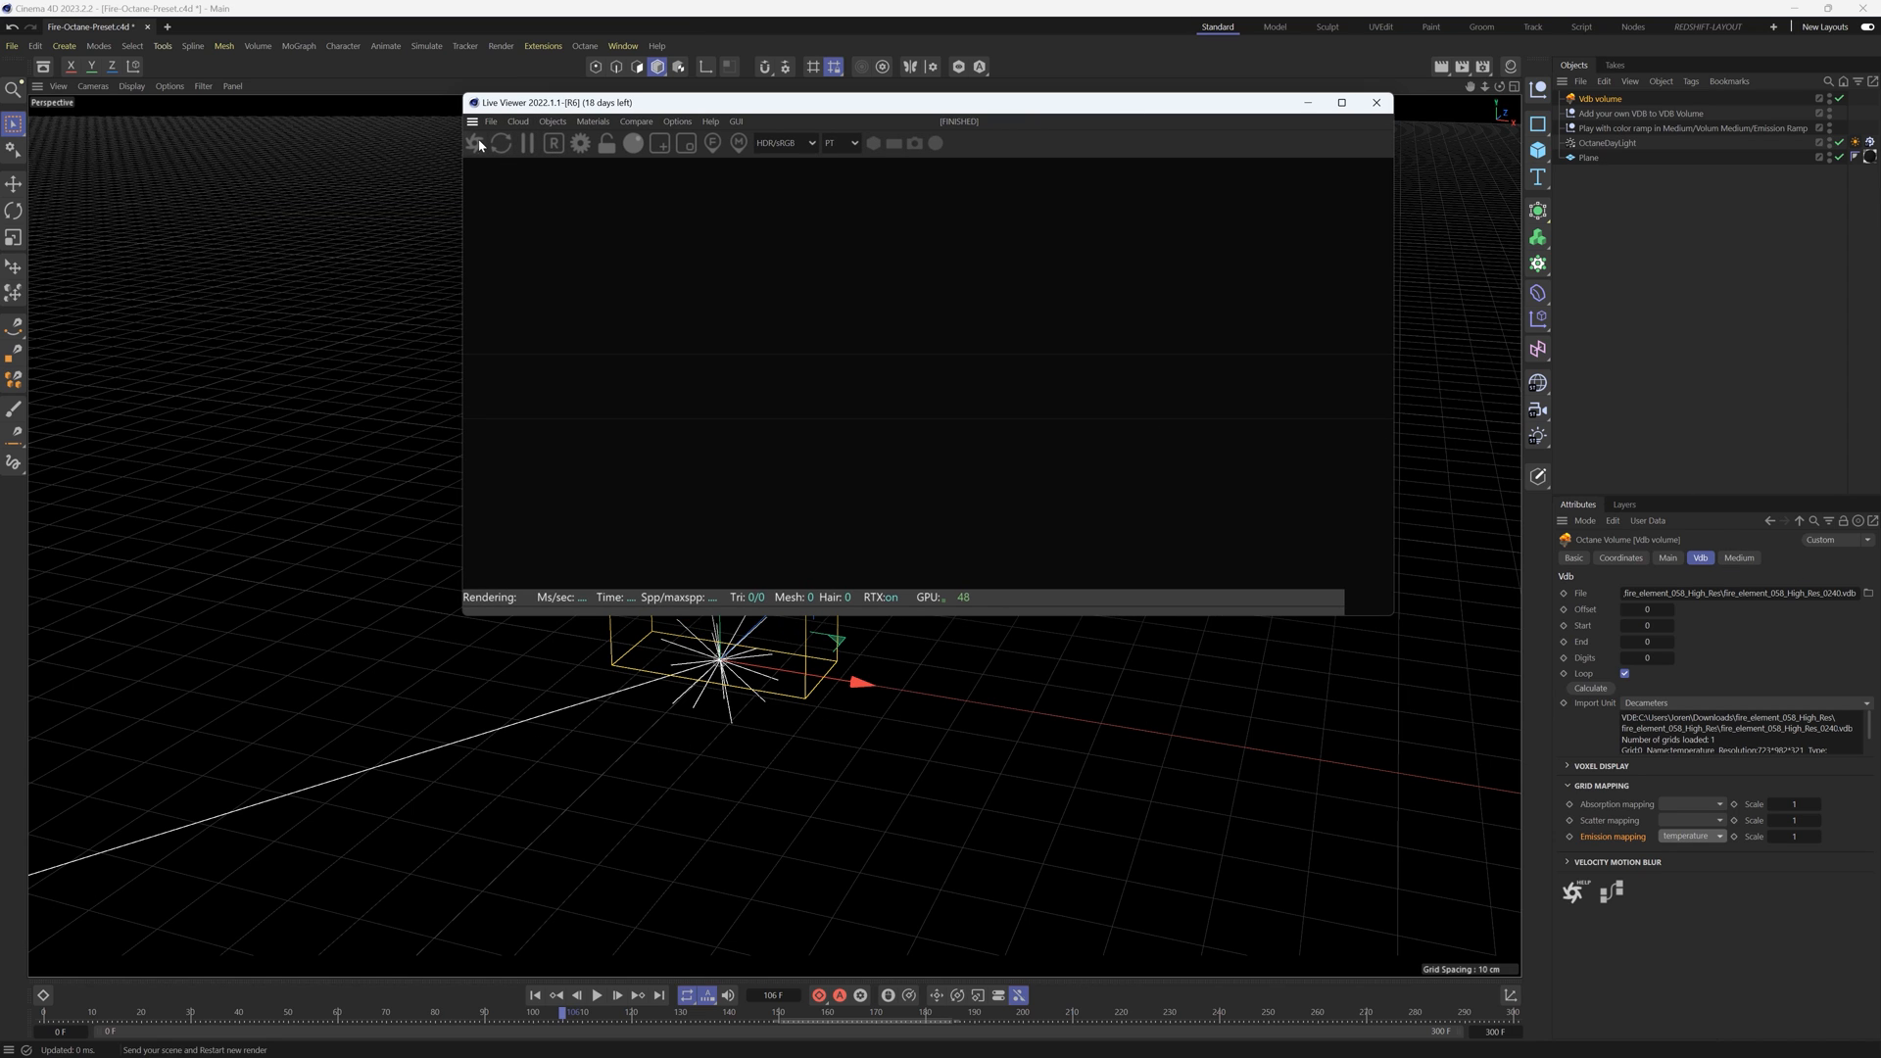
# Step: Show the Volume Medium parameters and try a different volume step length
pyautogui.moveTo(923, 101); pyautogui.dragTo(750, 368)
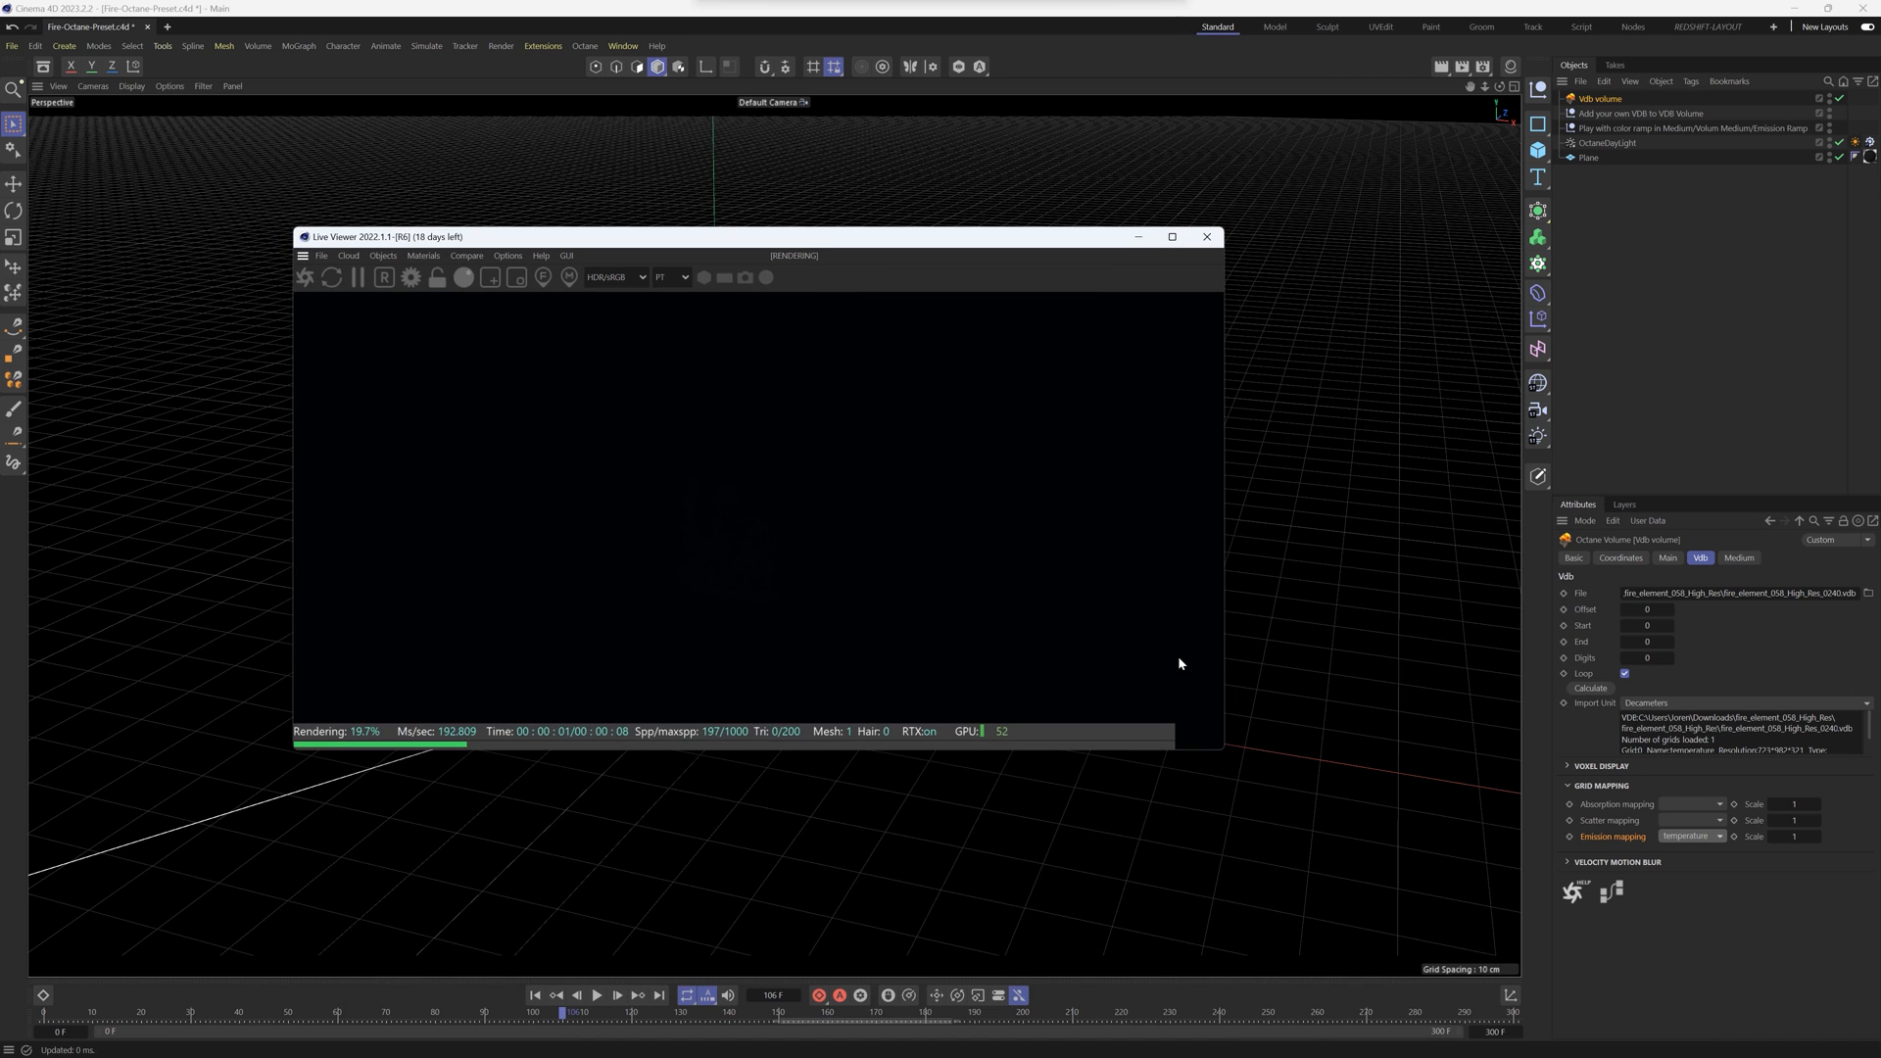
pyautogui.click(1738, 558)
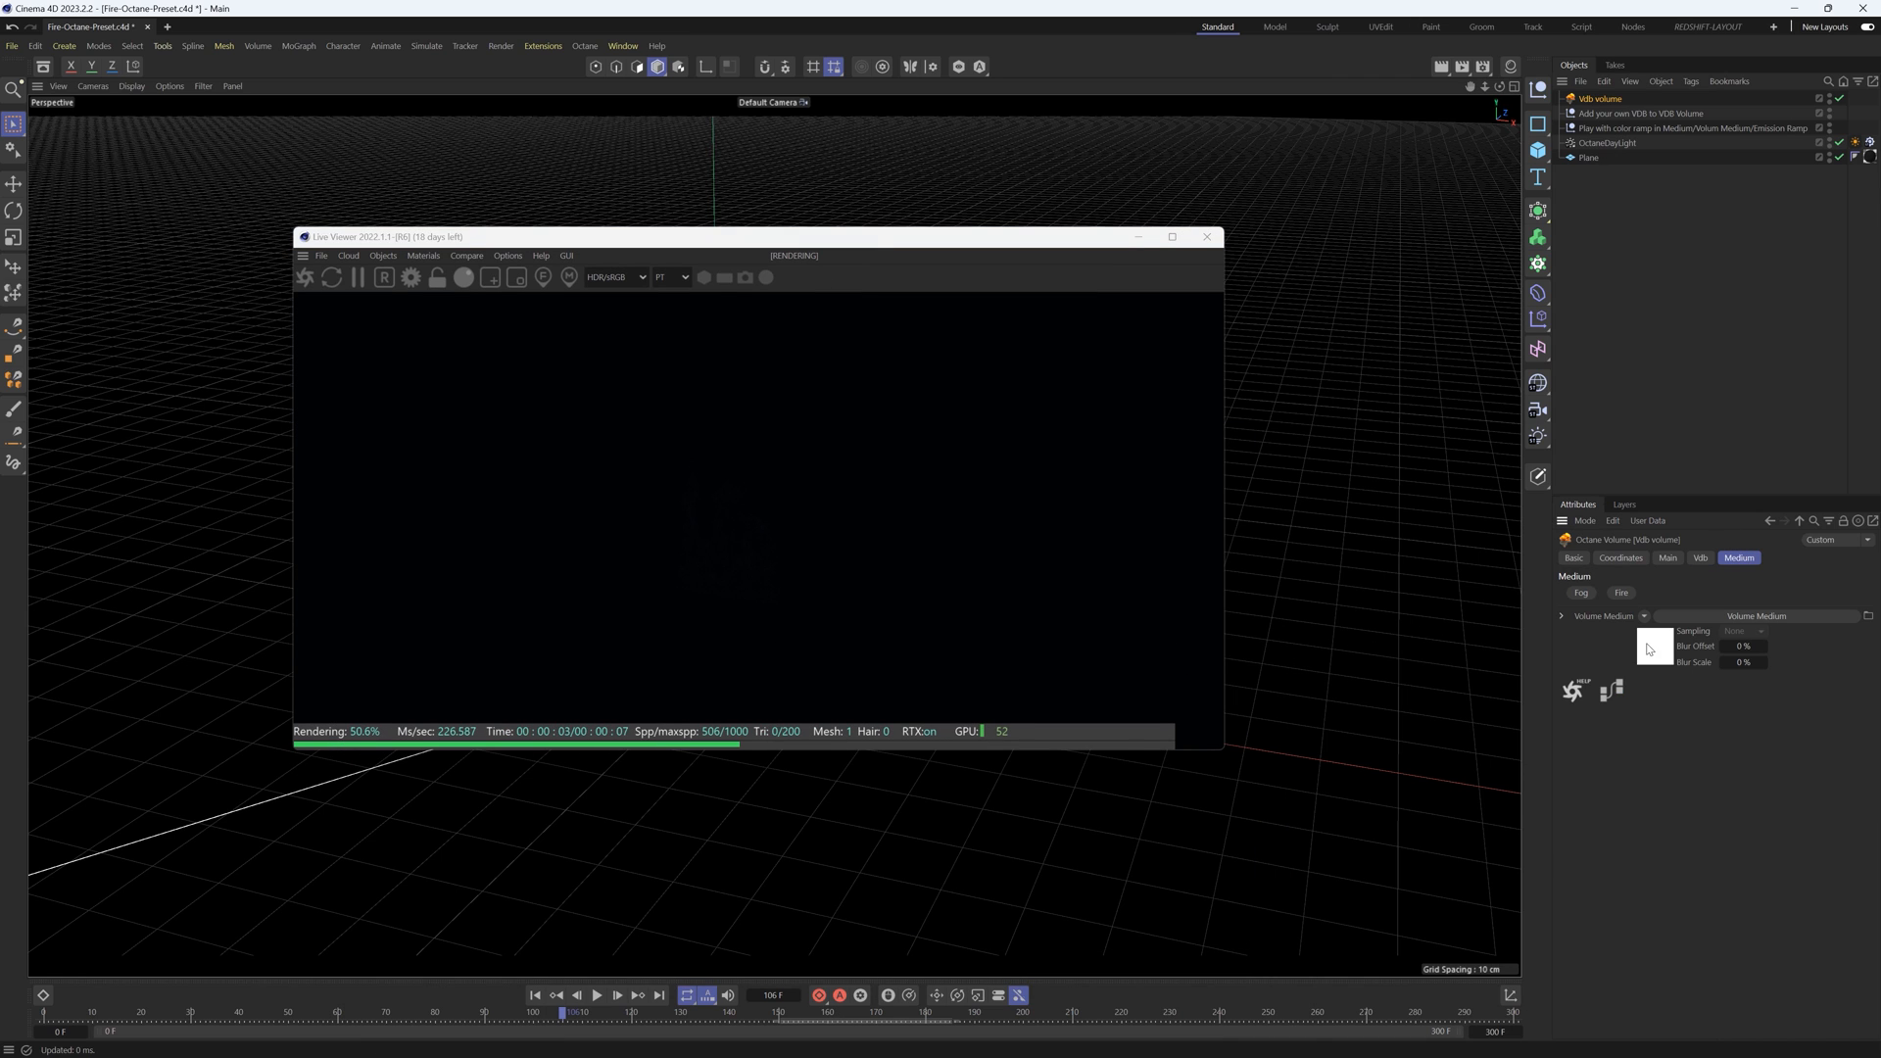
pyautogui.click(1643, 616)
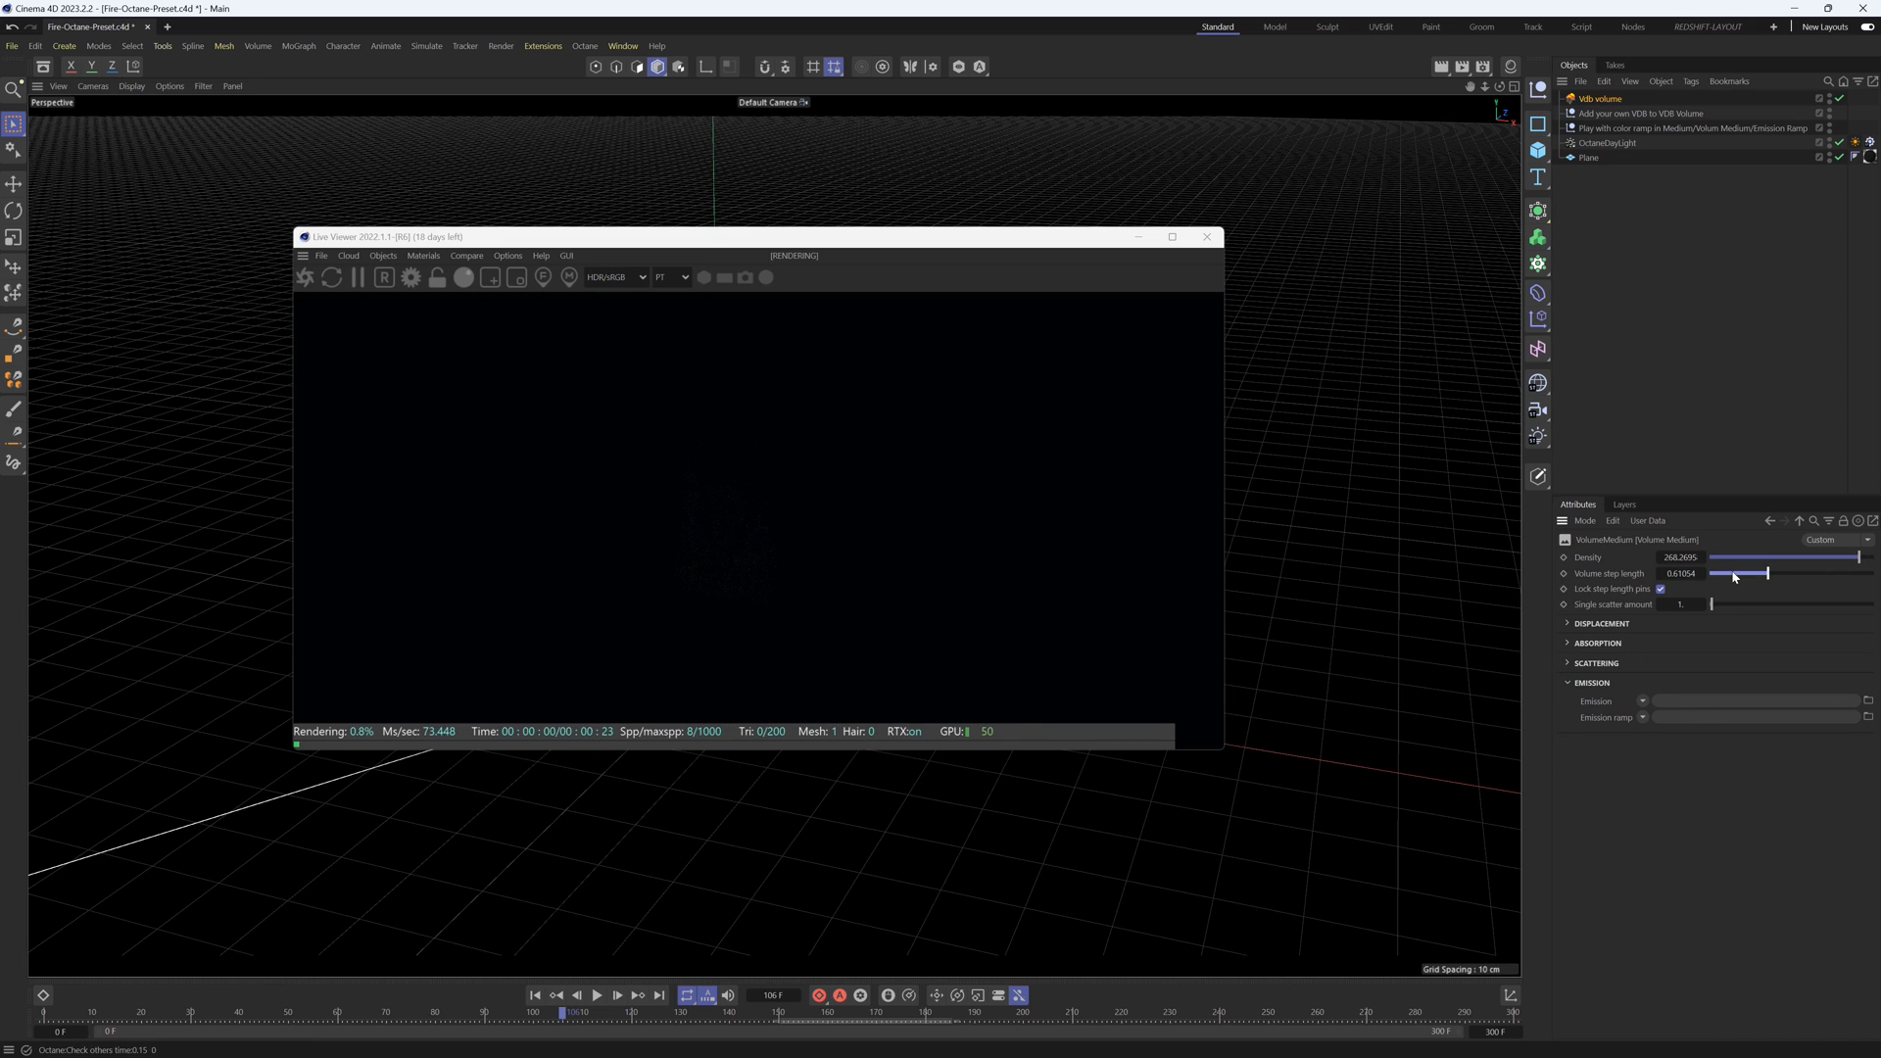
pyautogui.moveTo(1765, 572); pyautogui.dragTo(1728, 572)
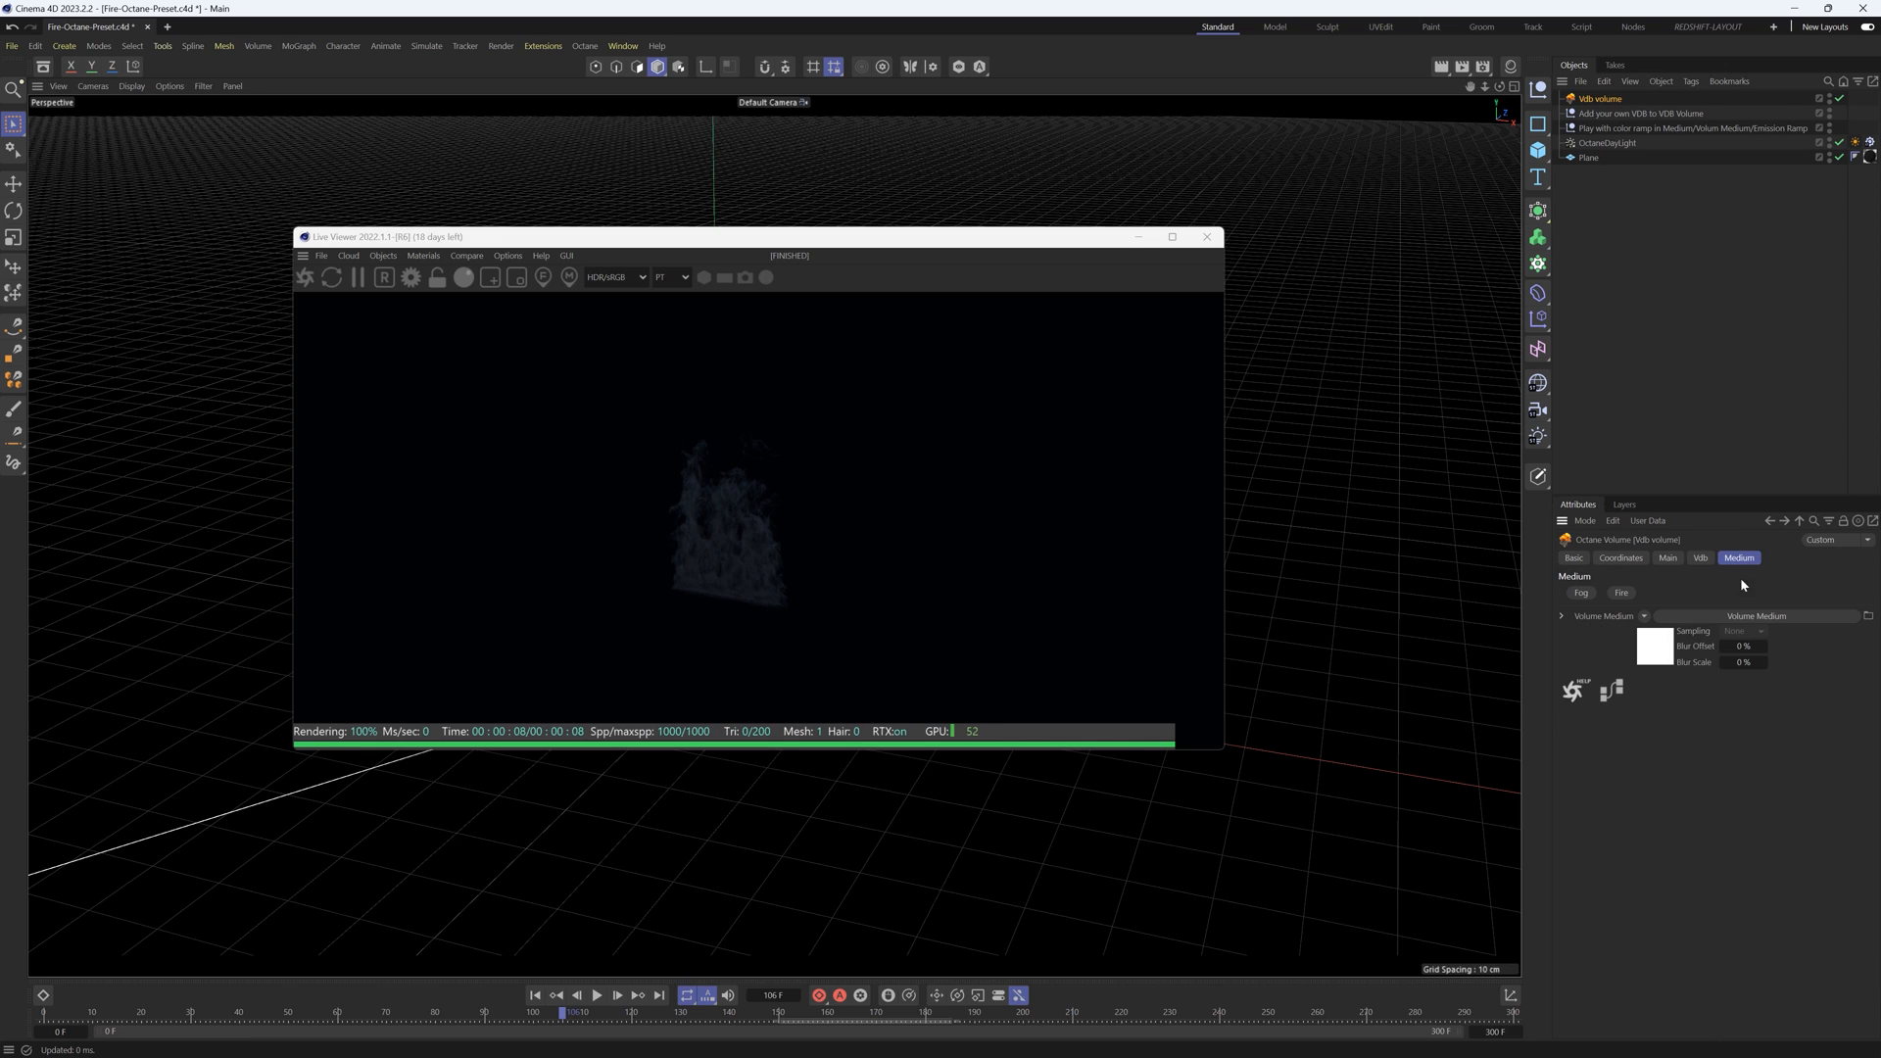
pyautogui.moveTo(1619, 600)
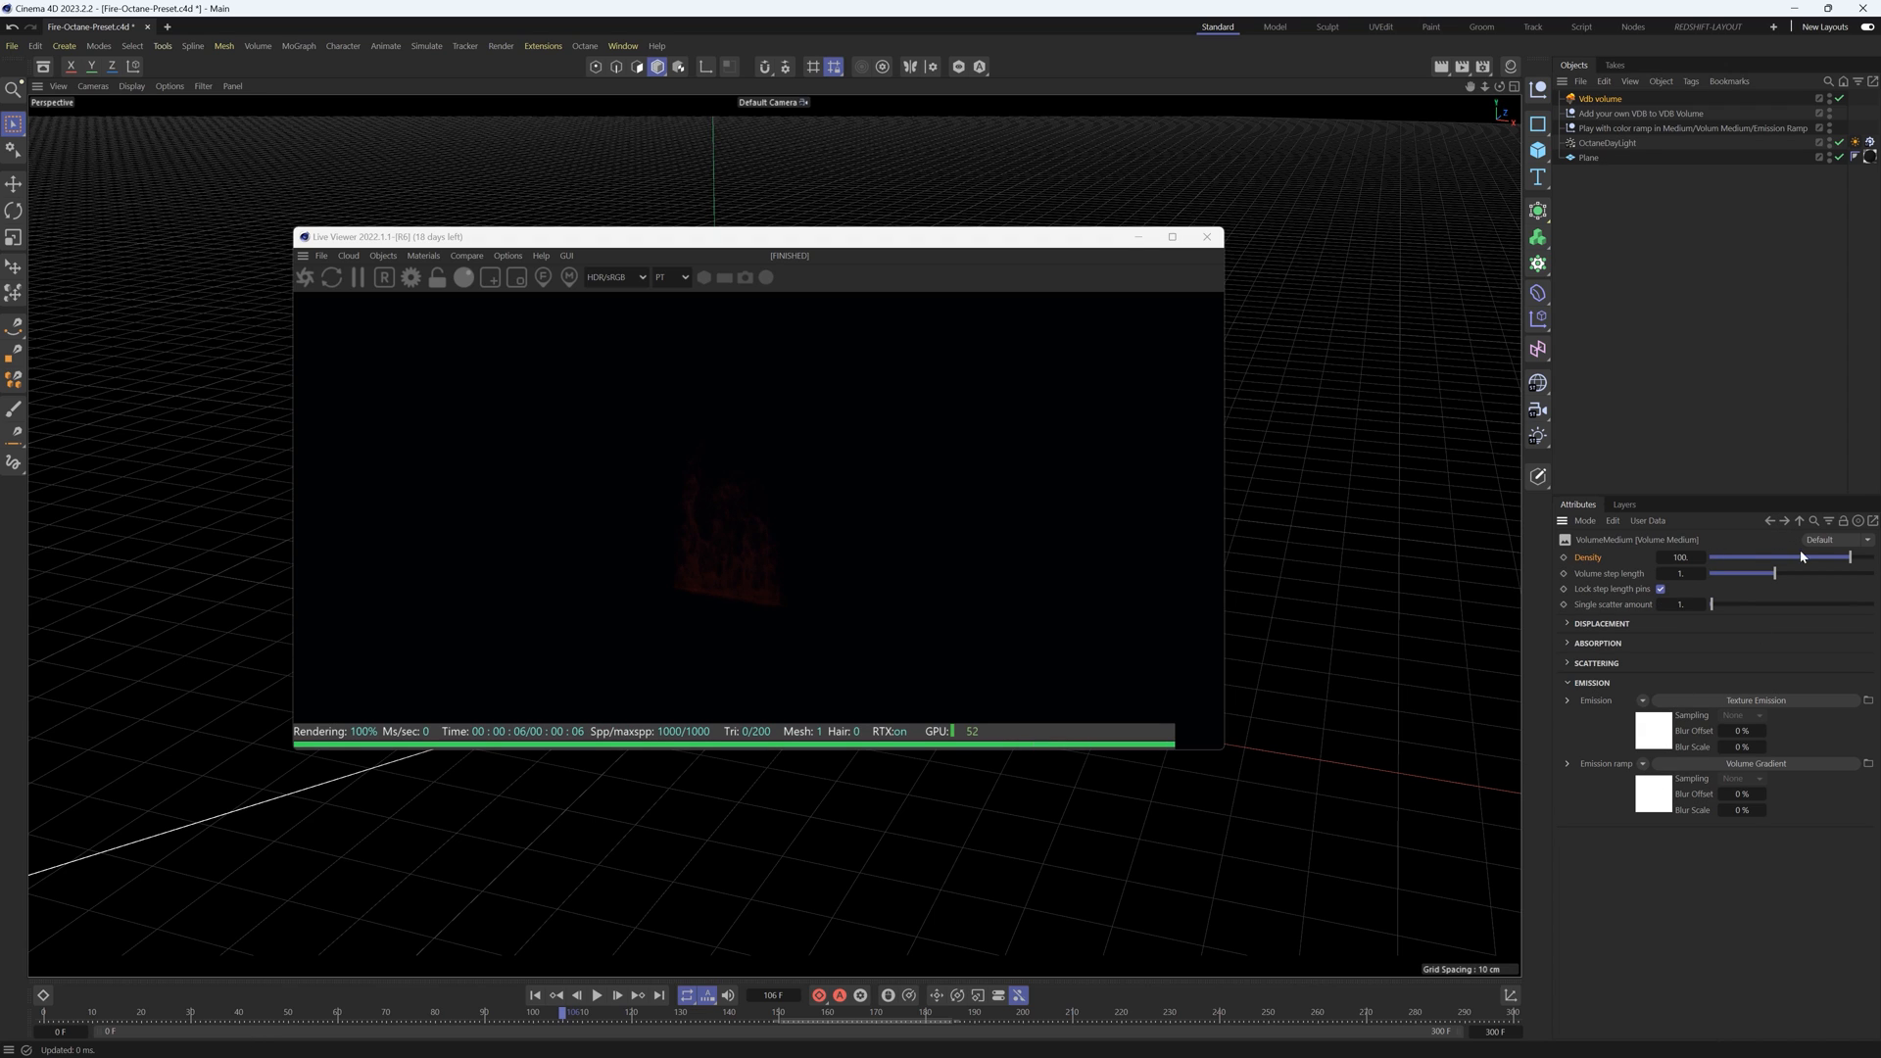
# Step: Raise medium Density to about 405 and lower Volume step length to about 0.0185
pyautogui.moveTo(1775, 556); pyautogui.dragTo(1865, 556)
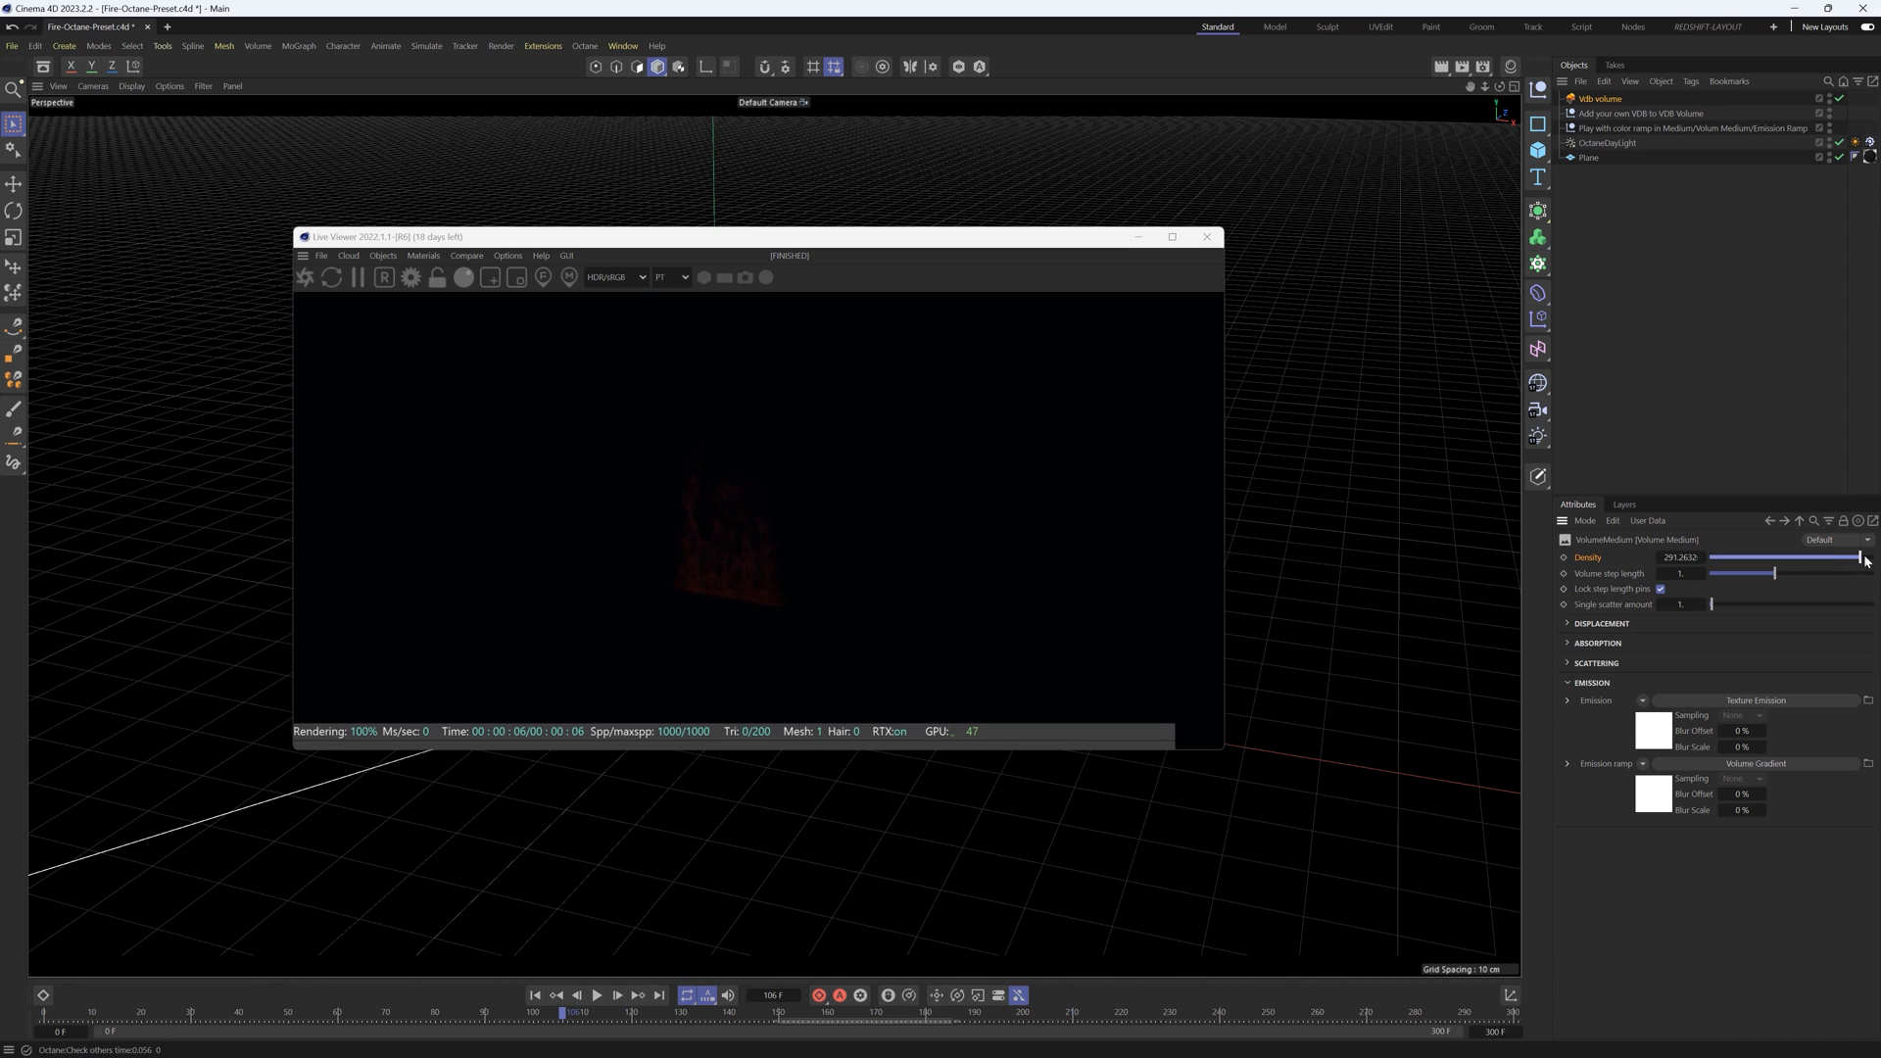
pyautogui.moveTo(1857, 557); pyautogui.dragTo(1871, 556)
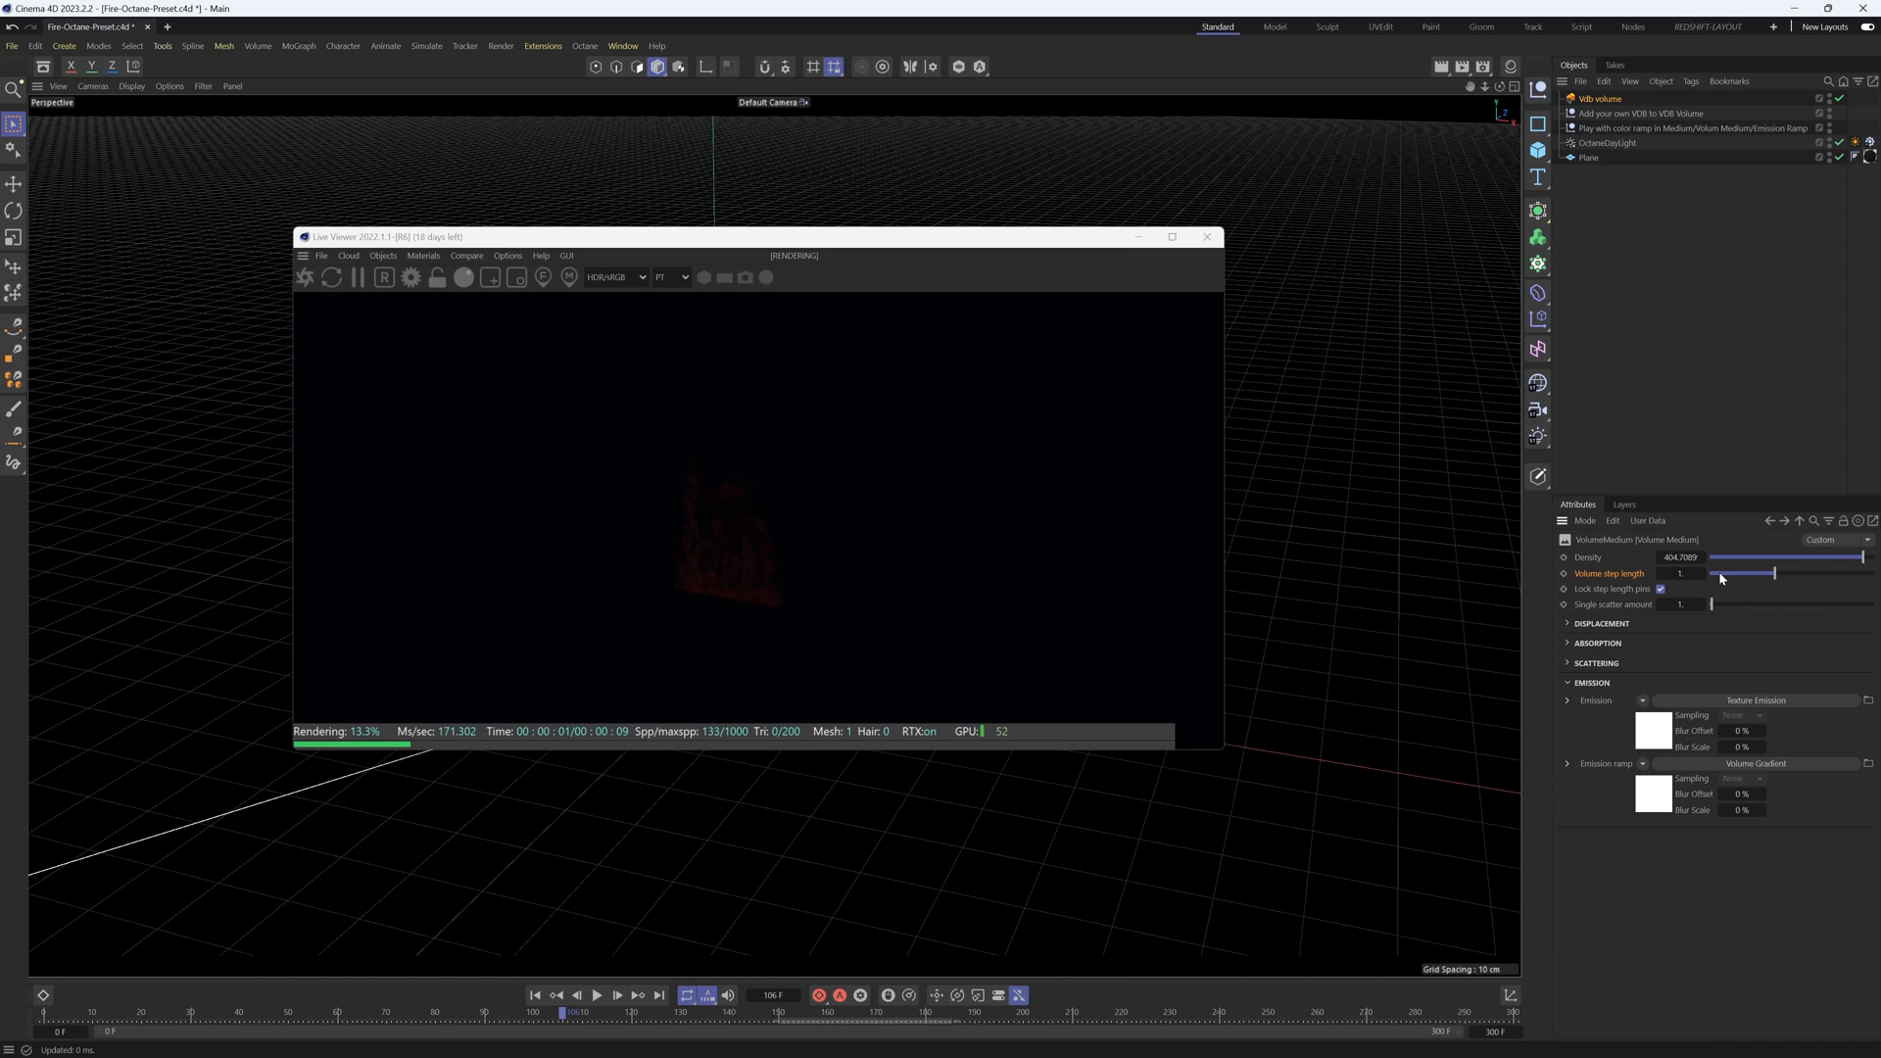
pyautogui.moveTo(1774, 572); pyautogui.dragTo(1730, 572)
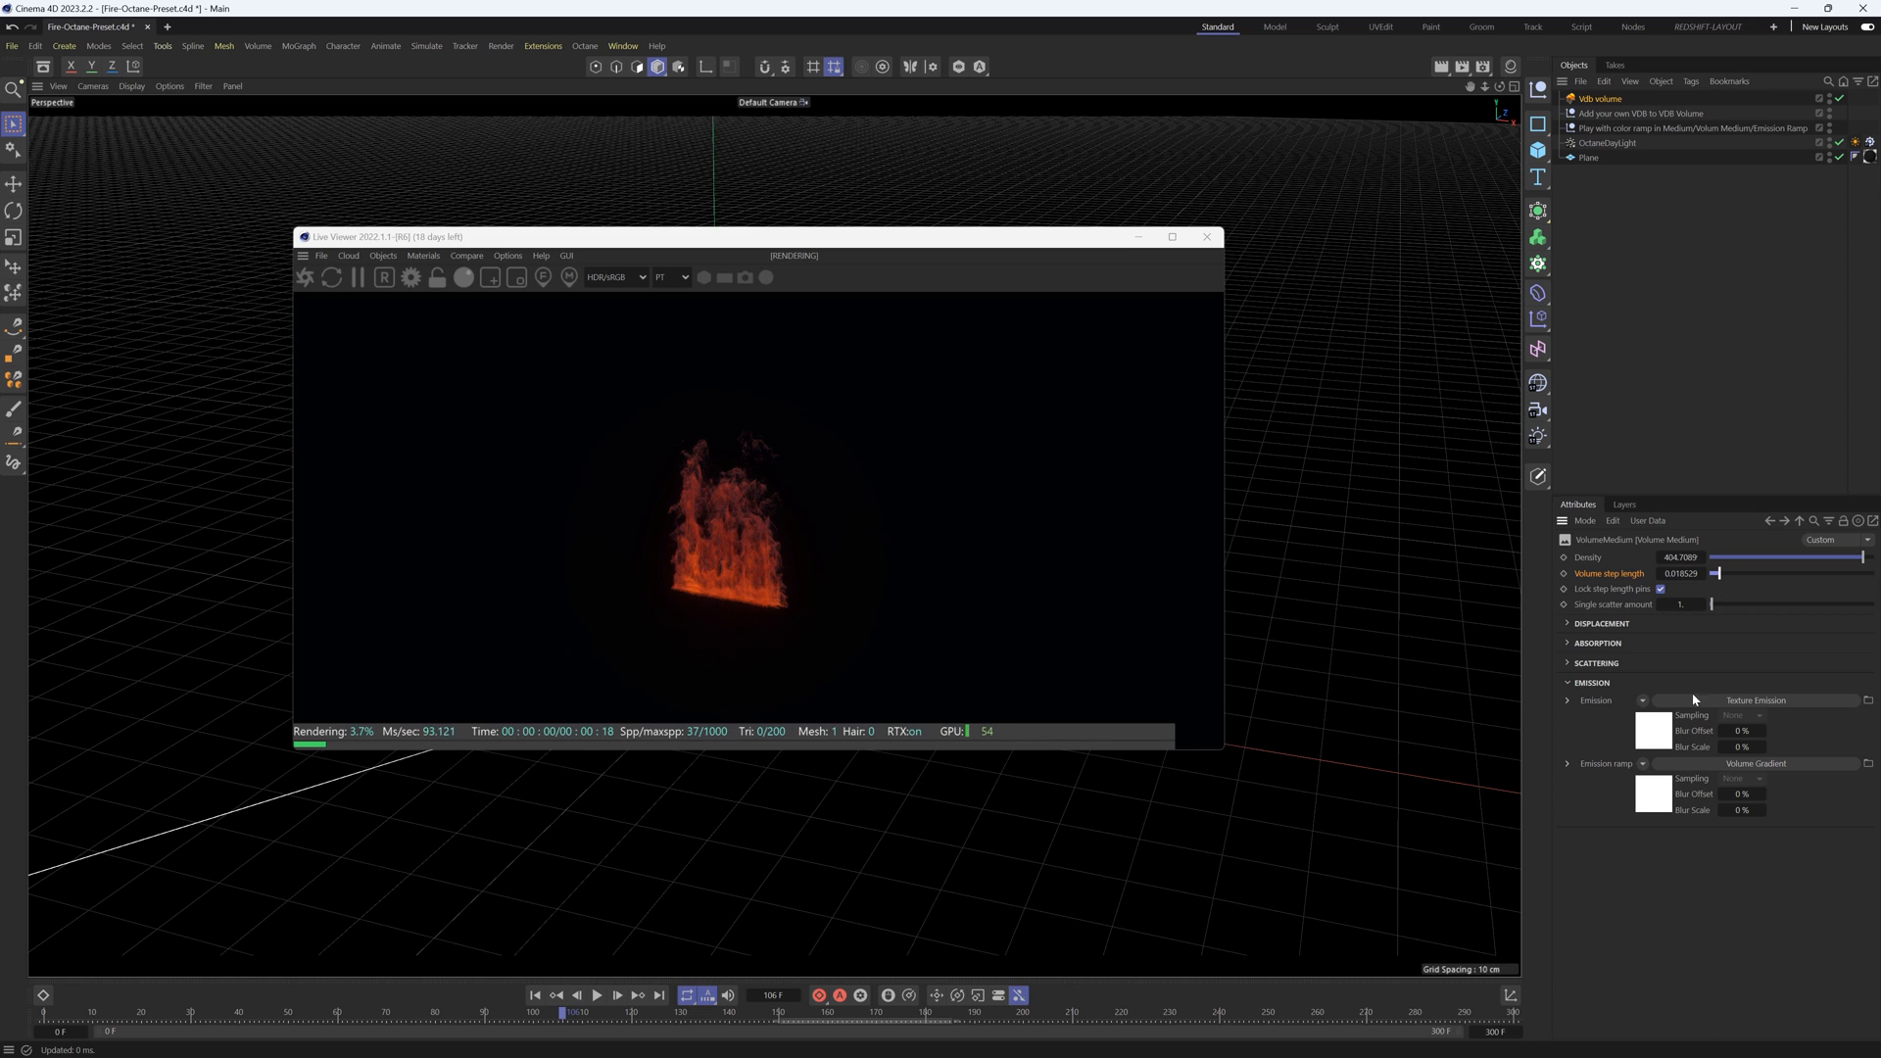
# Step: Adjust the Texture Emission shader's Power to brighten the fire
pyautogui.click(1756, 699)
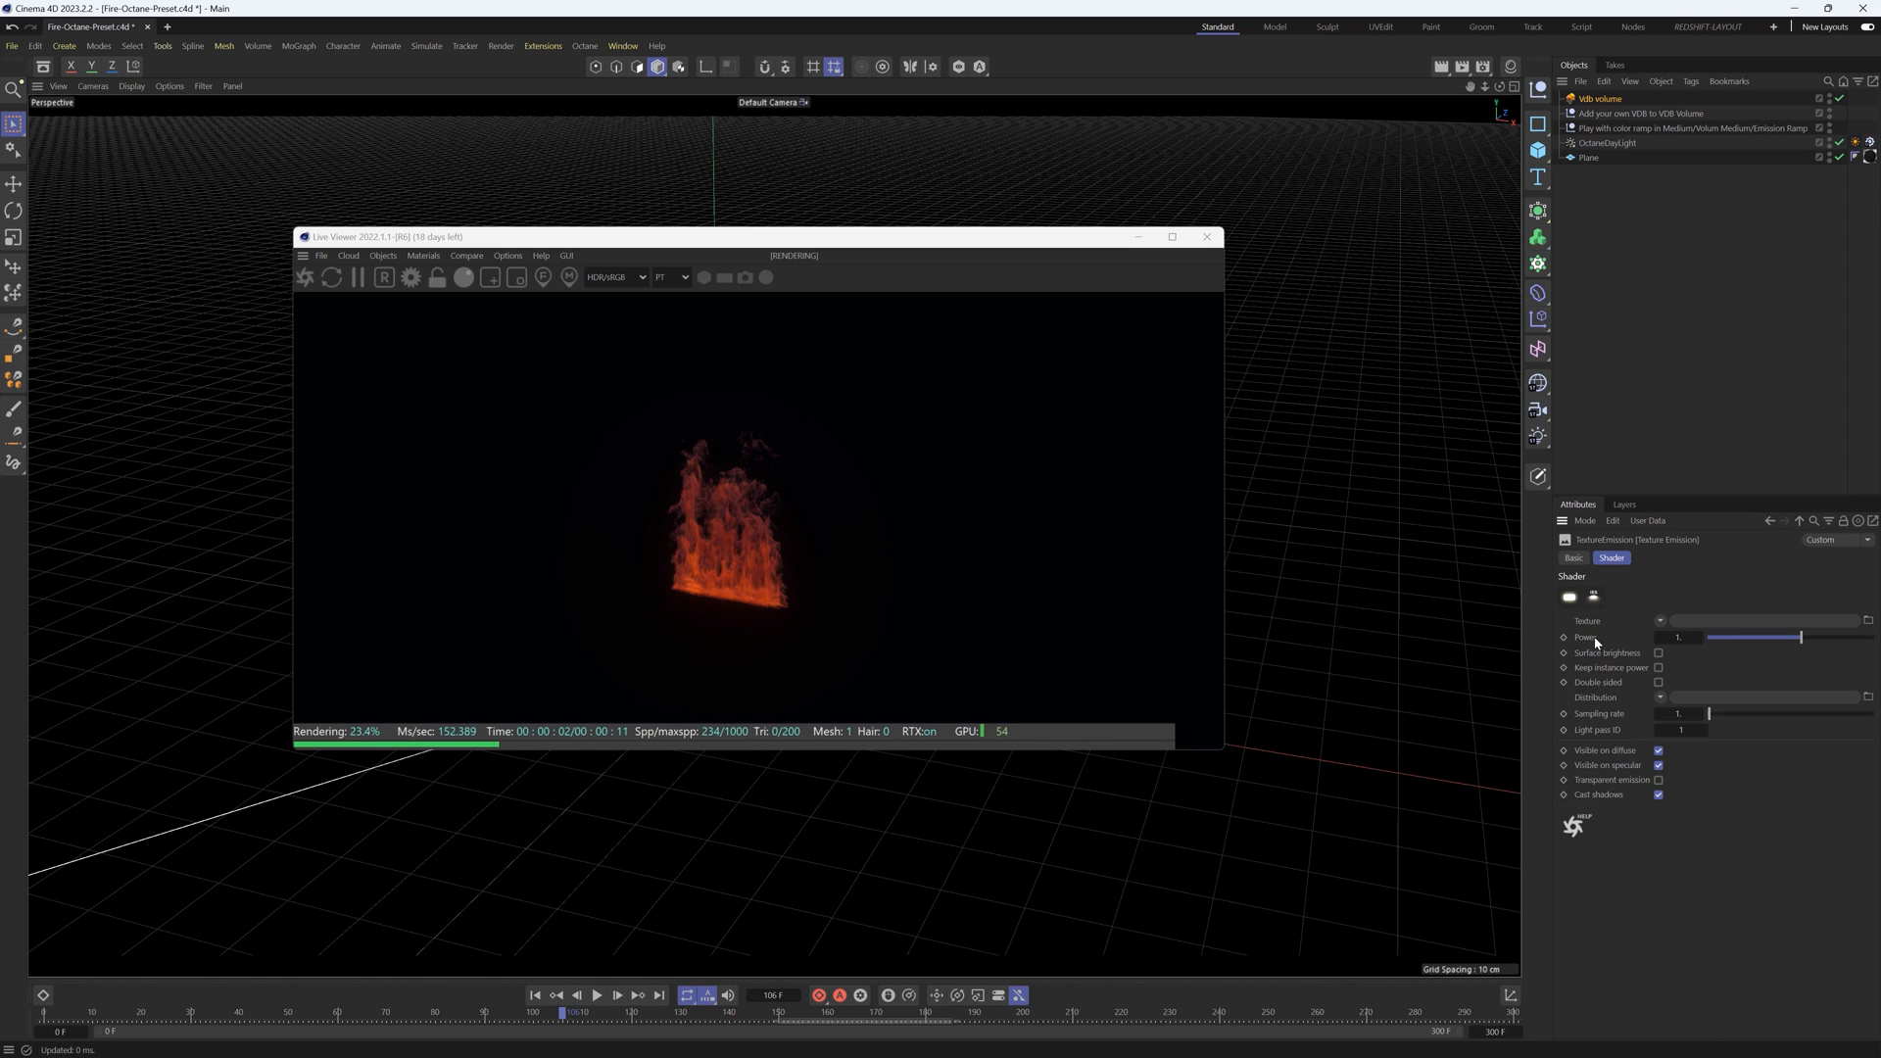
pyautogui.click(1679, 636)
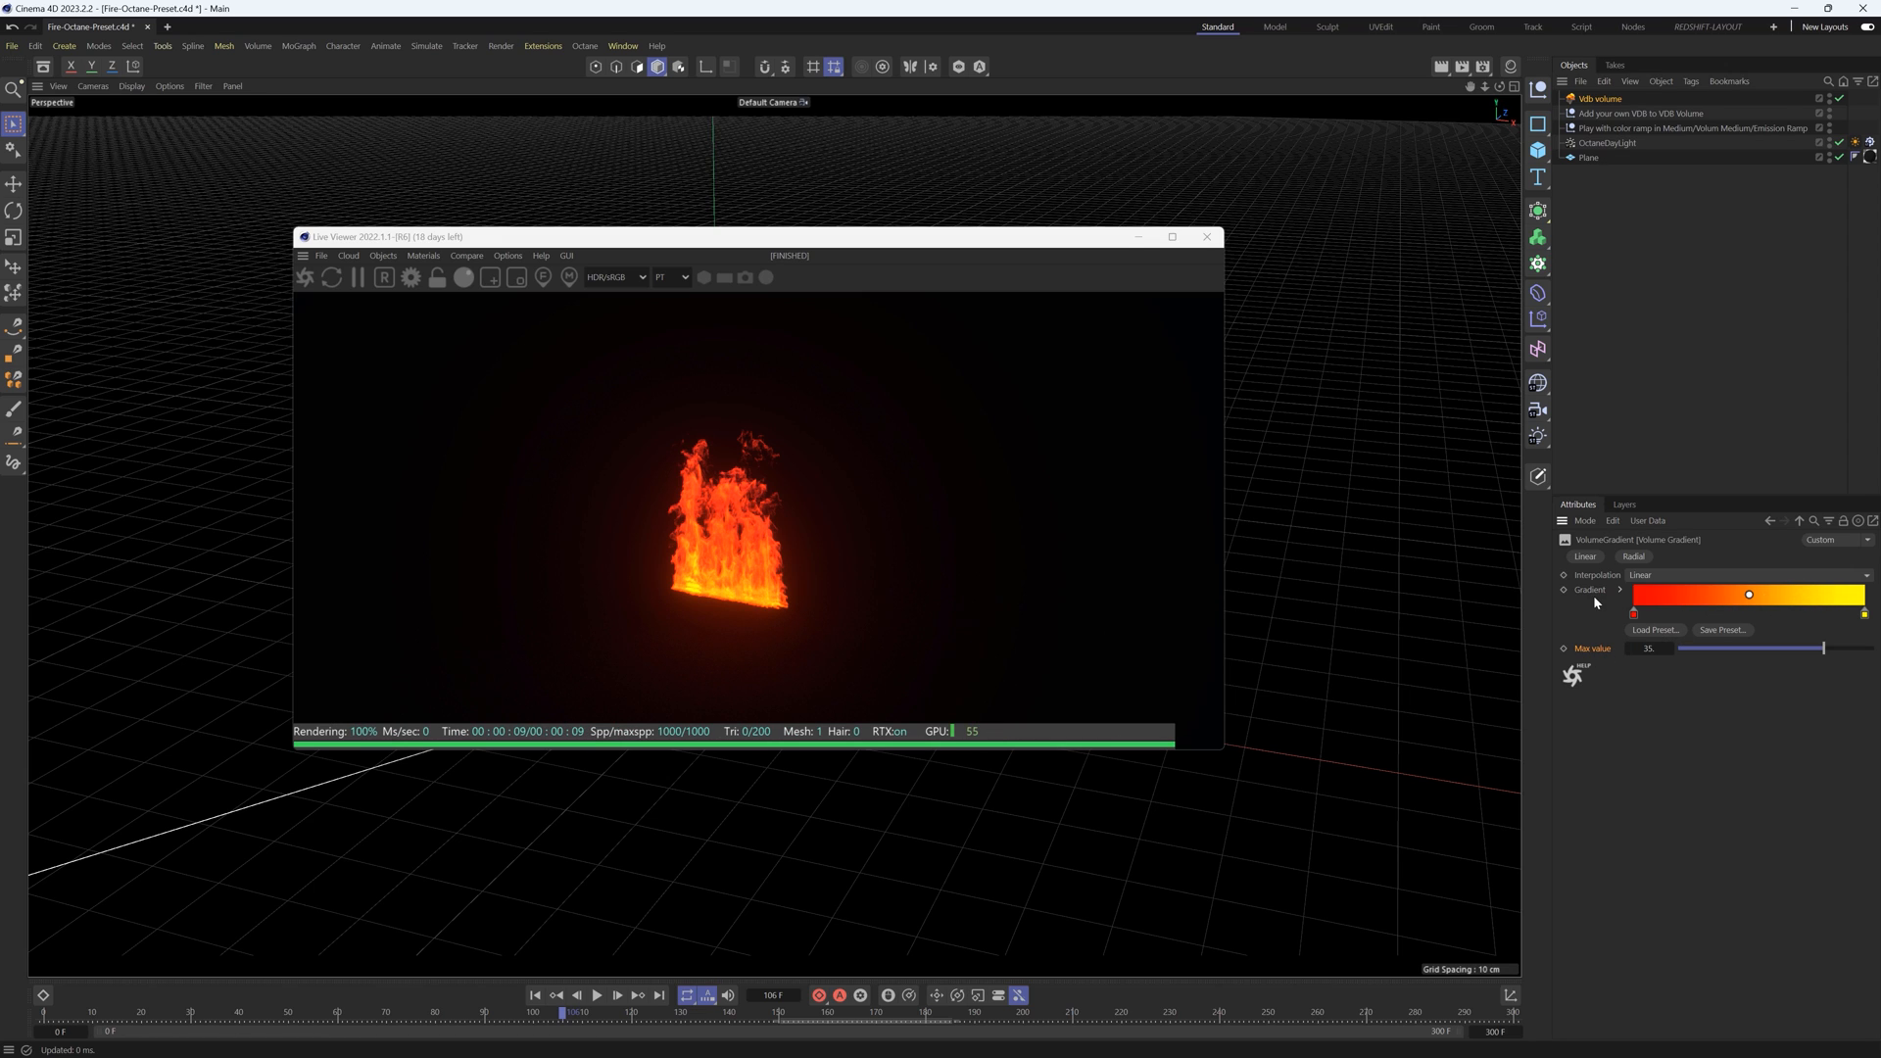
pyautogui.moveTo(1617, 576)
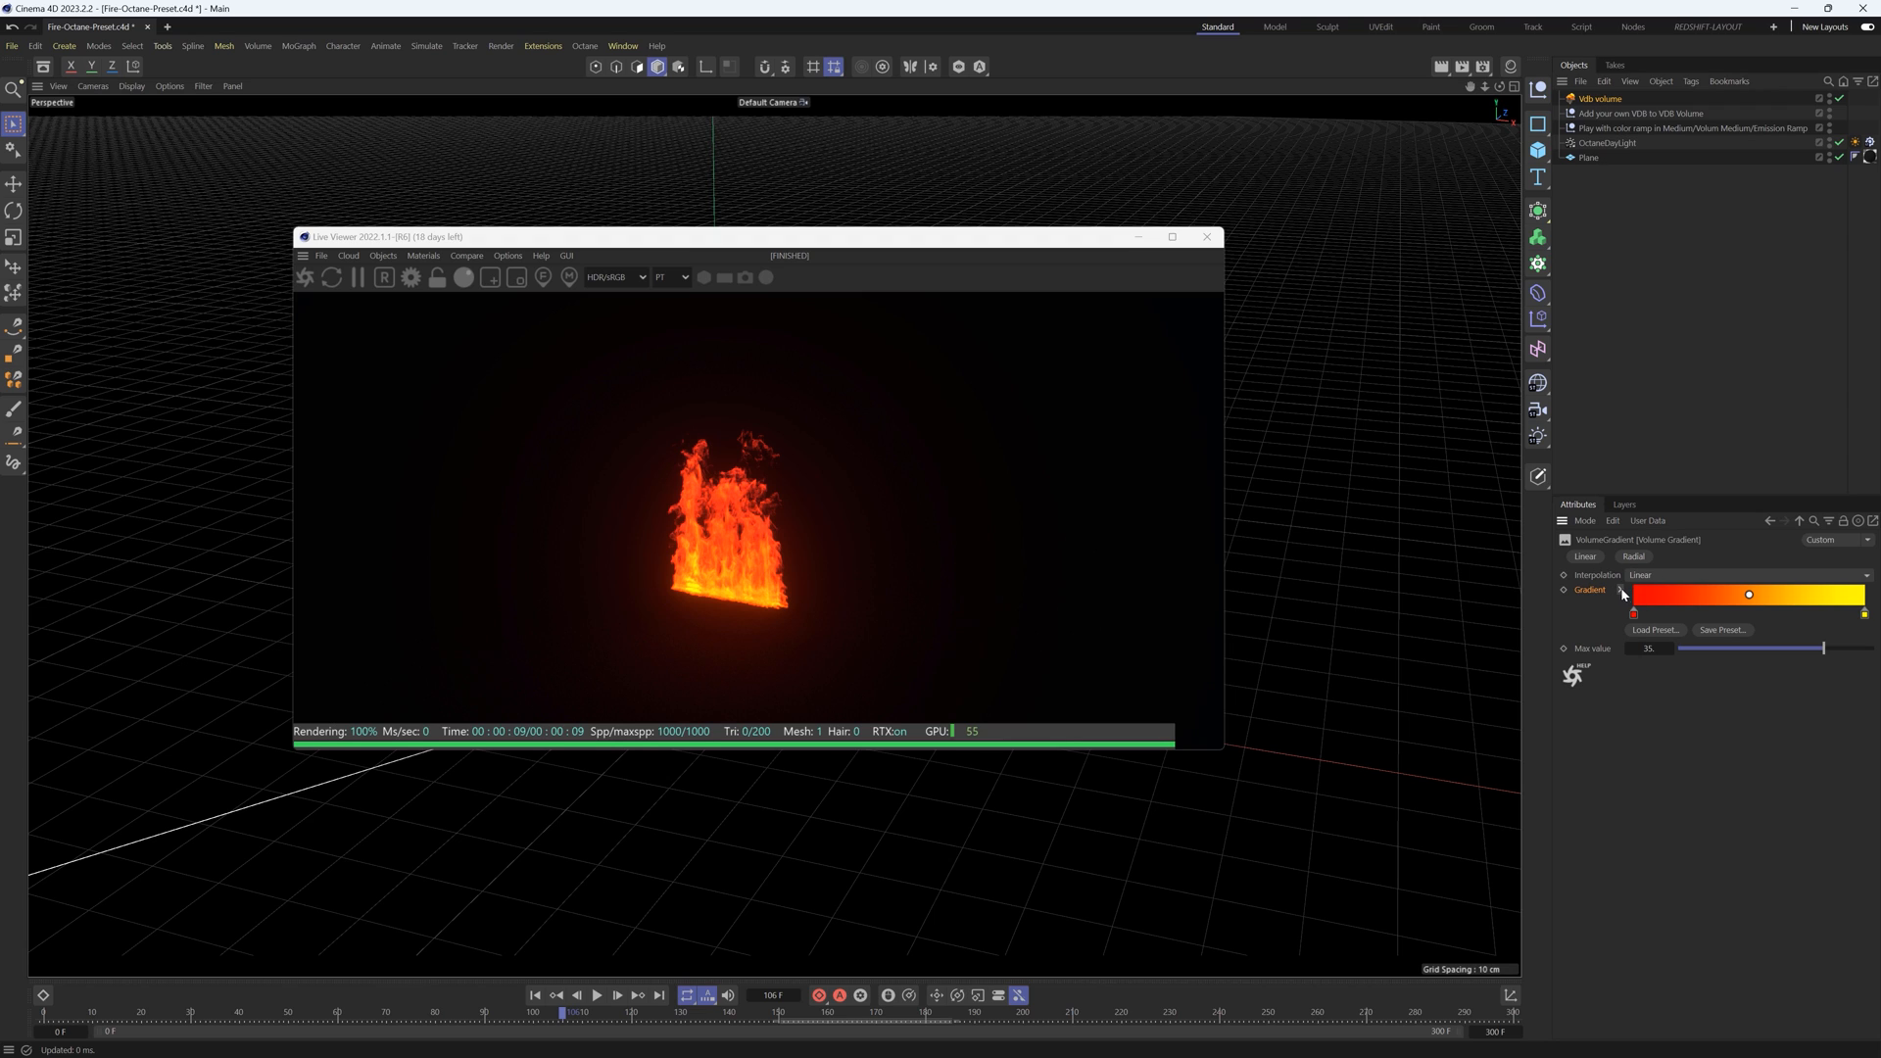
# Step: Load a saved fire gradient preset into the emission ramp's Gradient
pyautogui.click(1747, 594)
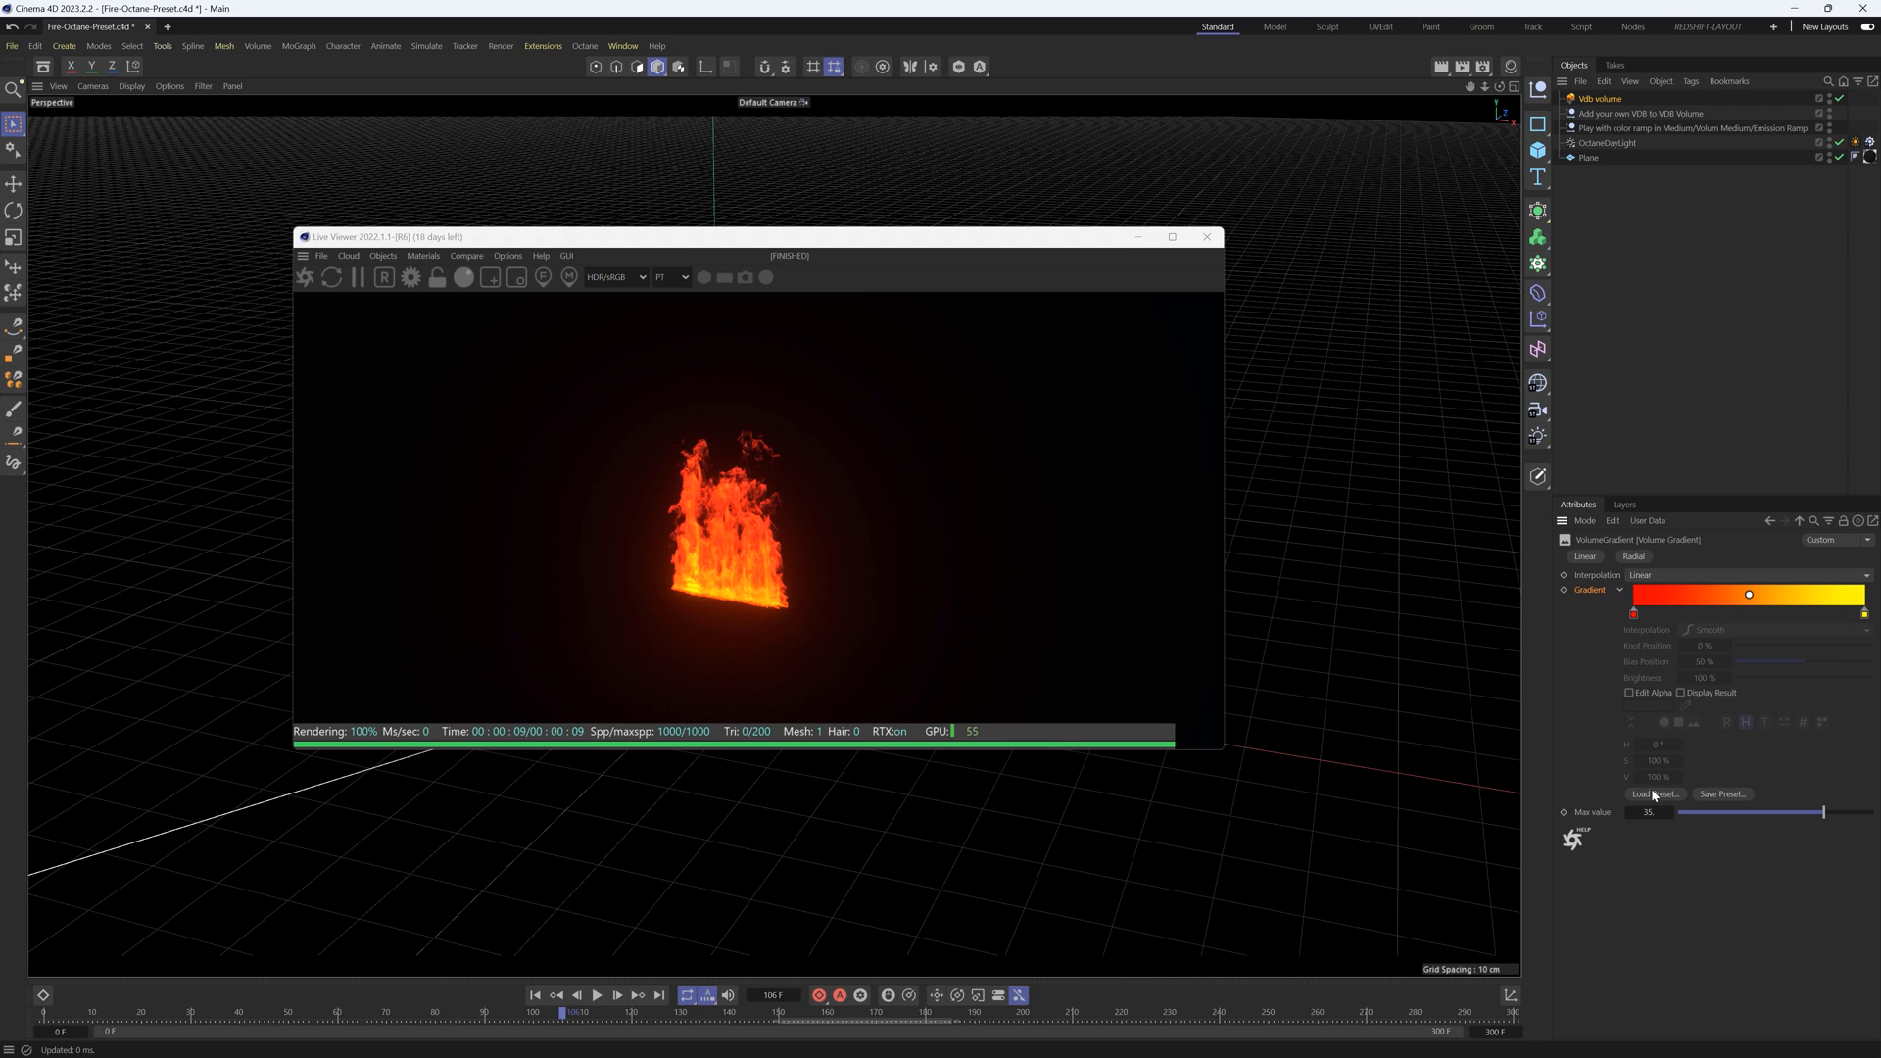
pyautogui.click(1657, 793)
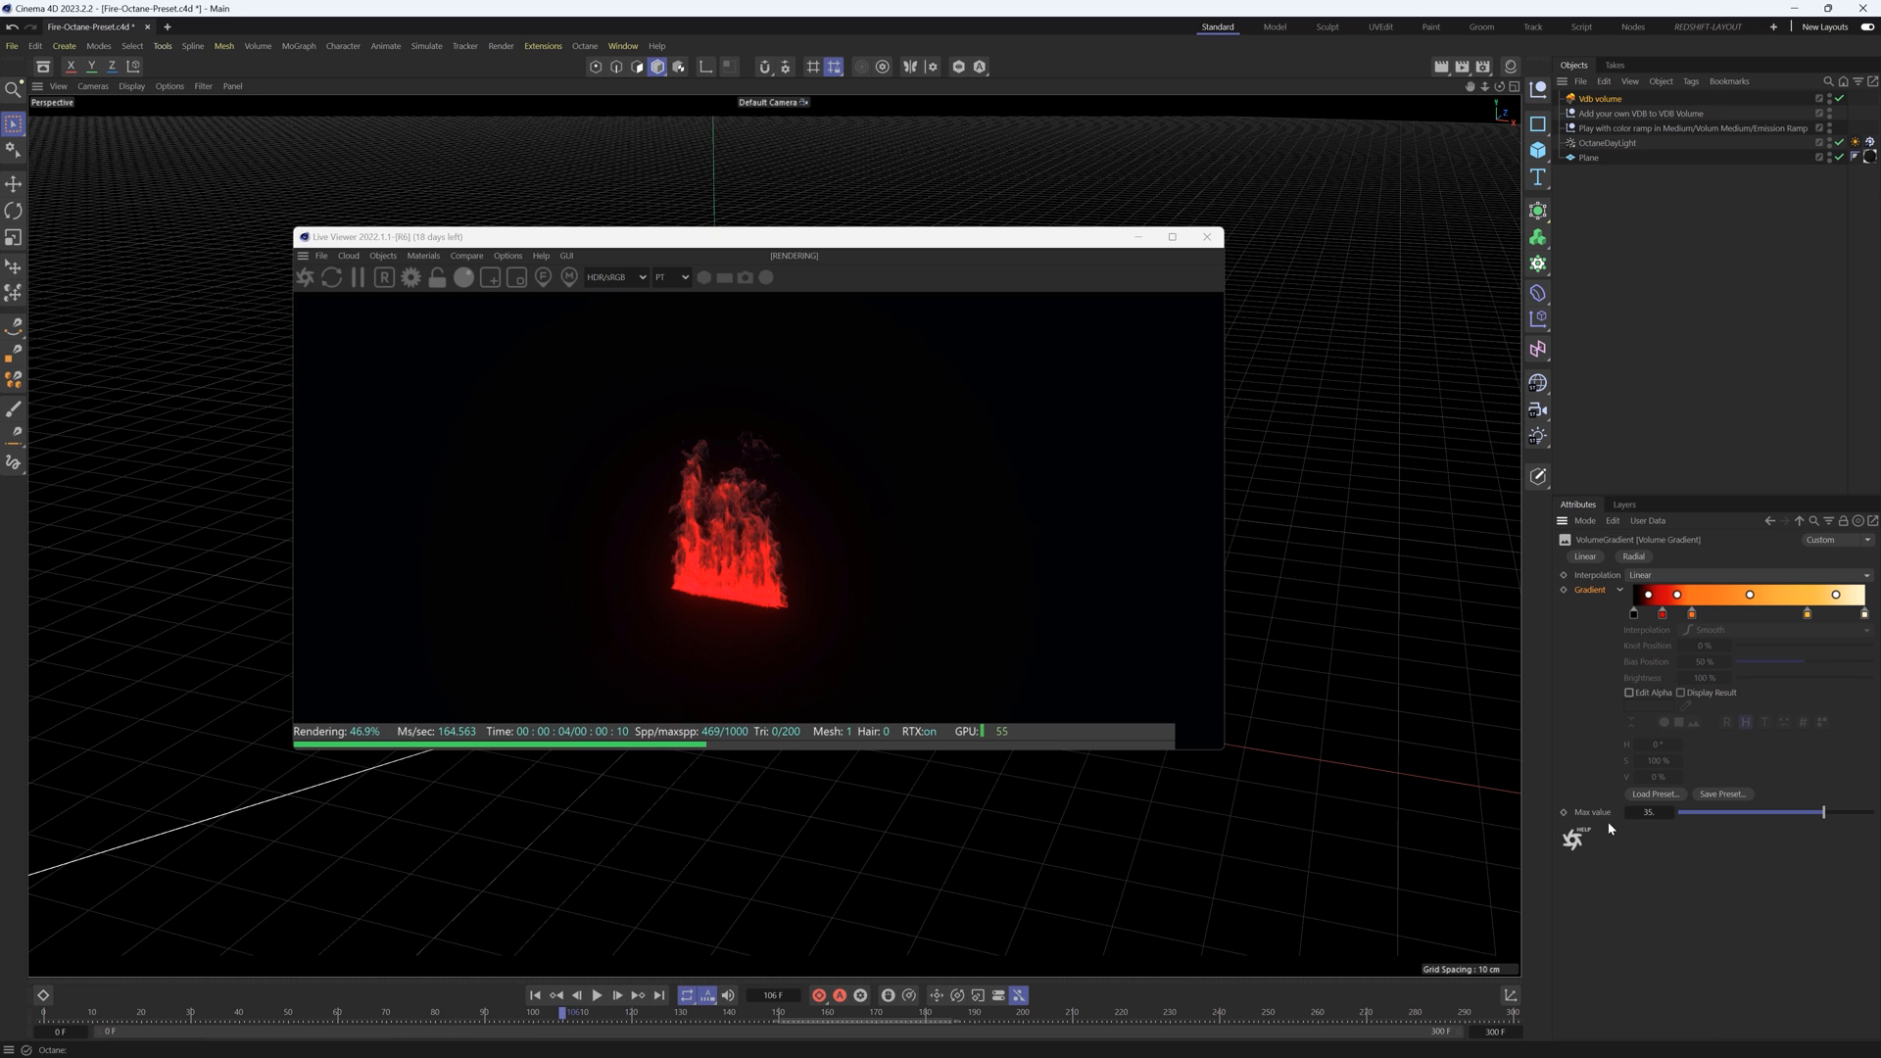
# Step: Settle the emission gradient's Max value near 5.37 for yellow flames
pyautogui.moveTo(1824, 811); pyautogui.dragTo(1796, 811)
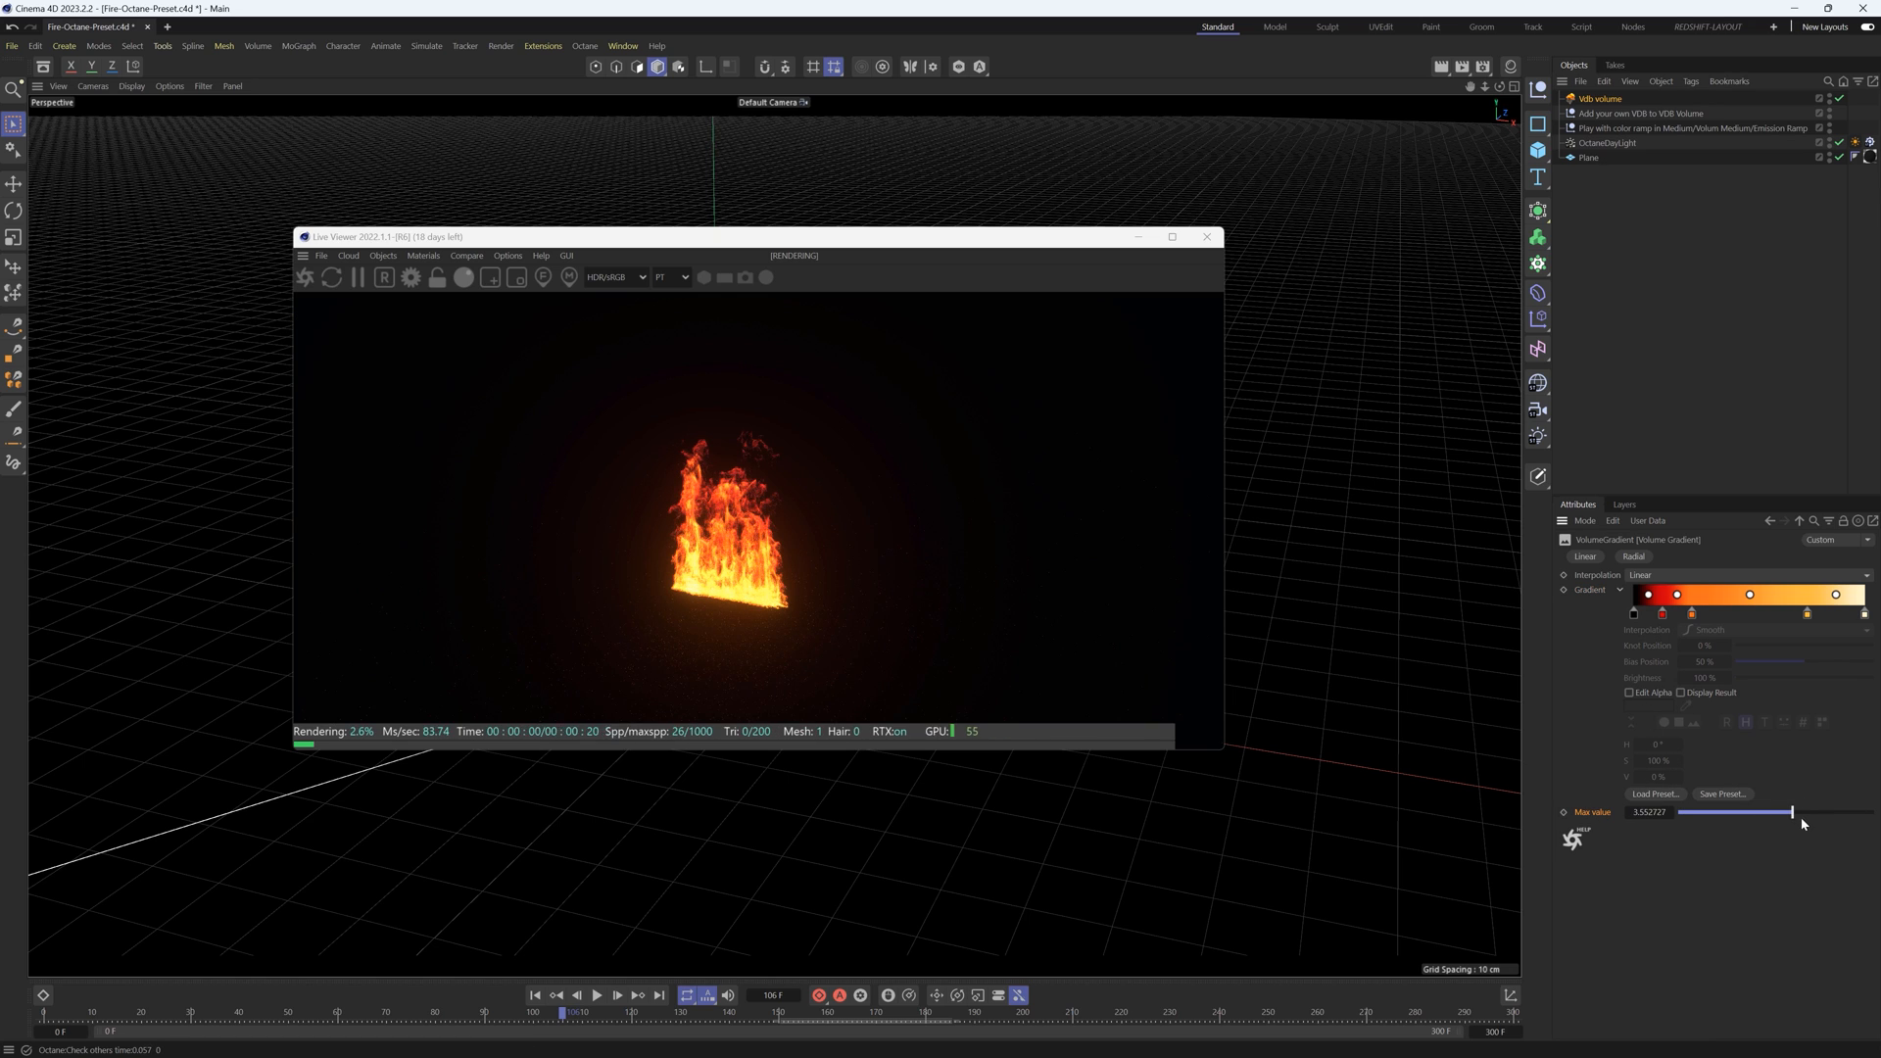
pyautogui.moveTo(1740, 812); pyautogui.dragTo(1804, 812)
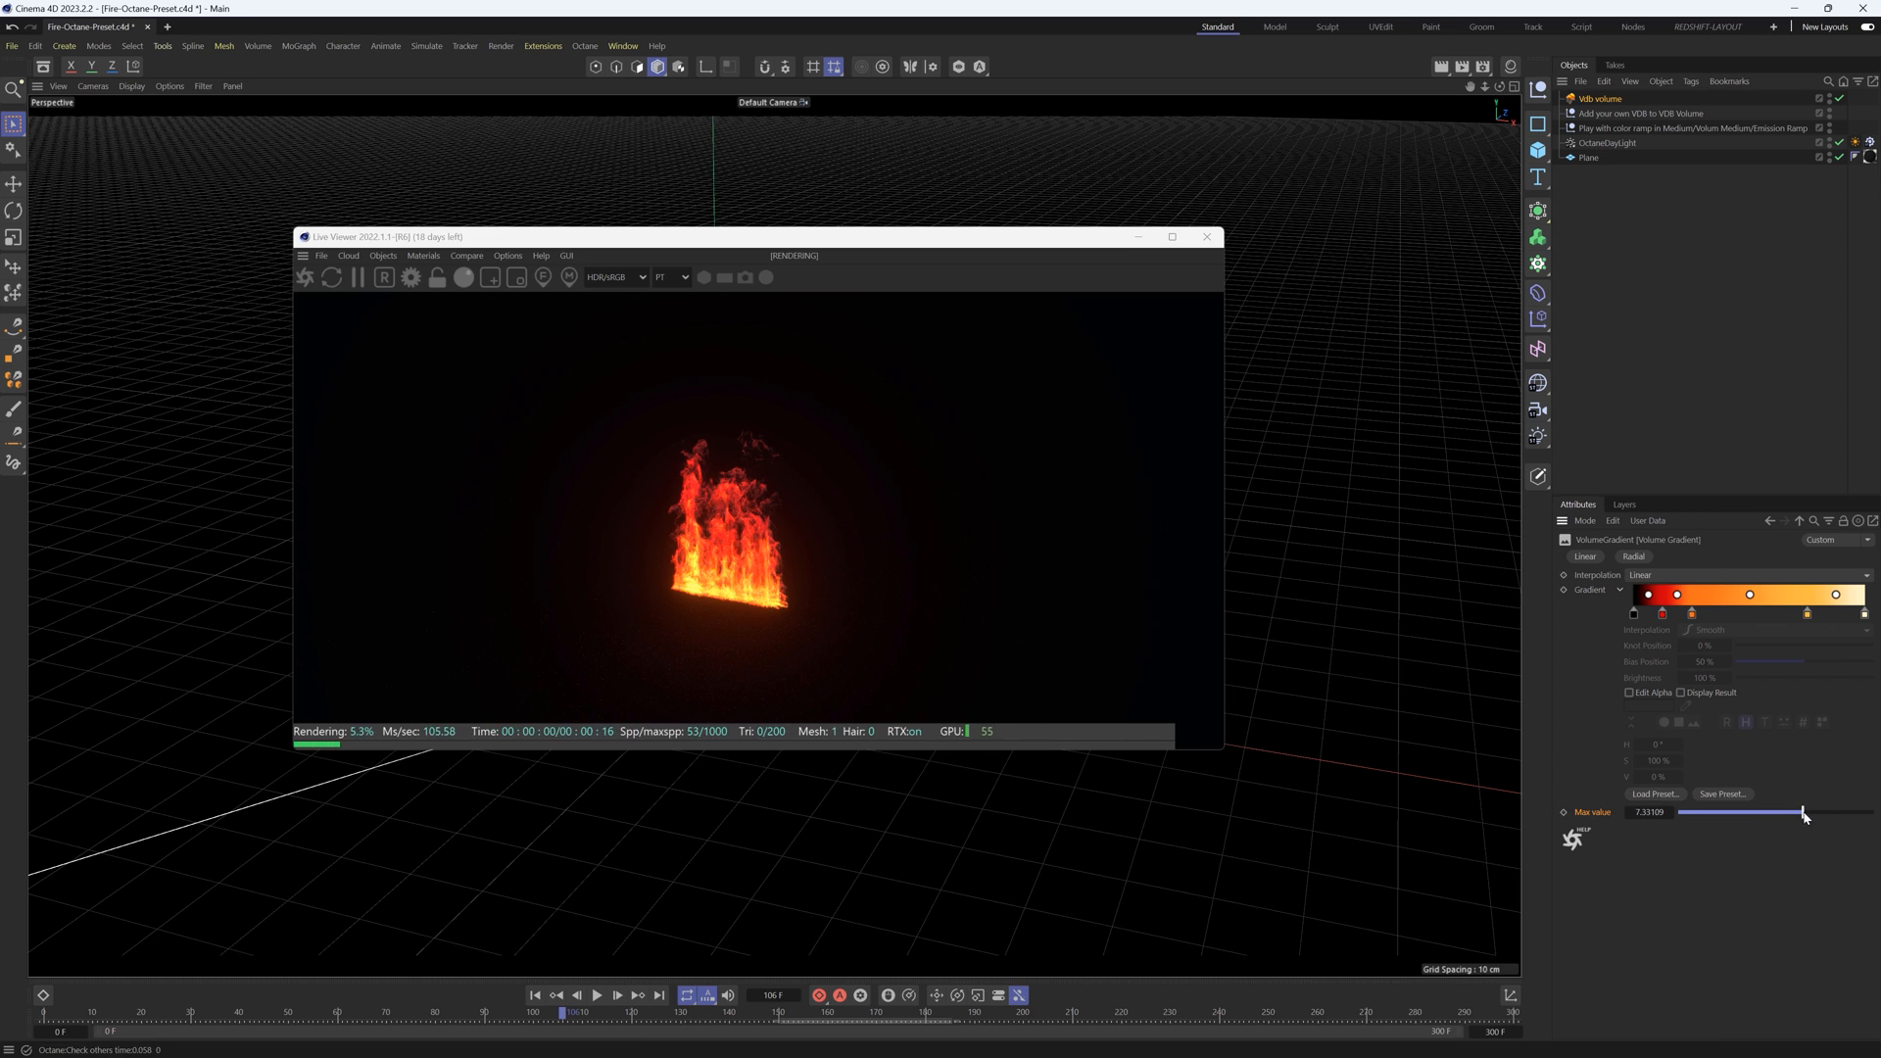
pyautogui.moveTo(1802, 811); pyautogui.dragTo(1797, 812)
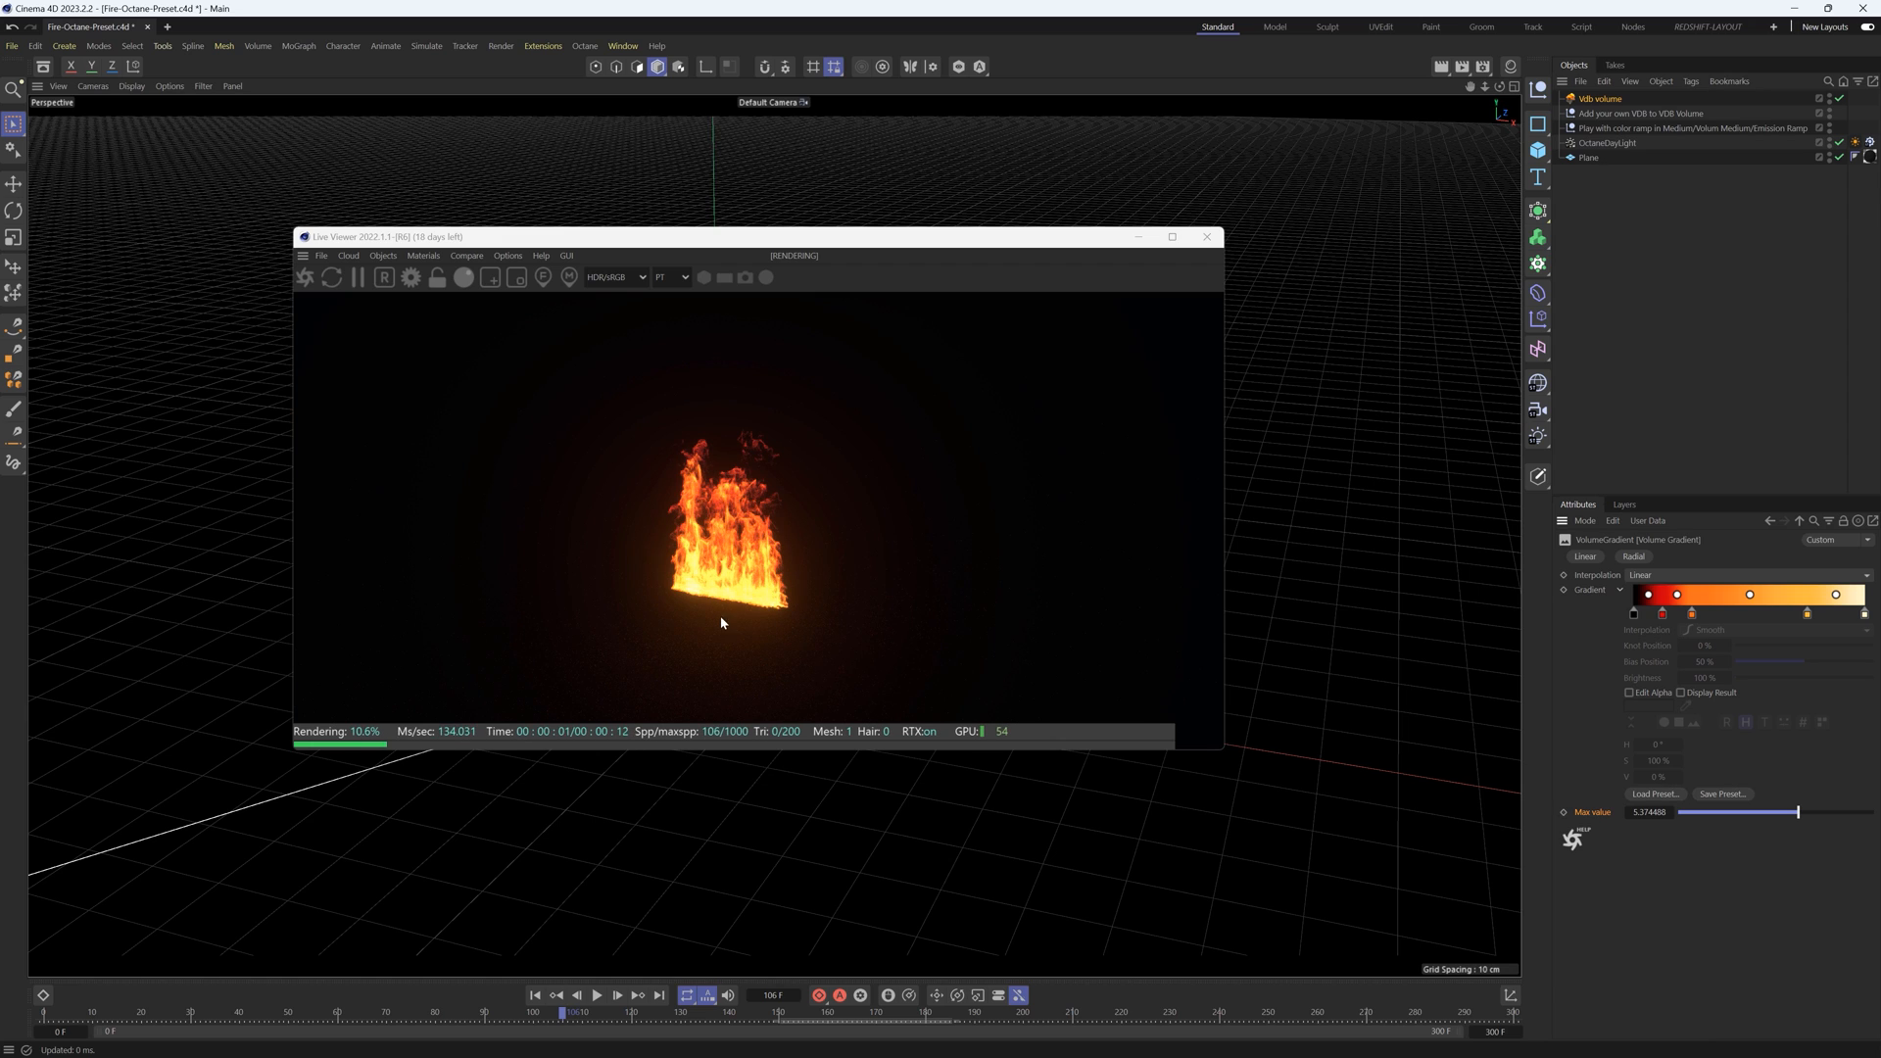
pyautogui.moveTo(1040, 678)
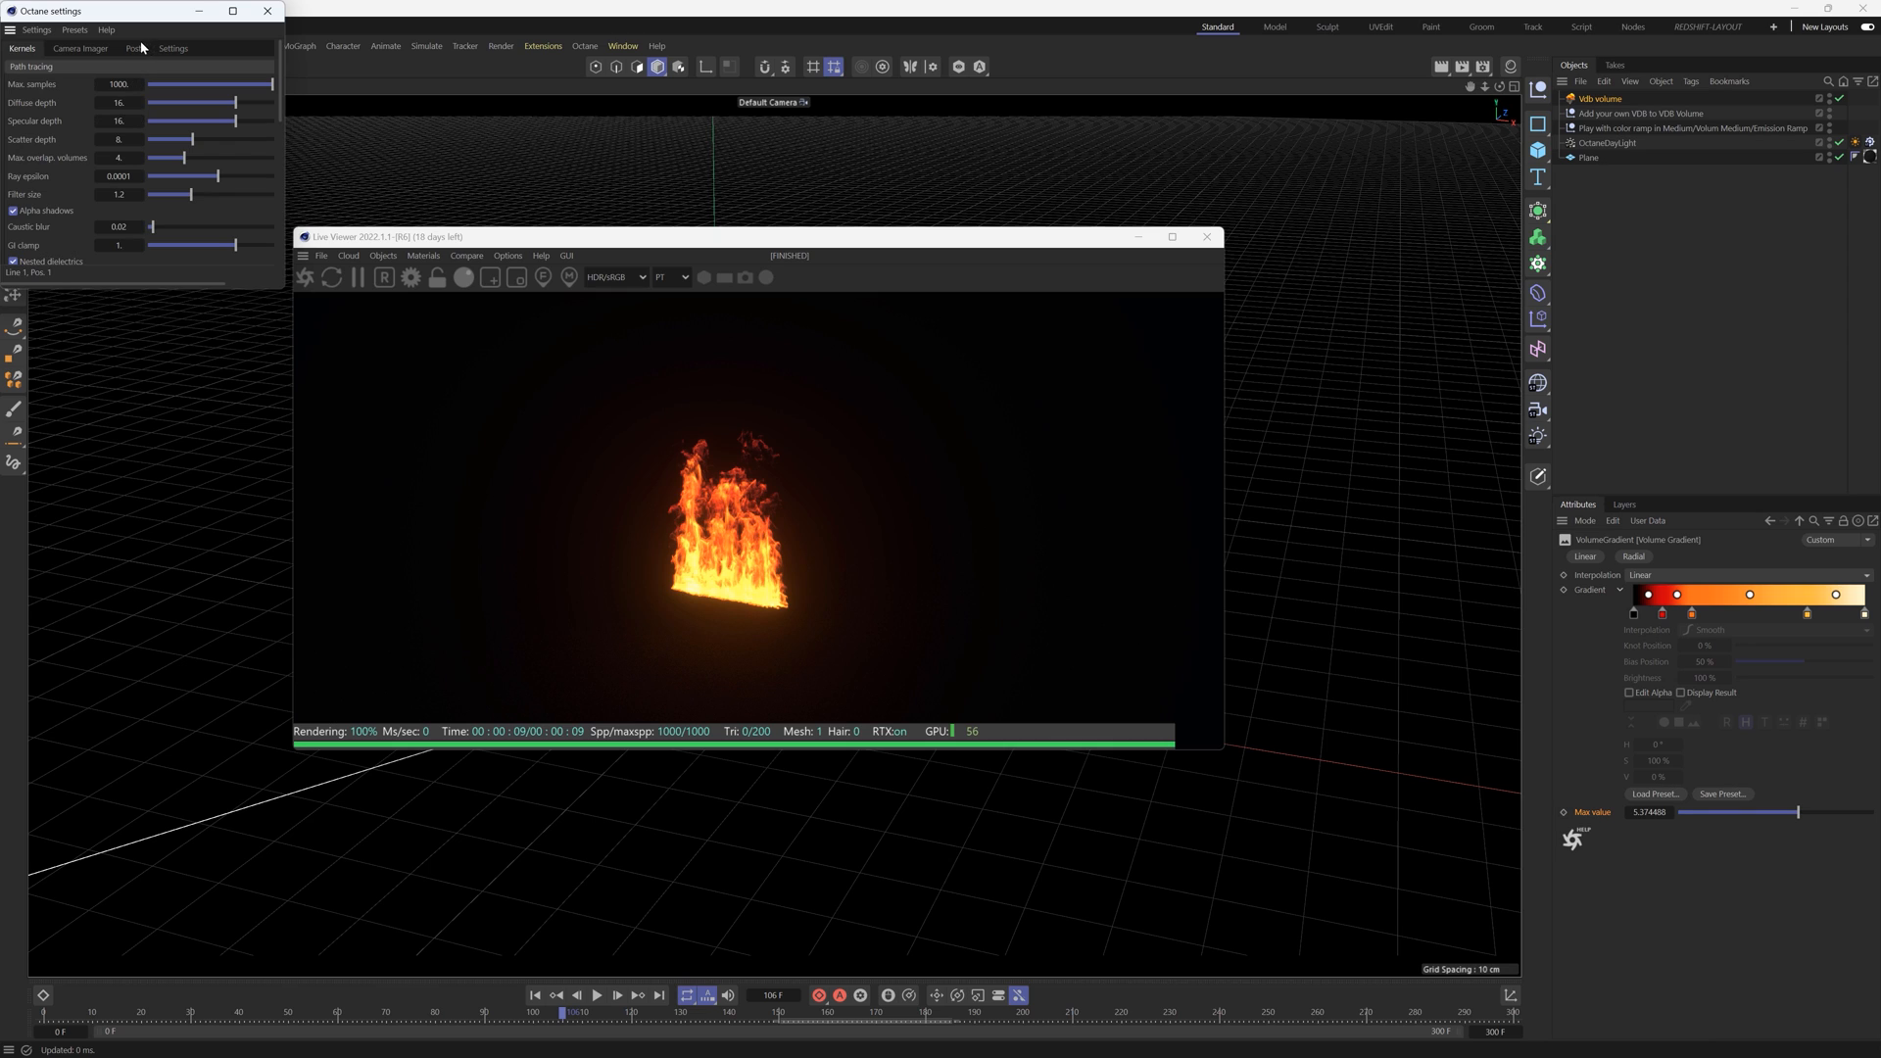
# Step: Close the Octane Settings window
pyautogui.click(133, 48)
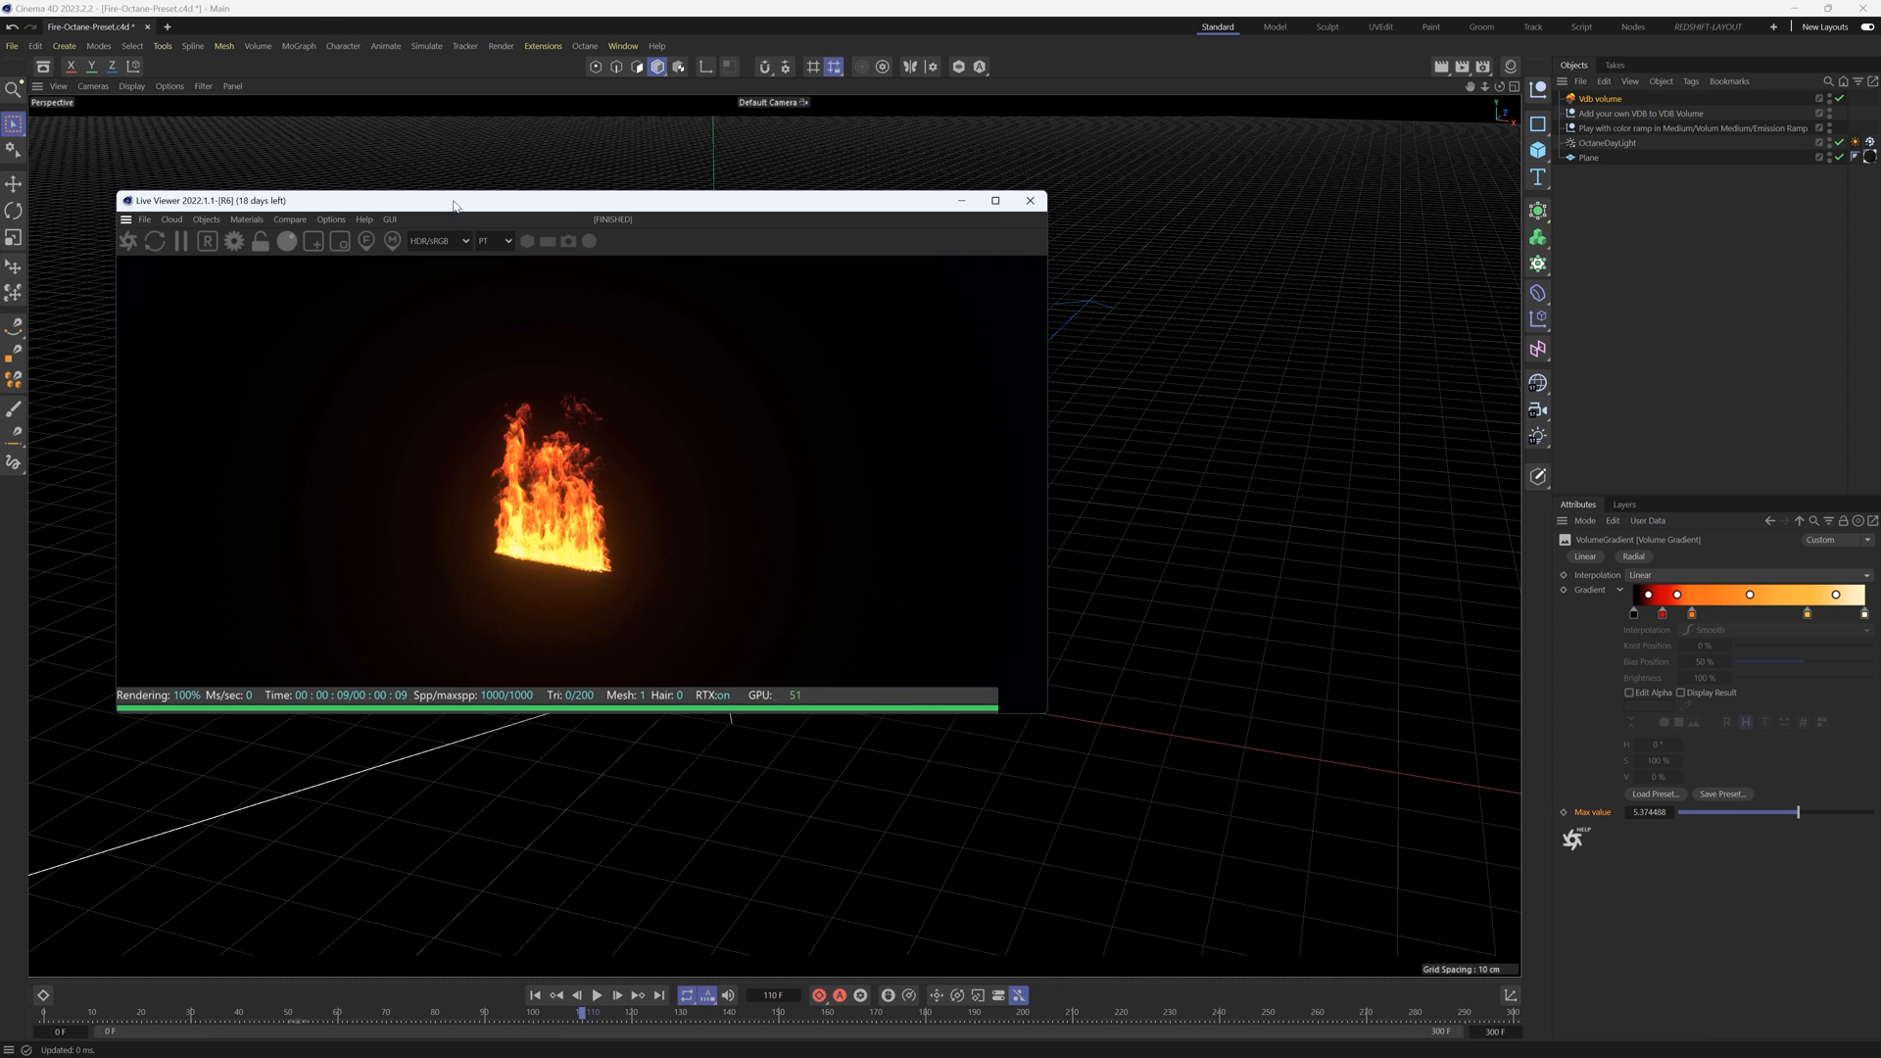
pyautogui.moveTo(452, 200); pyautogui.dragTo(675, 150)
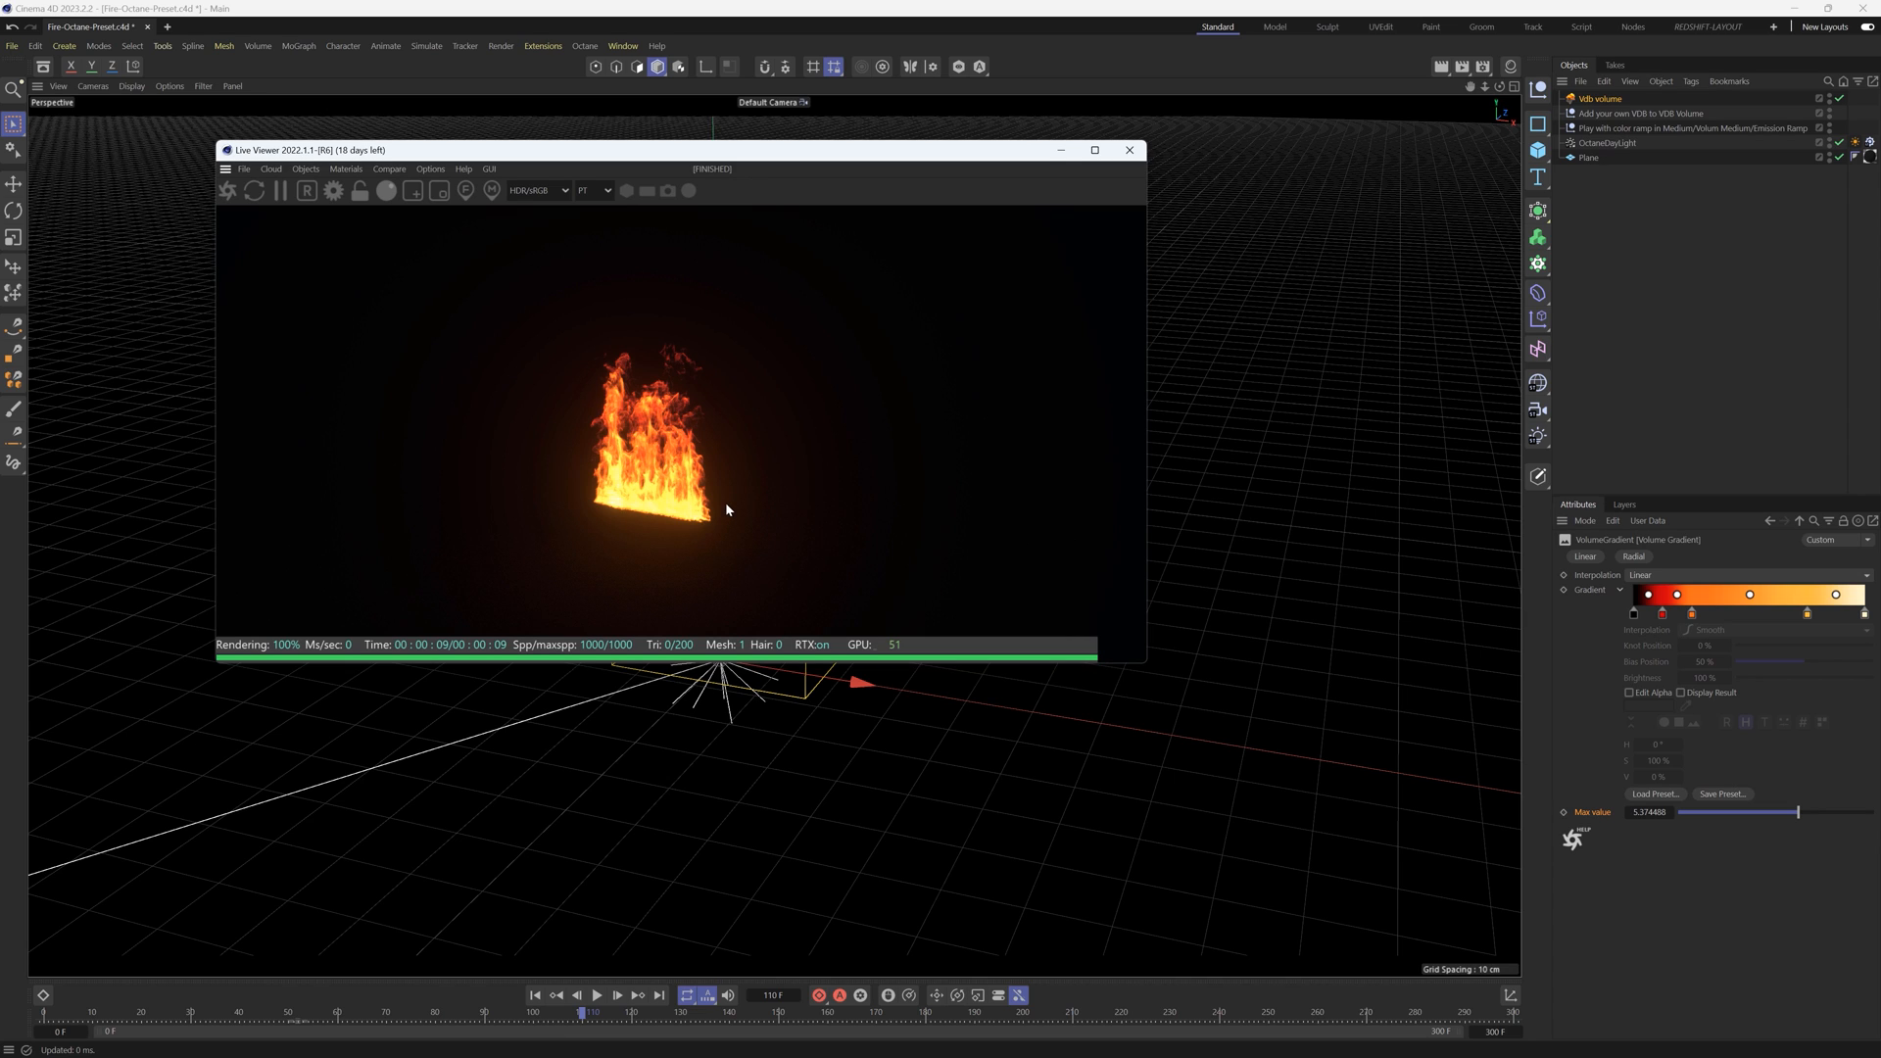
pyautogui.moveTo(1124, 168)
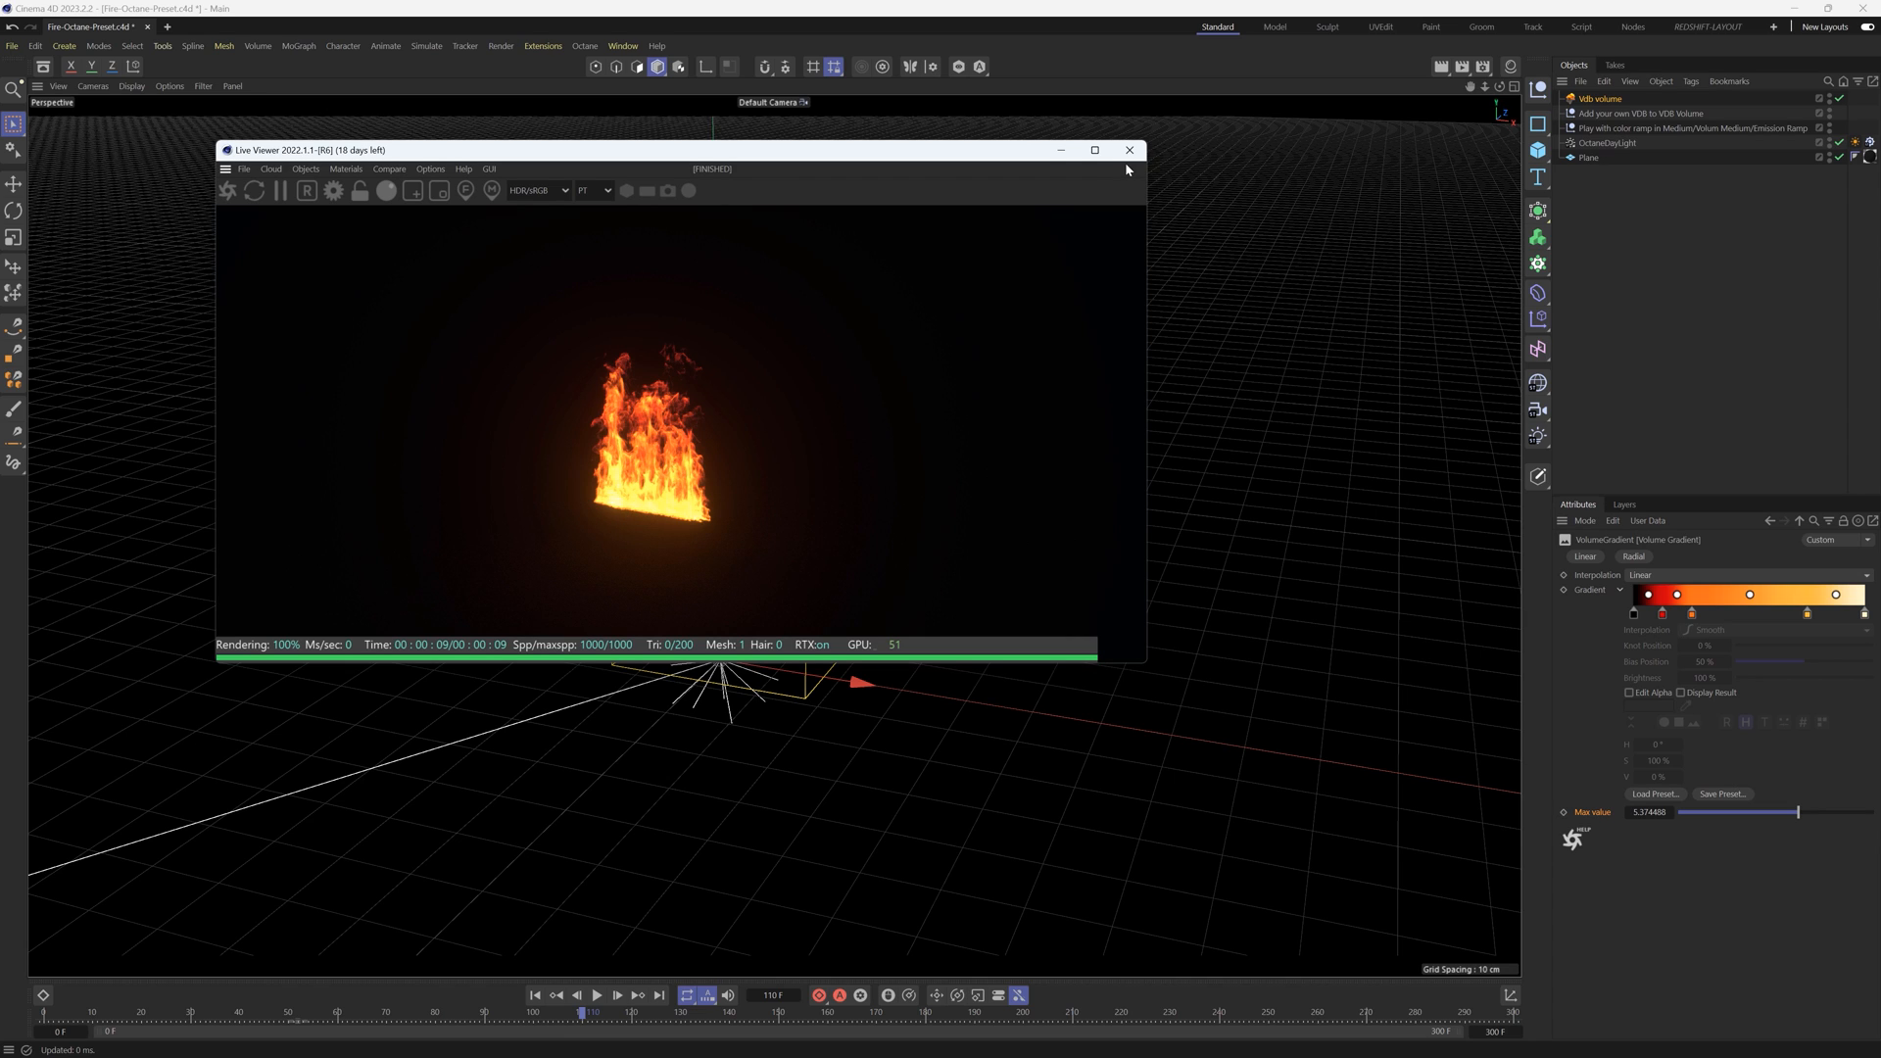
pyautogui.moveTo(695, 564)
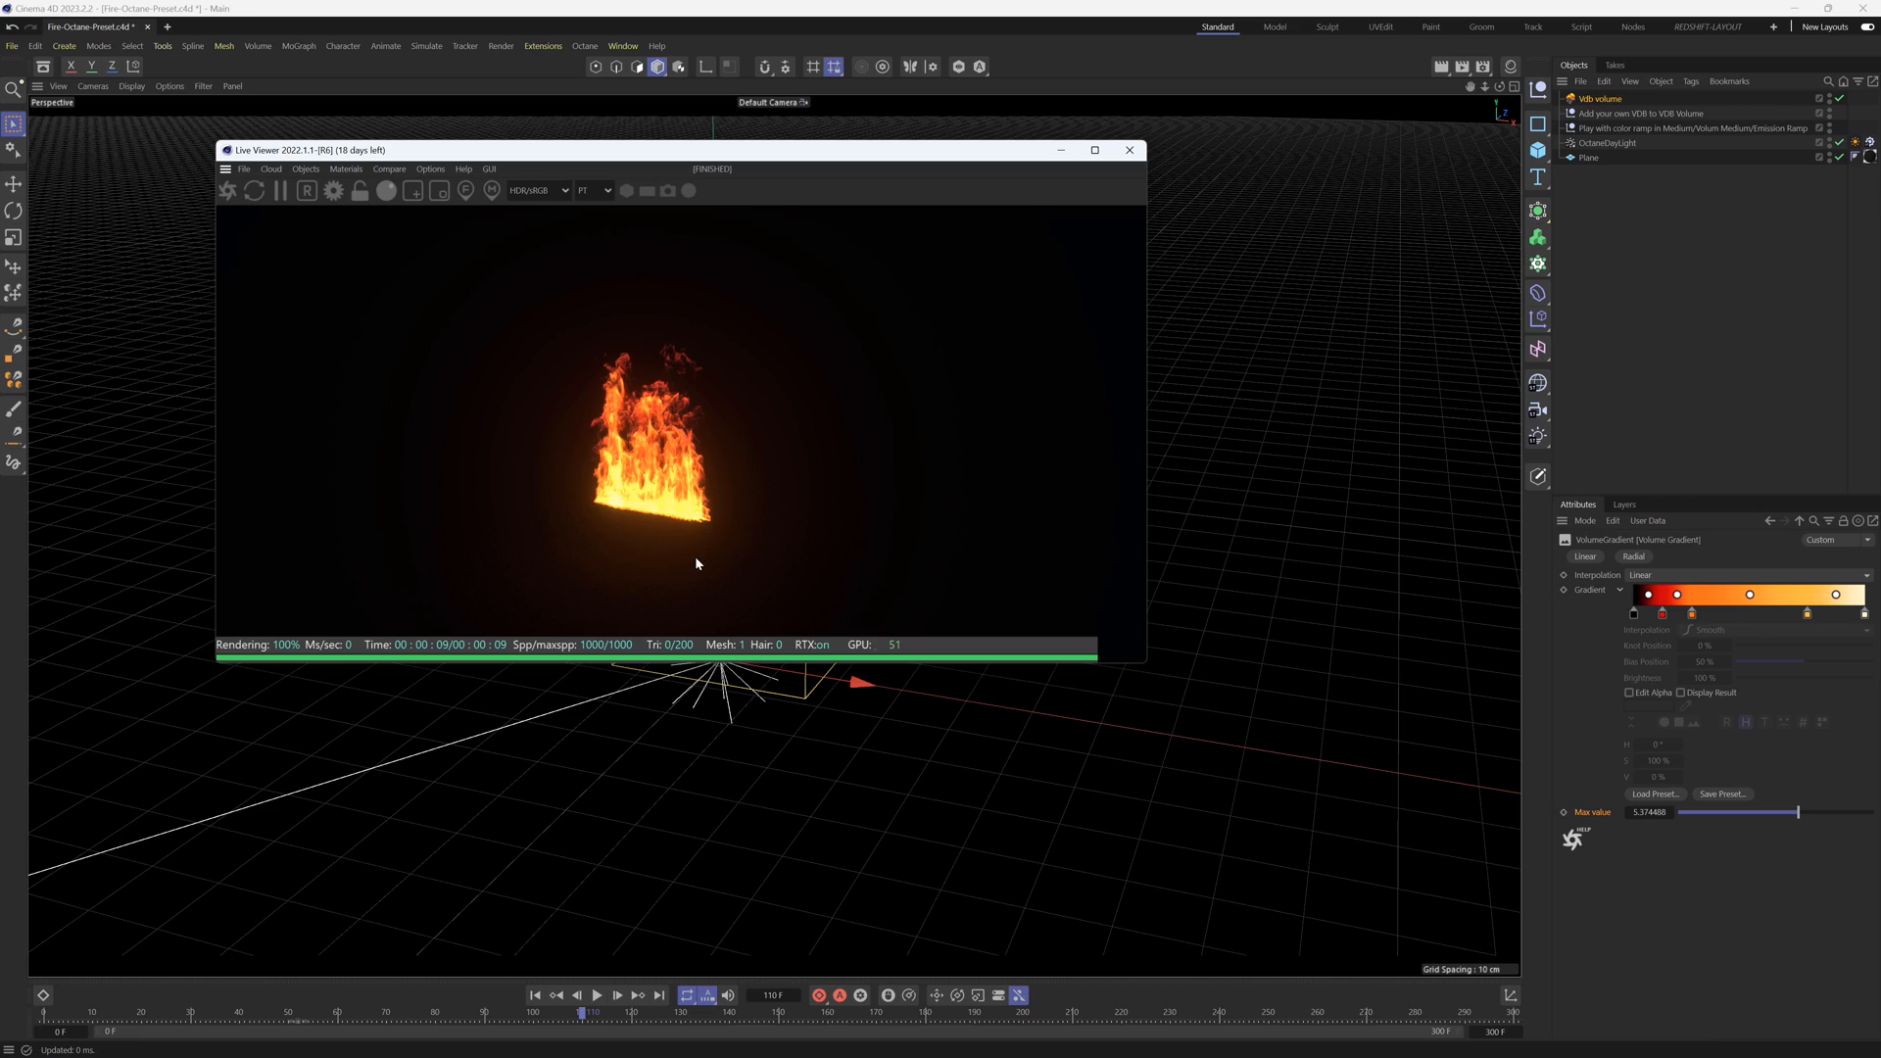